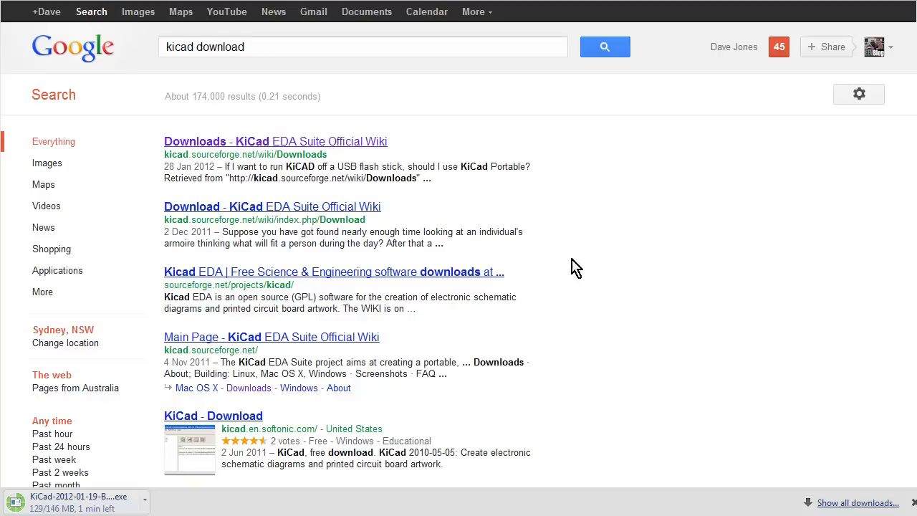
mouse_move(564, 263)
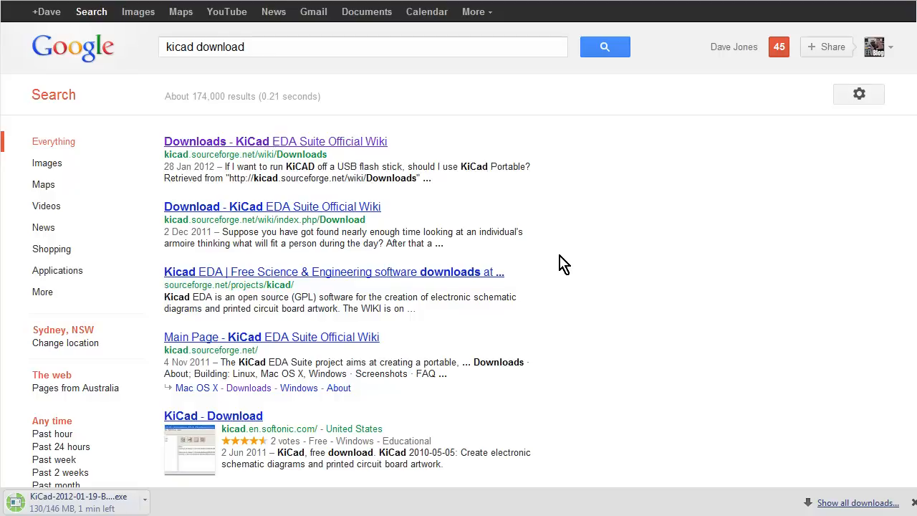
mouse_move(191, 77)
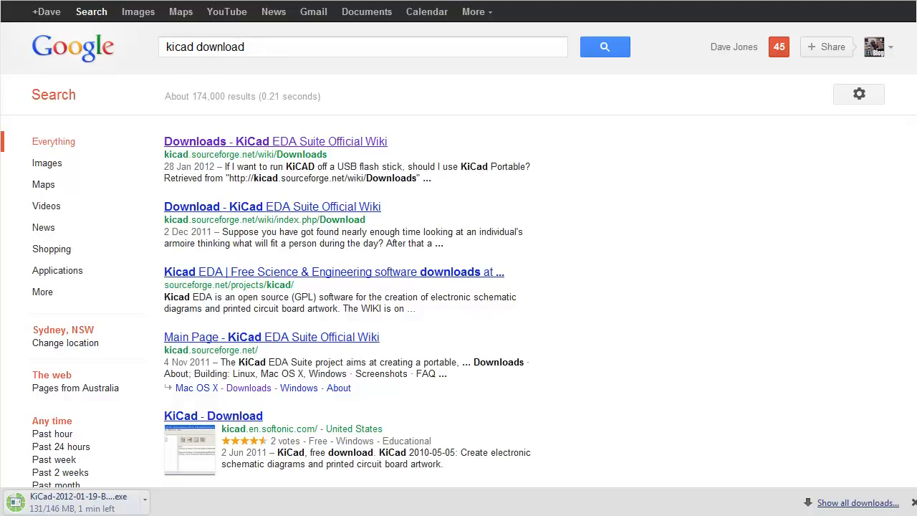
Step: Open the 'Downloads - KiCad EDA Suite Official Wiki' search result
left_click(275, 141)
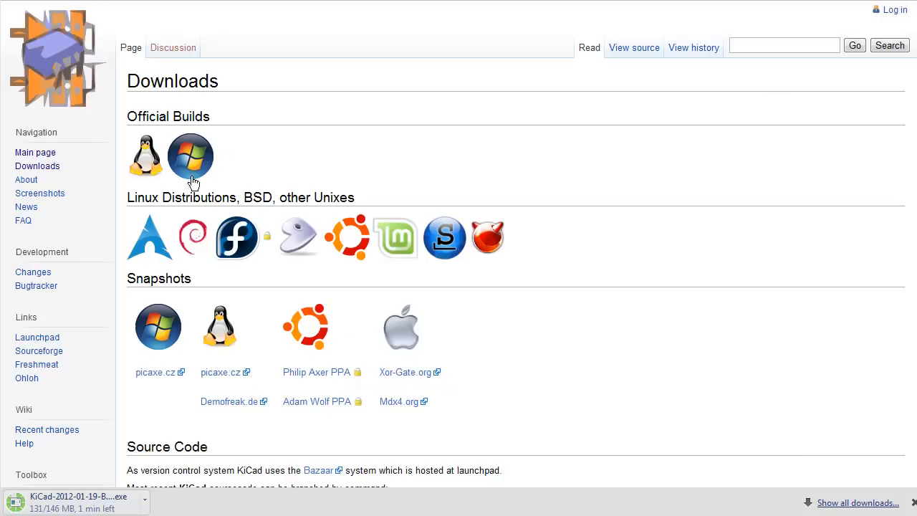
mouse_move(191, 155)
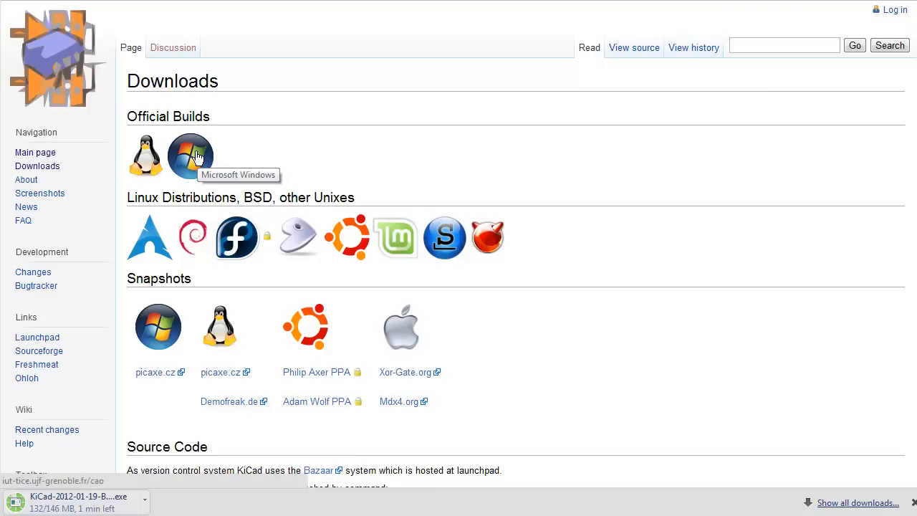
mouse_move(195, 162)
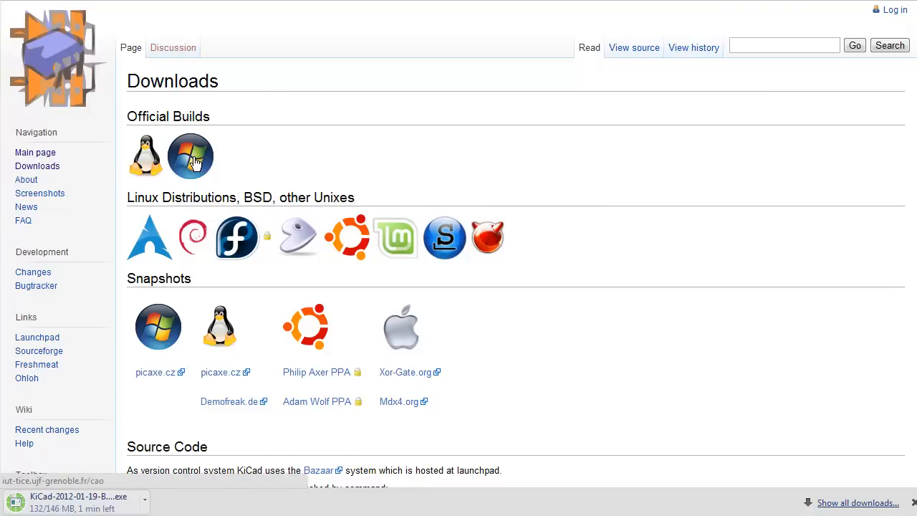
Step: Follow the Windows Official Builds link to the iut-tice.ujf-grenoble.fr /cao/ listing
left_click(191, 156)
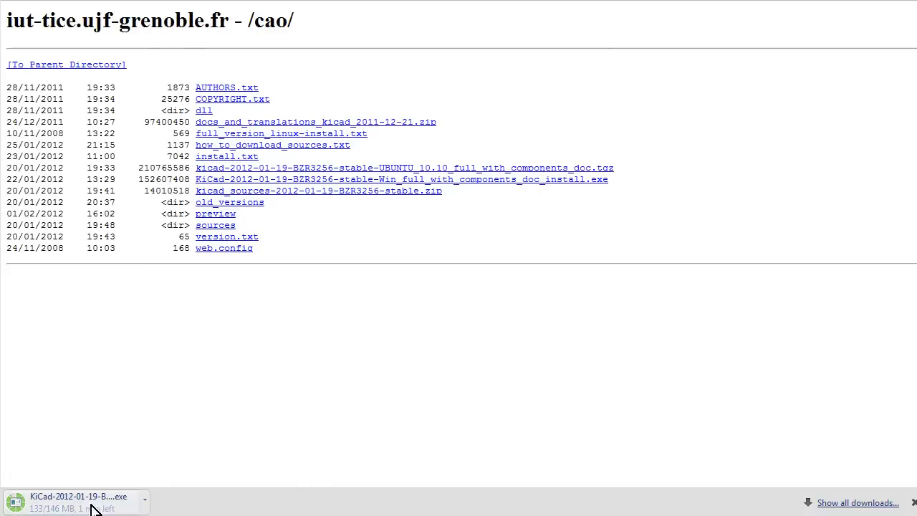
mouse_move(490, 185)
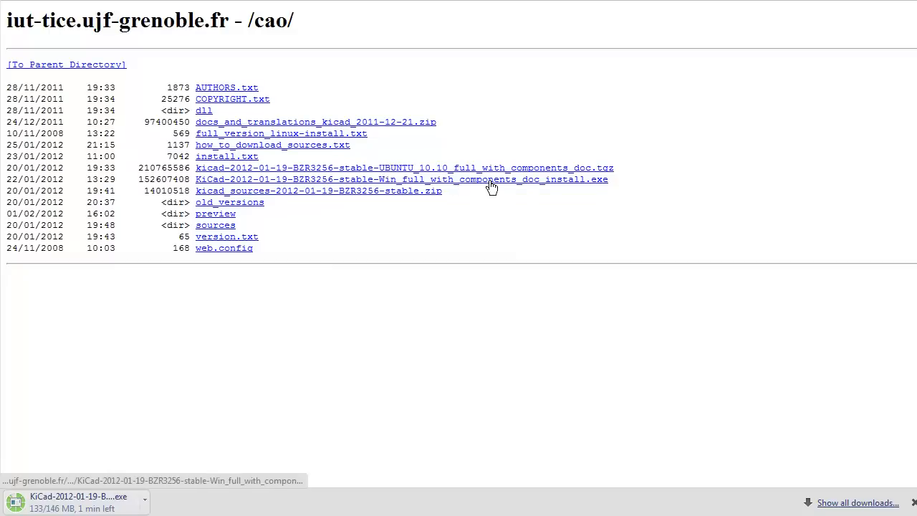
mouse_move(319, 187)
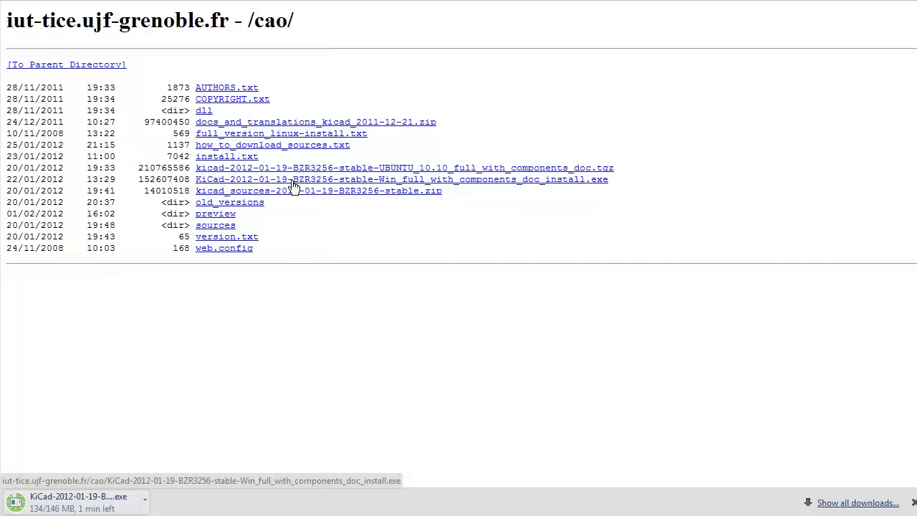
mouse_move(328, 186)
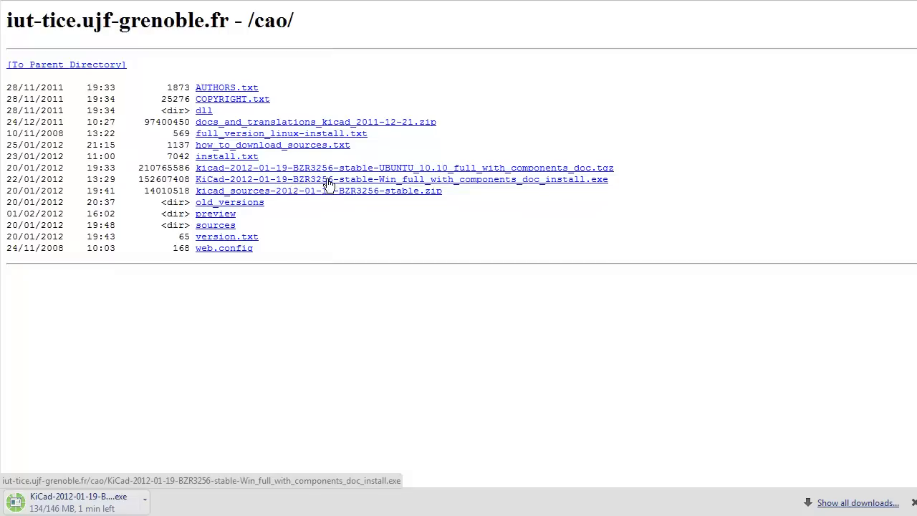
mouse_move(451, 188)
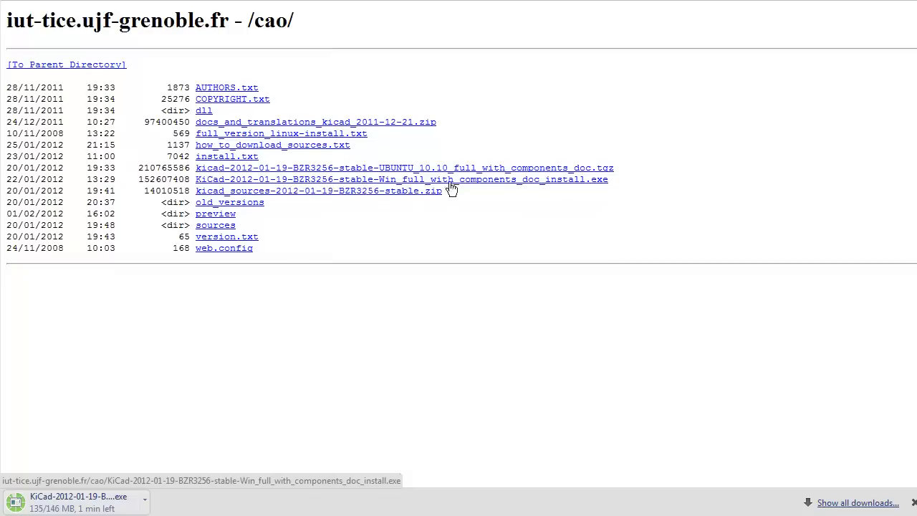
mouse_move(567, 188)
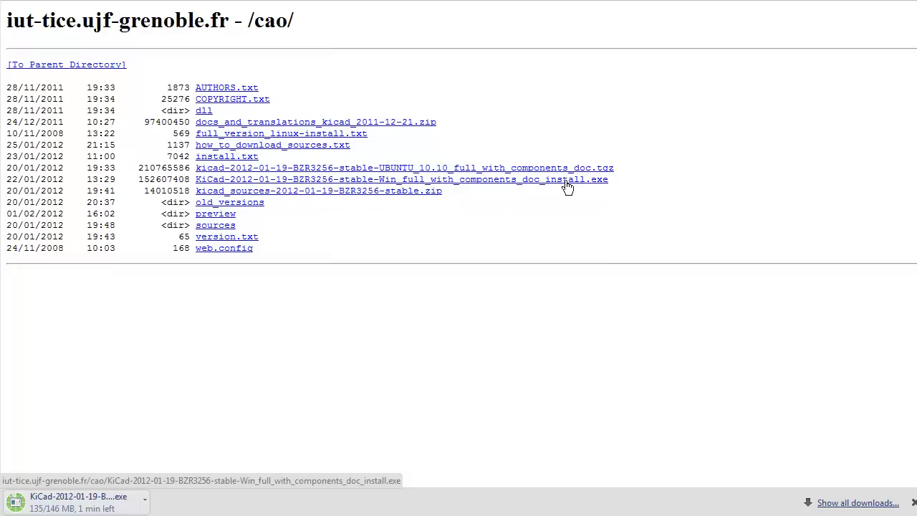
mouse_move(54, 419)
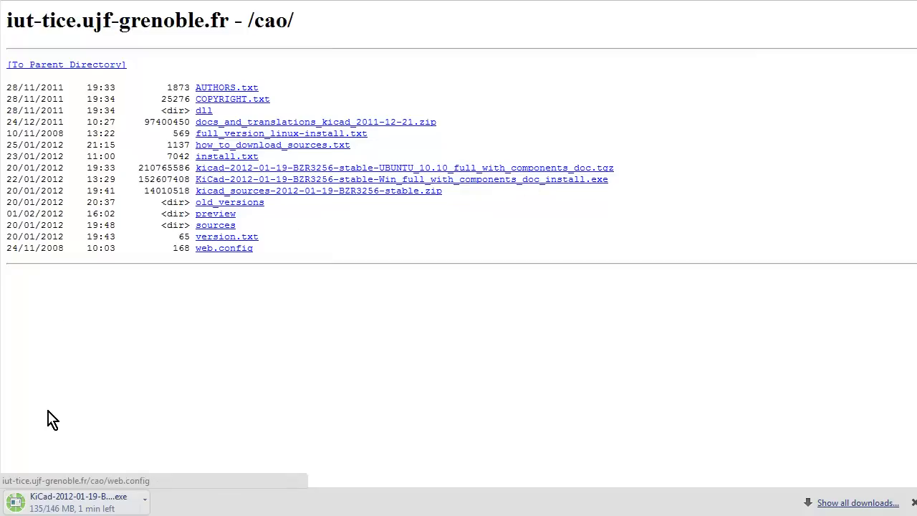
mouse_move(496, 266)
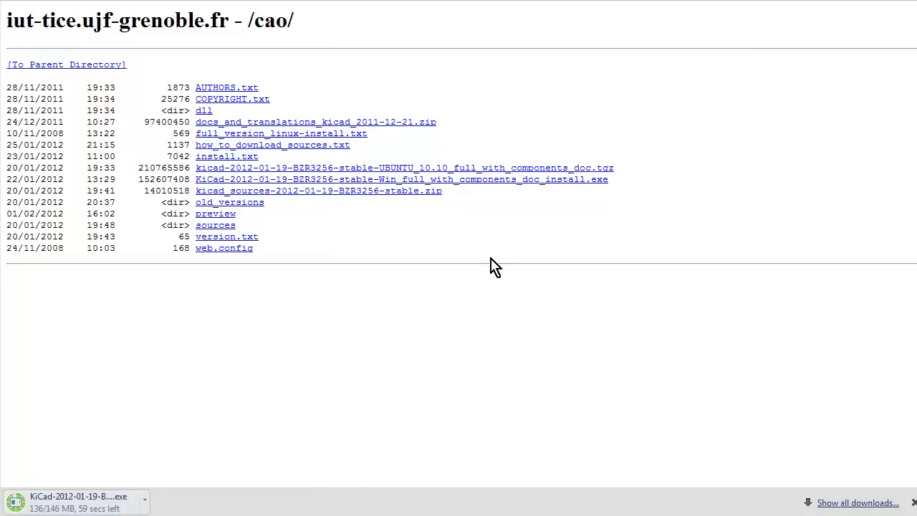
mouse_move(417, 278)
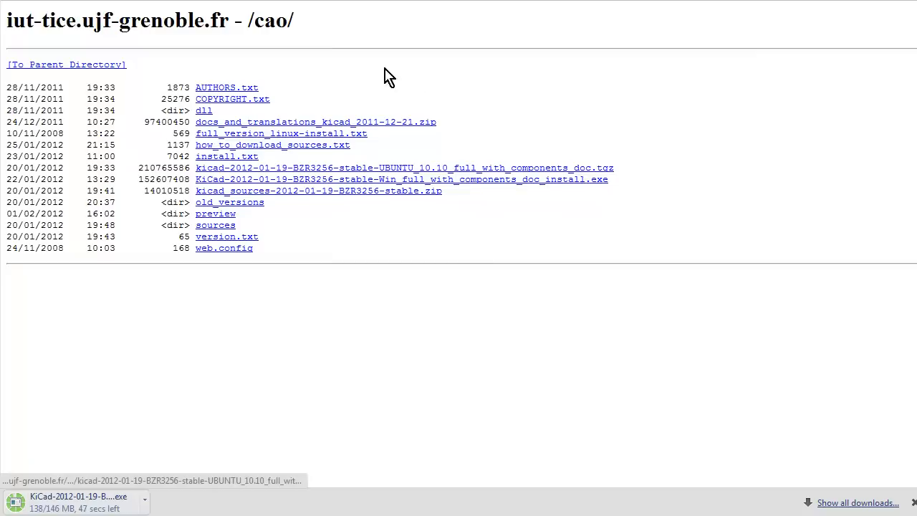
mouse_move(398, 168)
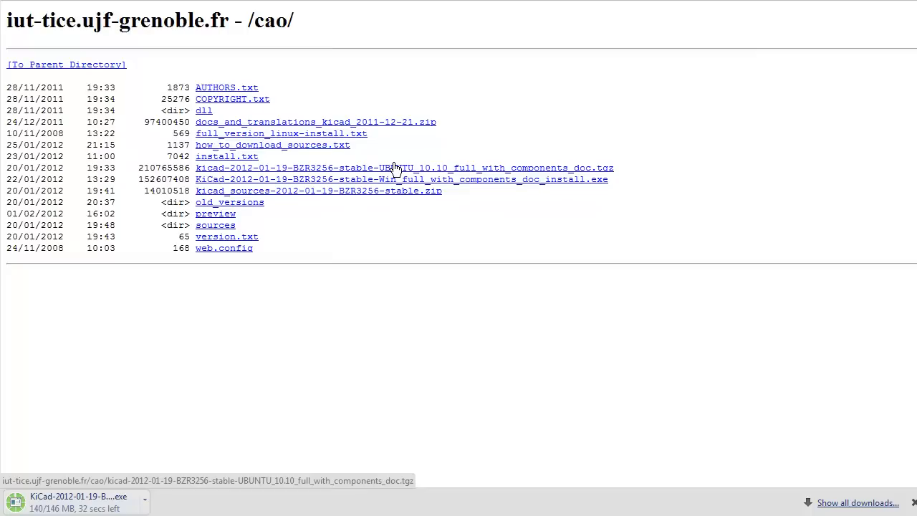
mouse_move(465, 219)
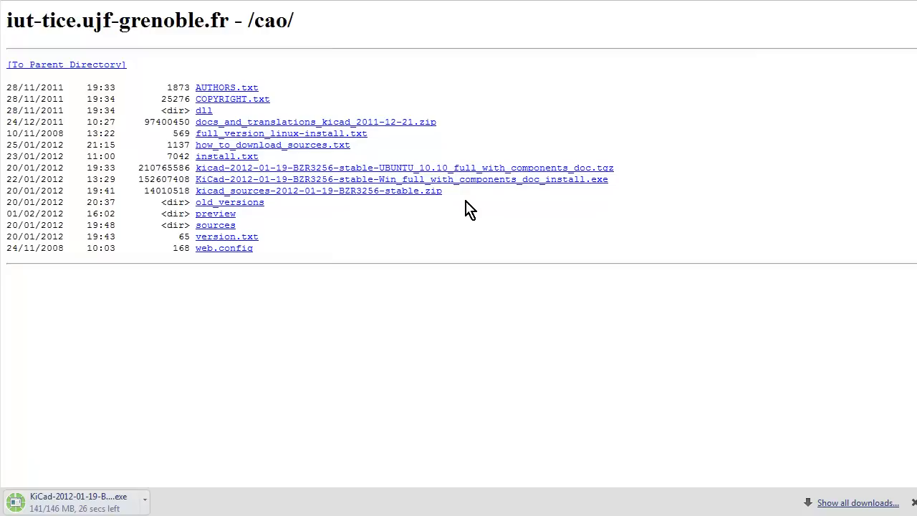
mouse_move(443, 208)
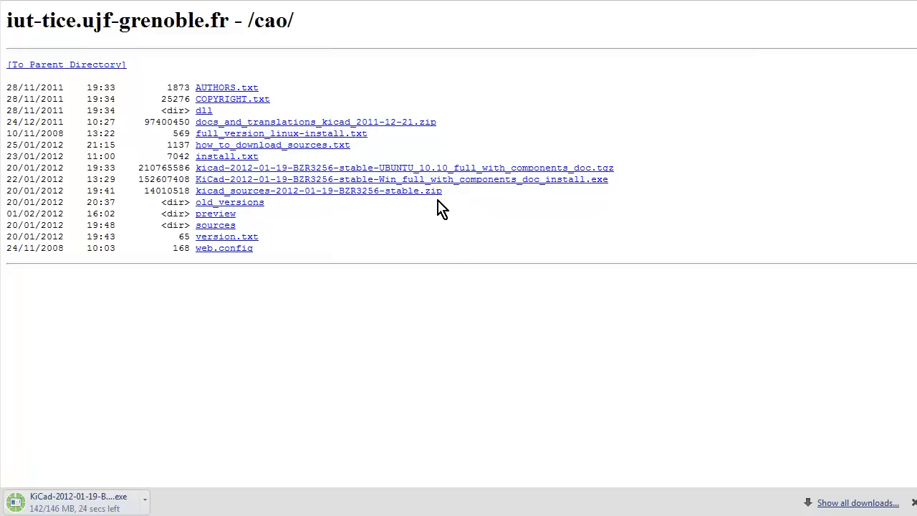
mouse_move(447, 204)
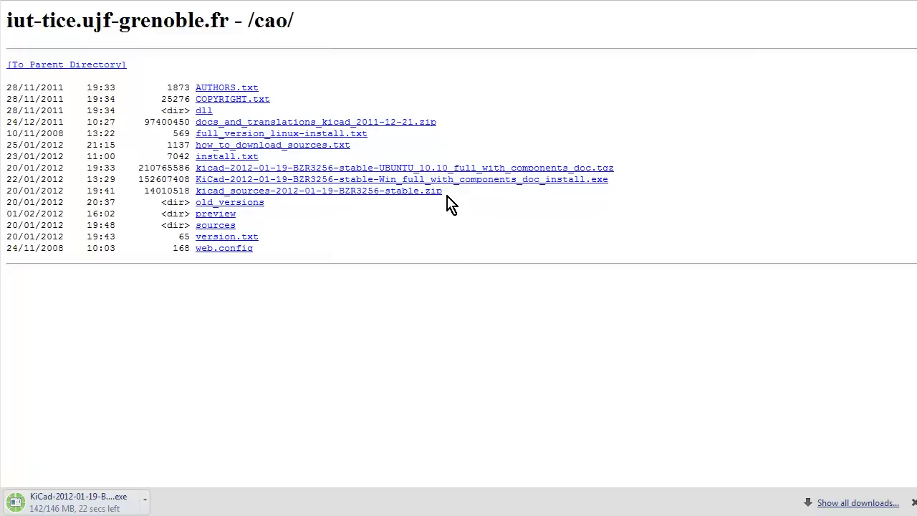
mouse_move(530, 221)
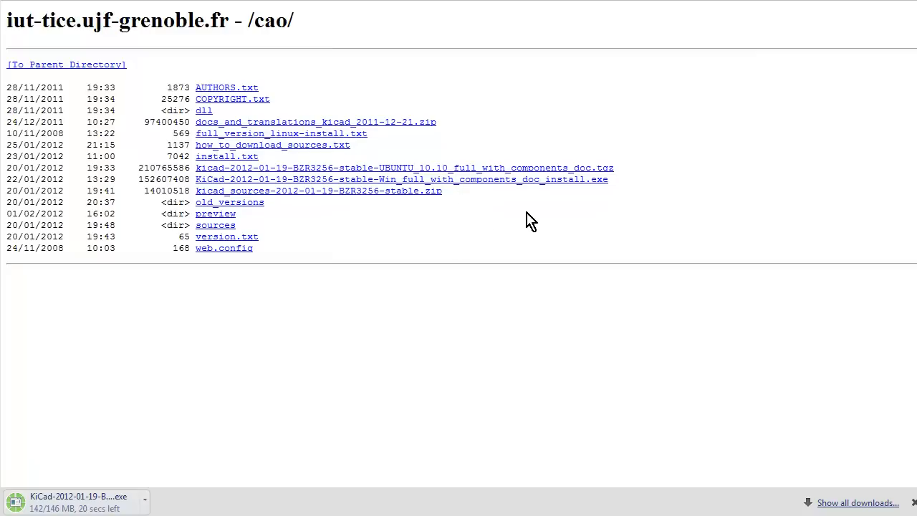
mouse_move(519, 222)
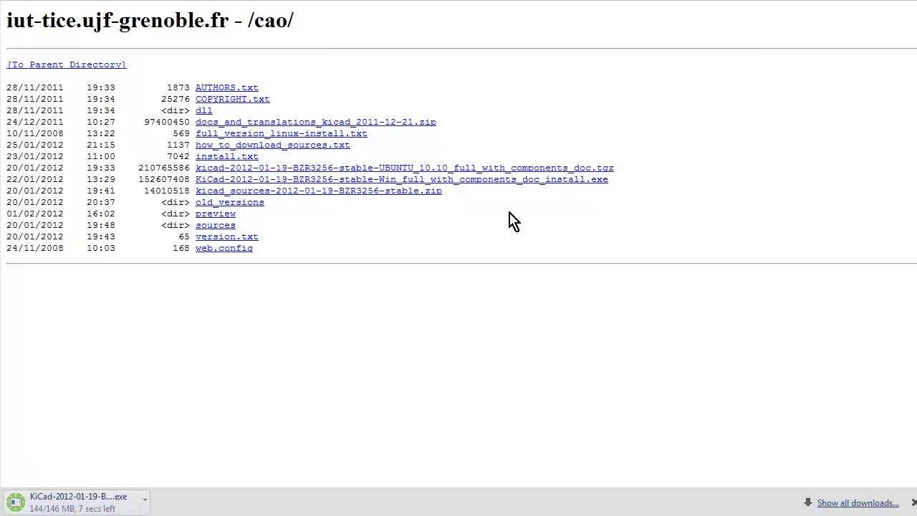
mouse_move(122, 465)
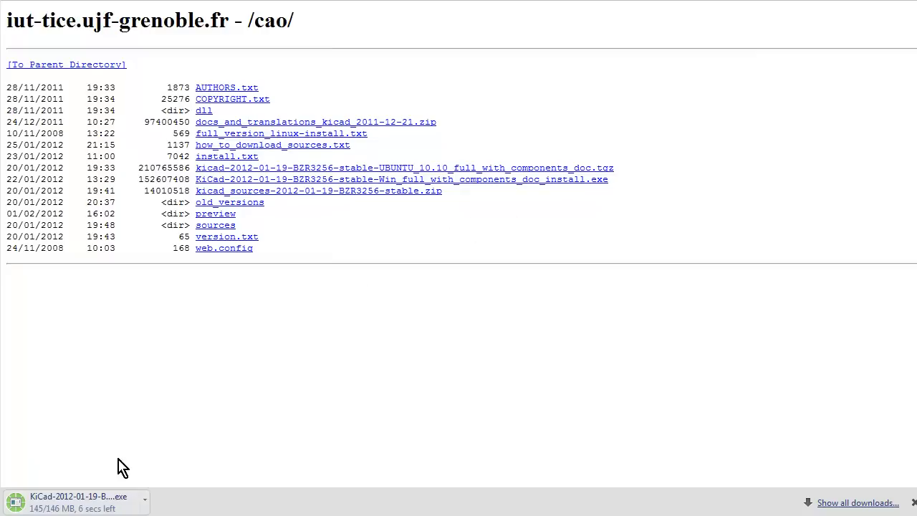
mouse_move(141, 485)
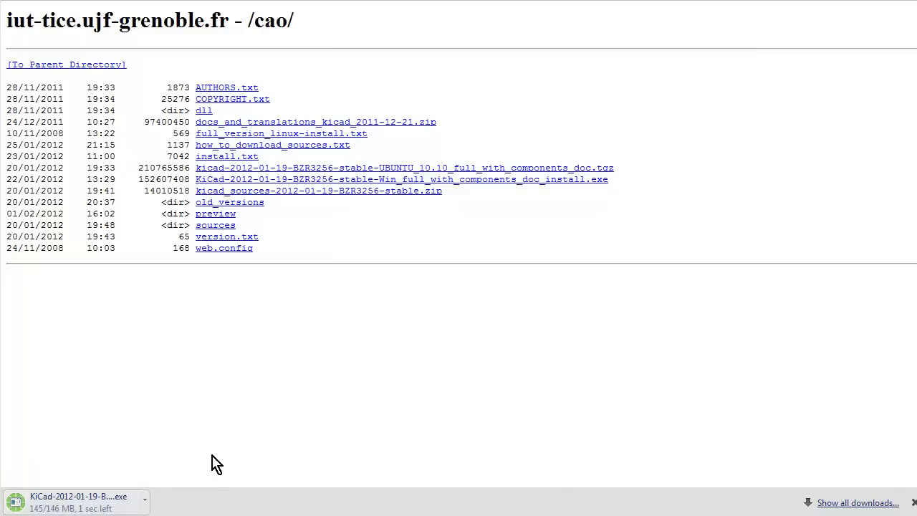
mouse_move(220, 460)
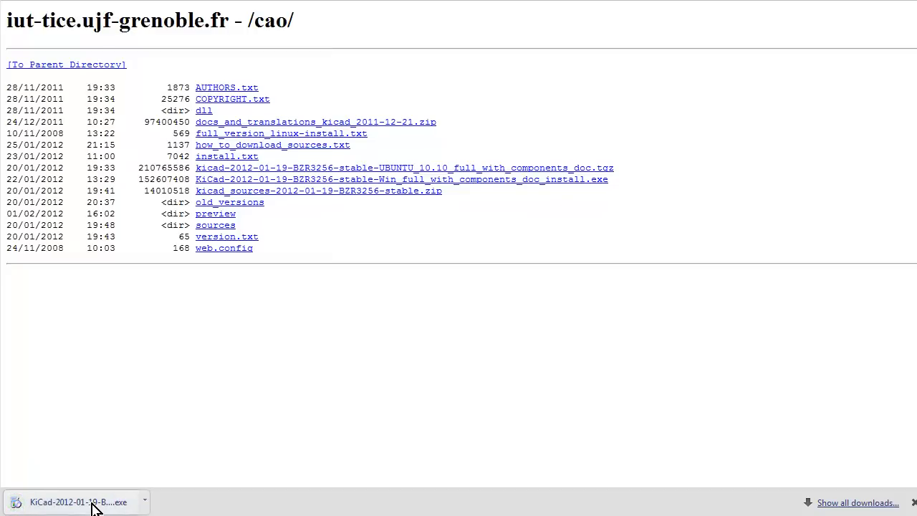
Step: Run the KiCad installer in English, accept the licence, and reach C:\Program Files (x86)\KiCad
left_click(71, 501)
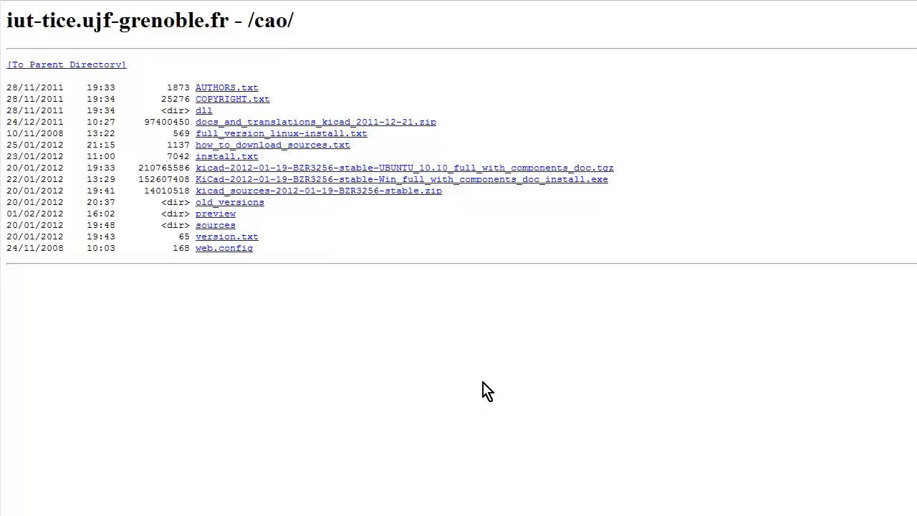
mouse_move(465, 366)
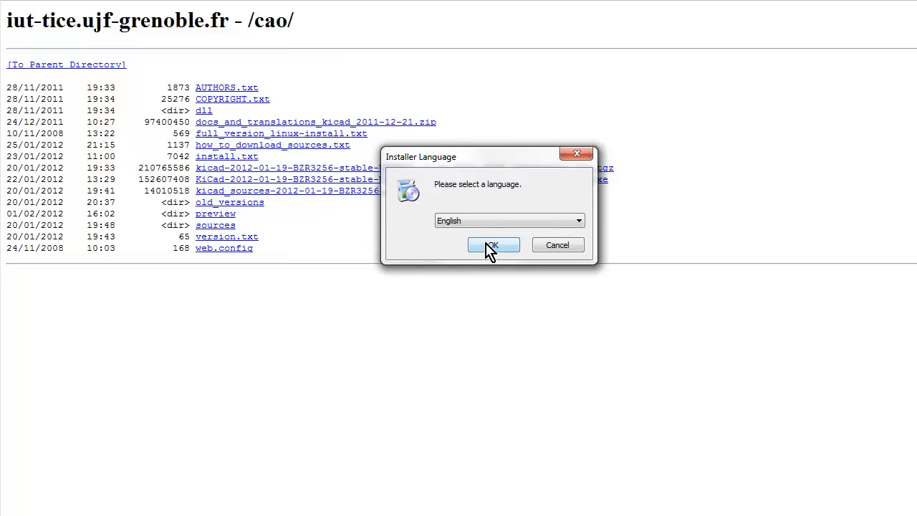
left_click(492, 244)
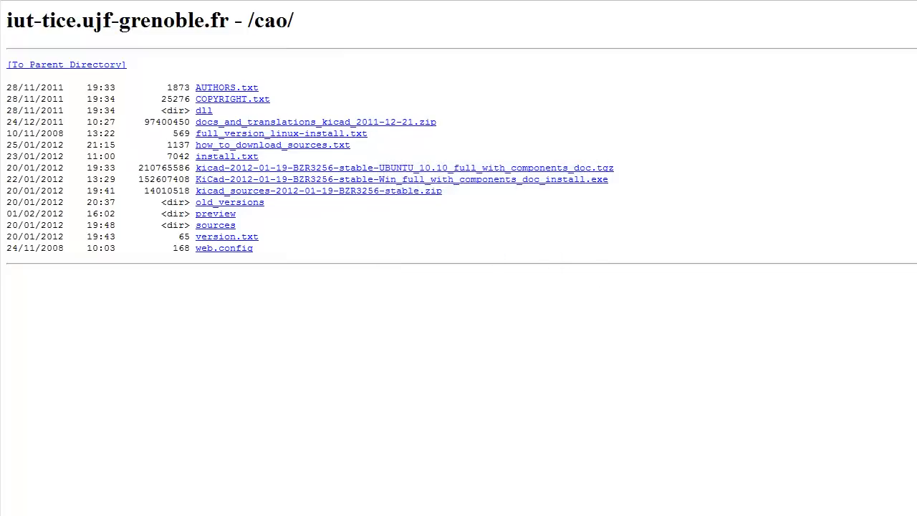
left_click(401, 179)
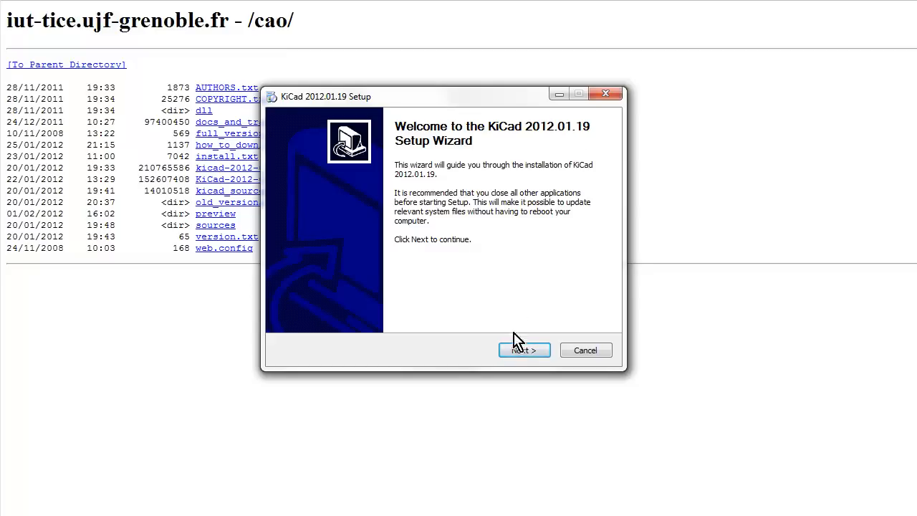
left_click(524, 350)
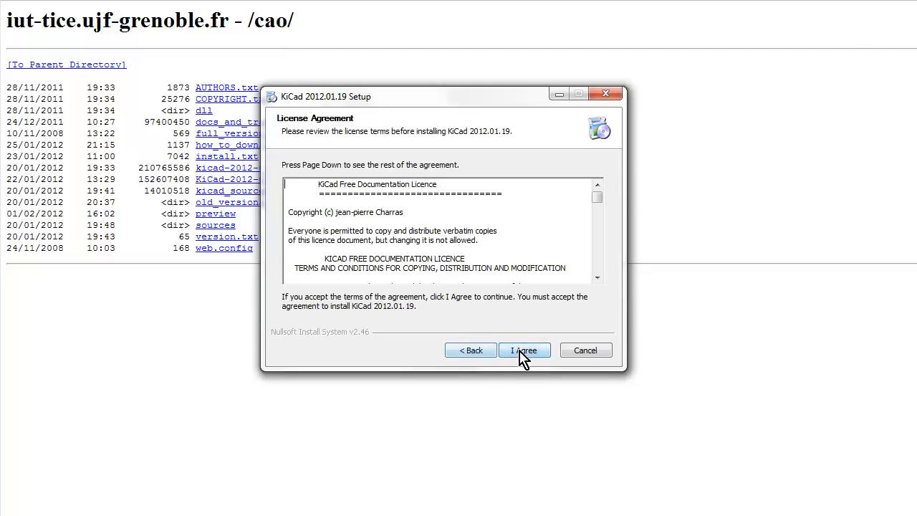
left_click(524, 349)
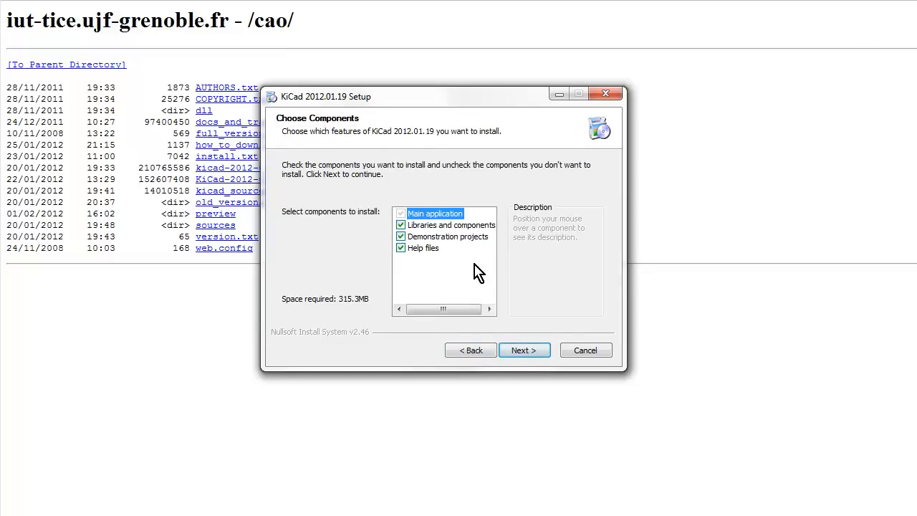
mouse_move(295, 235)
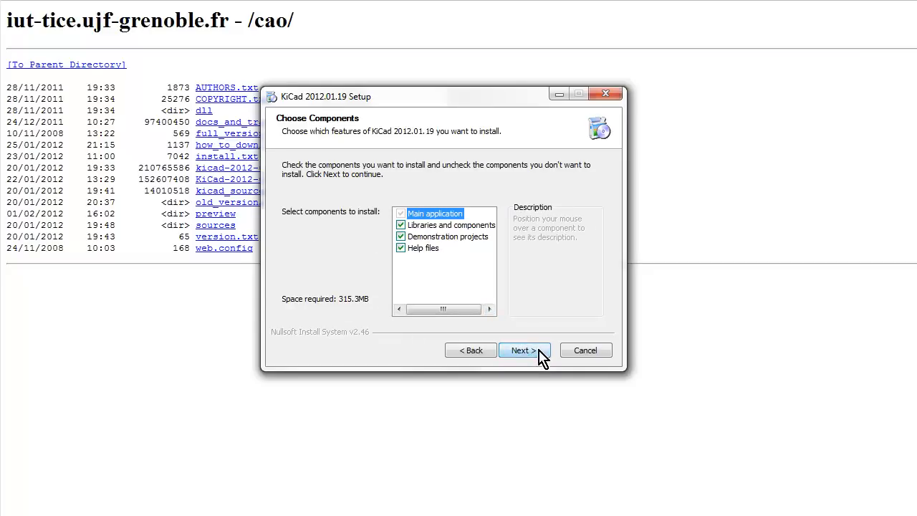
left_click(523, 351)
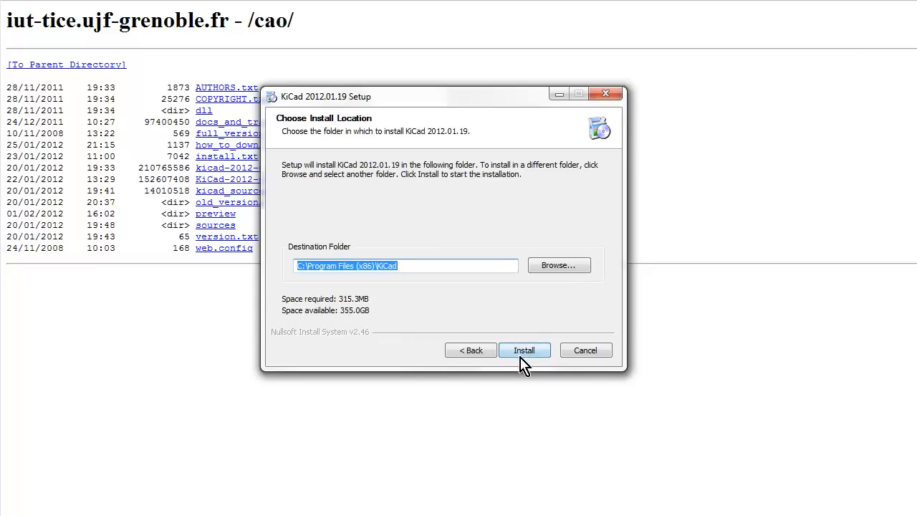
Step: Install KiCad 2012.01.19 into C:\Program Files (x86)\KiCad, leaving Wings3D unticked
left_click(523, 351)
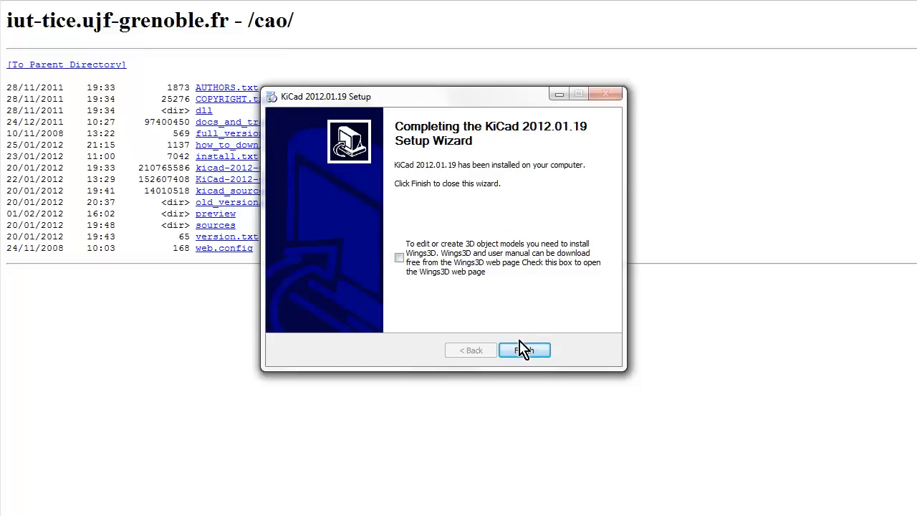
mouse_move(445, 296)
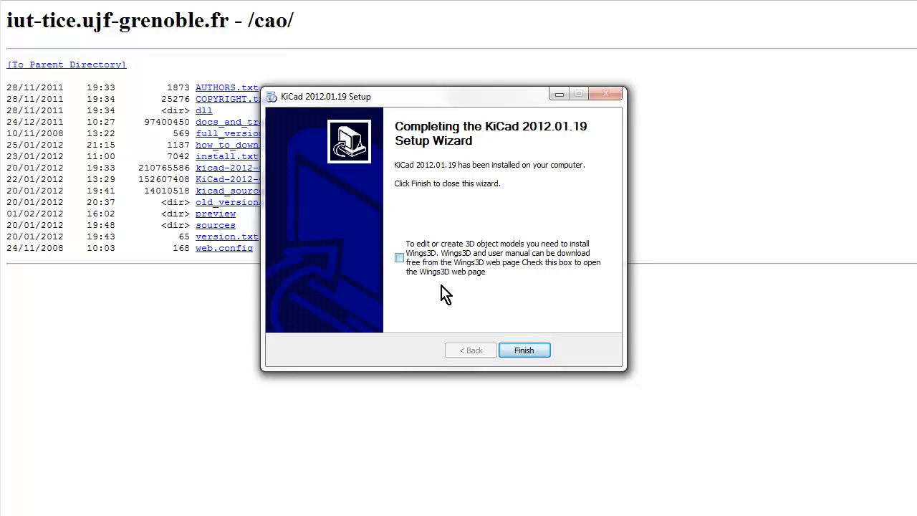
mouse_move(492, 270)
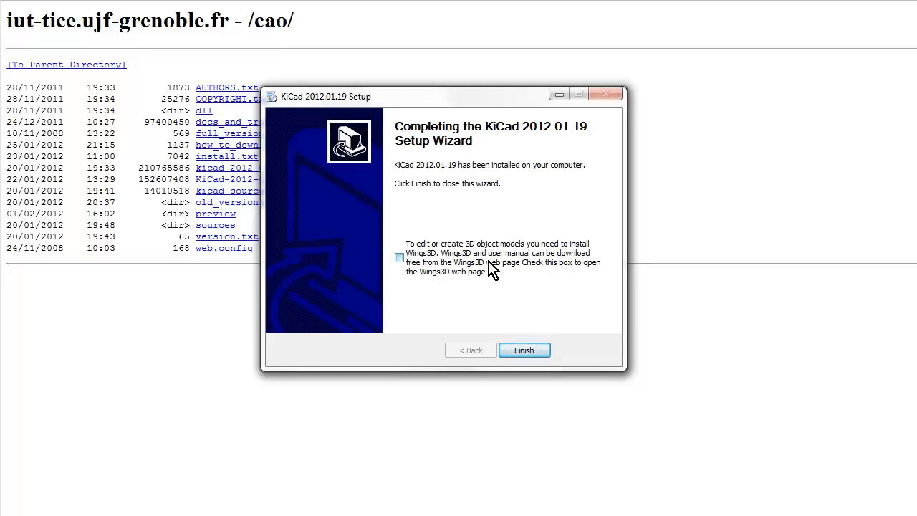
mouse_move(523, 349)
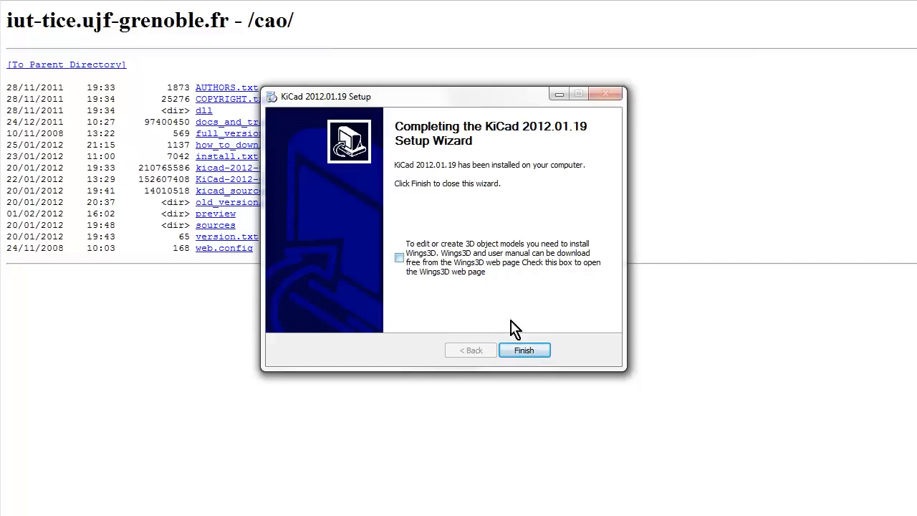
Step: Finish and close the completed KiCad 2012.01.19 setup wizard
left_click(524, 349)
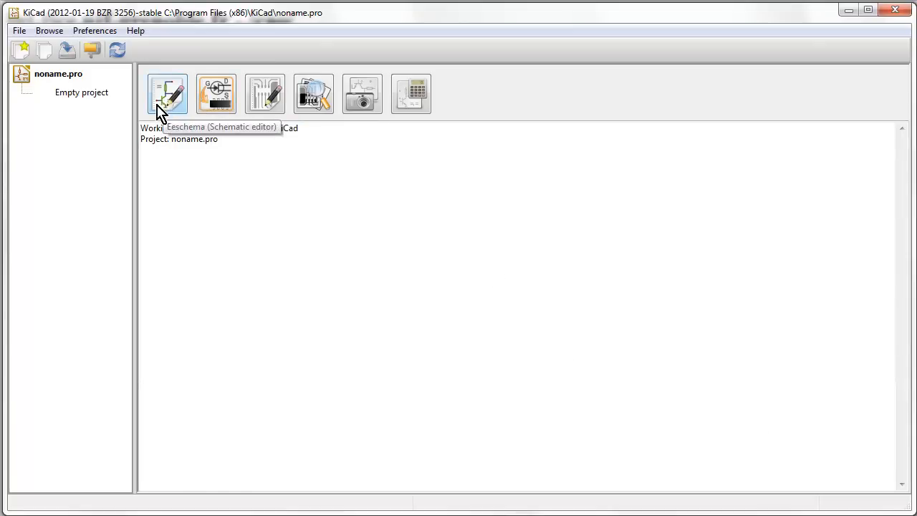
mouse_move(154, 44)
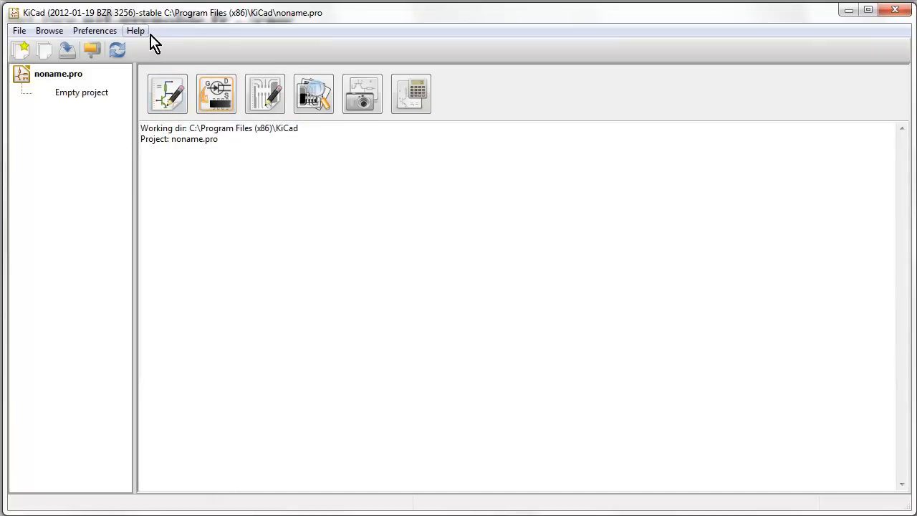
mouse_move(313, 94)
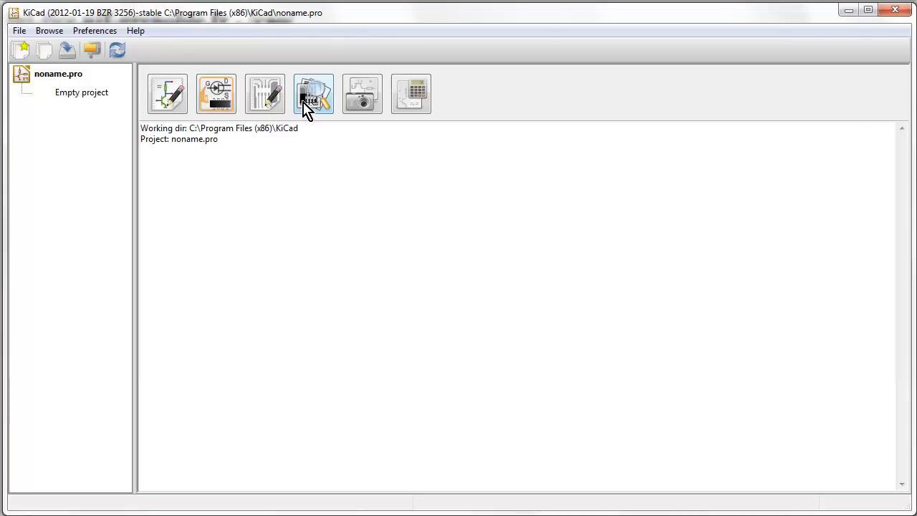
mouse_move(167, 97)
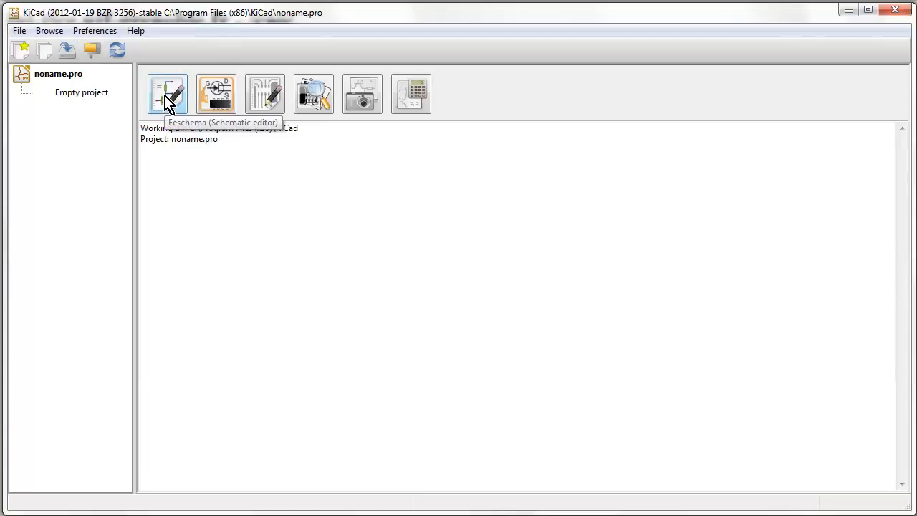
mouse_move(174, 107)
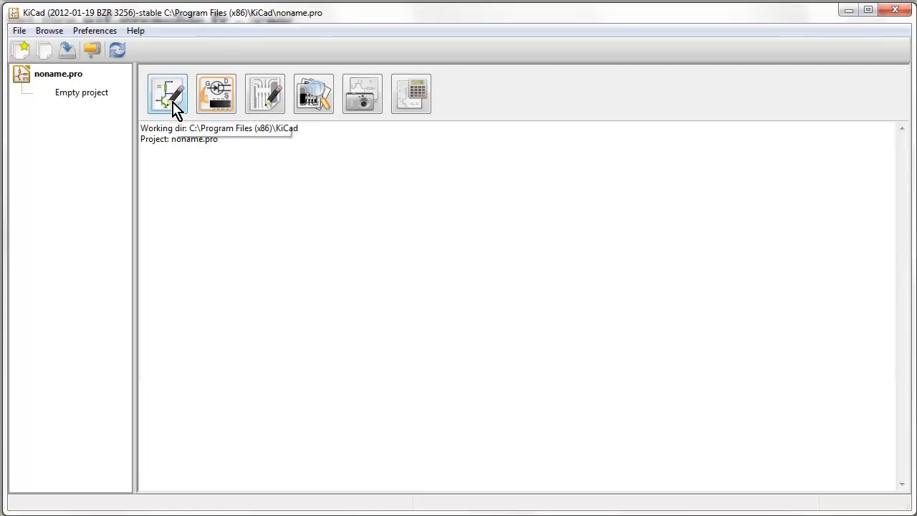
mouse_move(177, 103)
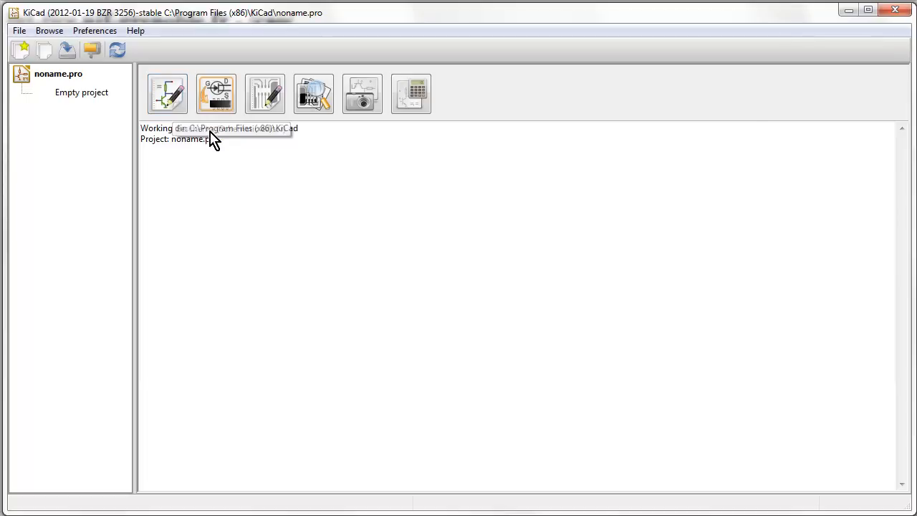
mouse_move(216, 94)
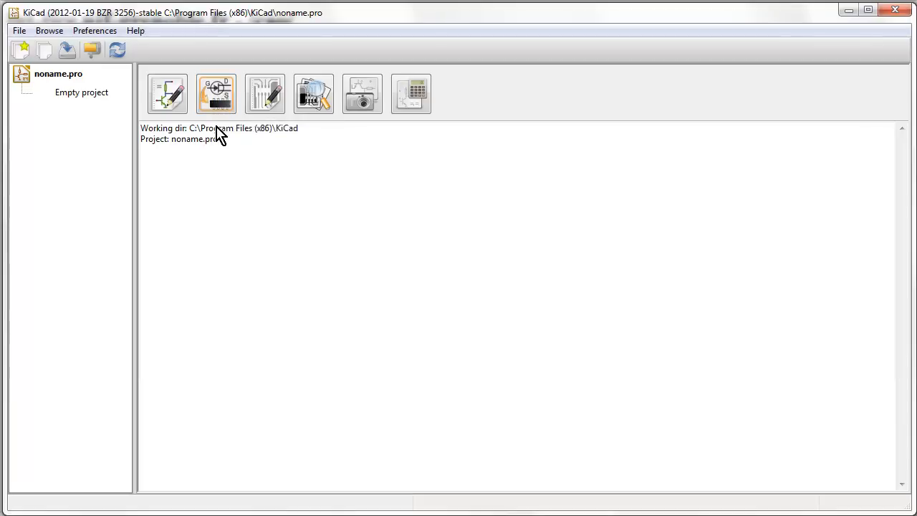
mouse_move(215, 97)
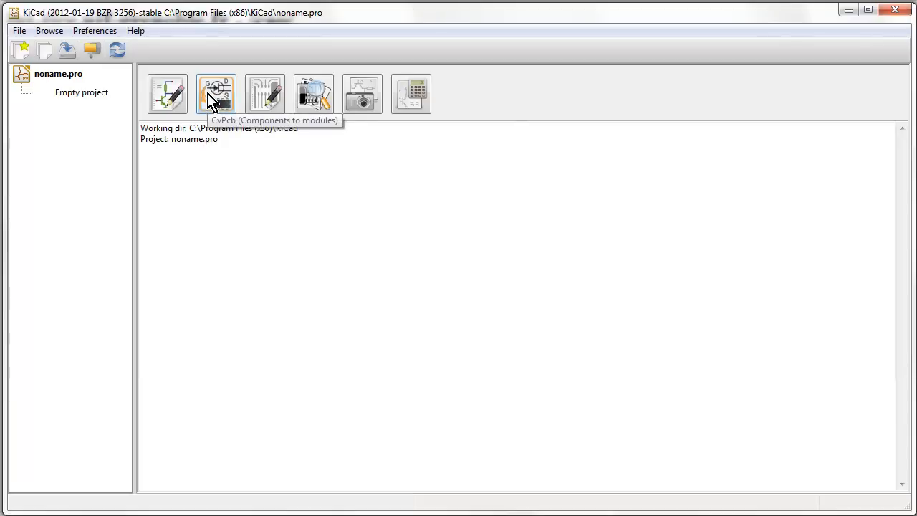
mouse_move(218, 125)
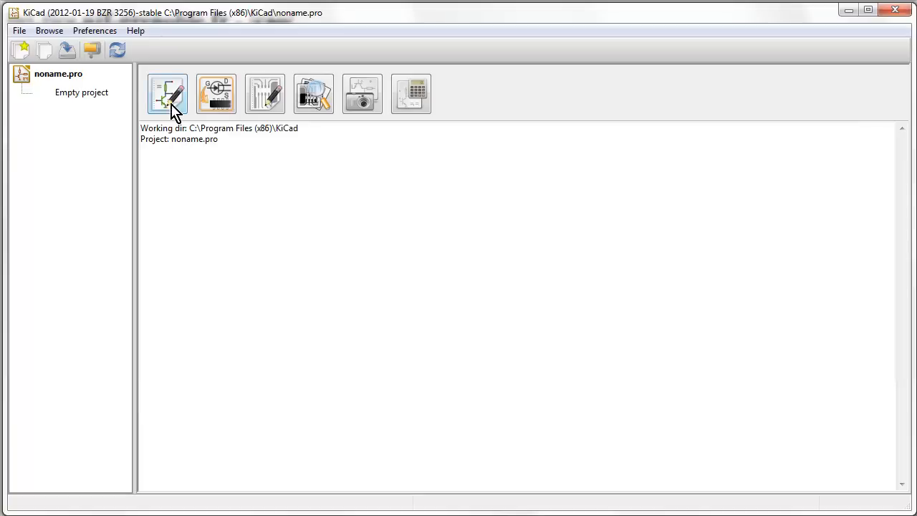
mouse_move(264, 93)
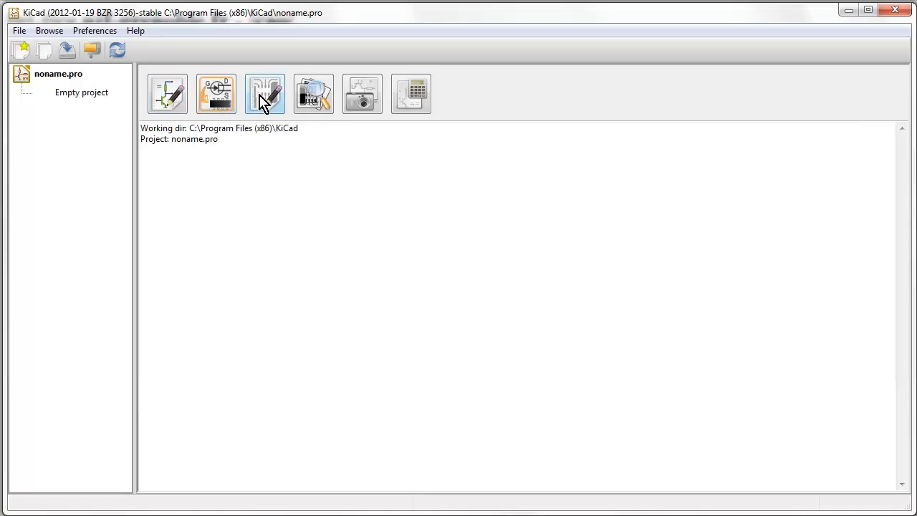
mouse_move(265, 96)
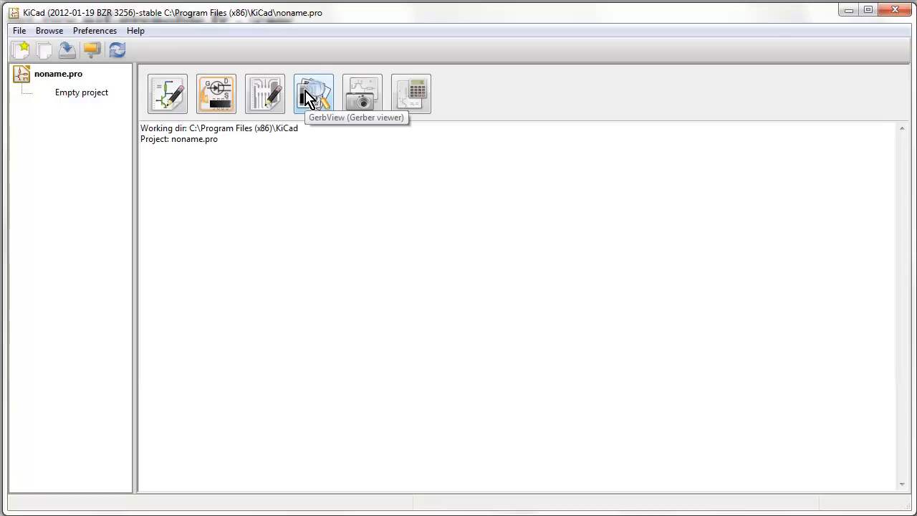
mouse_move(361, 93)
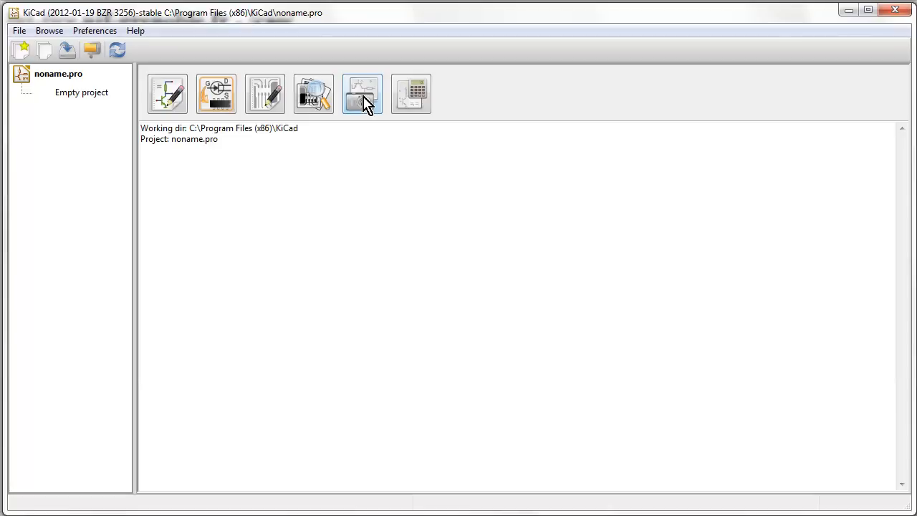
mouse_move(348, 108)
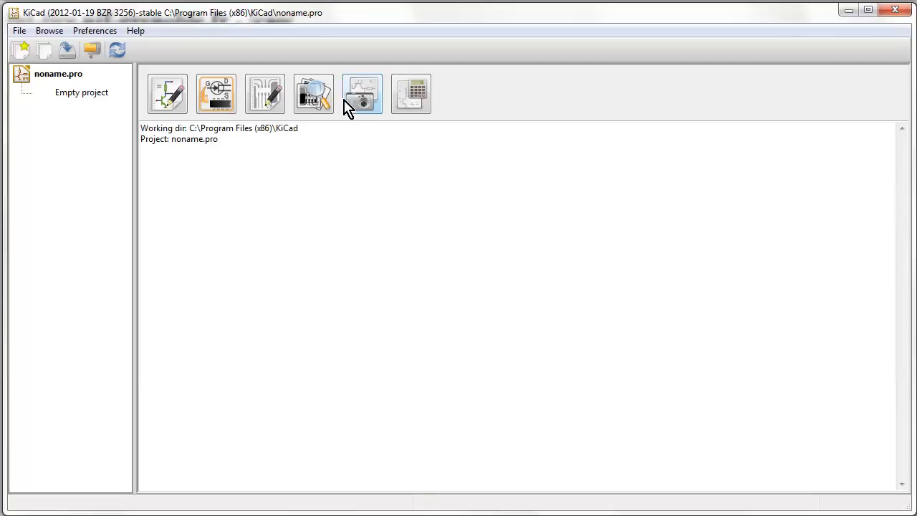
mouse_move(362, 93)
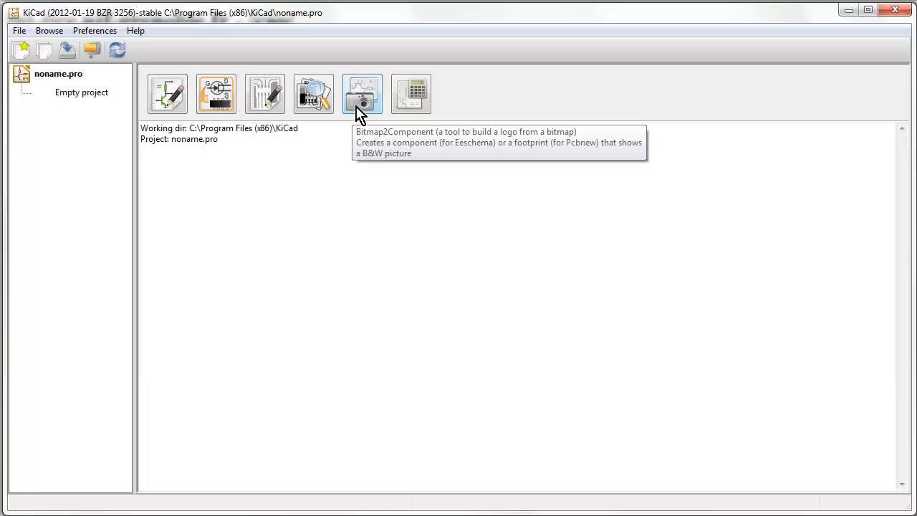
mouse_move(365, 145)
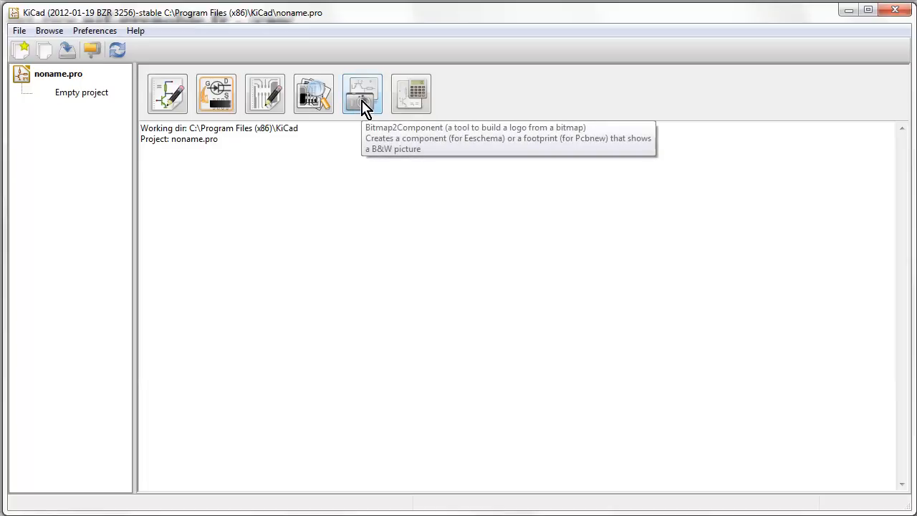
mouse_move(411, 93)
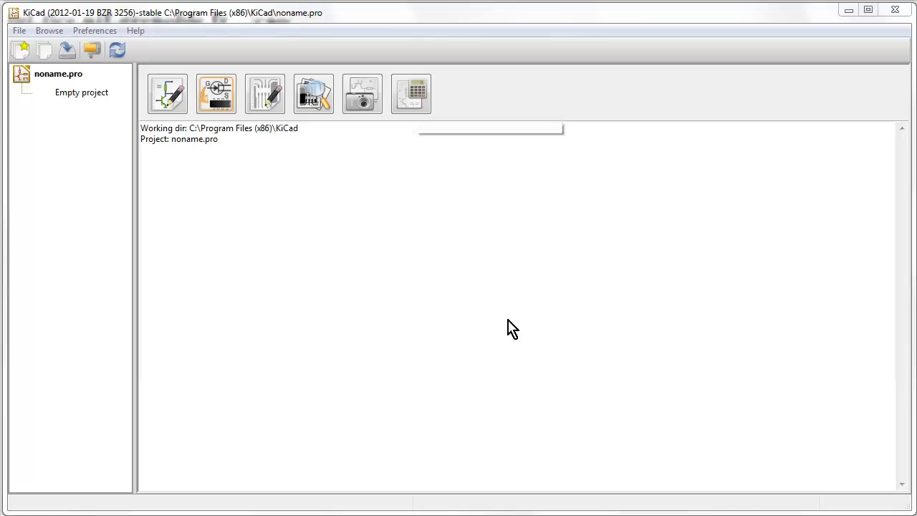
Step: Launch the Pcb Calculator, move its window higher, and show the Track Width tab
left_click(410, 93)
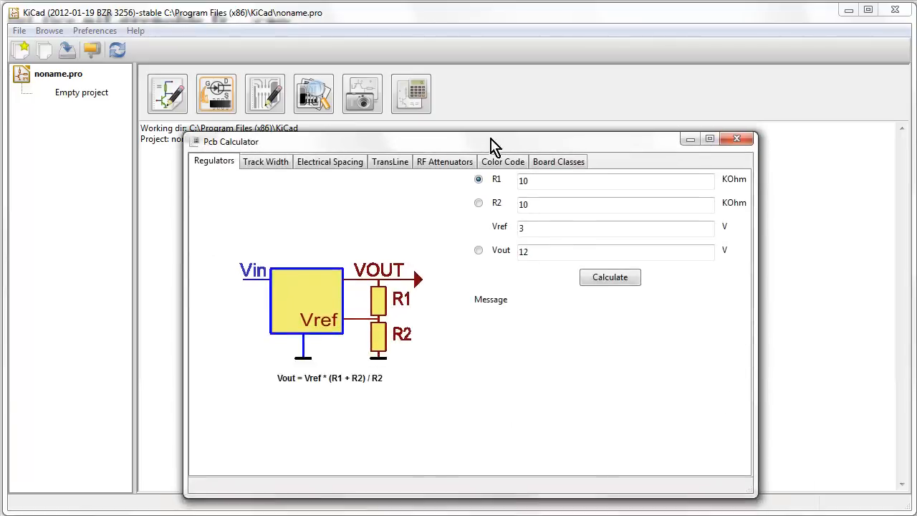
left_click_drag(494, 139, 408, 65)
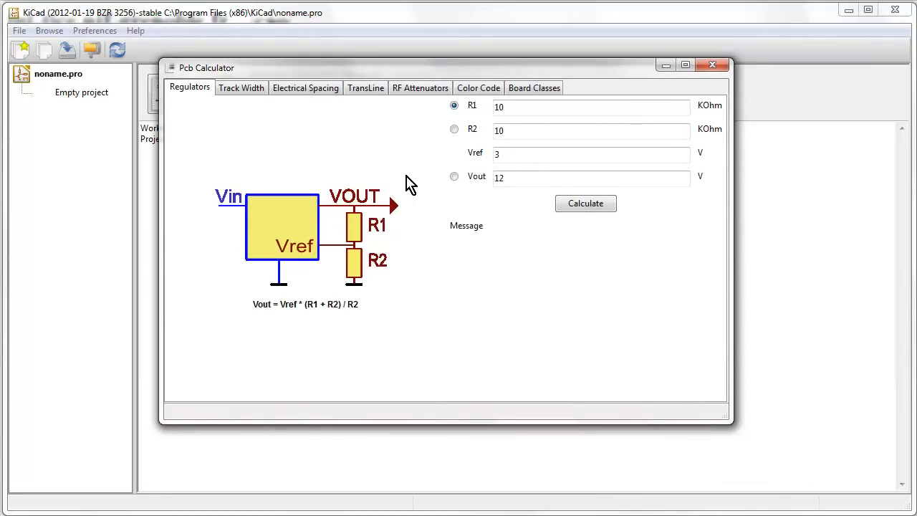
left_click(242, 87)
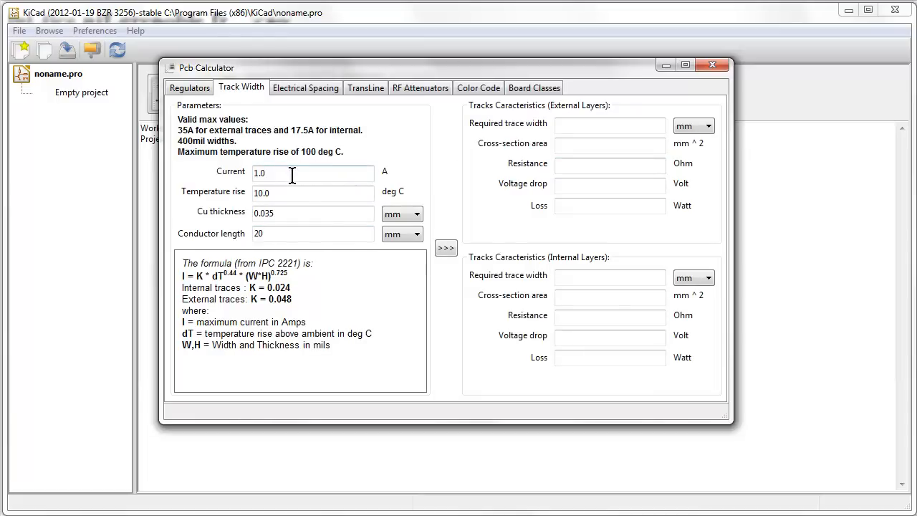
mouse_move(324, 179)
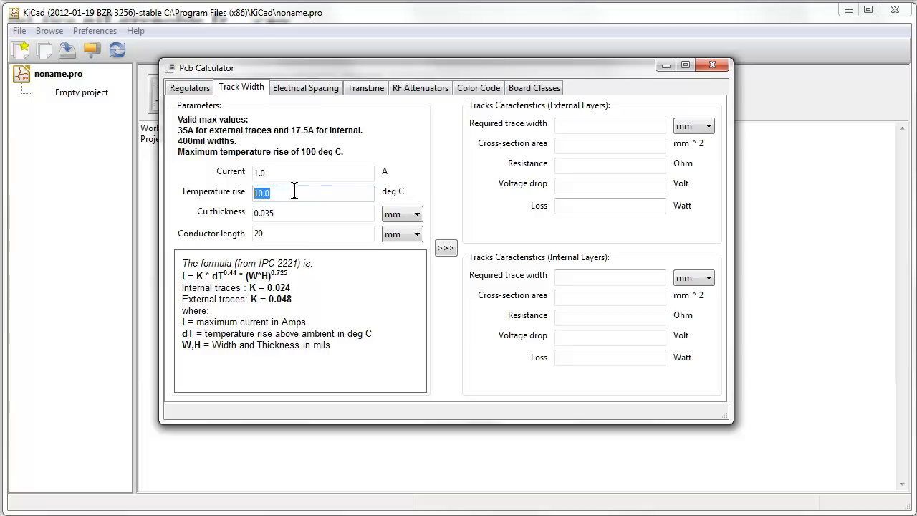
Step: Review the track width parameters and change conductor length from 20 to 100 mm
left_click(313, 193)
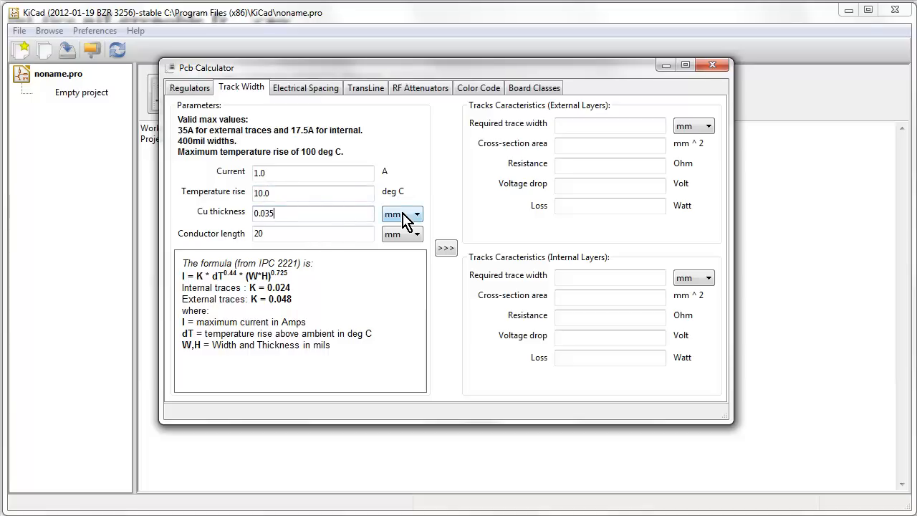
left_click(415, 214)
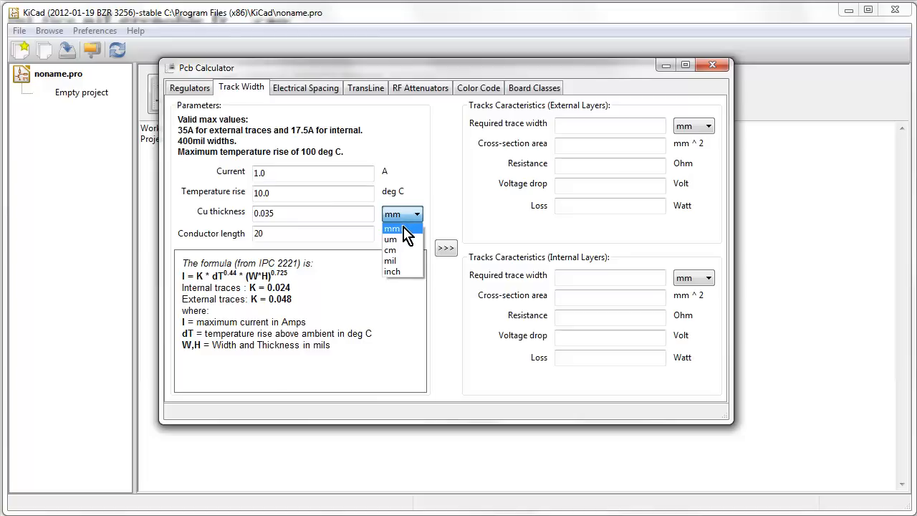
mouse_move(391, 260)
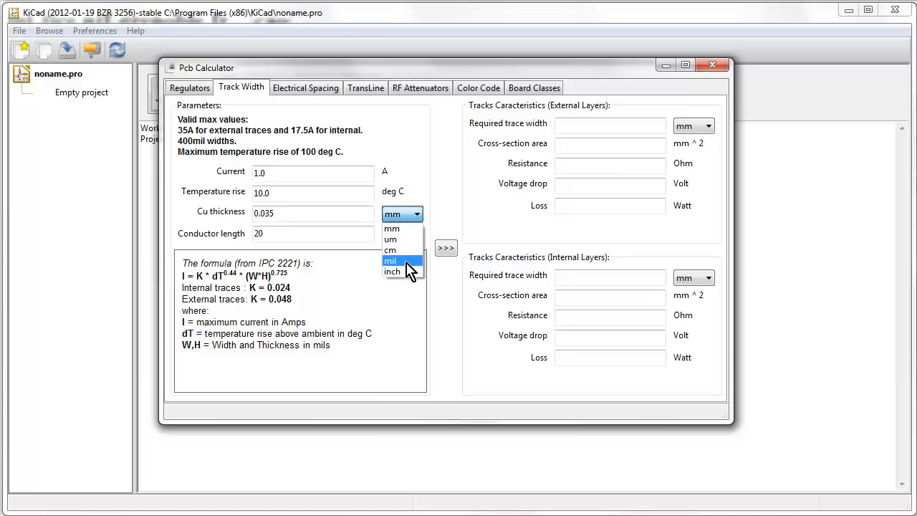
left_click(392, 228)
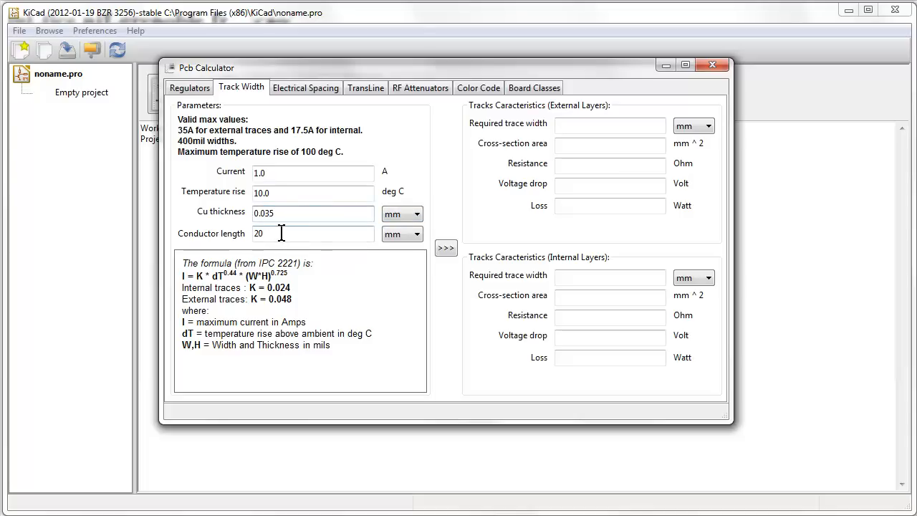
left_click(398, 235)
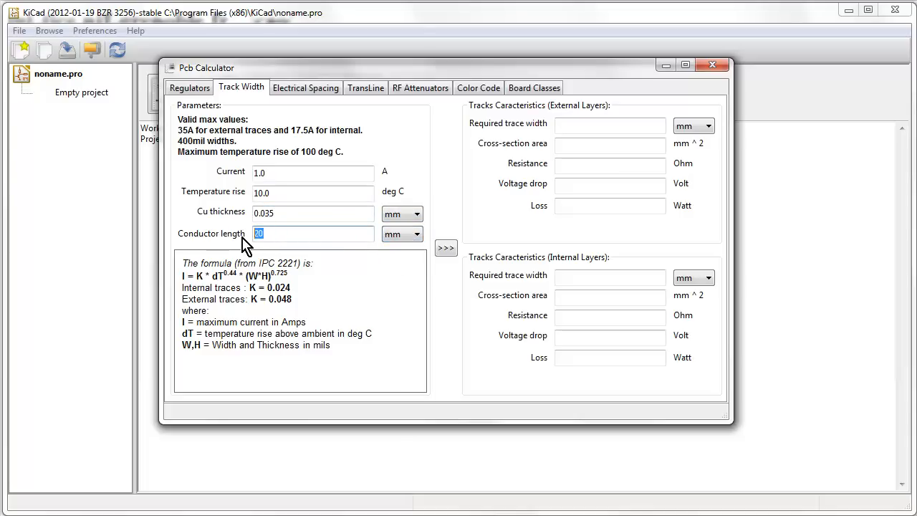
type("100")
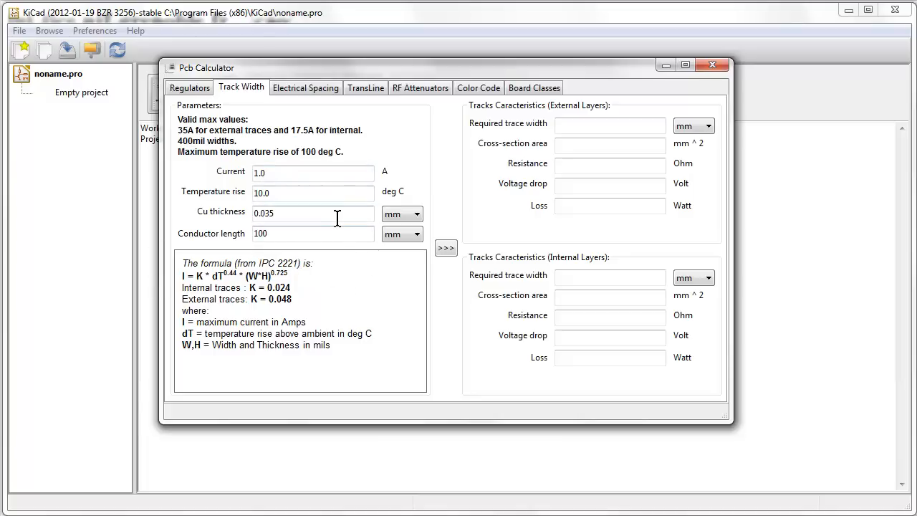
mouse_move(260, 263)
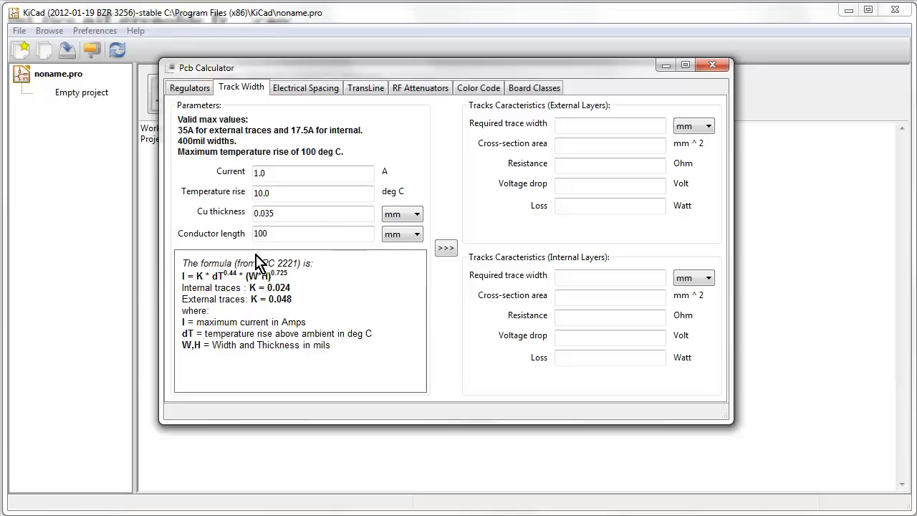
mouse_move(265, 261)
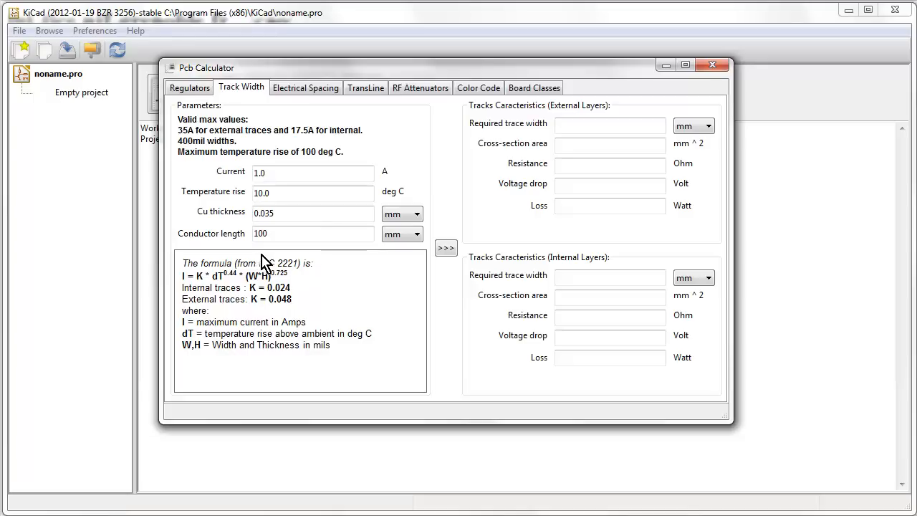
mouse_move(322, 297)
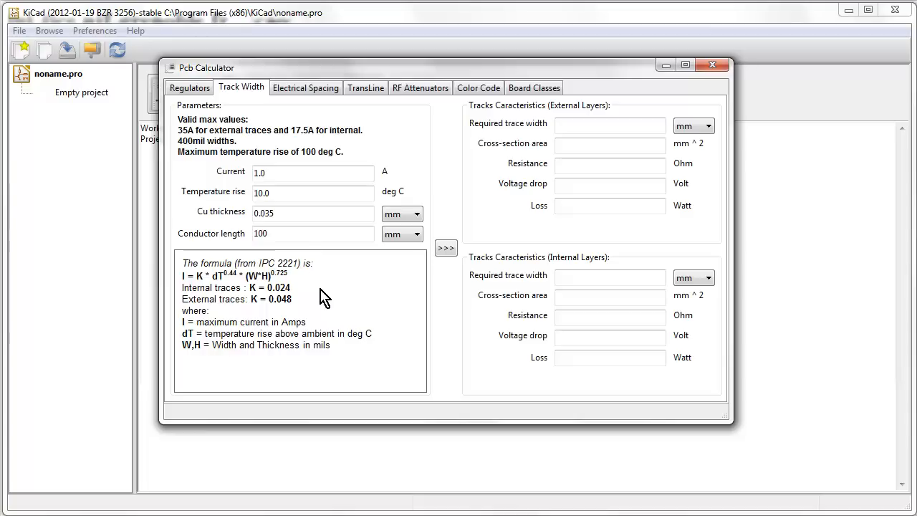
mouse_move(268, 260)
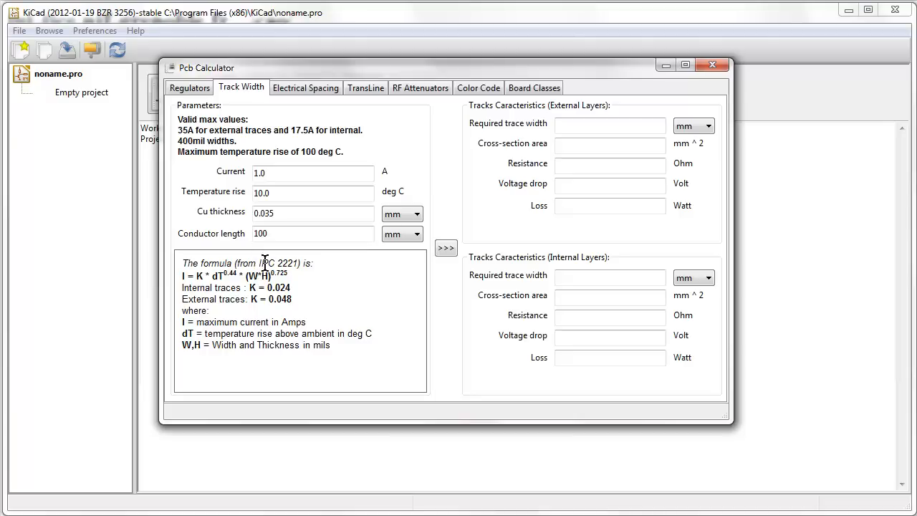
mouse_move(298, 300)
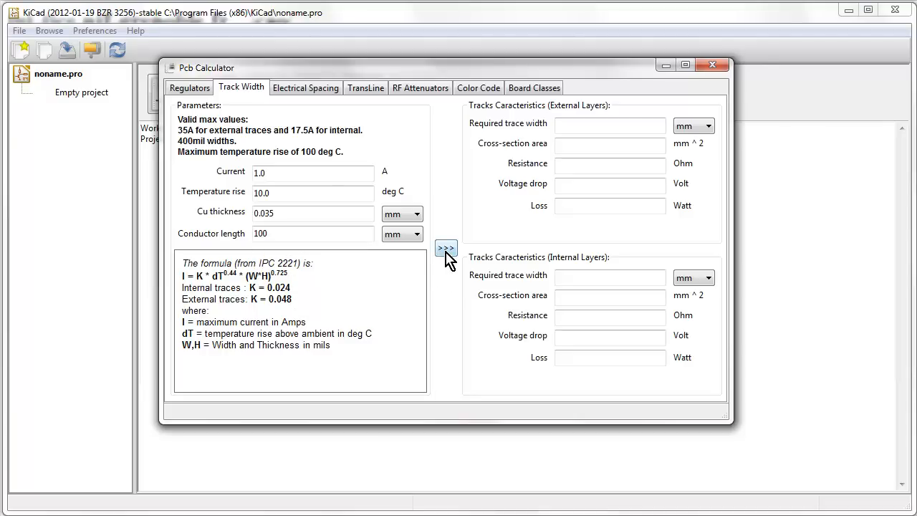
Step: Compute track widths, set the external width unit to mil, and recalculate
left_click(445, 248)
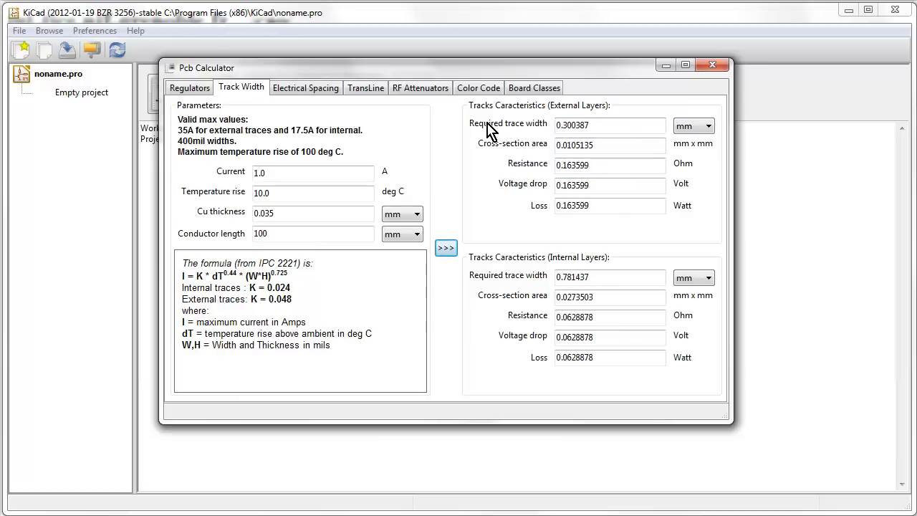
left_click(709, 125)
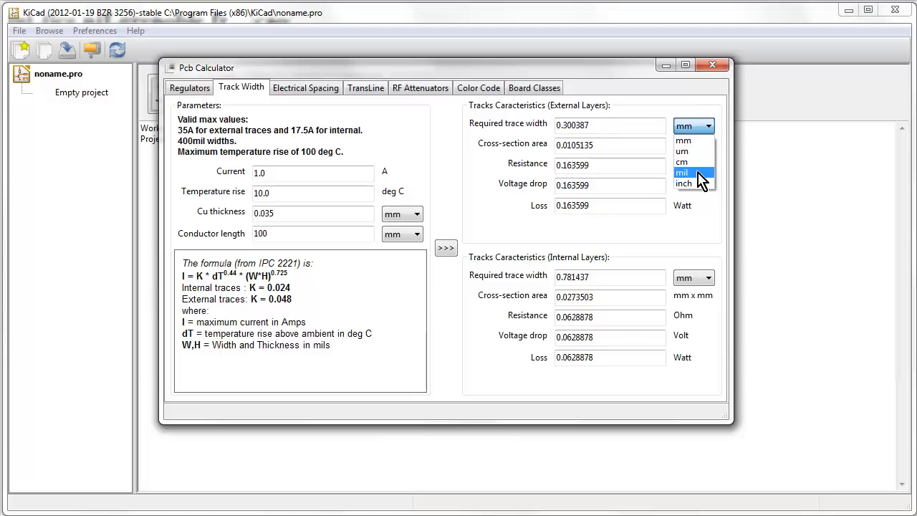
left_click(684, 173)
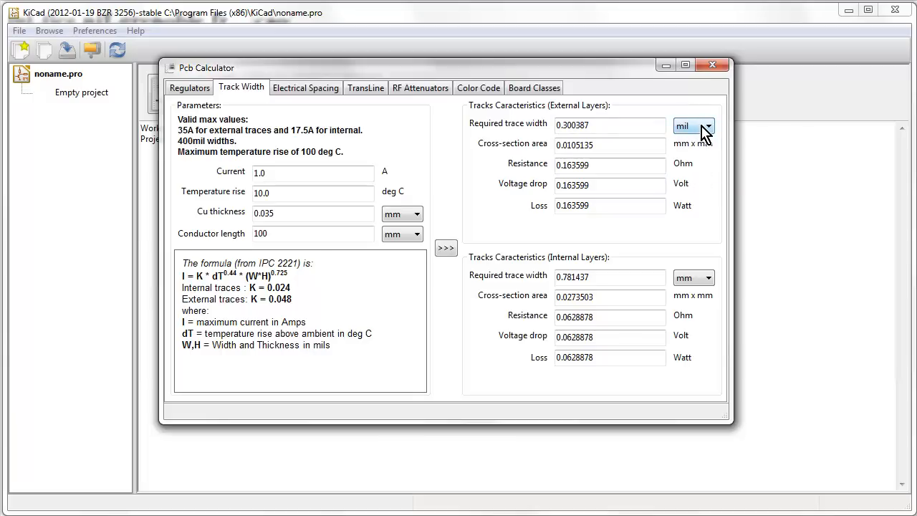
left_click(709, 126)
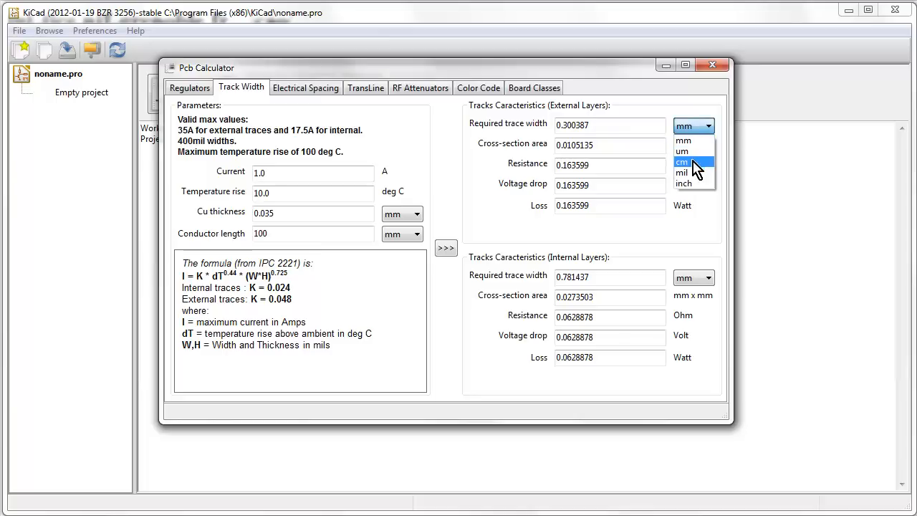
left_click(681, 172)
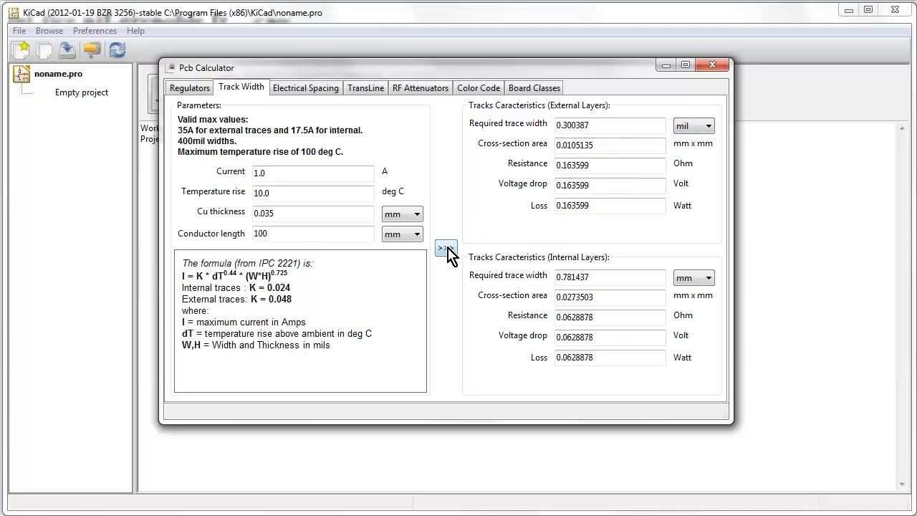
left_click(445, 247)
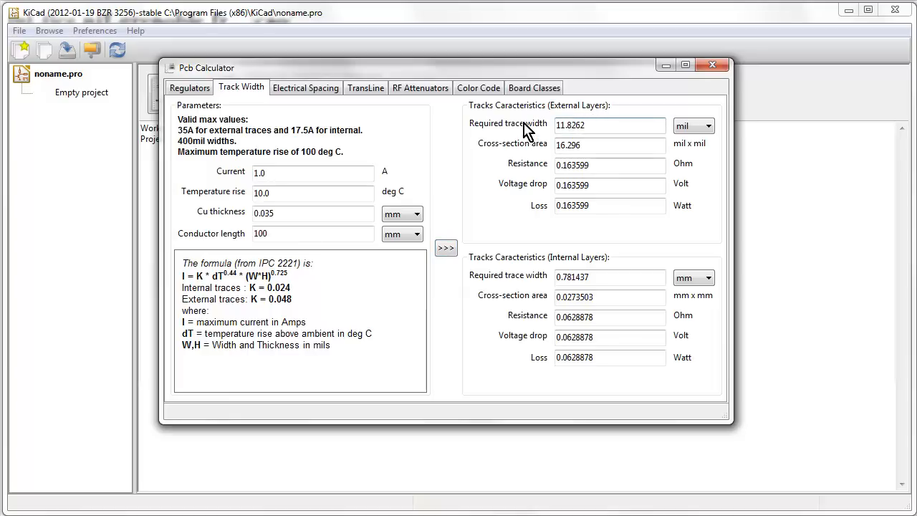
mouse_move(522, 121)
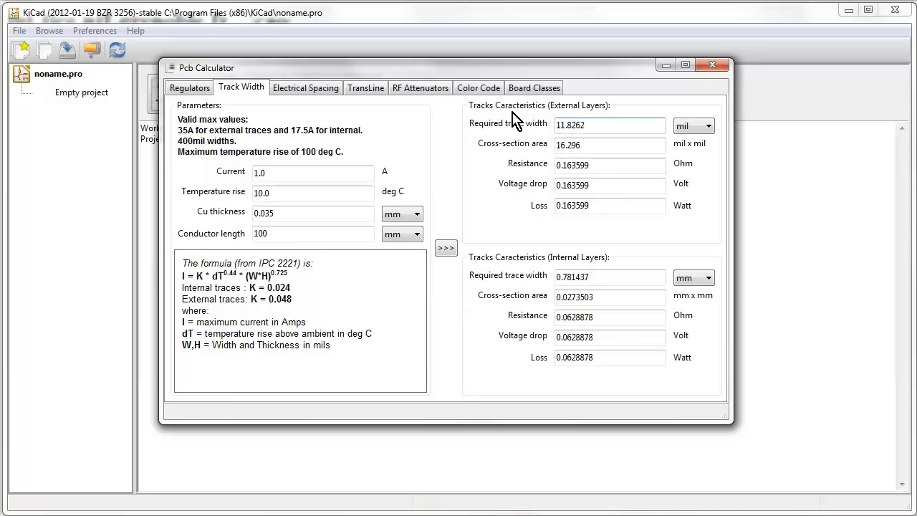
Step: Recheck the external width unit choices, keeping mil
left_click(709, 125)
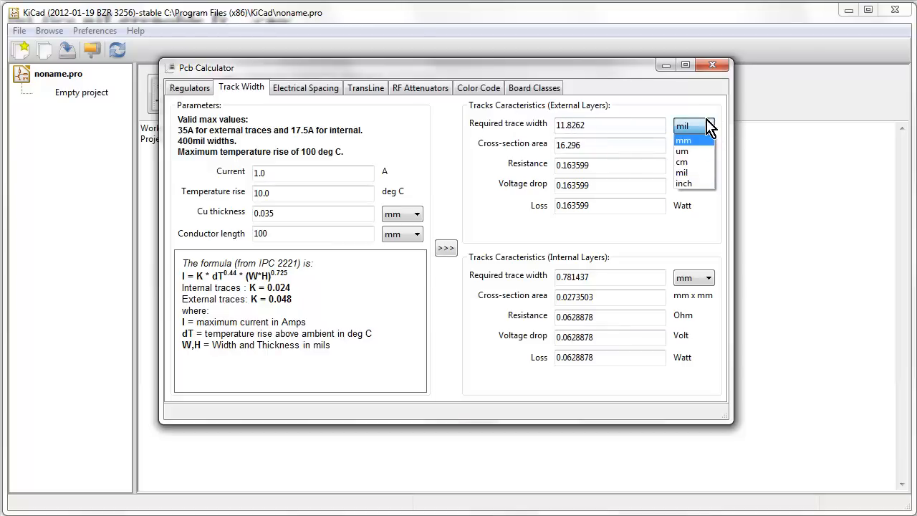
left_click(682, 125)
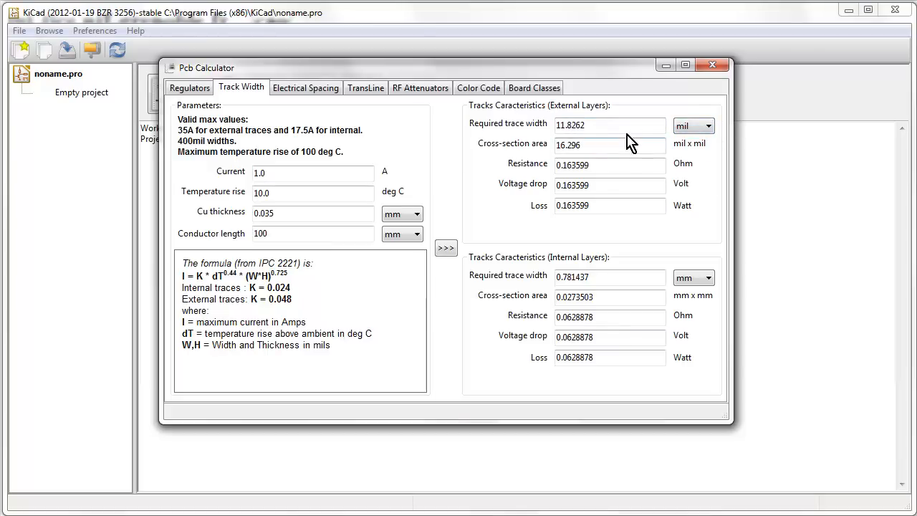
left_click(709, 125)
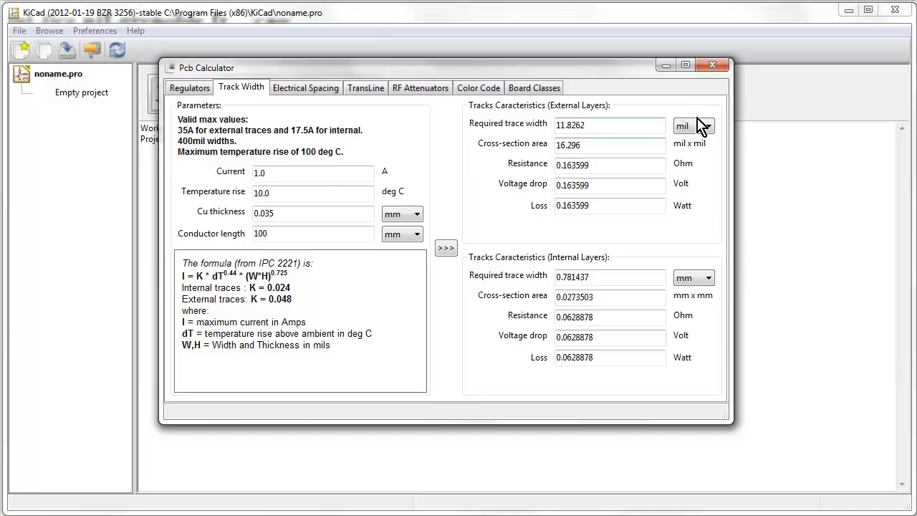
left_click(707, 125)
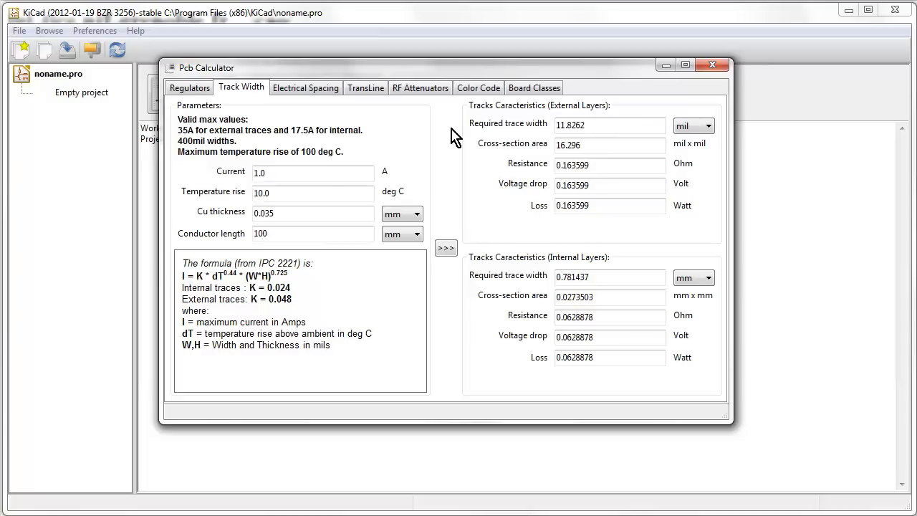
mouse_move(617, 122)
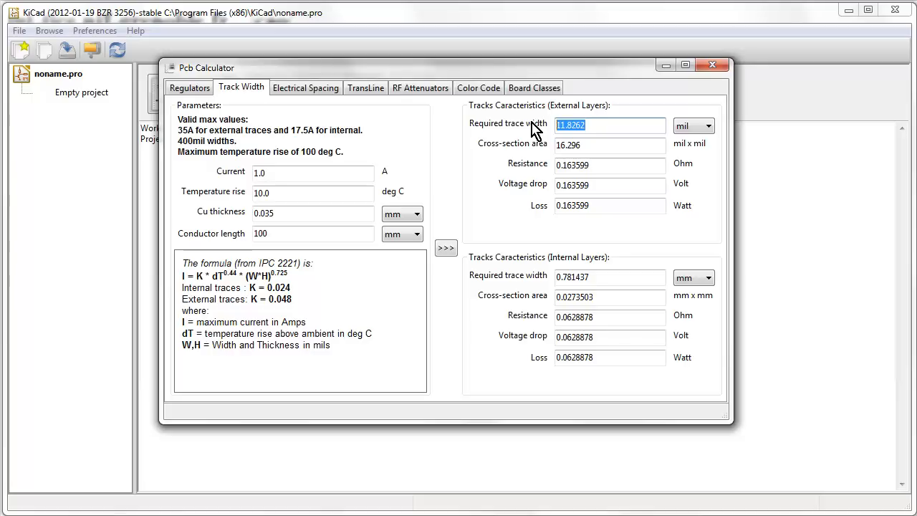
mouse_move(301, 194)
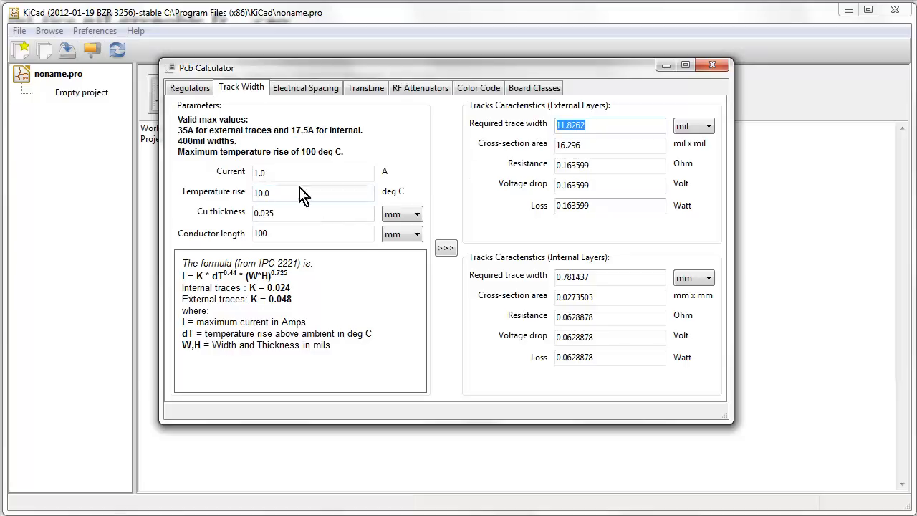
left_click(312, 174)
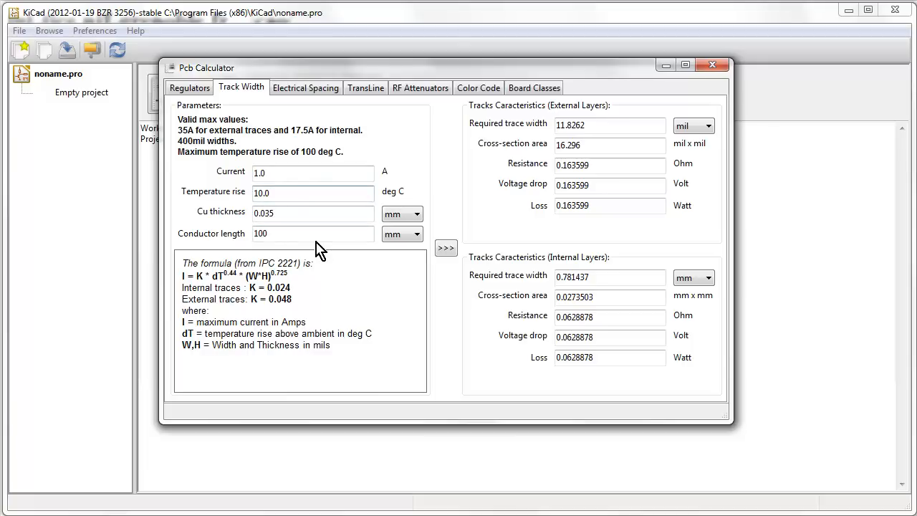
mouse_move(605, 259)
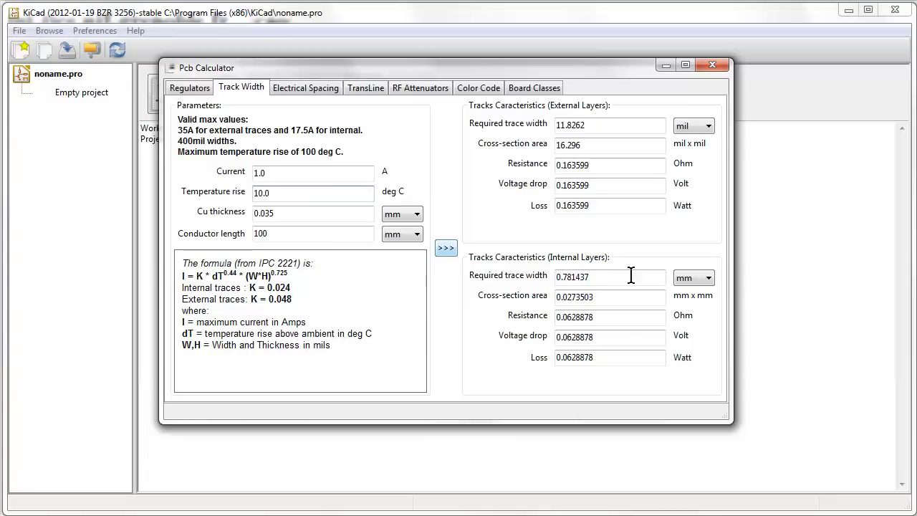
Step: Recalculate the internal trace width in inches, then switch its unit to mil
left_click(709, 277)
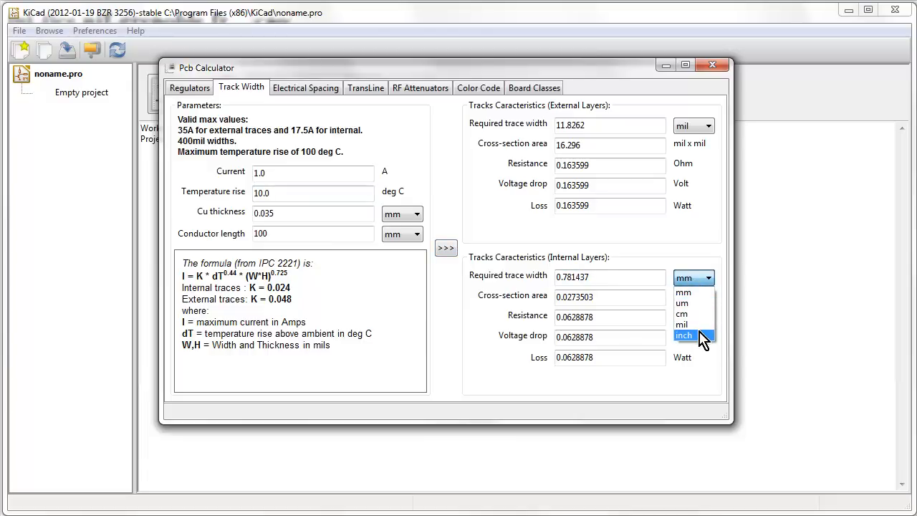
left_click(684, 335)
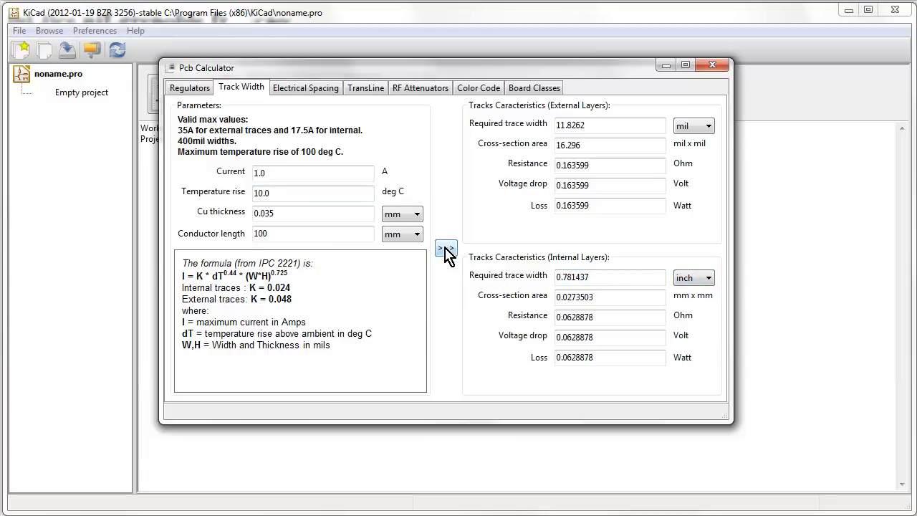
left_click(445, 247)
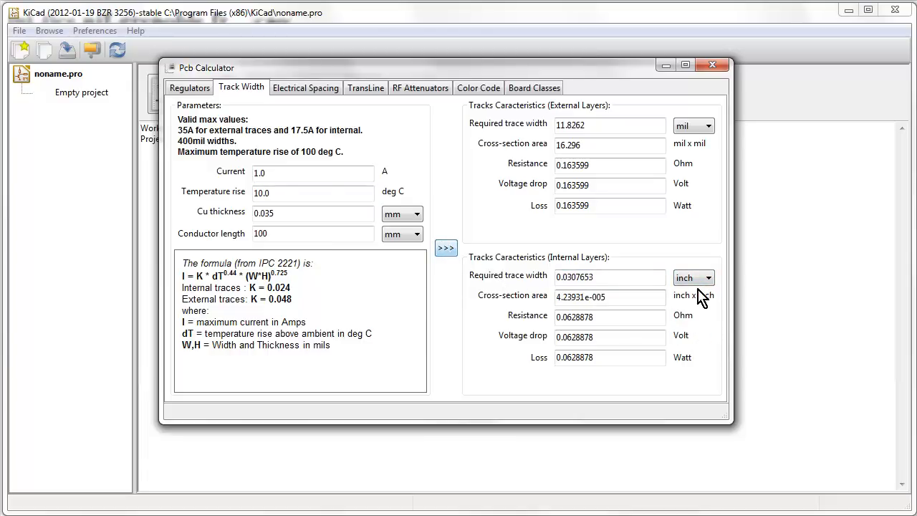
left_click(694, 277)
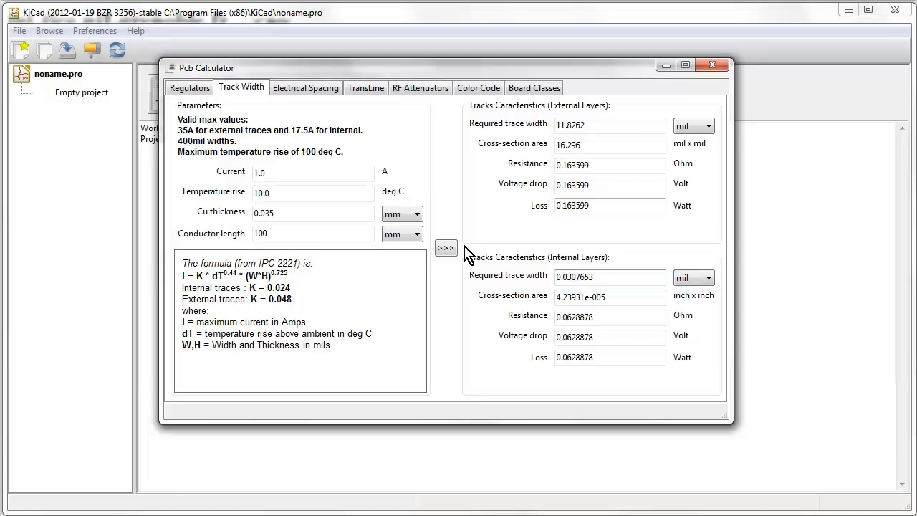
Step: Recompute to get internal width 30.7653 mil with cross-section 42.3931 mil x mil
left_click(445, 248)
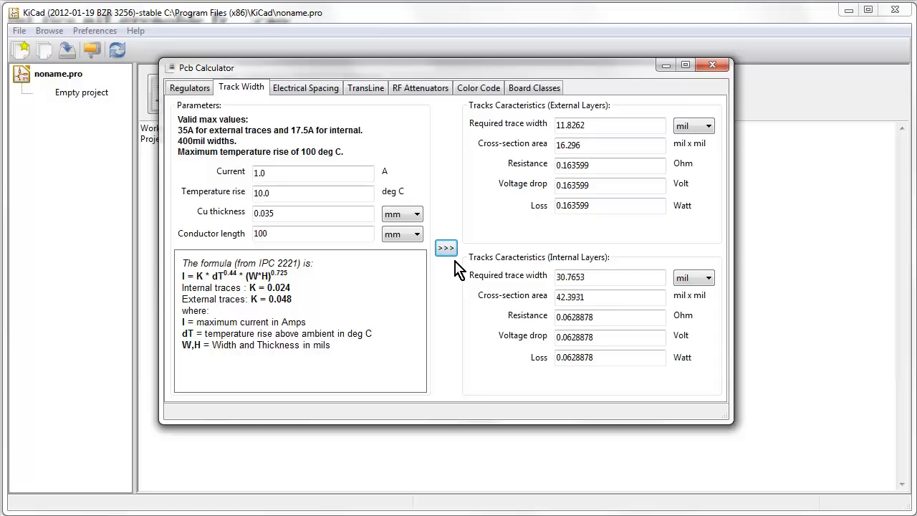
mouse_move(598, 258)
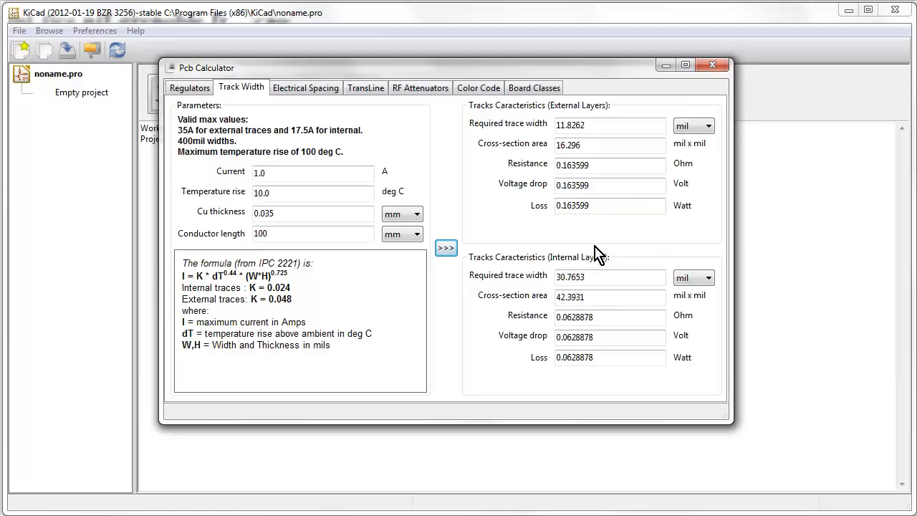
mouse_move(598, 106)
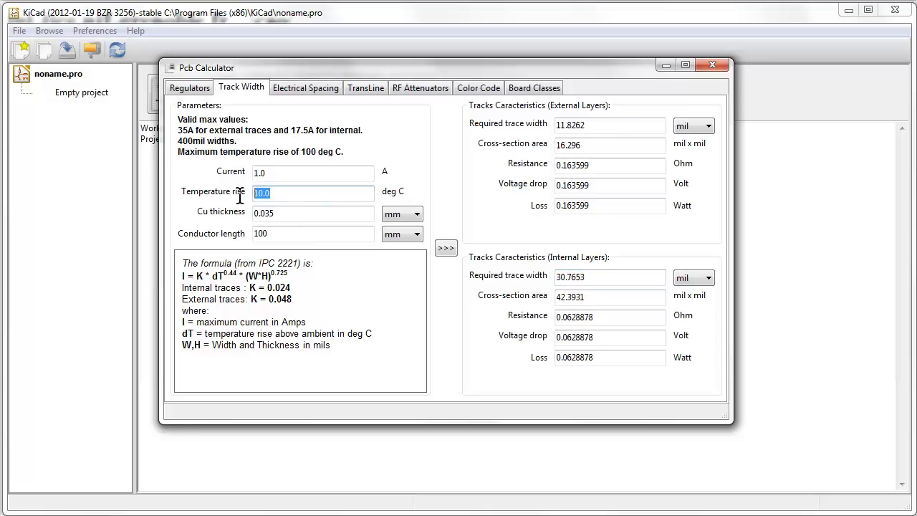
Step: Set temperature rise to 1 and recompute: 47.8347 mil external, 124.439 mil internal
type("1")
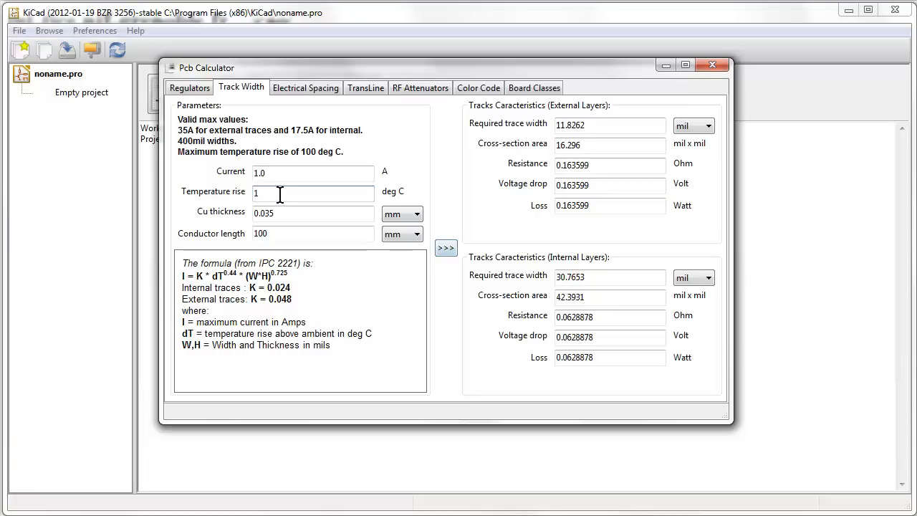
left_click(444, 247)
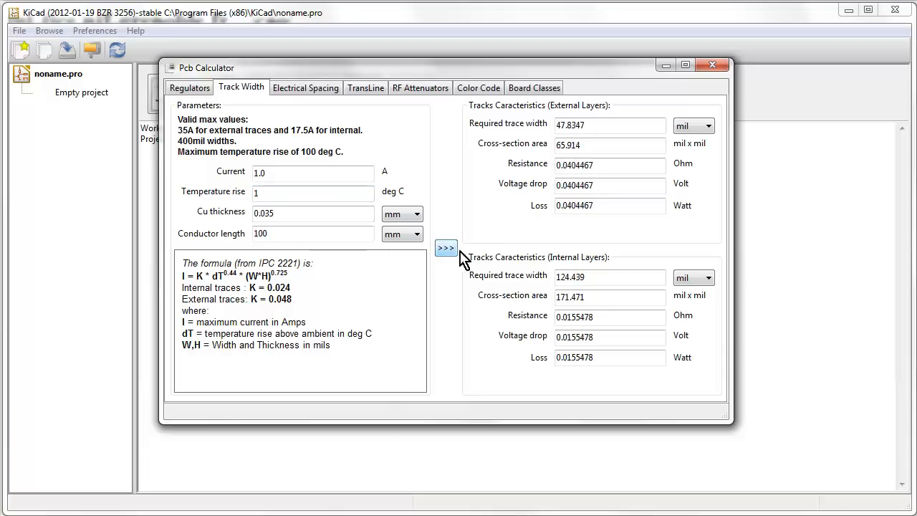
left_click(609, 124)
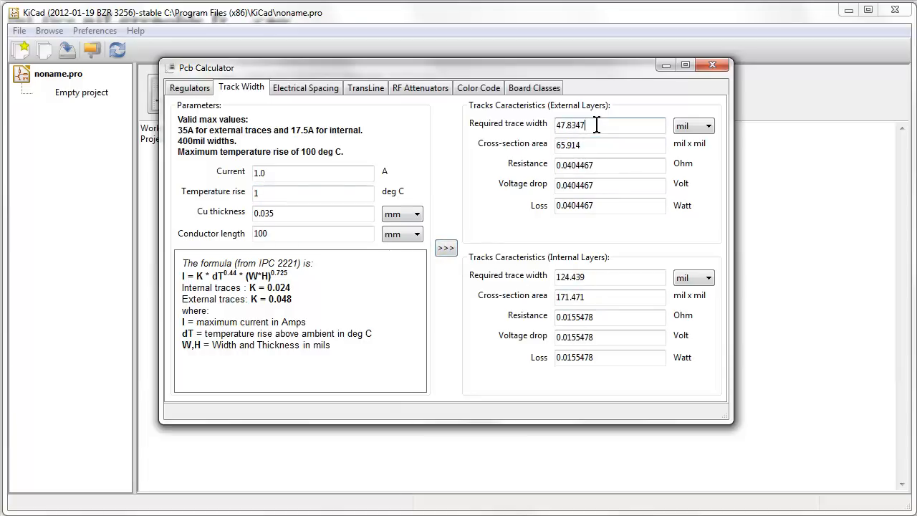
mouse_move(613, 311)
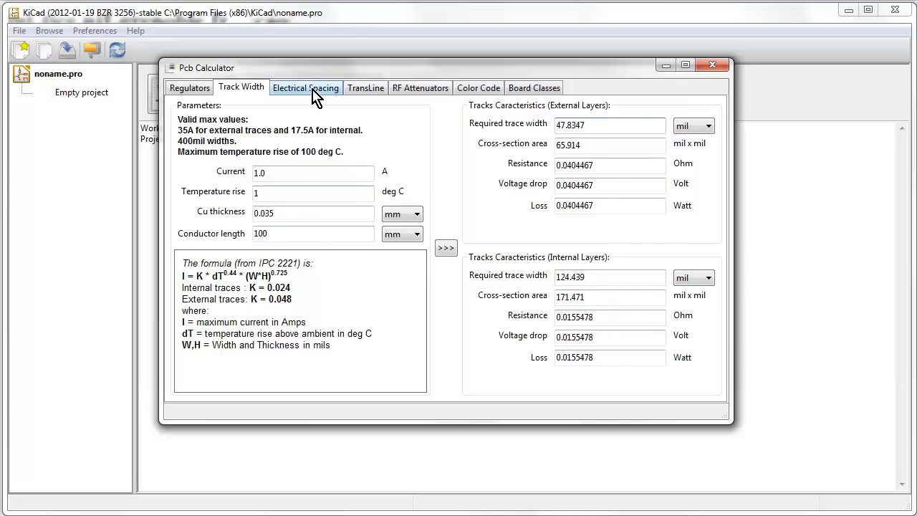
Step: View the Electrical Spacing table, then switch to the TransLine tab showing Microstrip Line
left_click(305, 87)
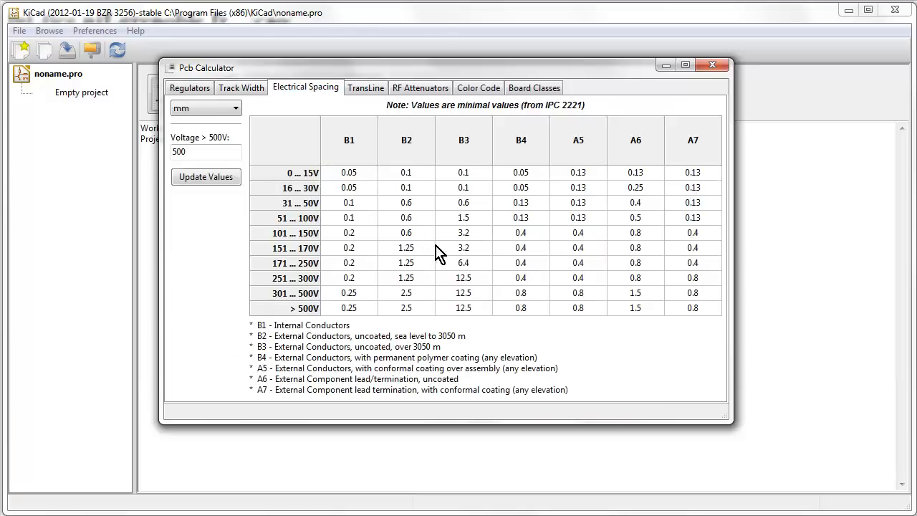
mouse_move(340, 170)
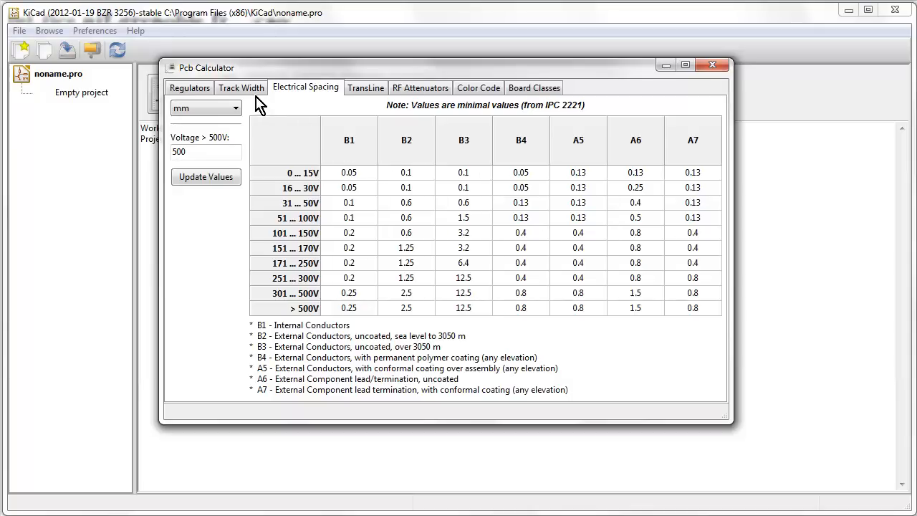
mouse_move(321, 228)
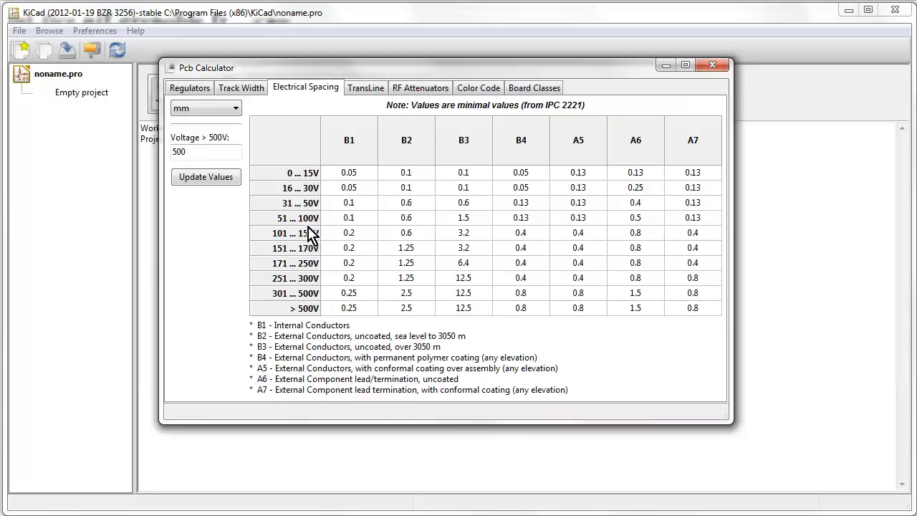
mouse_move(588, 119)
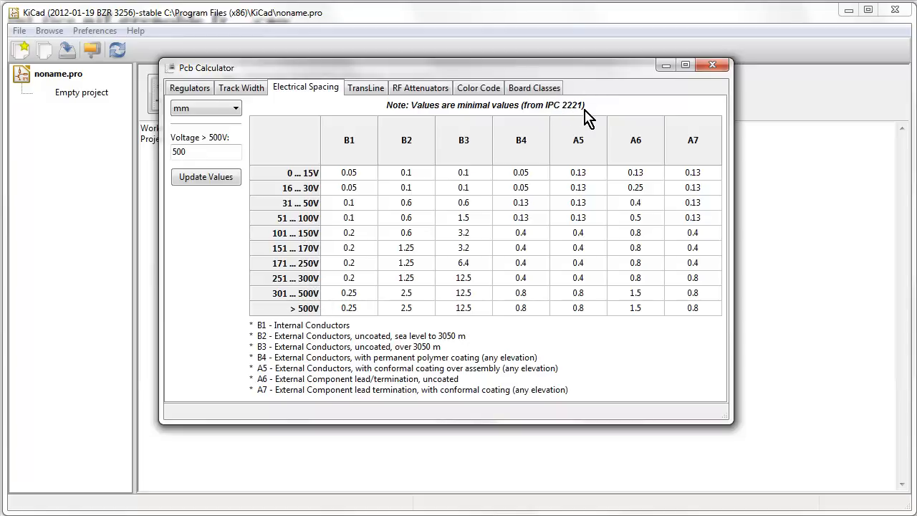
mouse_move(450, 125)
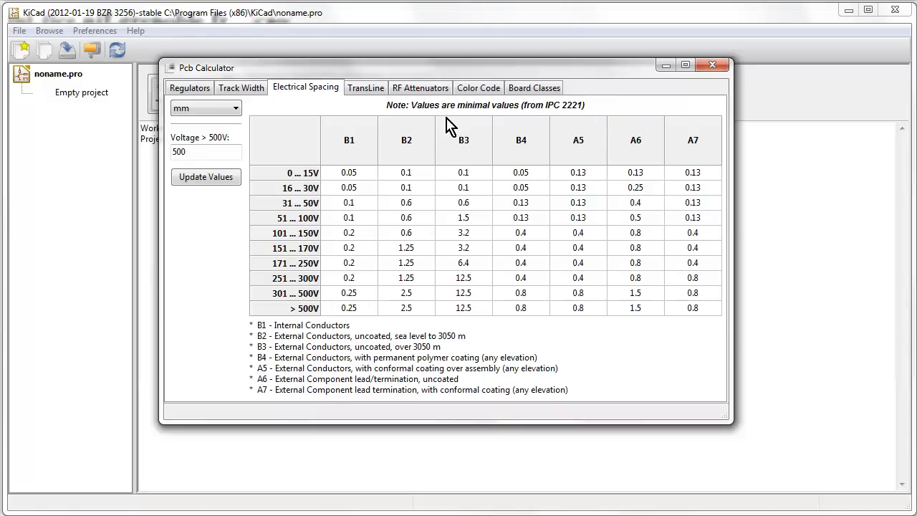
mouse_move(326, 296)
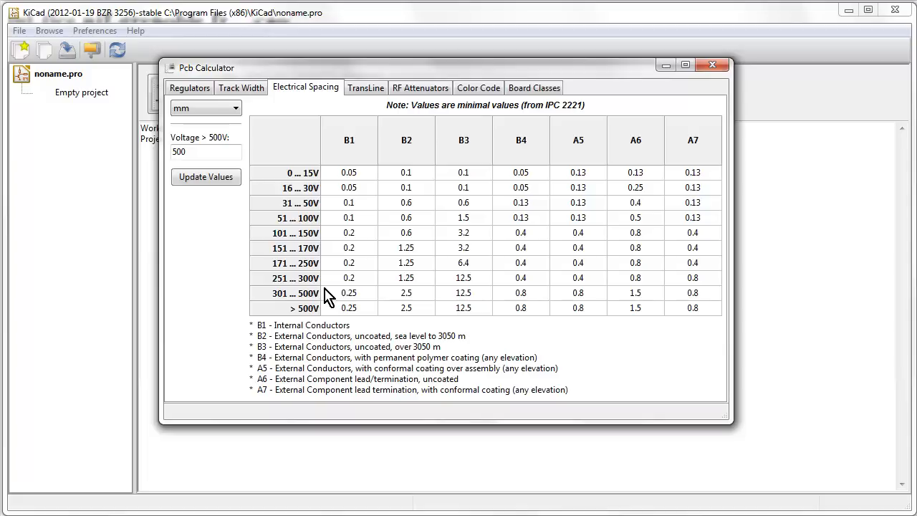
mouse_move(298, 186)
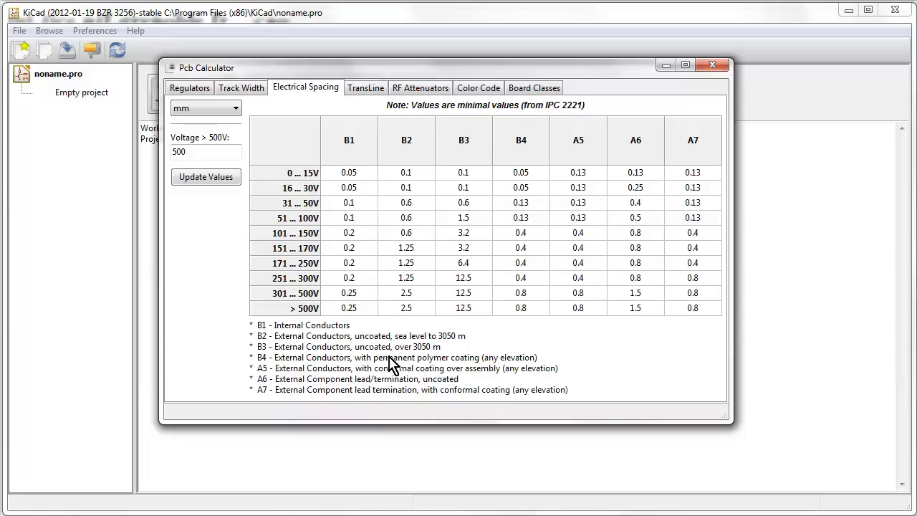
mouse_move(318, 279)
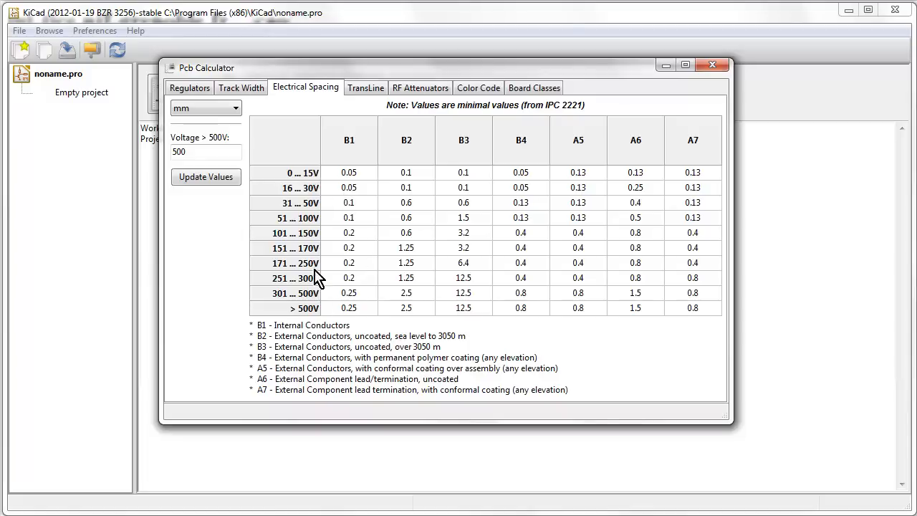
mouse_move(301, 202)
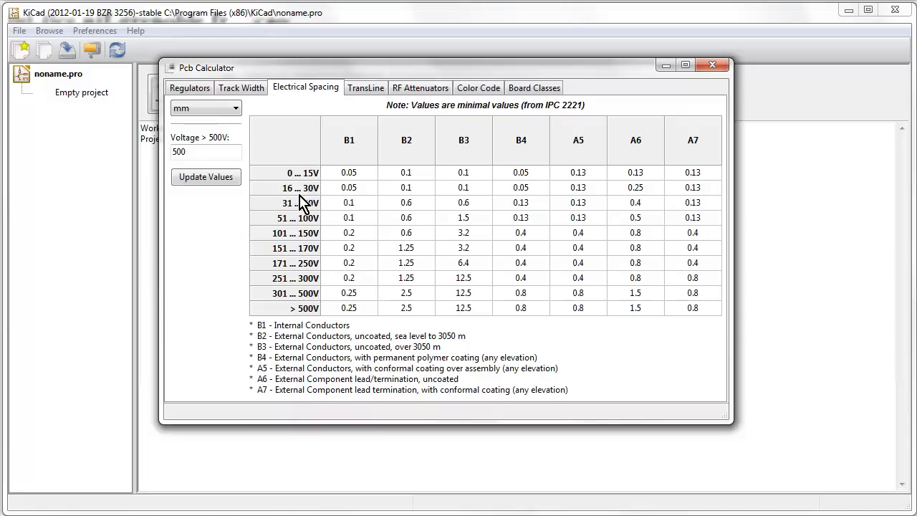
mouse_move(302, 274)
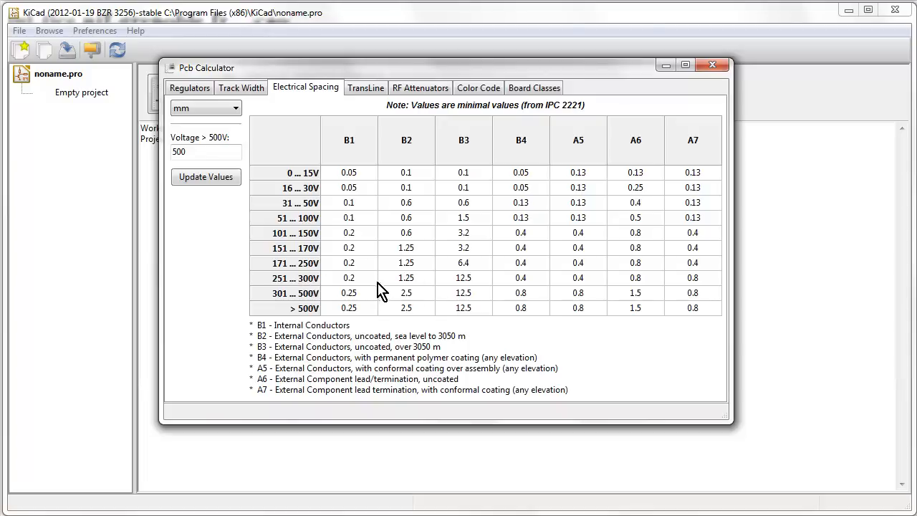
left_click(366, 87)
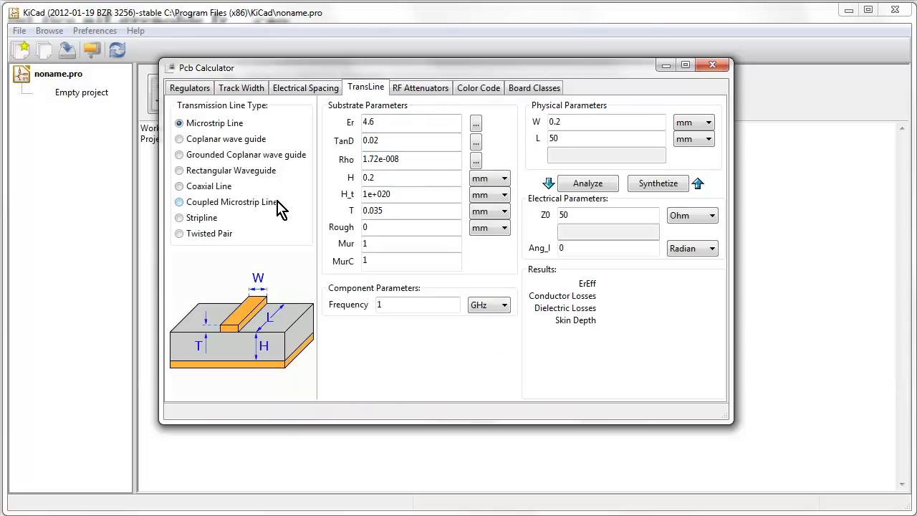
Step: Try coplanar, grounded coplanar, rectangular waveguide, coaxial and coupled microstrip types, ending on Stripline
left_click(179, 123)
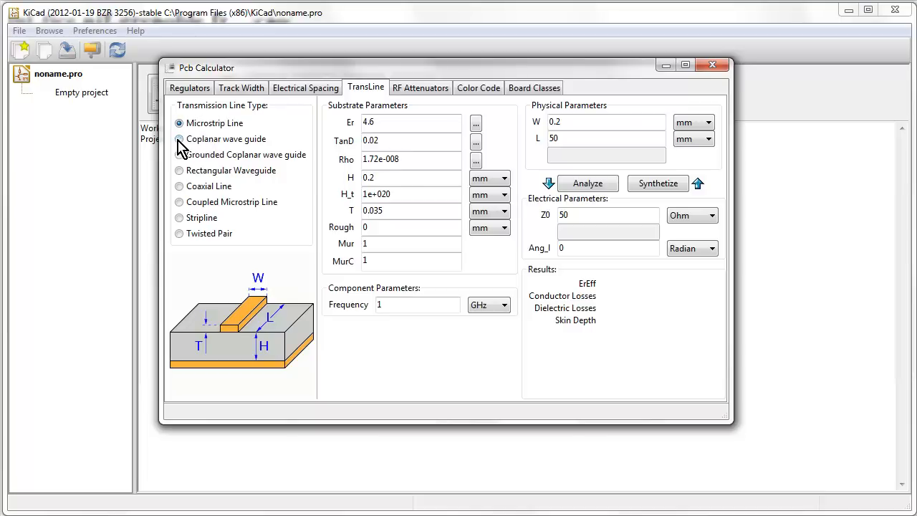
left_click(179, 139)
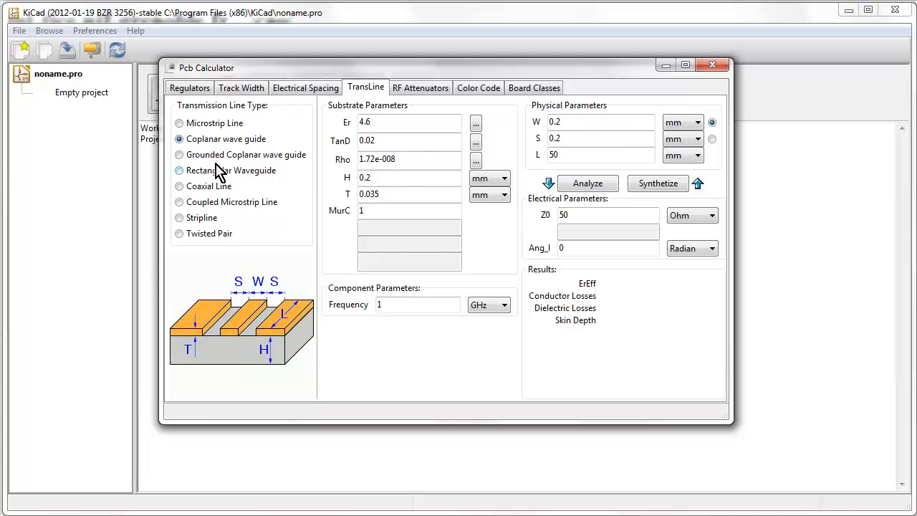
left_click(178, 155)
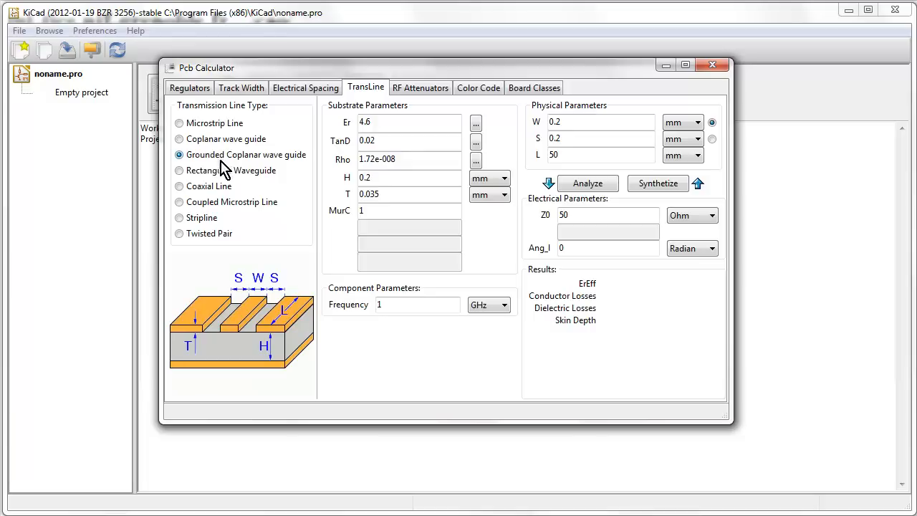
mouse_move(218, 170)
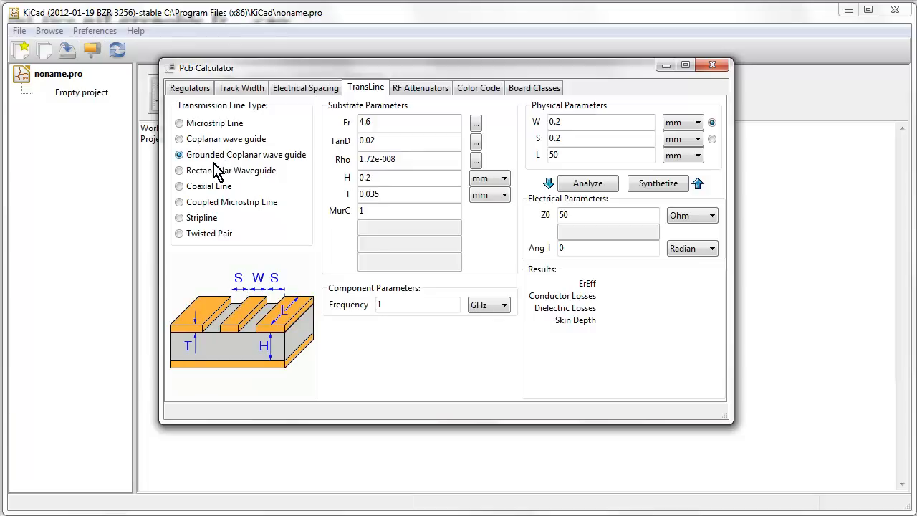
left_click(179, 170)
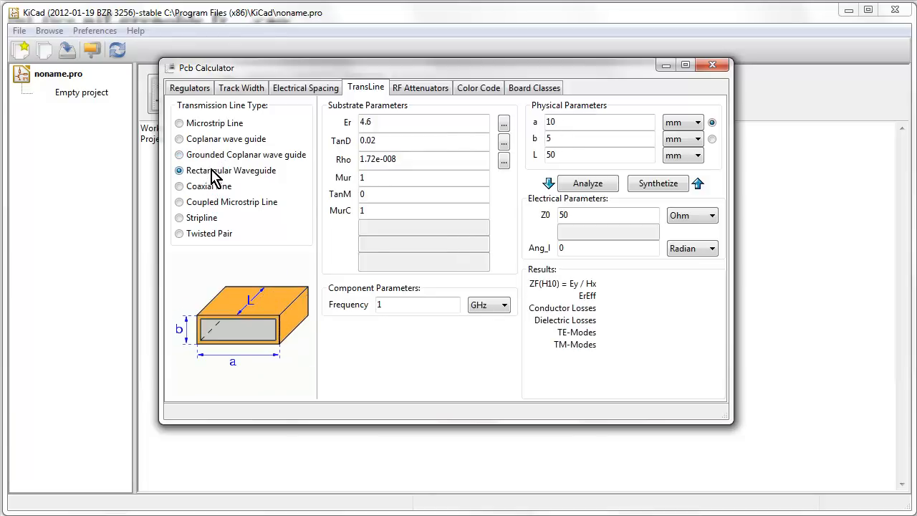
left_click(178, 185)
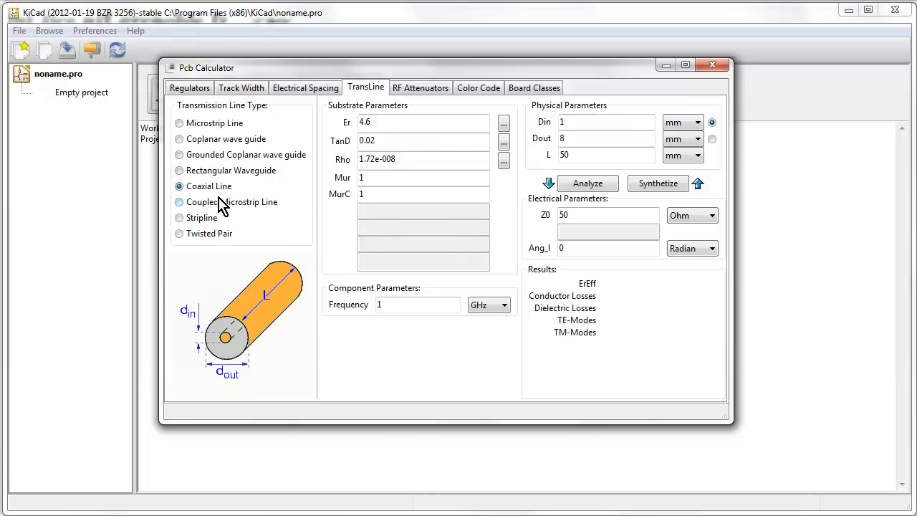
left_click(179, 201)
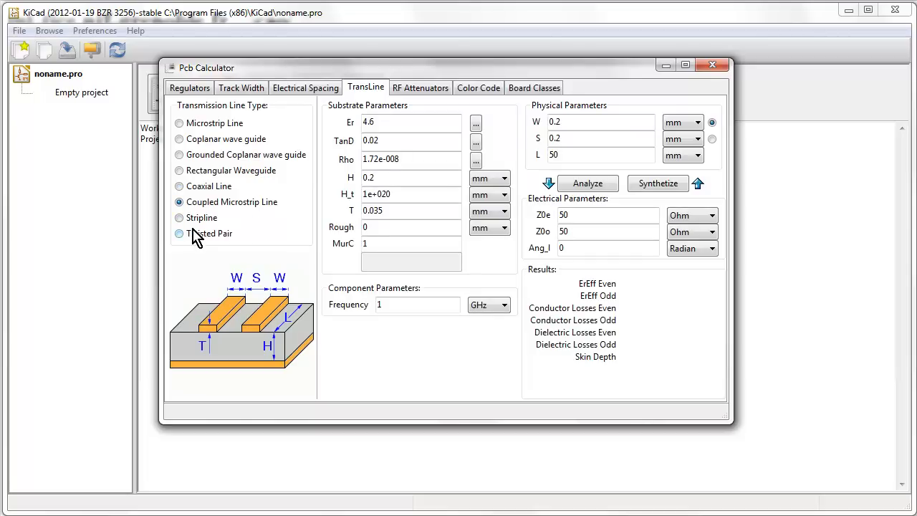
left_click(179, 186)
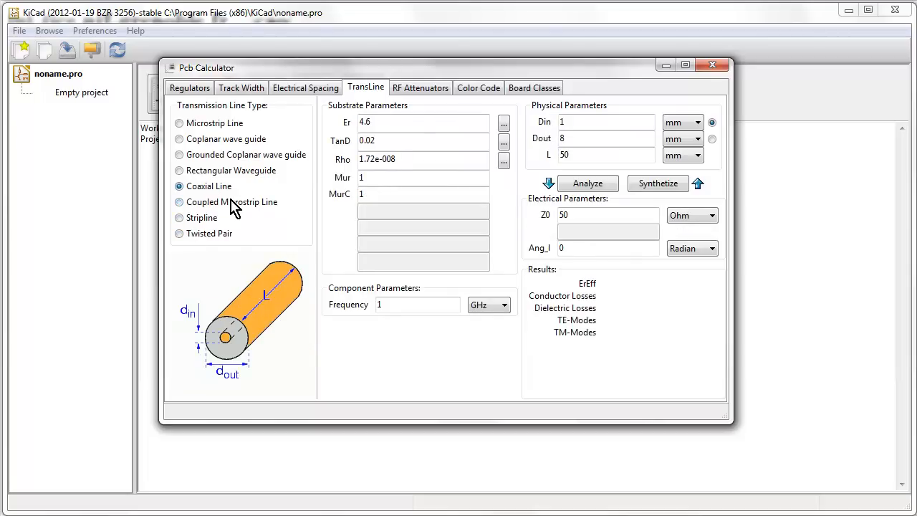
left_click(178, 201)
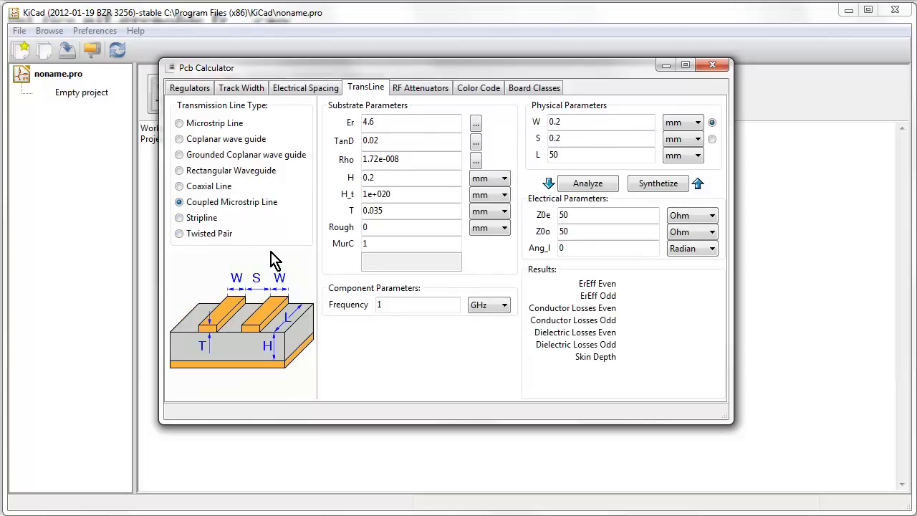
left_click(178, 218)
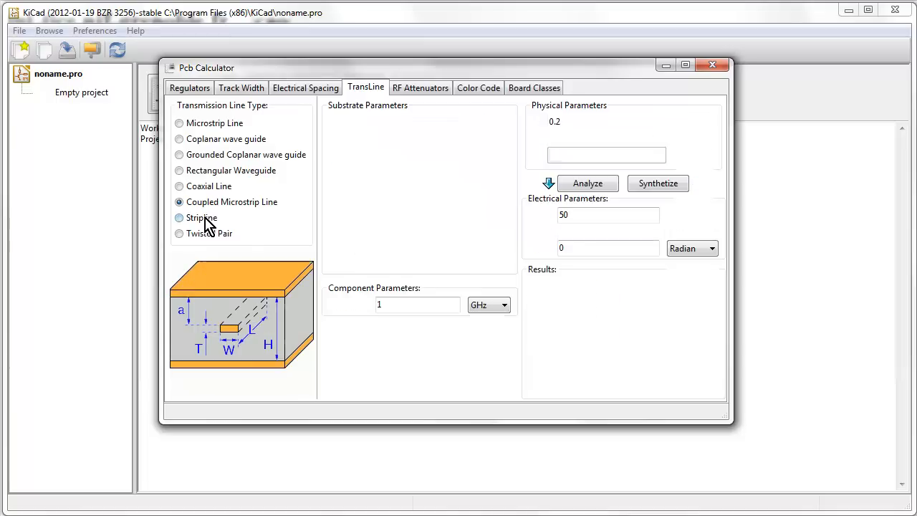
left_click(178, 218)
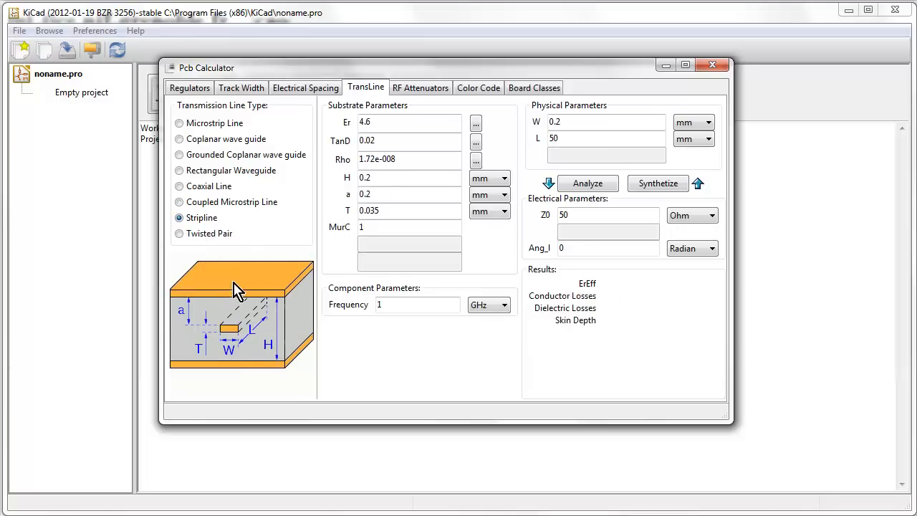
mouse_move(201, 297)
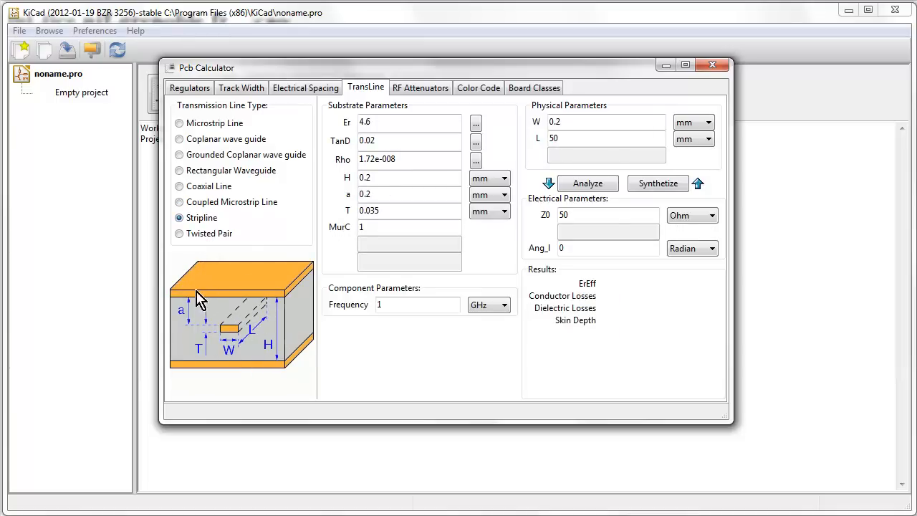
mouse_move(233, 337)
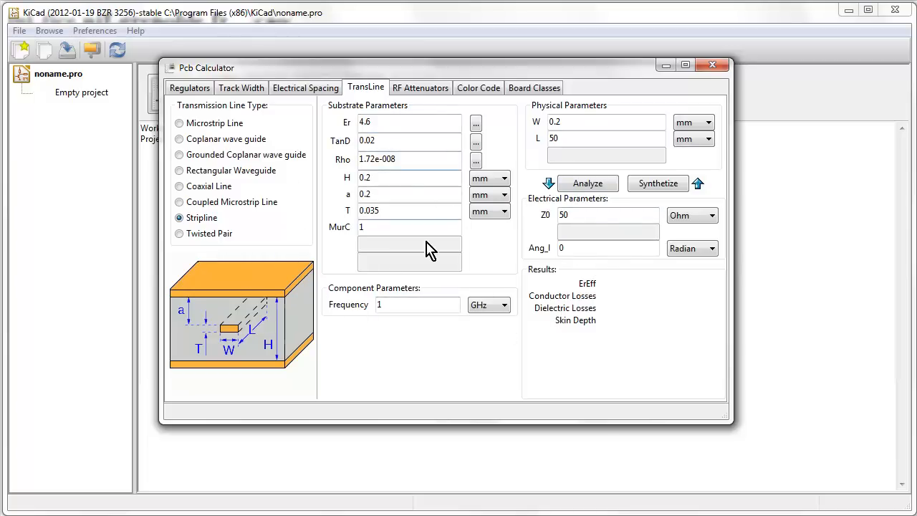
left_click(410, 122)
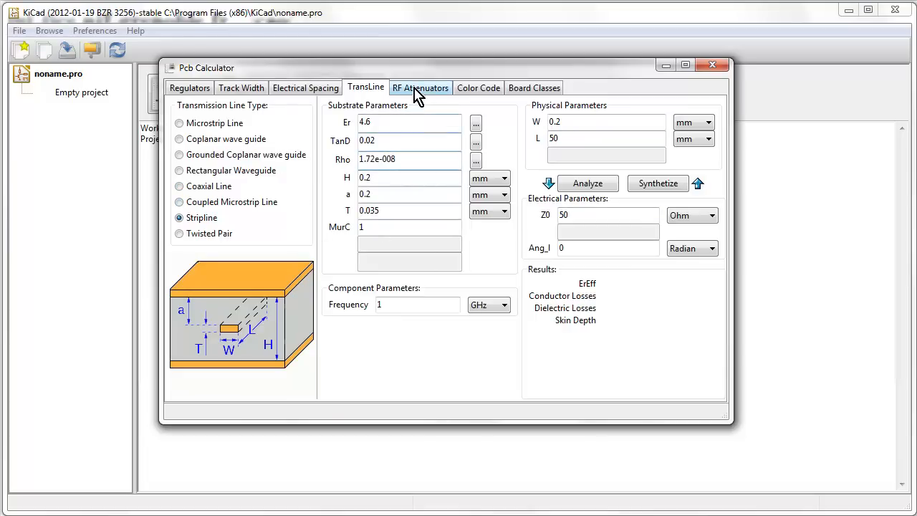
left_click(420, 87)
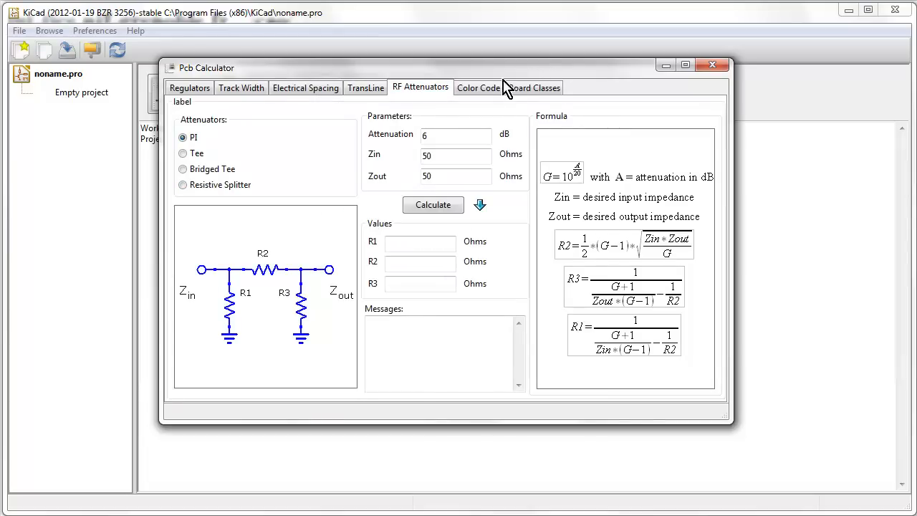
left_click(478, 88)
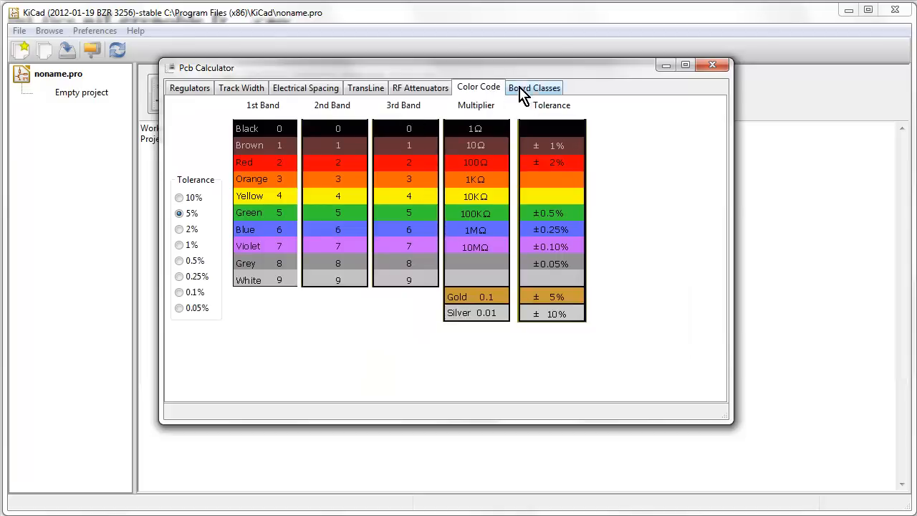
left_click(533, 87)
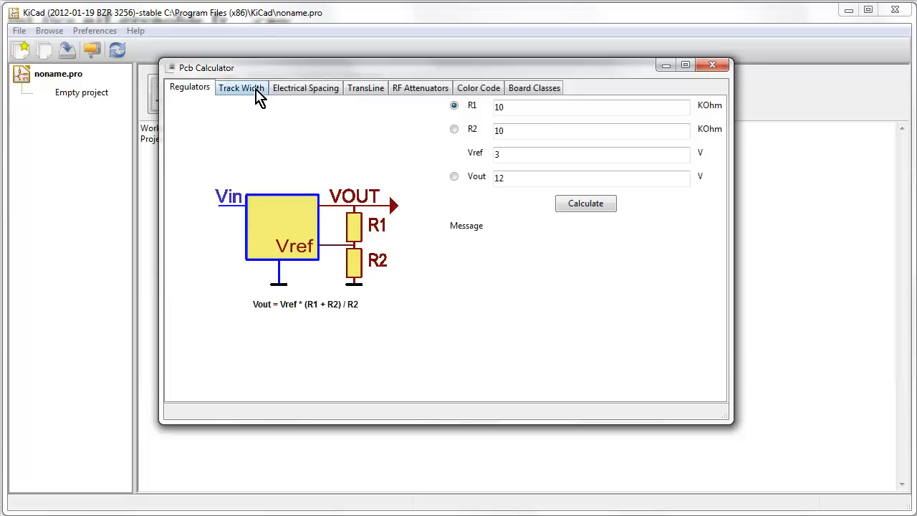
left_click(365, 87)
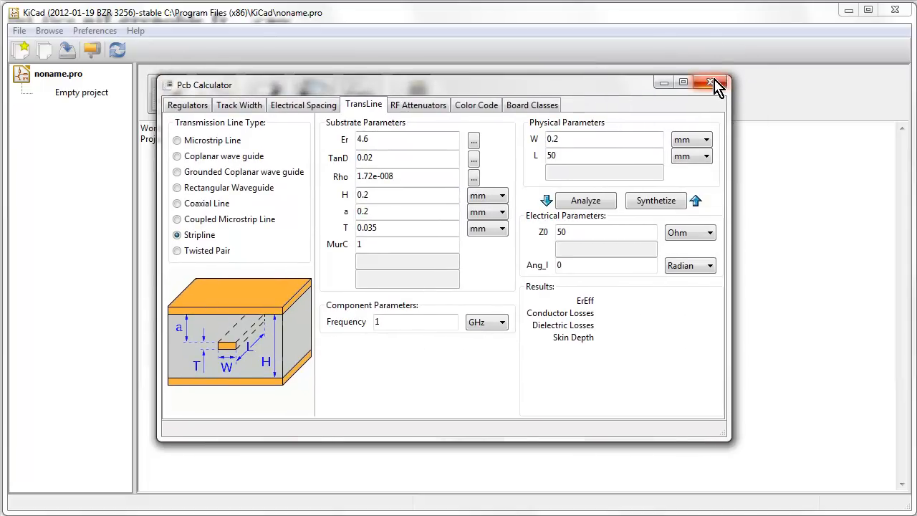
left_click(711, 83)
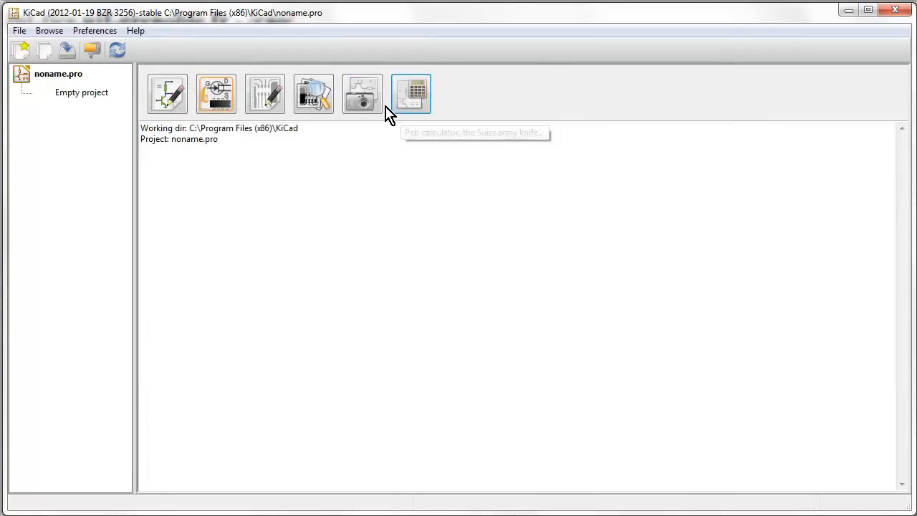
mouse_move(131, 143)
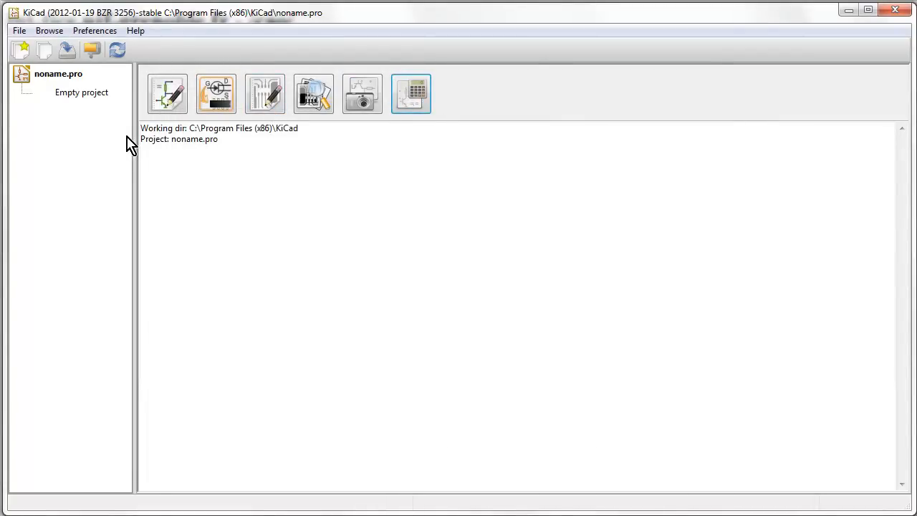
mouse_move(240, 44)
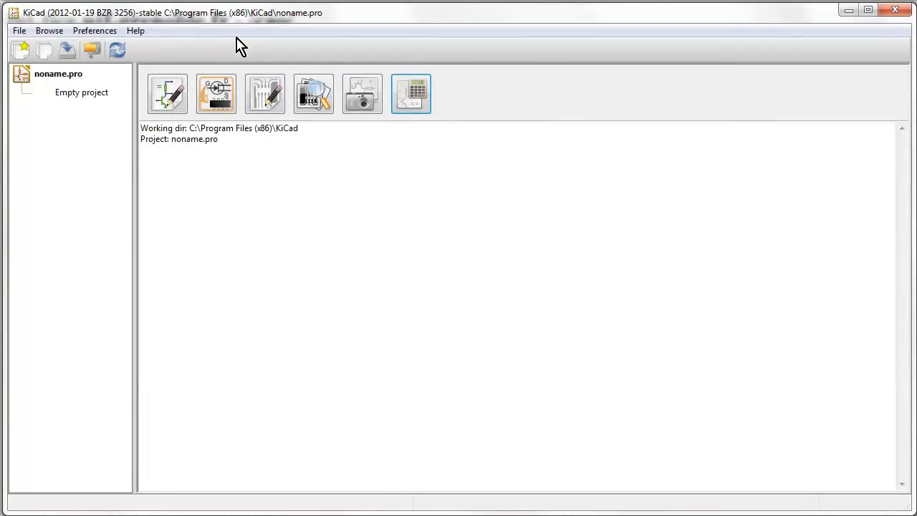
mouse_move(217, 94)
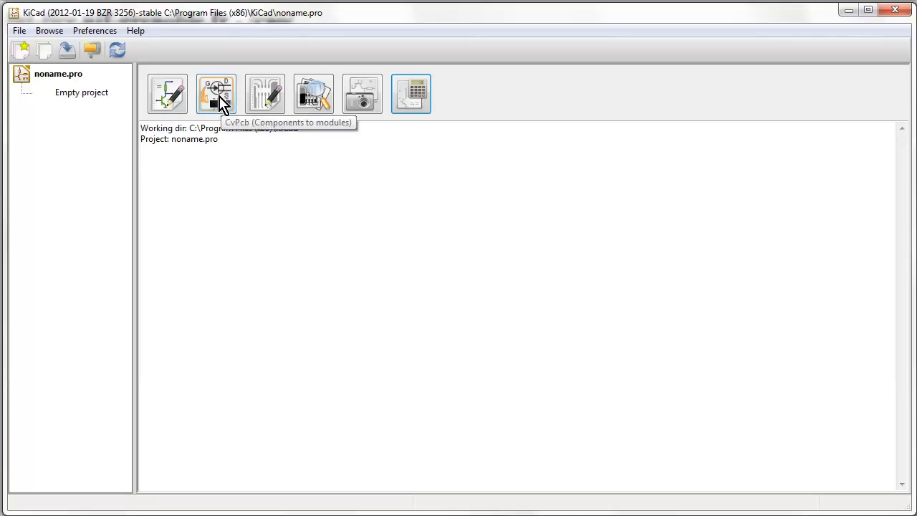
mouse_move(217, 110)
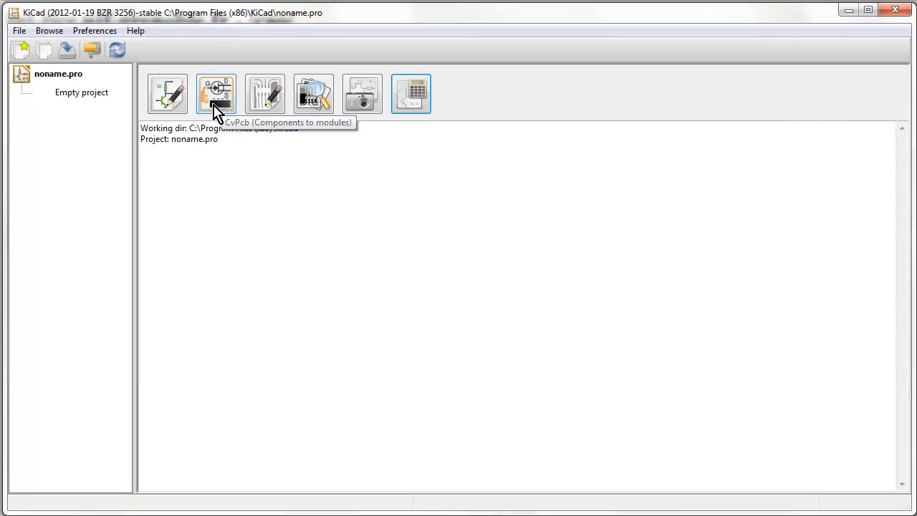
mouse_move(211, 108)
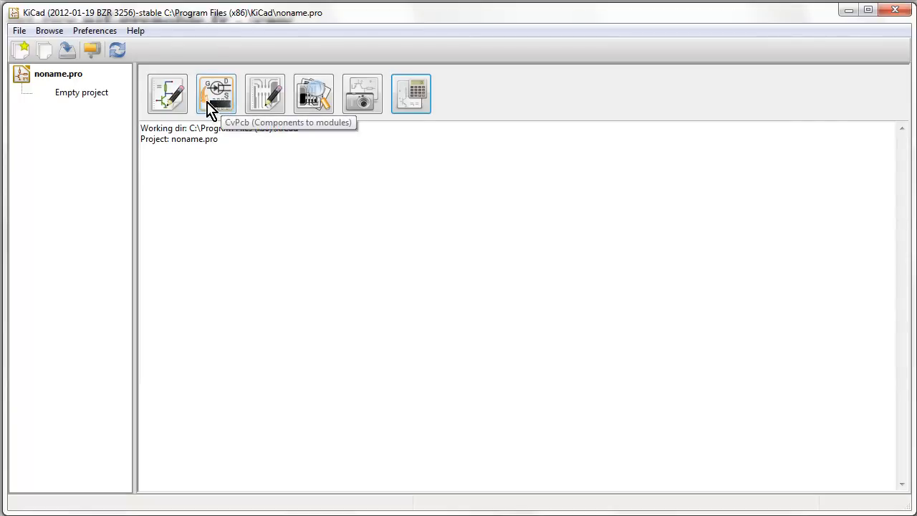
mouse_move(265, 93)
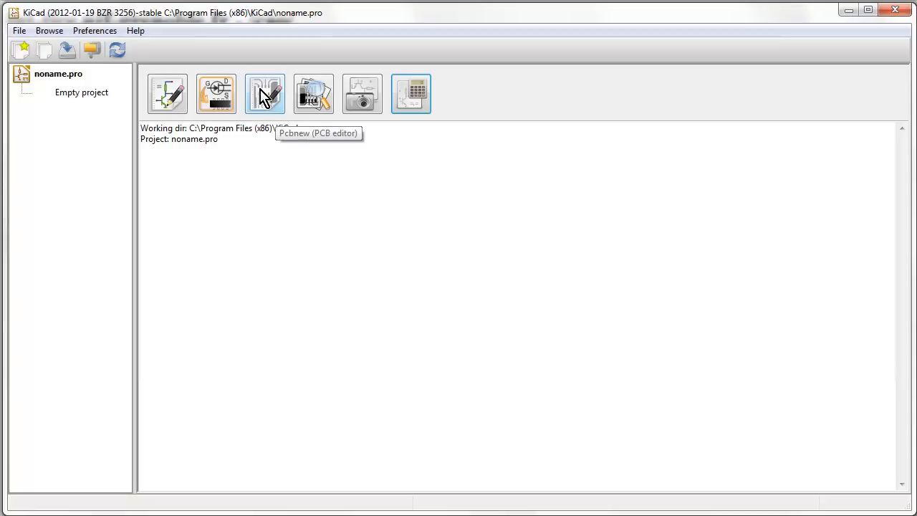
mouse_move(379, 89)
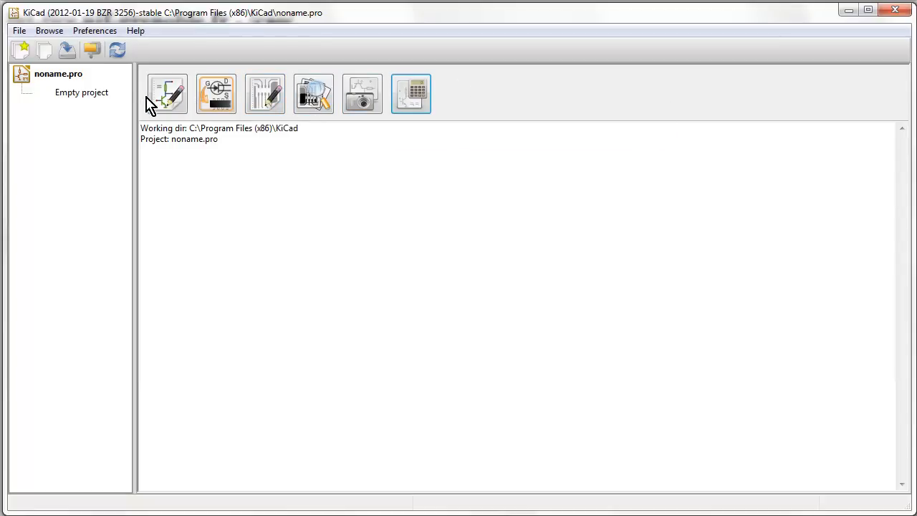
left_click(20, 30)
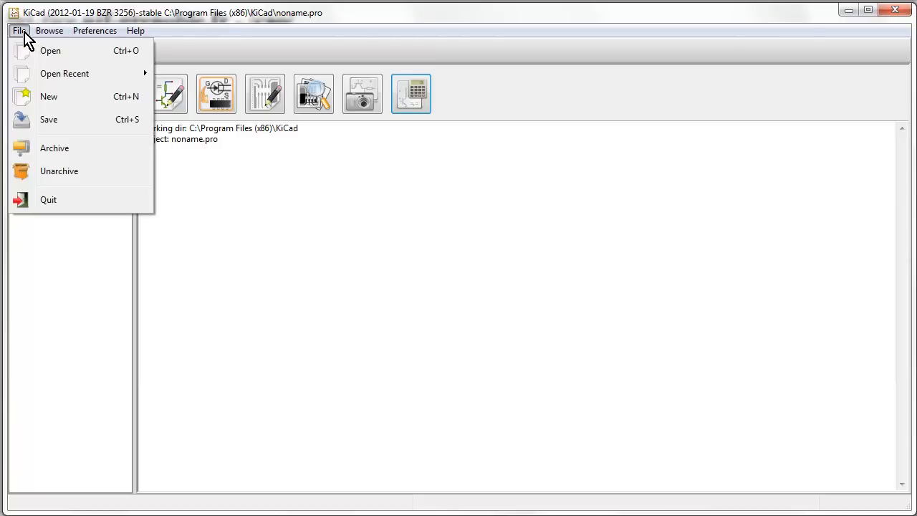
left_click(94, 30)
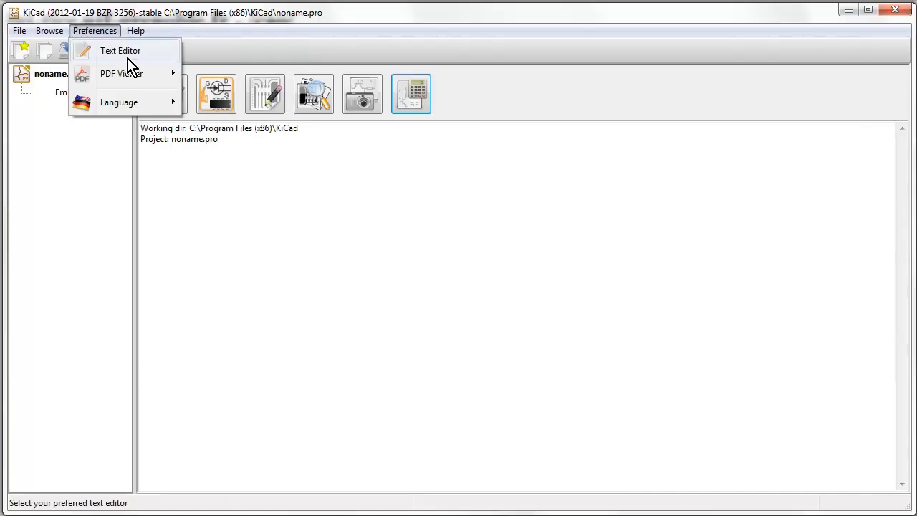
mouse_move(120, 73)
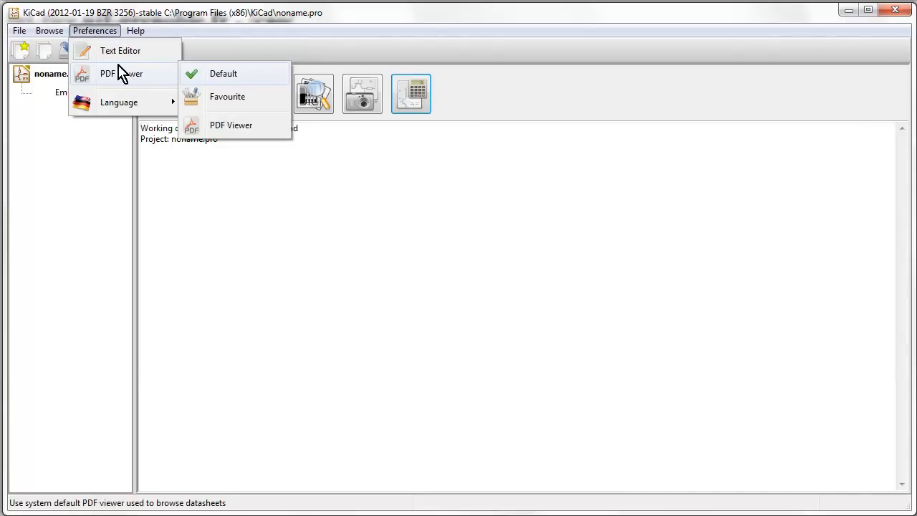
left_click(20, 31)
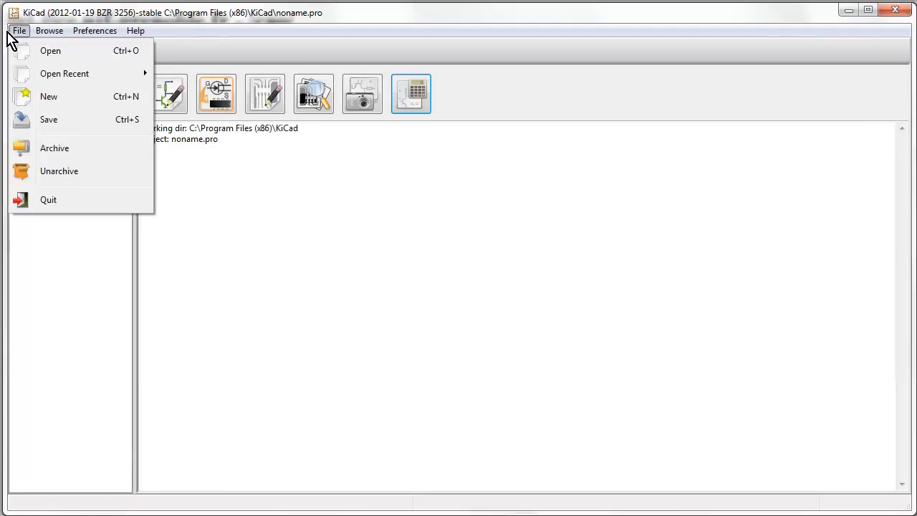
left_click(135, 31)
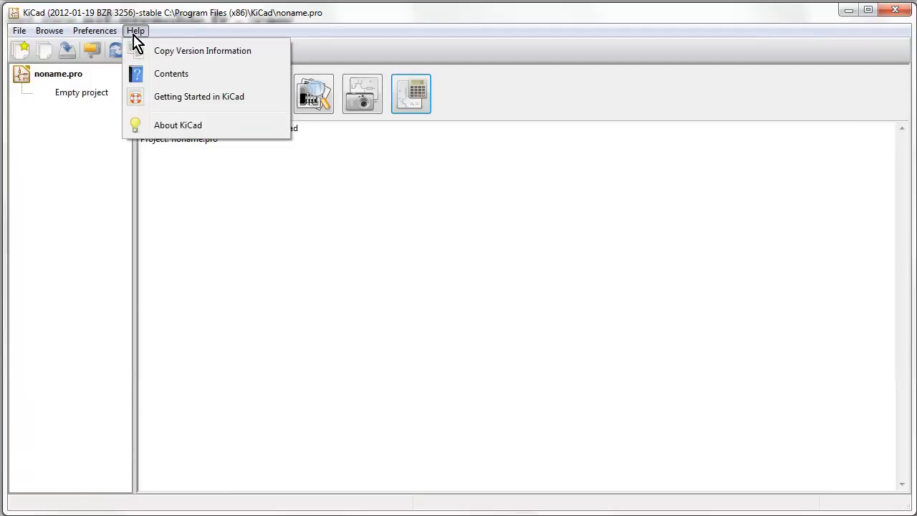
mouse_move(203, 50)
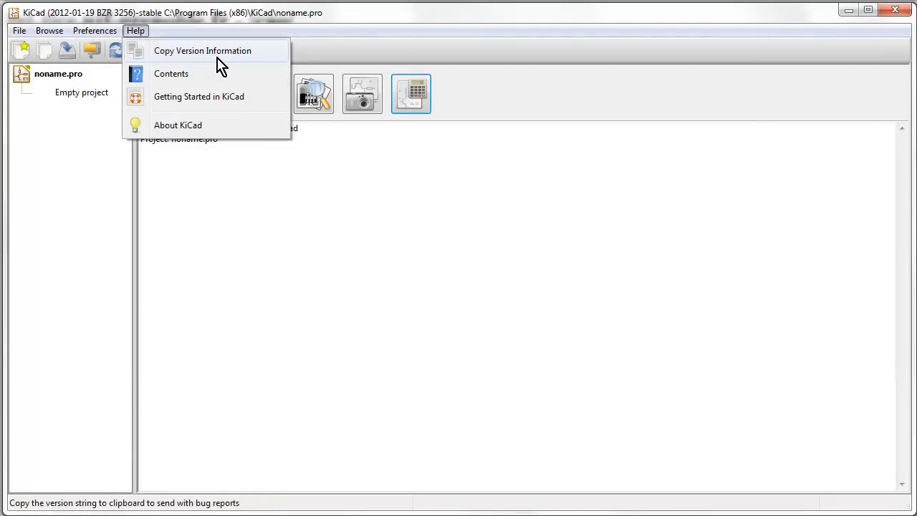
mouse_move(394, 68)
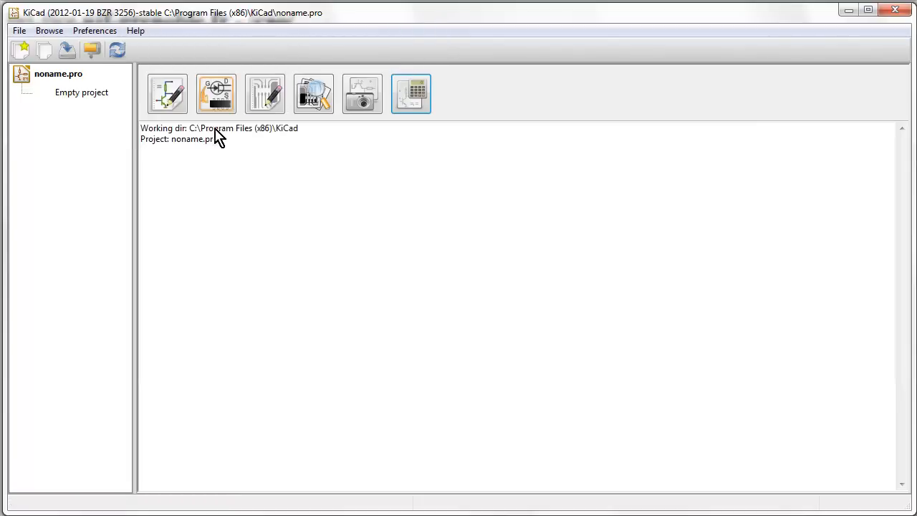
mouse_move(84, 92)
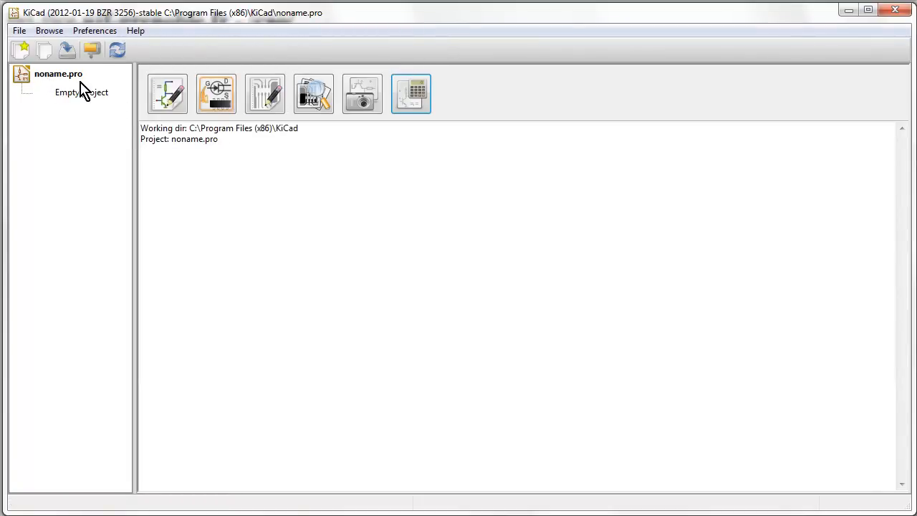
mouse_move(195, 126)
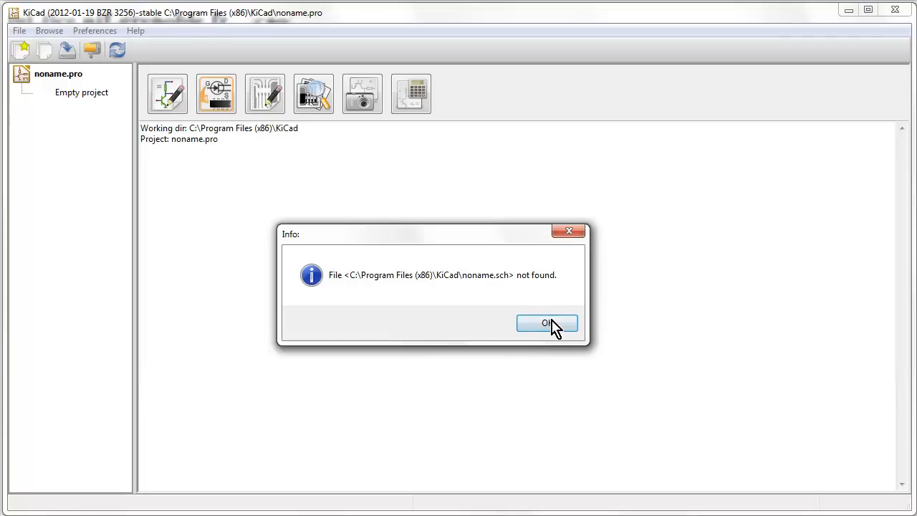
Step: Dismiss the 'noname.sch not found' notice so Eeschema opens a blank sheet
left_click(546, 323)
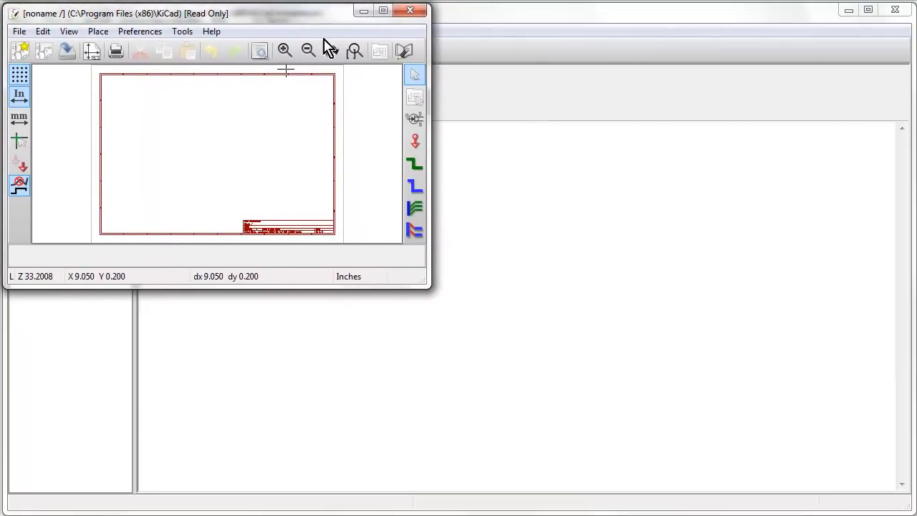
Step: Maximize Eeschema and zoom in and back out on the noname sheet's title block
left_click(382, 9)
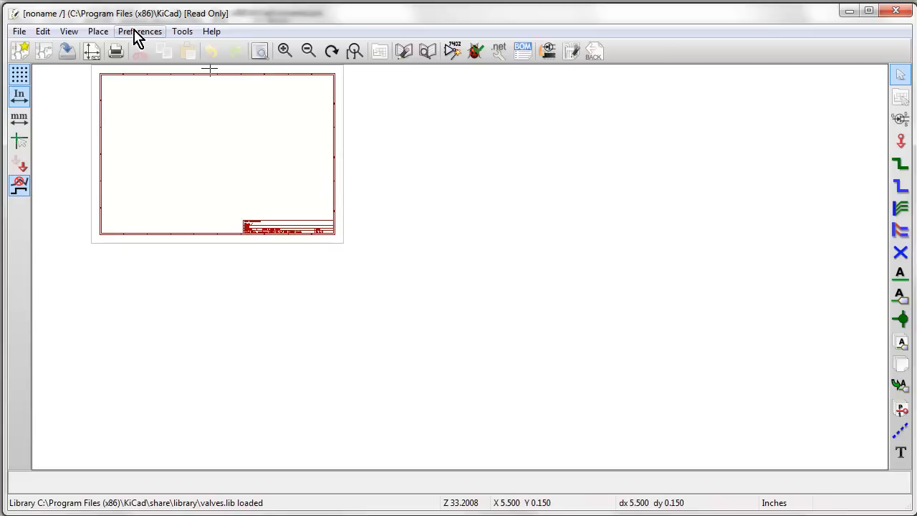
mouse_move(448, 179)
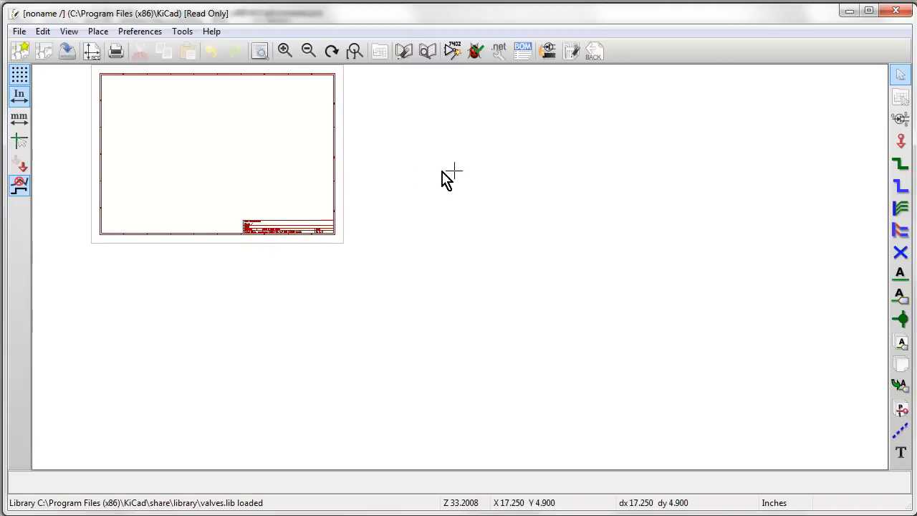
mouse_move(300, 231)
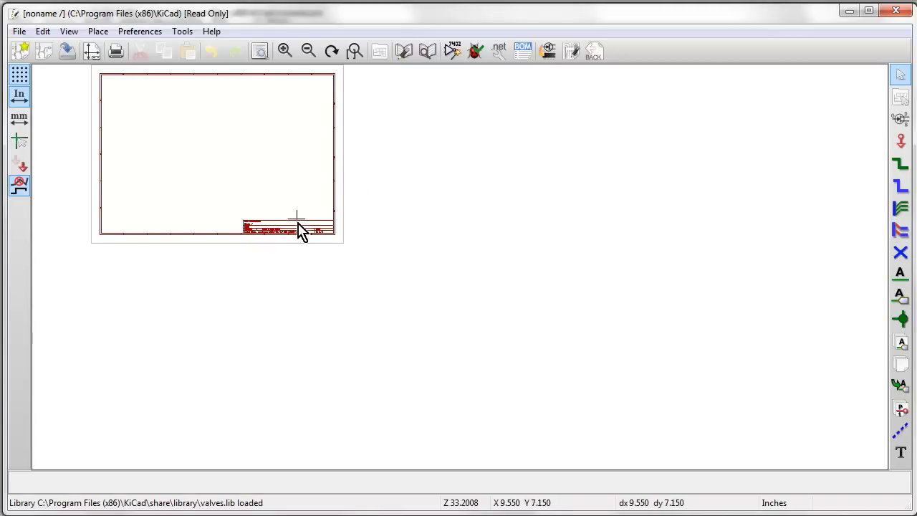
scroll("down", 3)
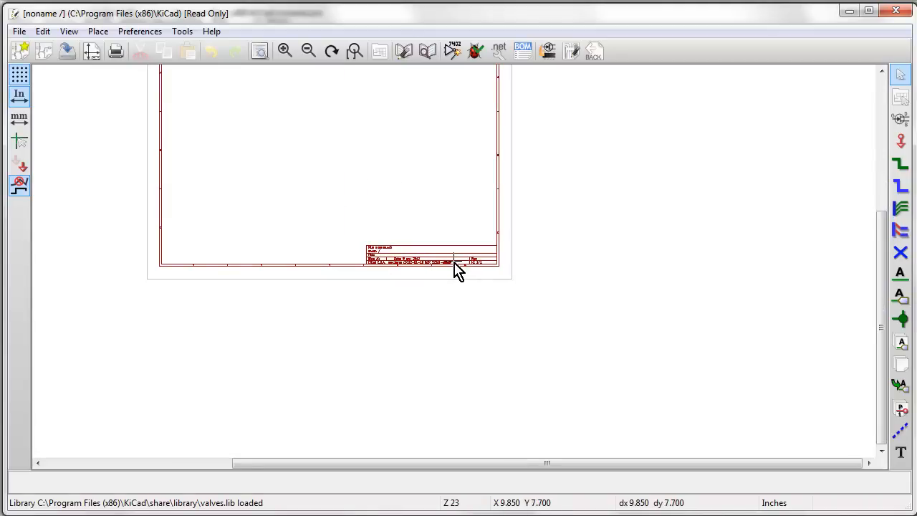
left_click(308, 50)
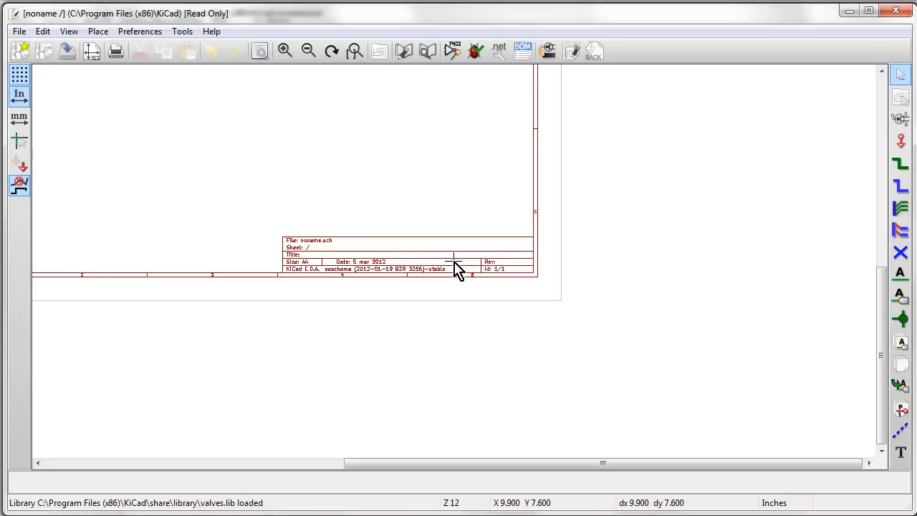
left_click(308, 50)
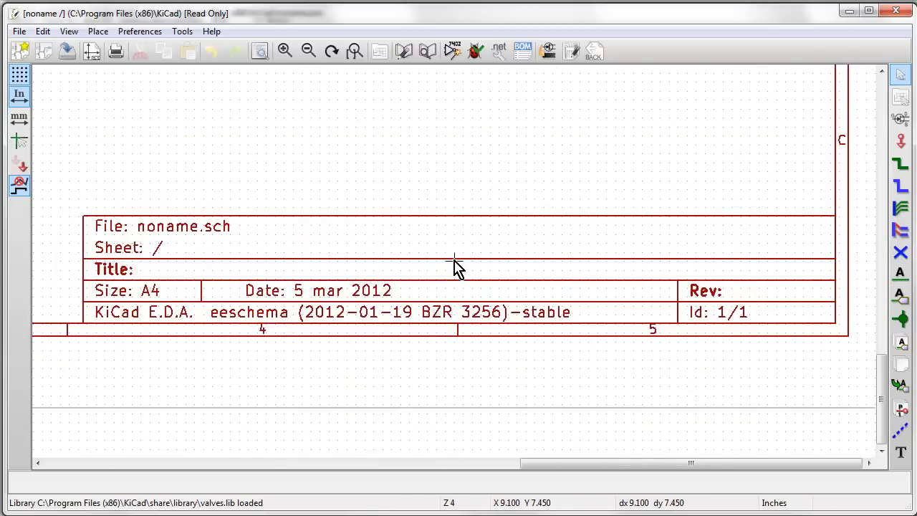
left_click(308, 50)
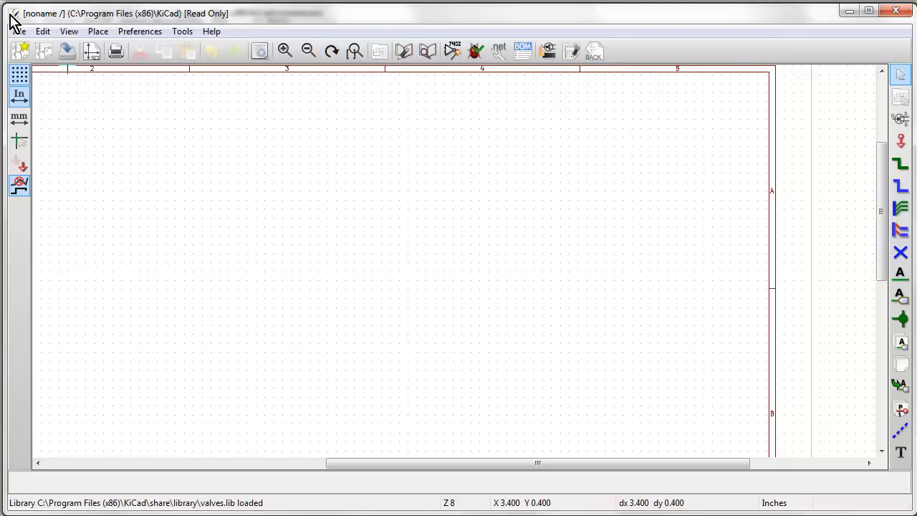
Step: Open pic_programmer.sch from share\demos\pic_programmer via File > Open
left_click(18, 30)
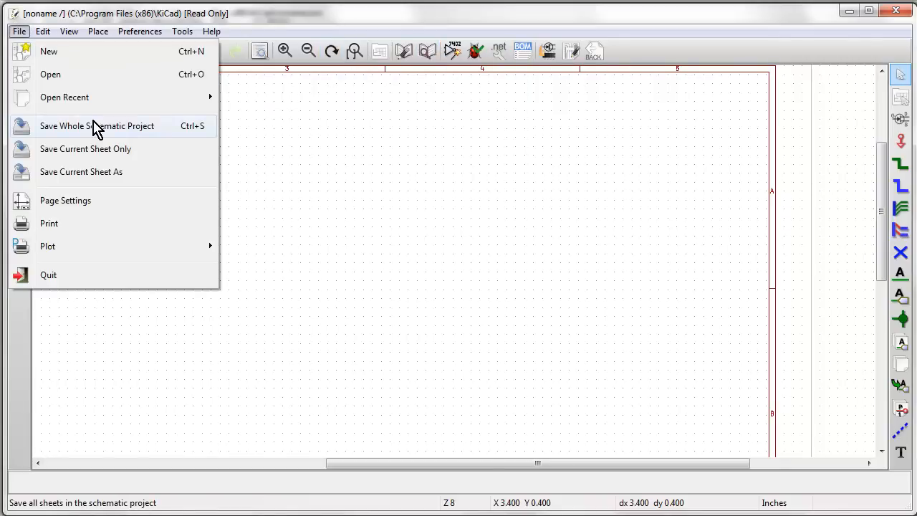
mouse_move(105, 96)
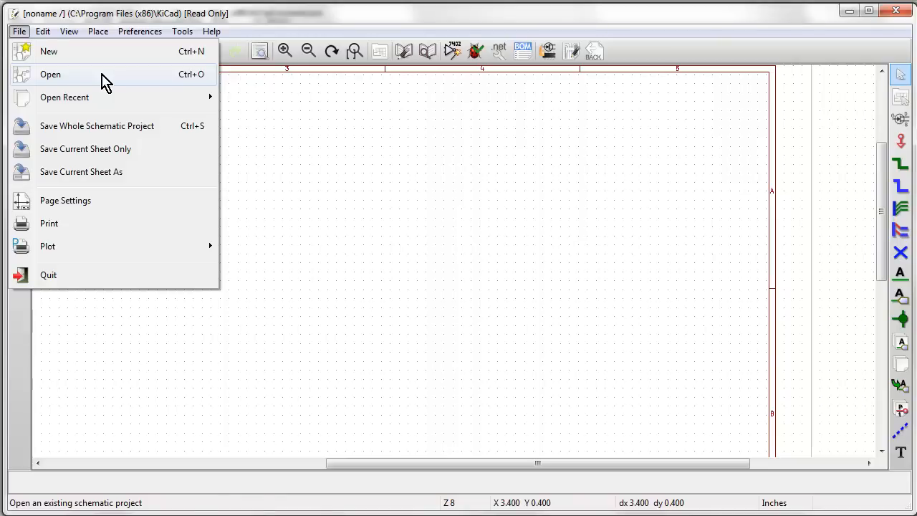
left_click(50, 74)
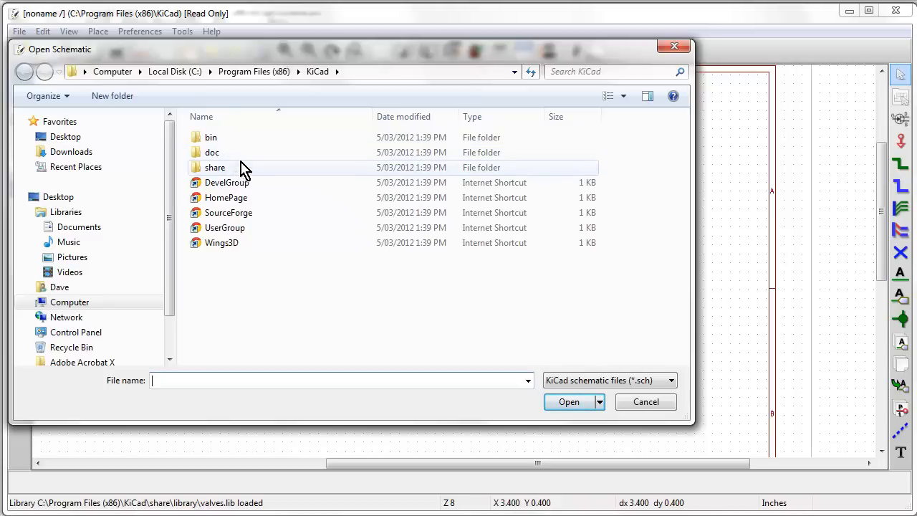
double_click(215, 167)
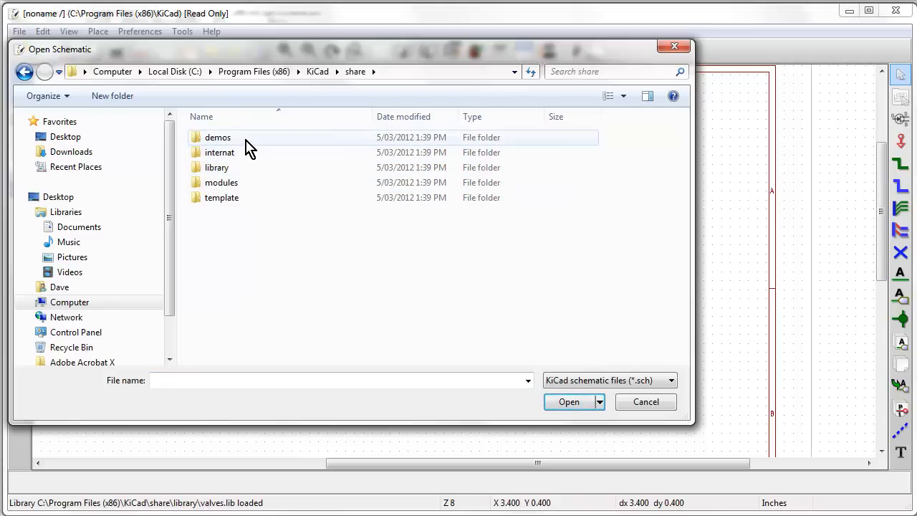
double_click(217, 137)
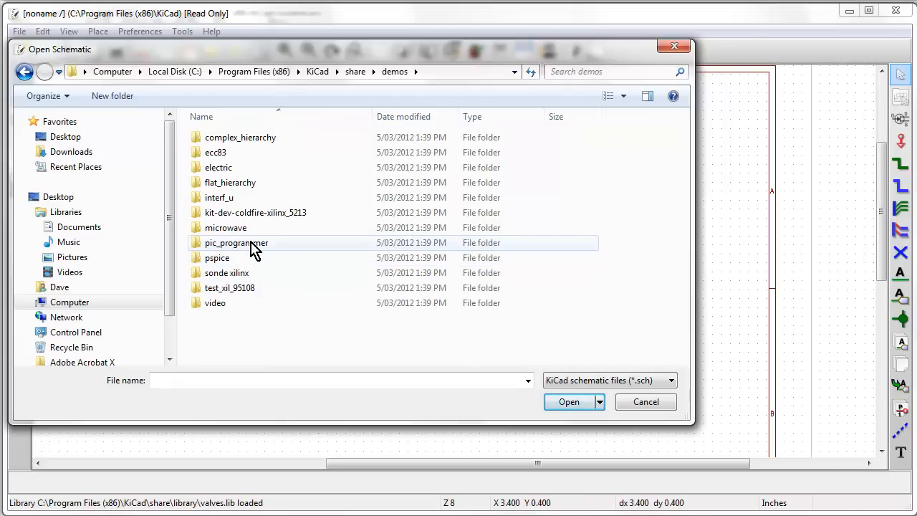
double_click(236, 242)
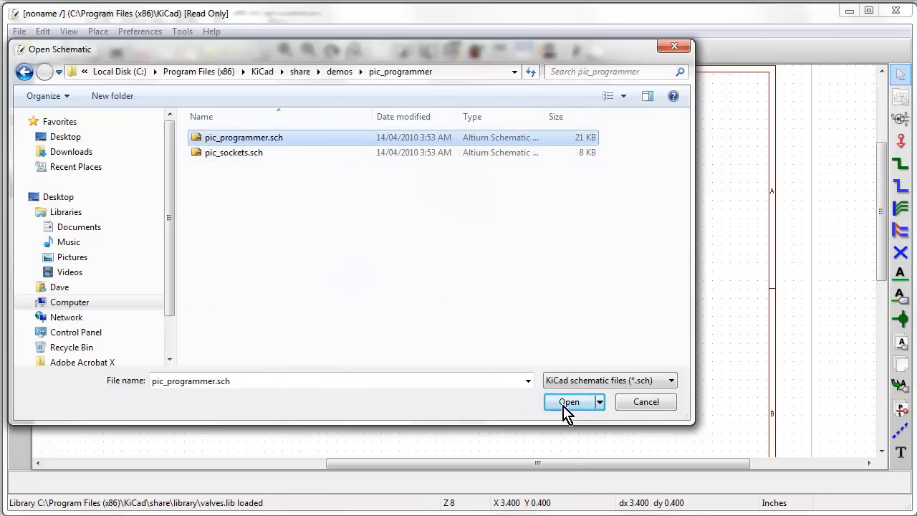
left_click(568, 401)
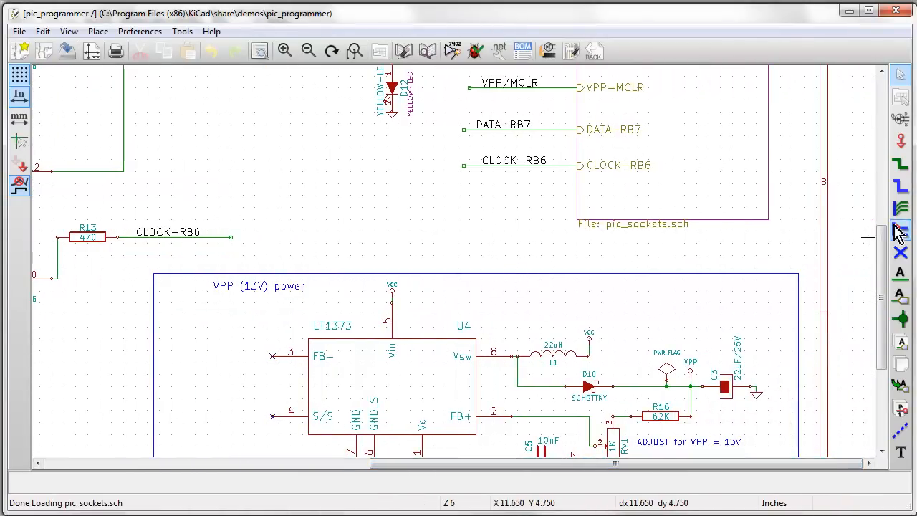
scroll("down", 3)
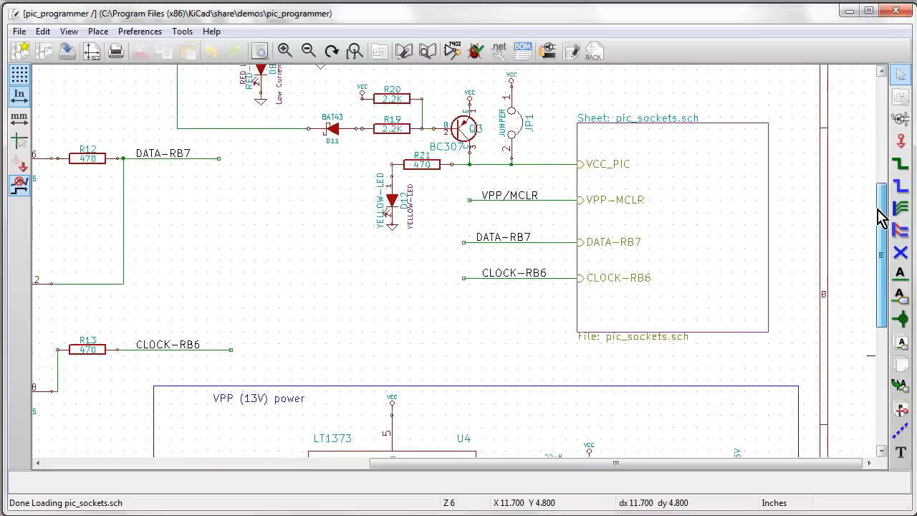
scroll("down", 3)
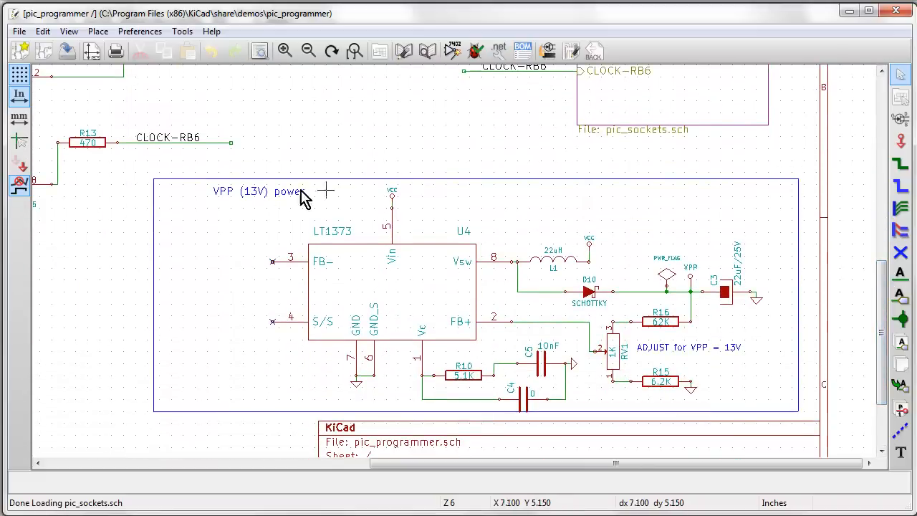
mouse_move(462, 194)
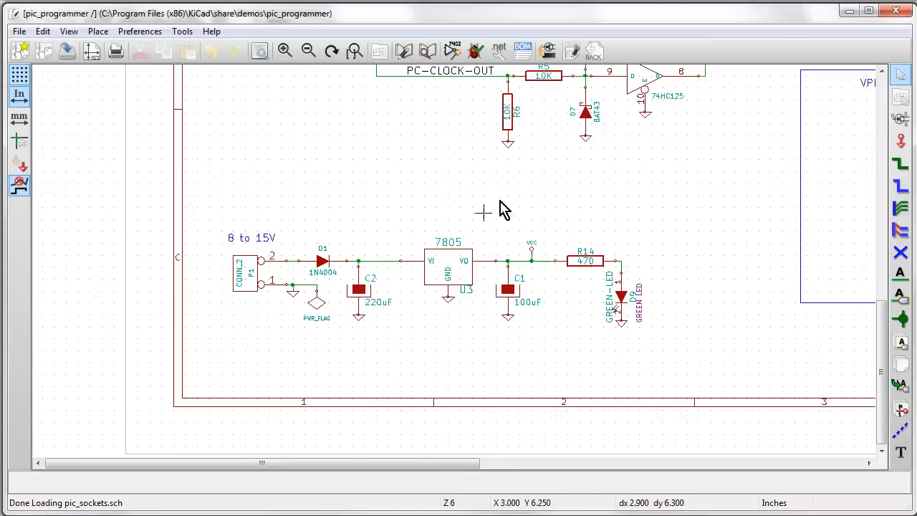
mouse_move(502, 214)
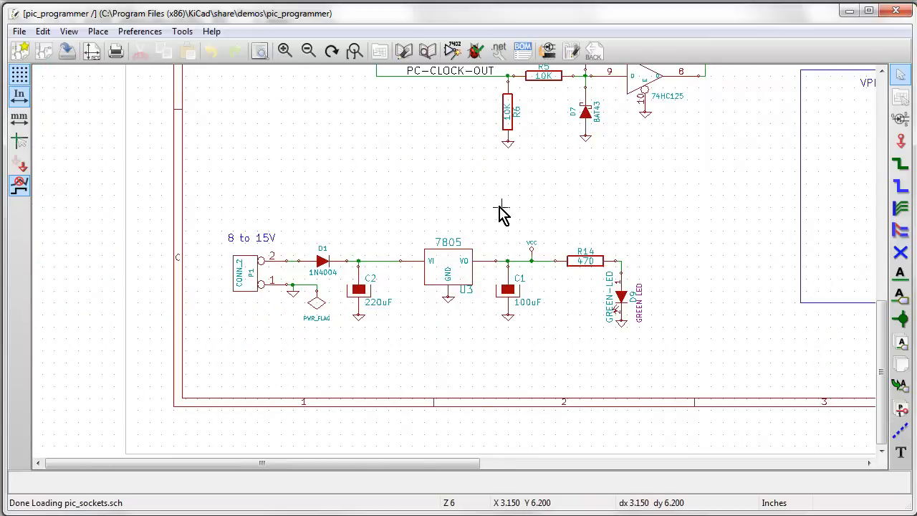
mouse_move(458, 280)
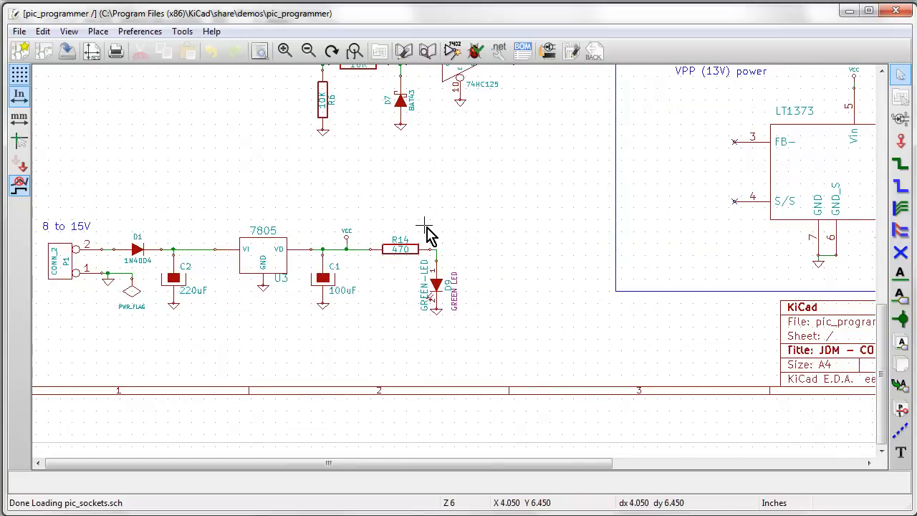
mouse_move(487, 194)
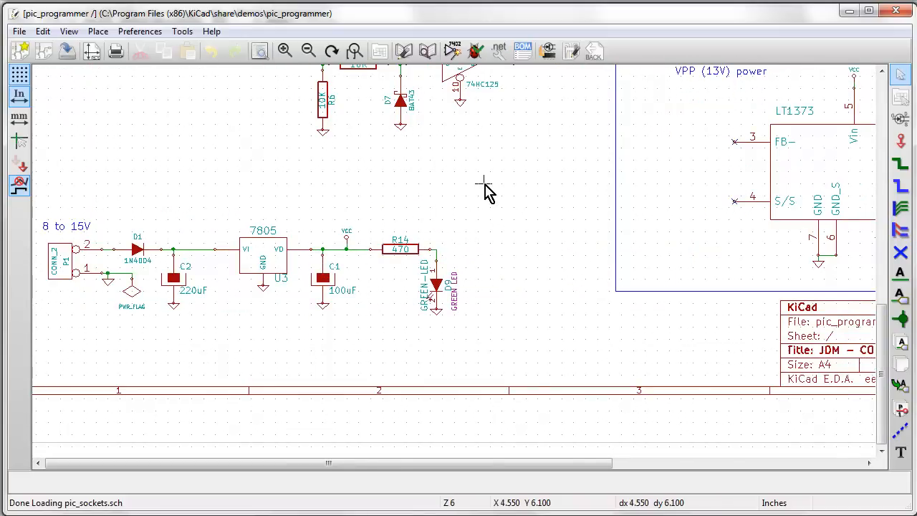
right_click(484, 183)
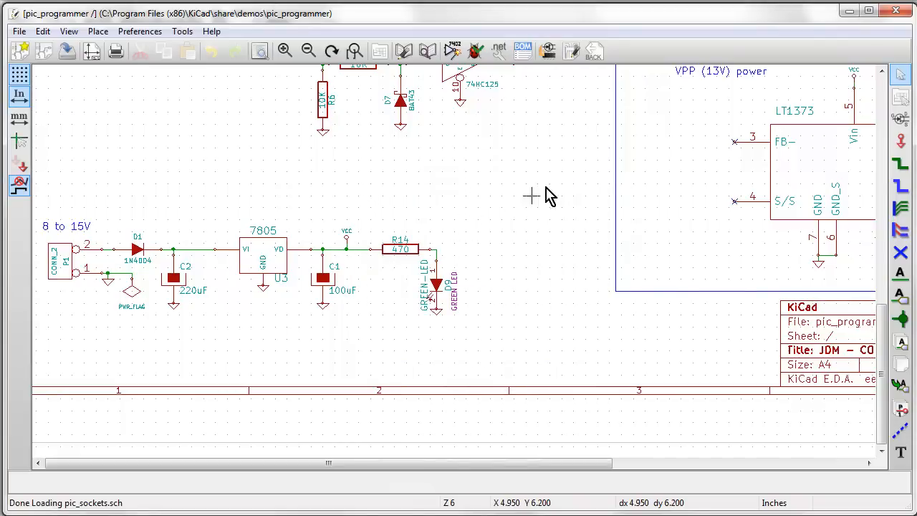
left_click_drag(531, 196, 518, 357)
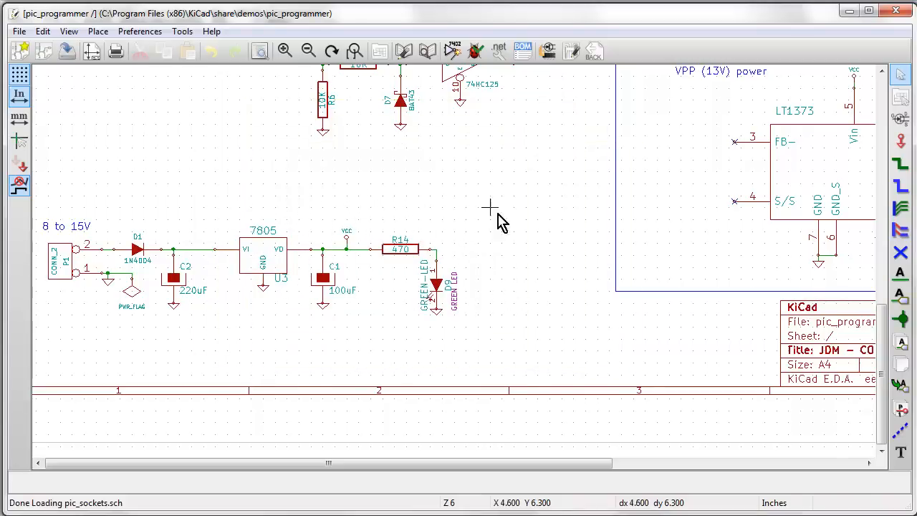
right_click(490, 207)
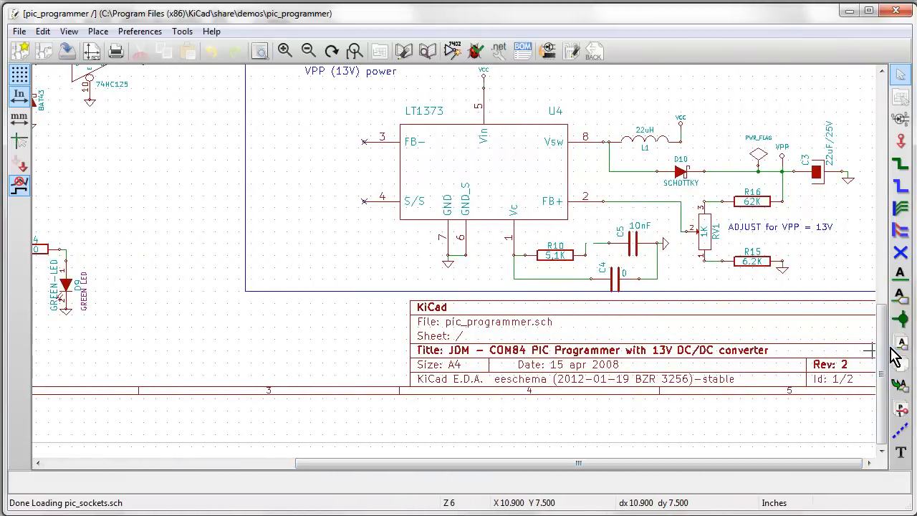
scroll("up", 3)
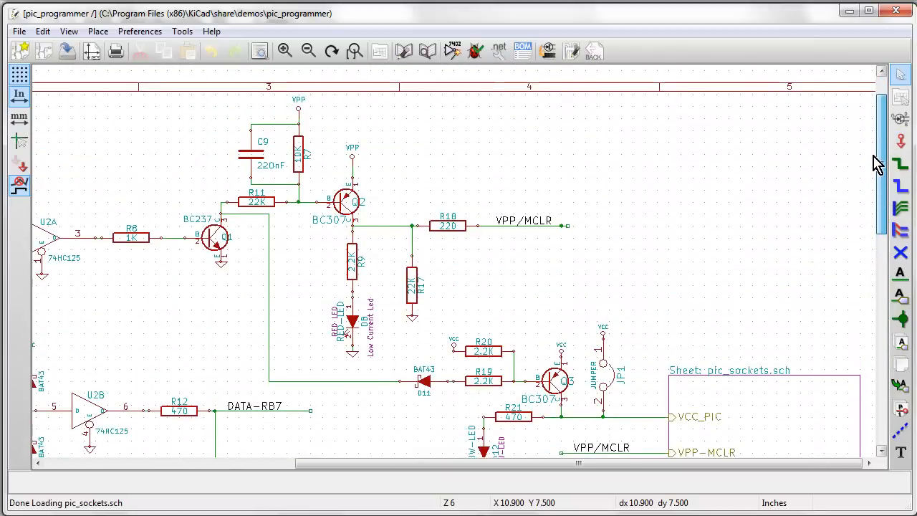
left_click_drag(580, 462, 698, 463)
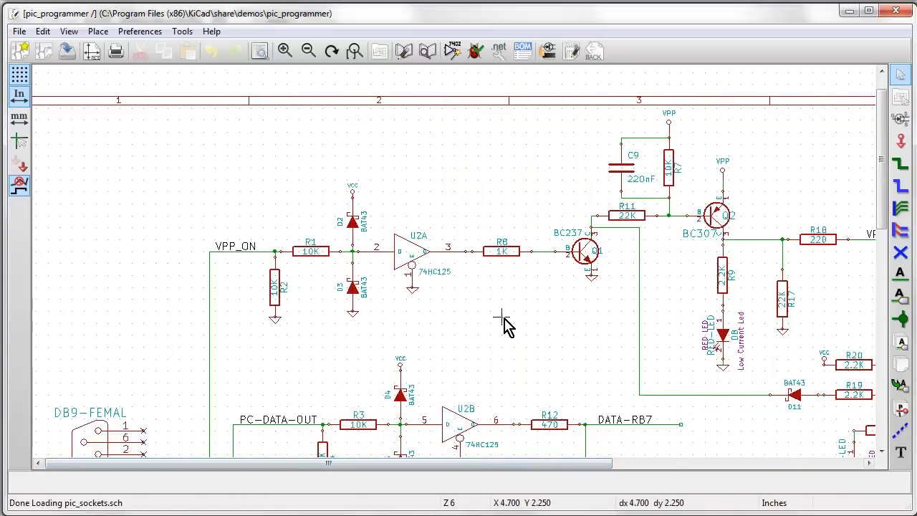
mouse_move(479, 294)
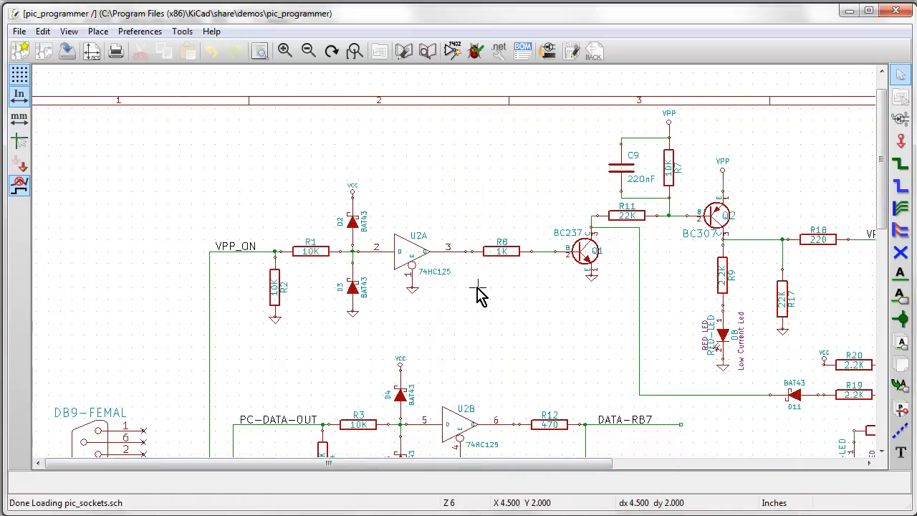
mouse_move(464, 303)
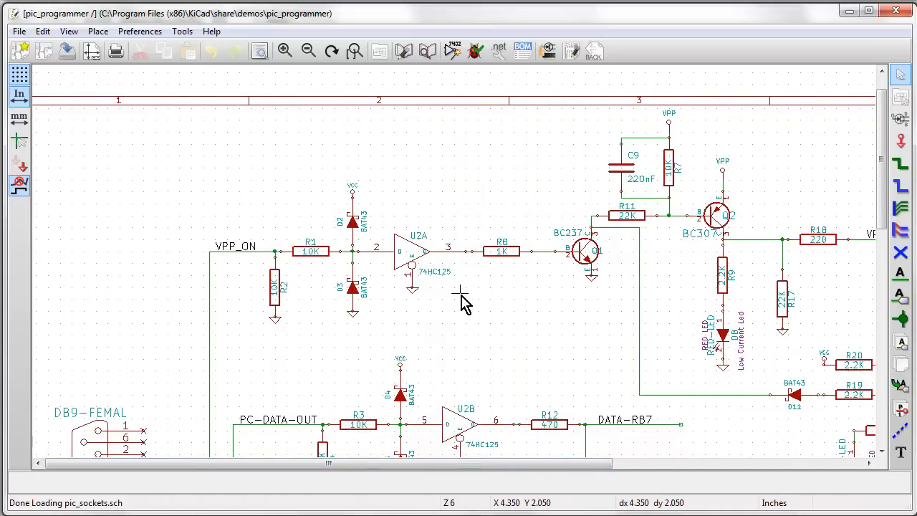
right_click(686, 316)
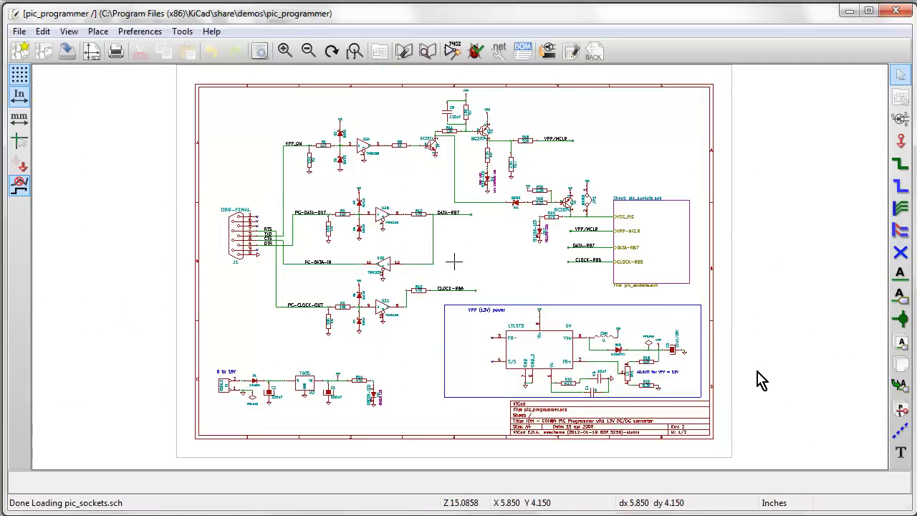
mouse_move(502, 278)
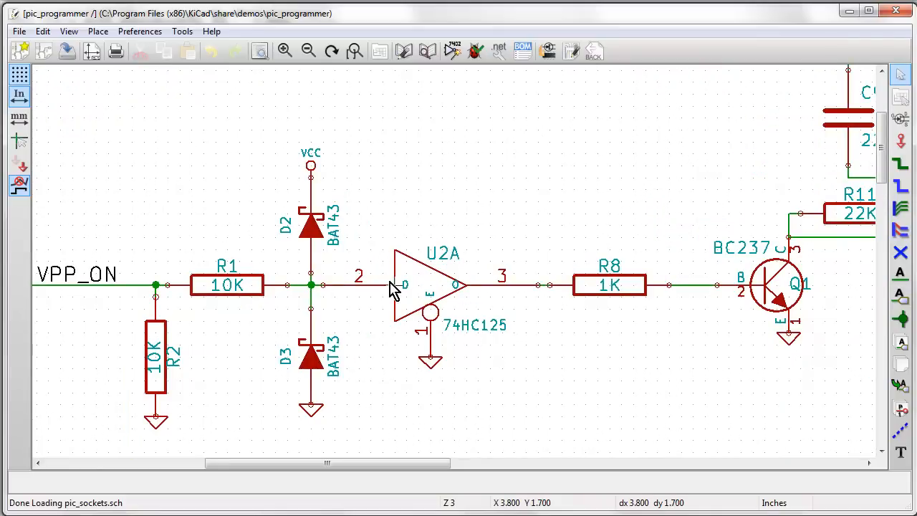
mouse_move(552, 279)
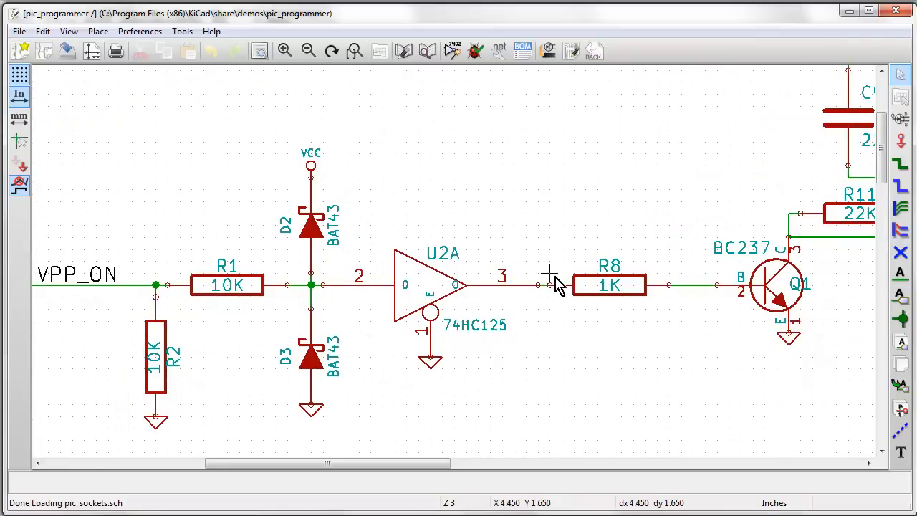
scroll("down", 3)
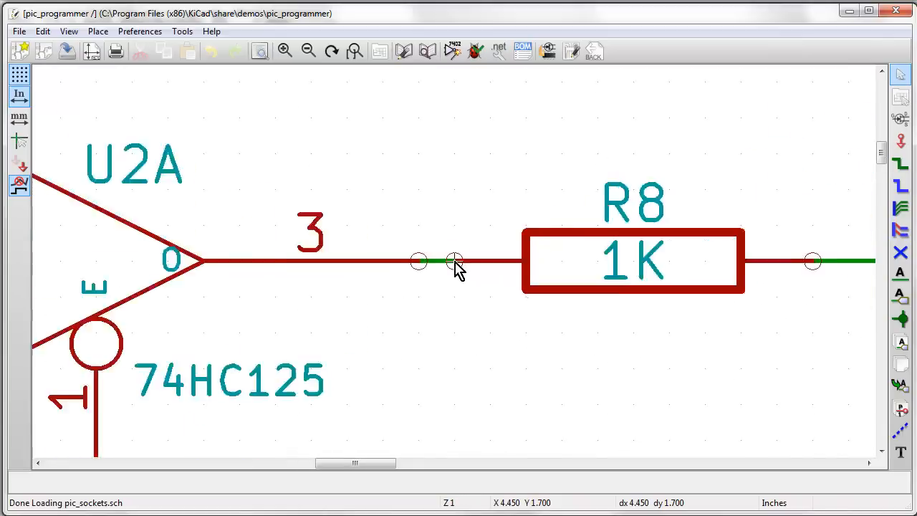
scroll("down", 3)
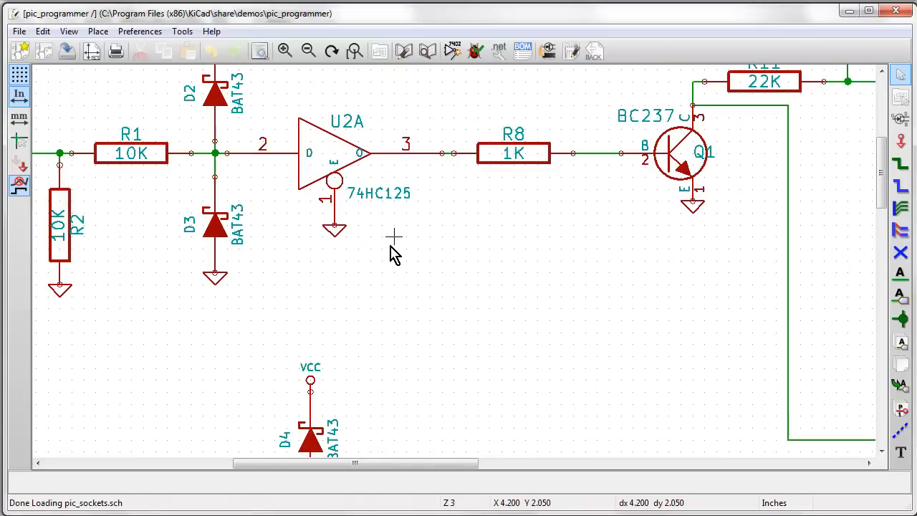
mouse_move(458, 157)
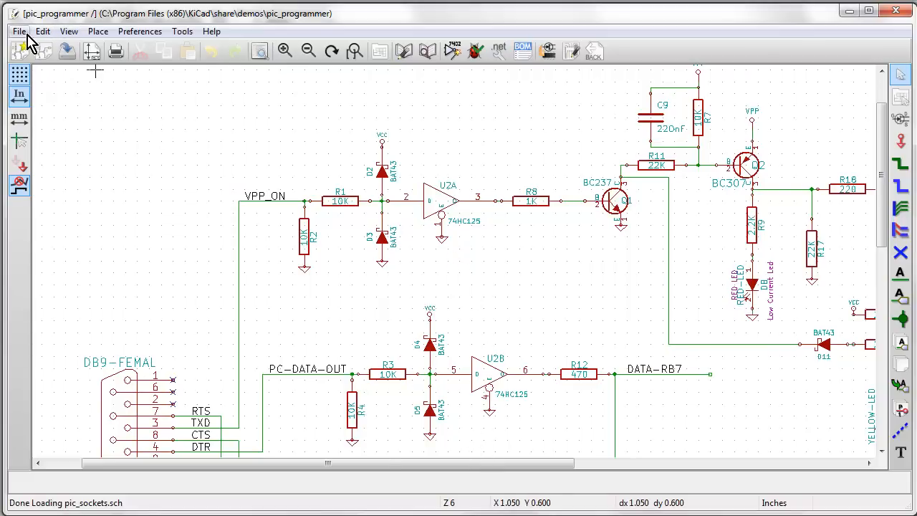
Step: Browse the File menu's Save and Plot entries, then choose File > Print
left_click(18, 31)
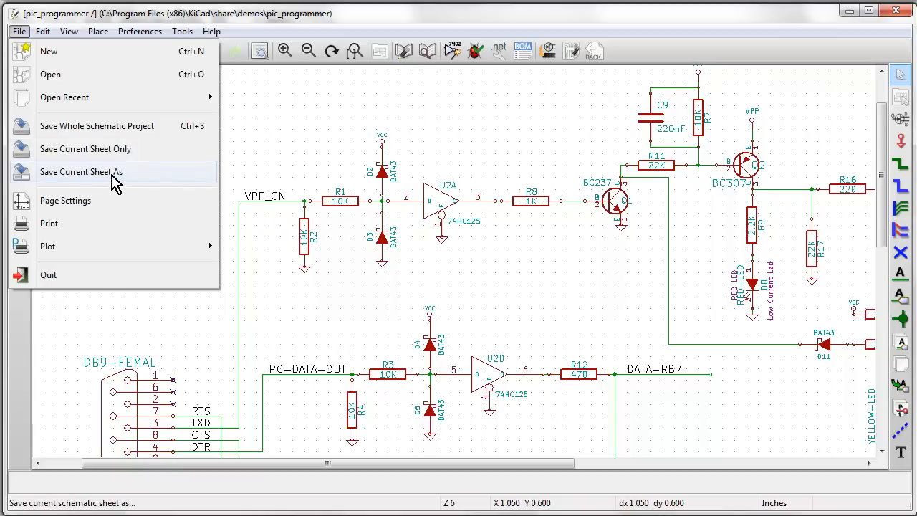
left_click(80, 172)
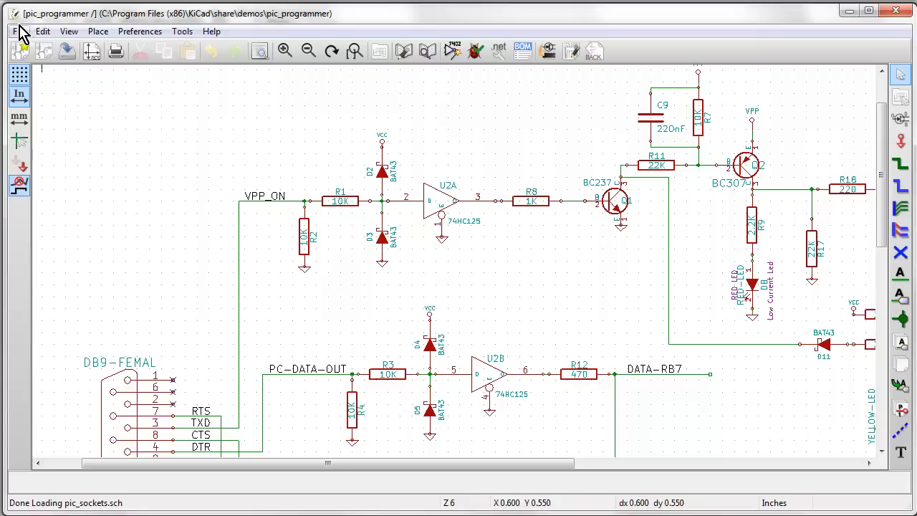
left_click(18, 30)
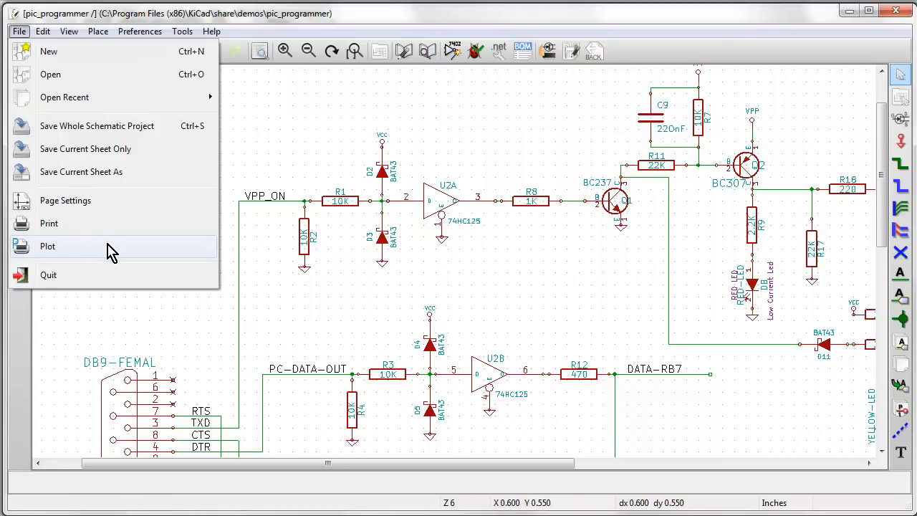
left_click(47, 245)
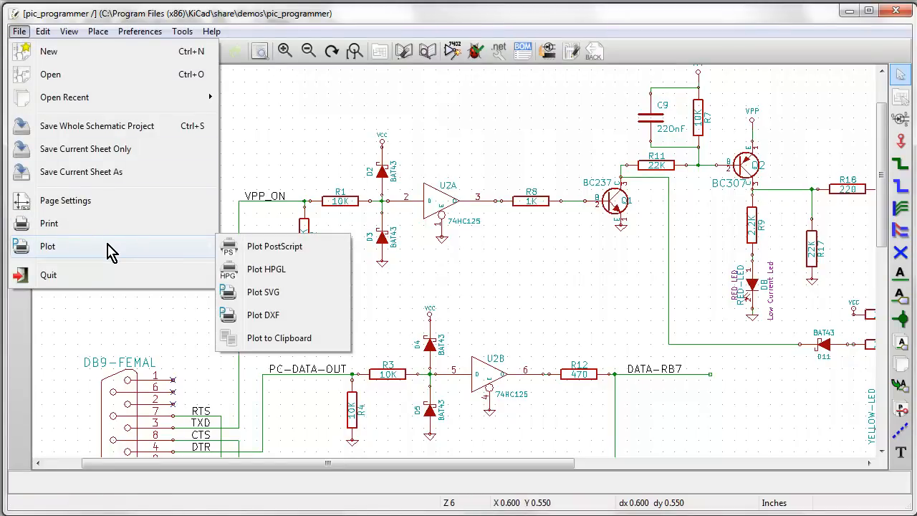
mouse_move(276, 240)
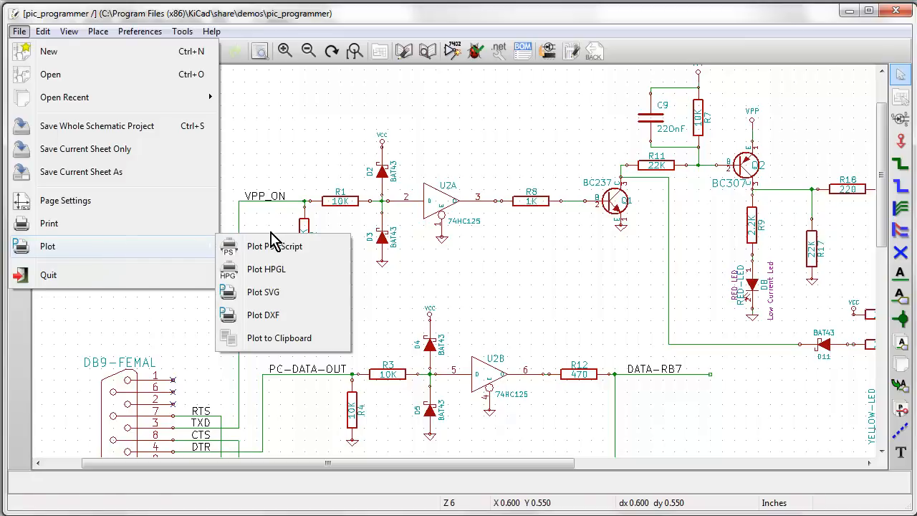
mouse_move(275, 277)
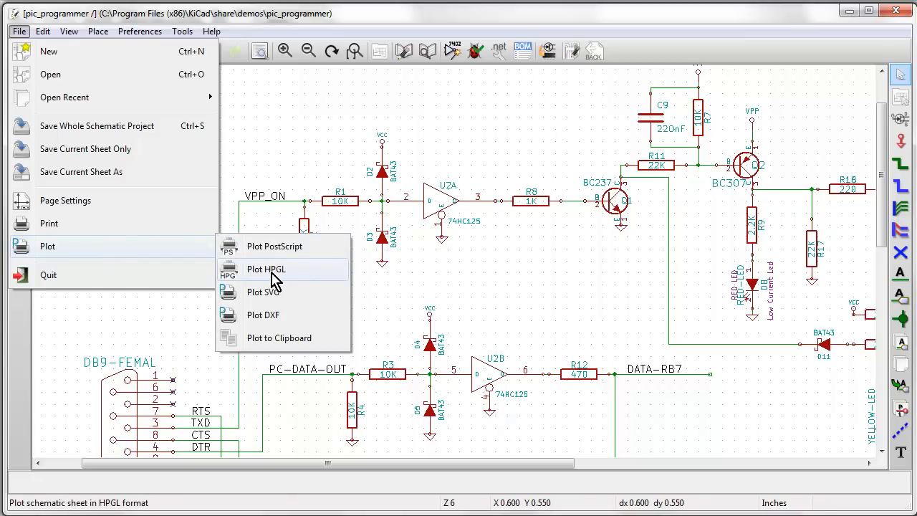
mouse_move(225, 261)
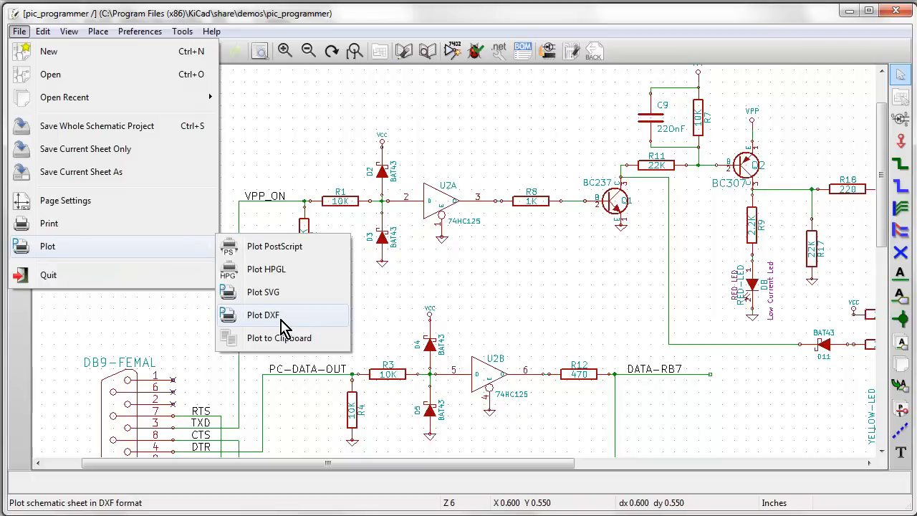
mouse_move(292, 350)
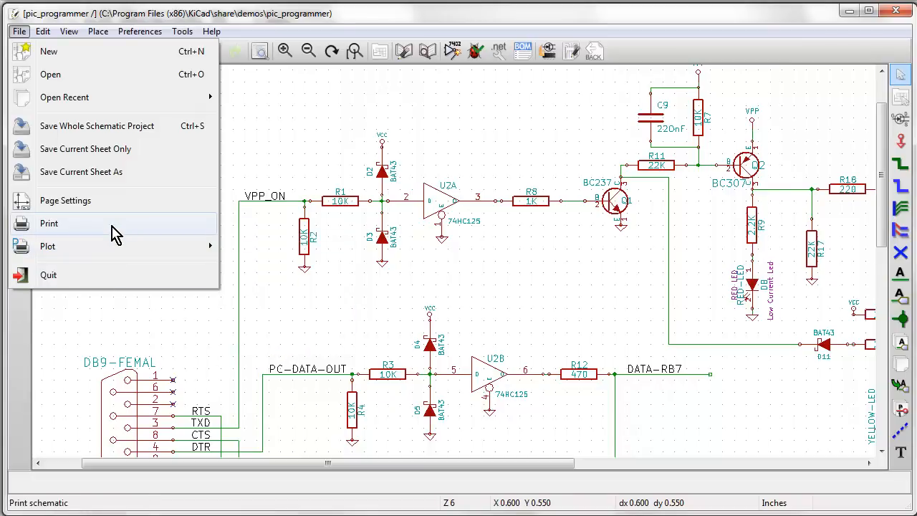
left_click(49, 222)
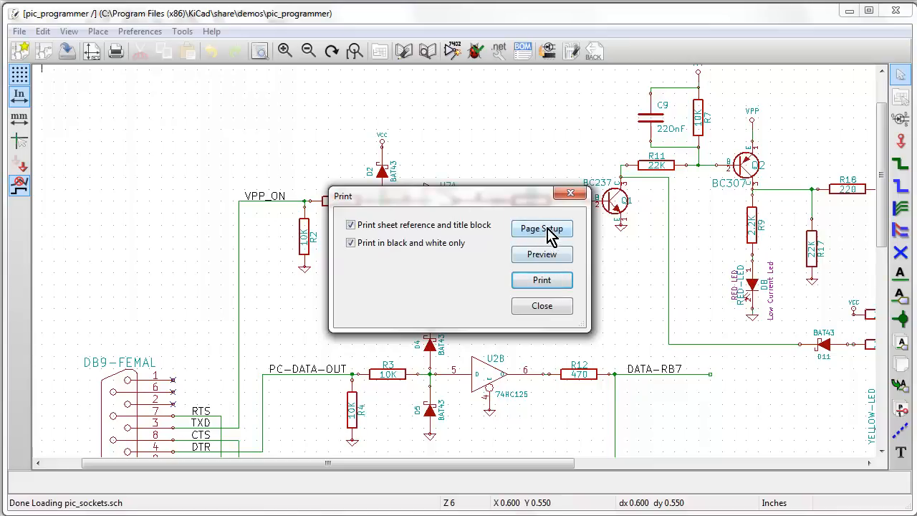
Step: Try Page Setup, close the Print dialog, and dismiss the configuration error after viewing details
left_click(541, 228)
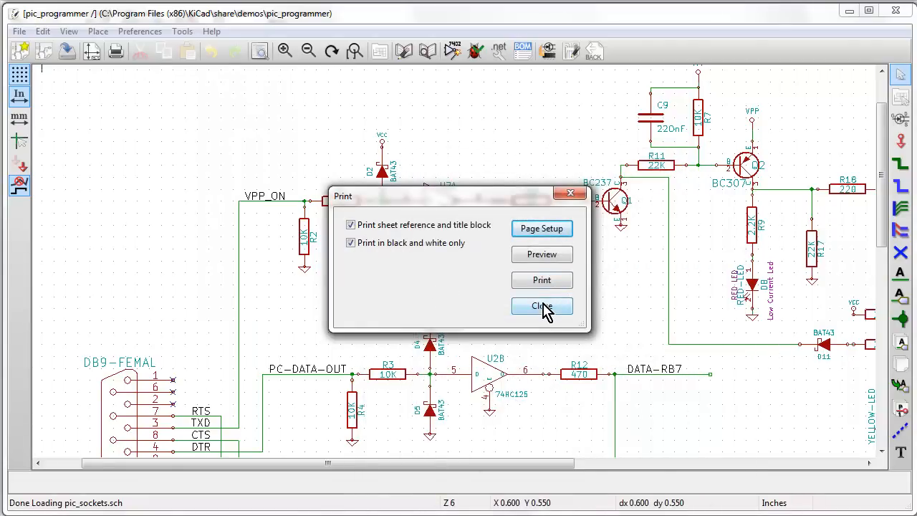
left_click(541, 305)
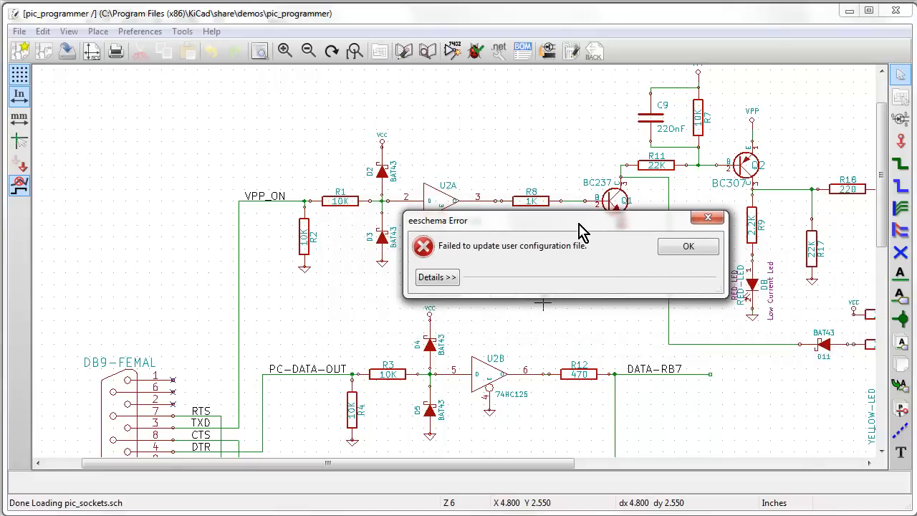
left_click(436, 277)
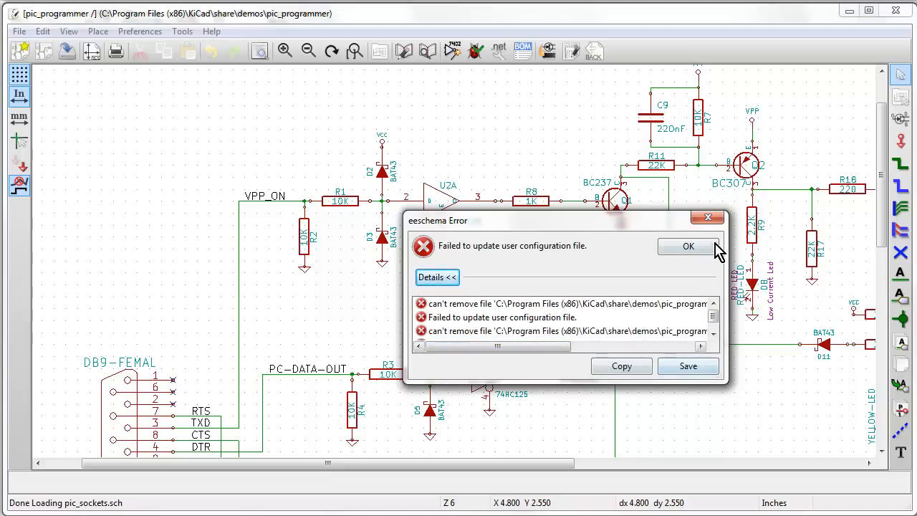
left_click(688, 246)
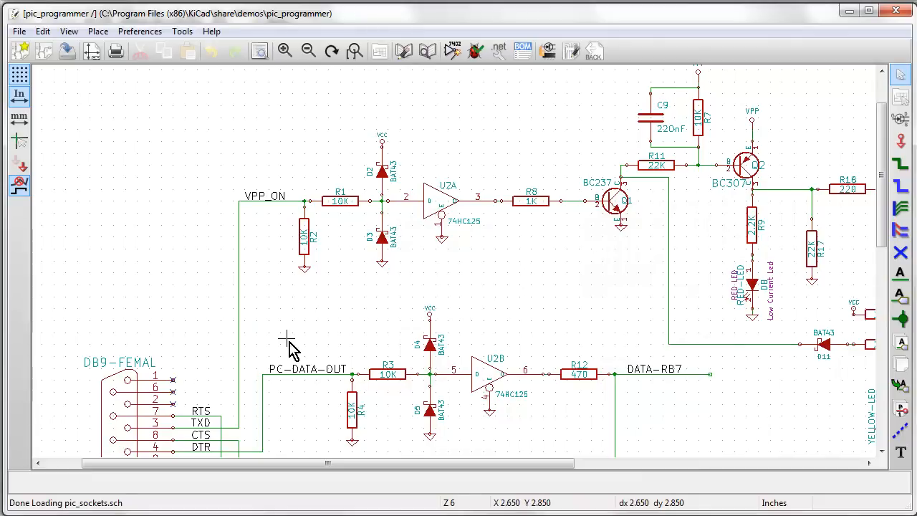
mouse_move(669, 175)
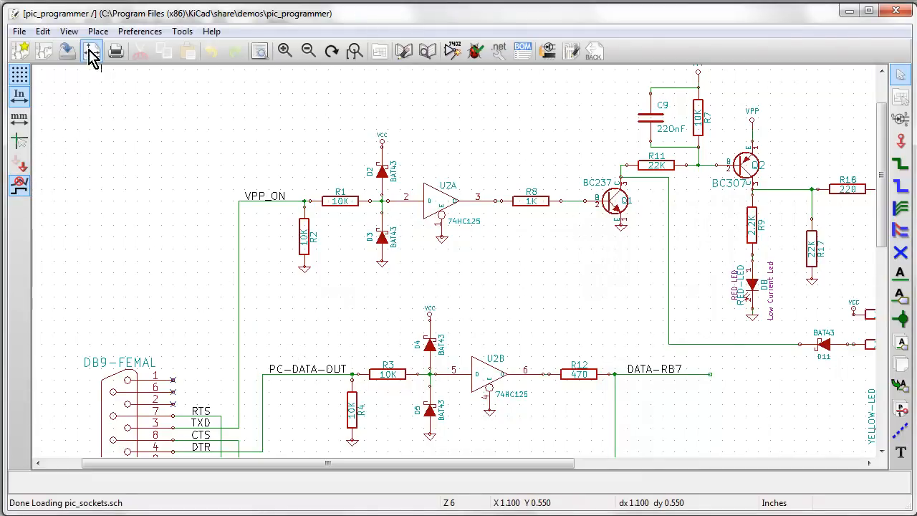
Step: Browse the View and Edit menus, ending with the Place menu open
left_click(68, 30)
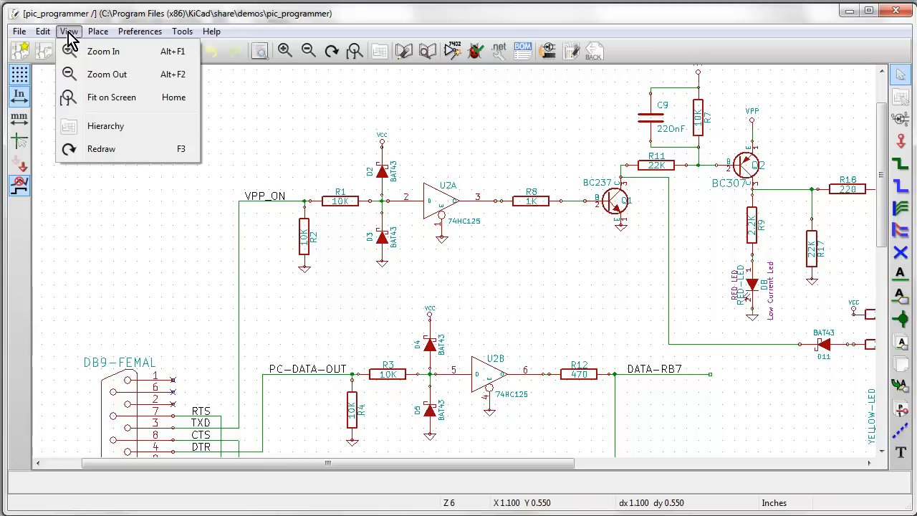
left_click(43, 30)
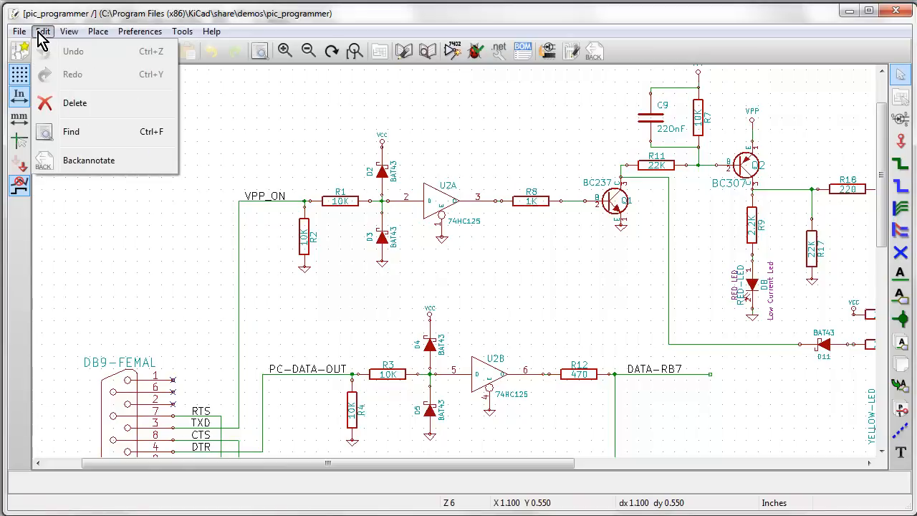
mouse_move(89, 160)
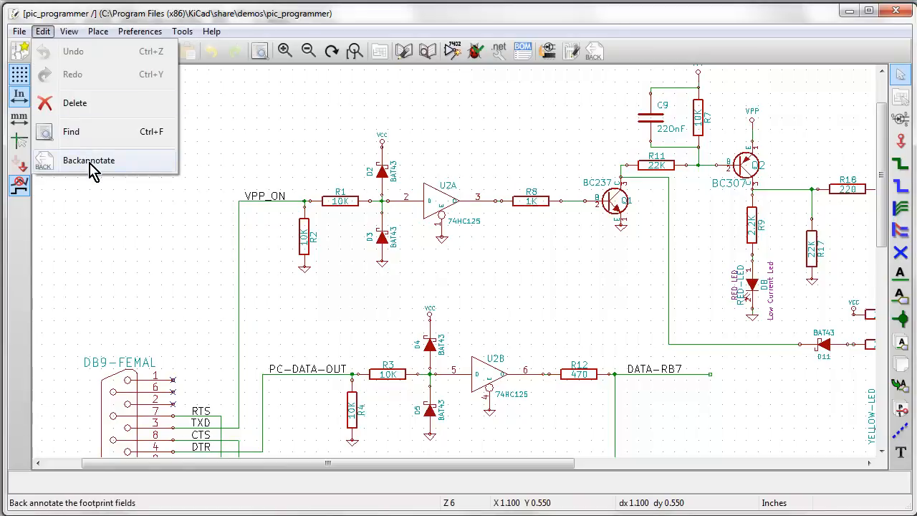
left_click(69, 31)
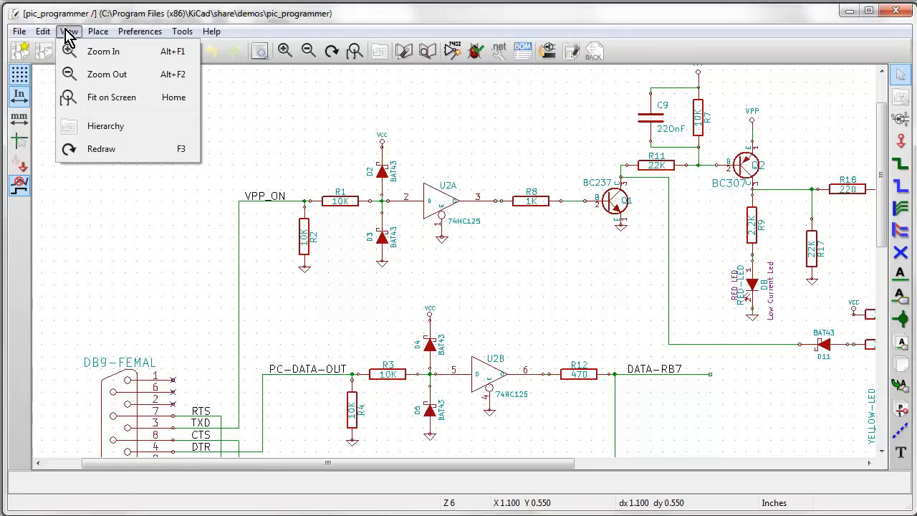
left_click(97, 31)
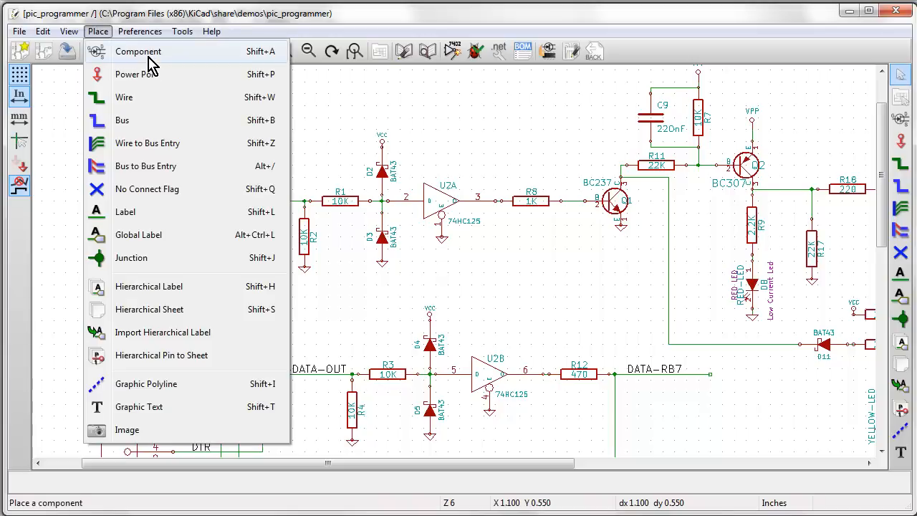
mouse_move(172, 74)
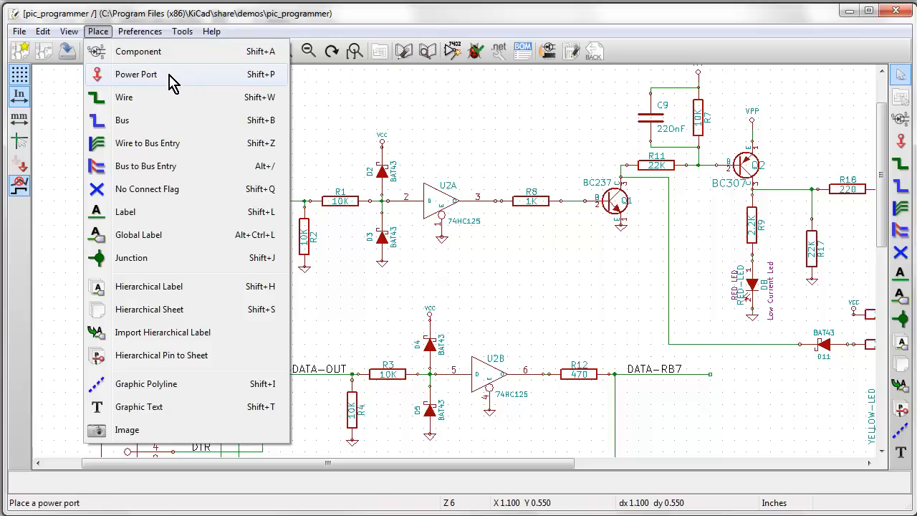
mouse_move(203, 84)
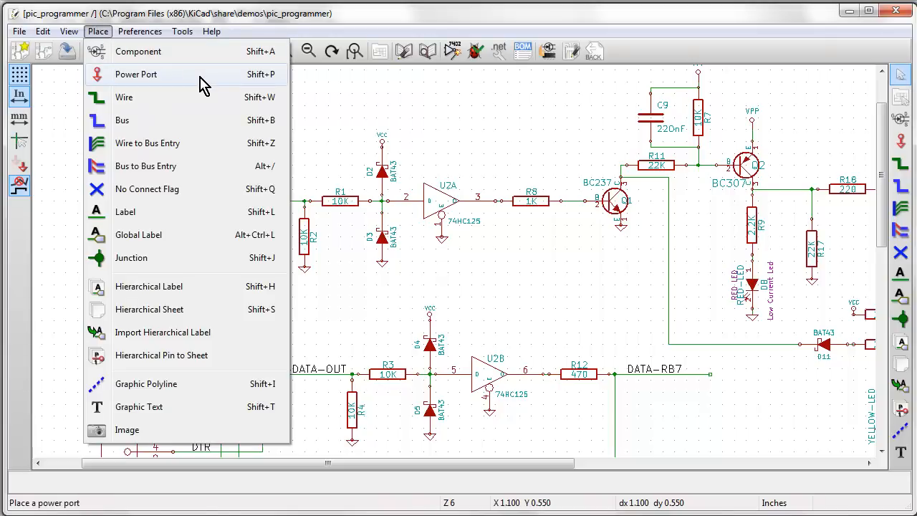
mouse_move(140, 97)
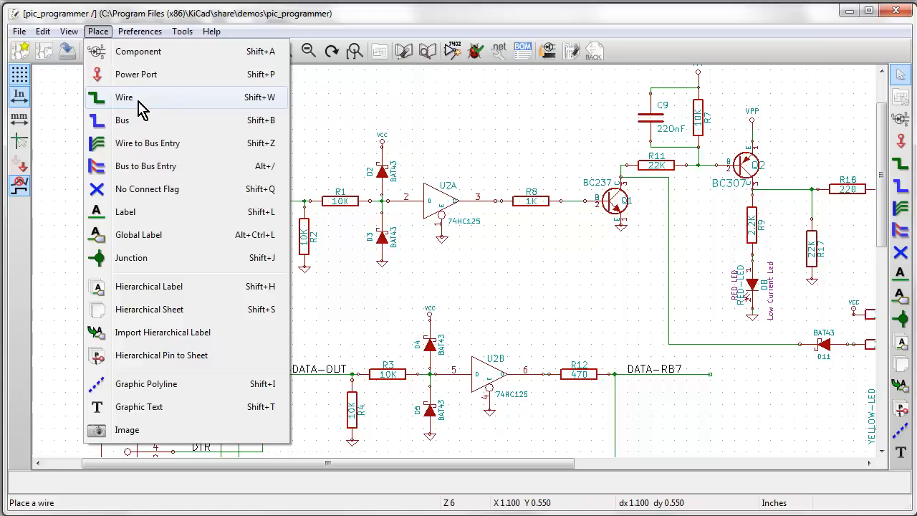
mouse_move(143, 120)
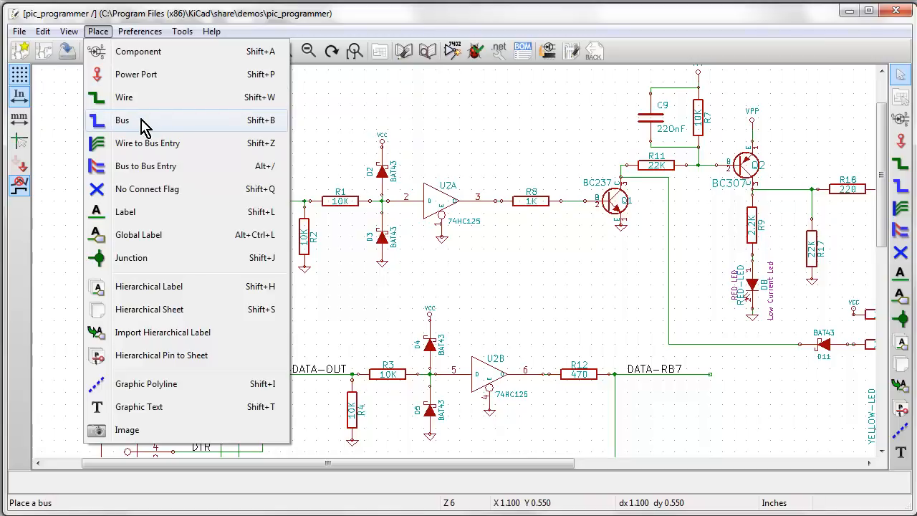
mouse_move(170, 201)
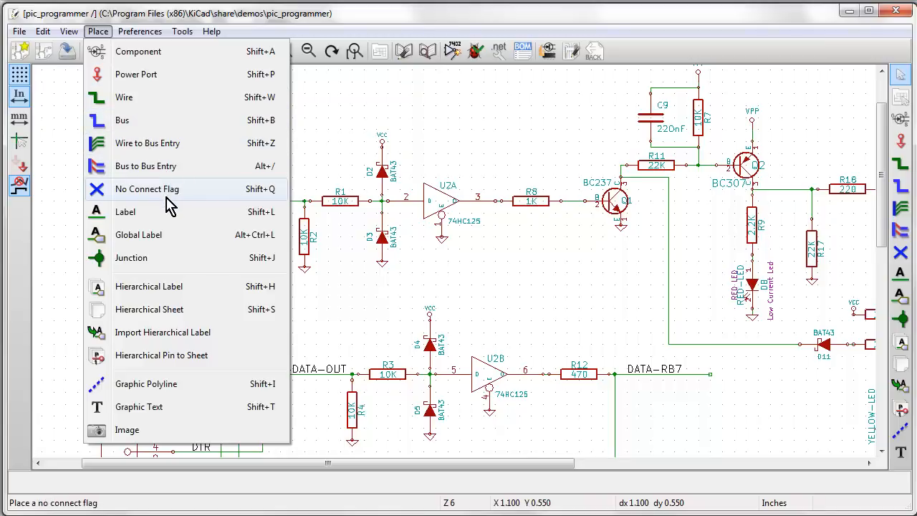
mouse_move(172, 200)
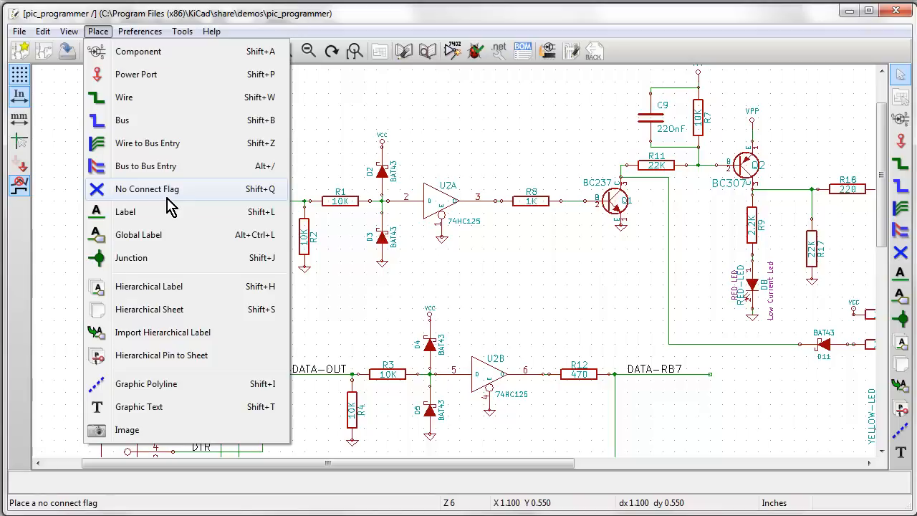
mouse_move(169, 212)
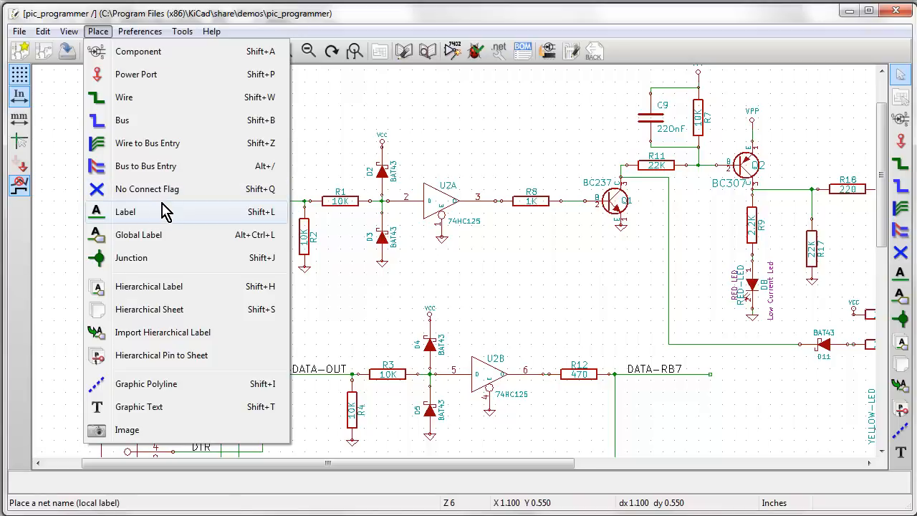
mouse_move(208, 188)
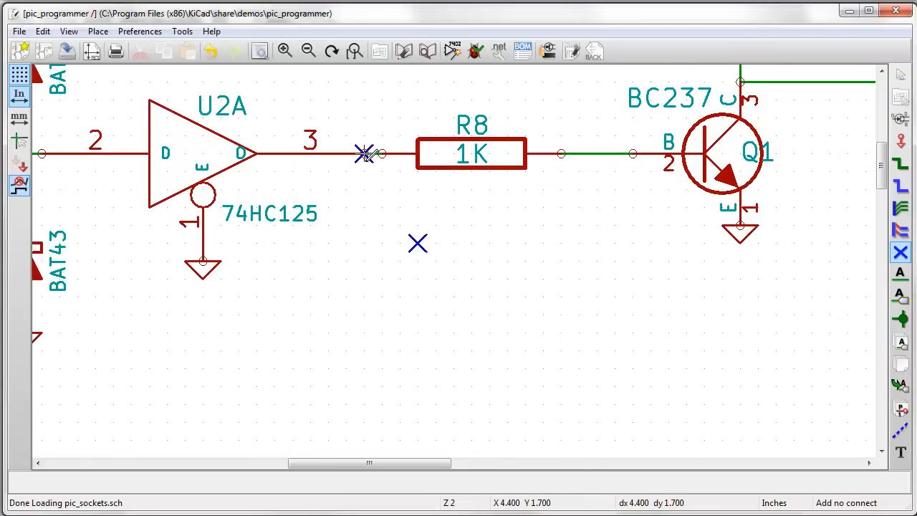
mouse_move(362, 186)
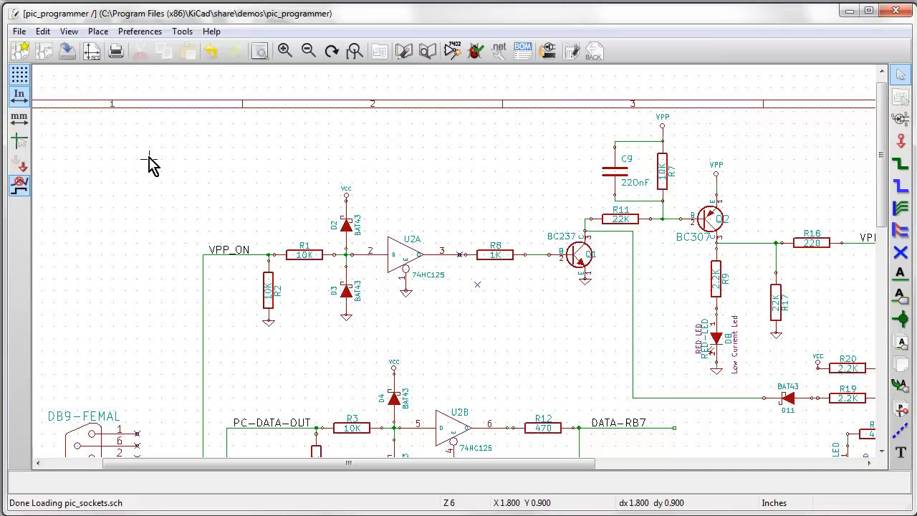
mouse_move(168, 161)
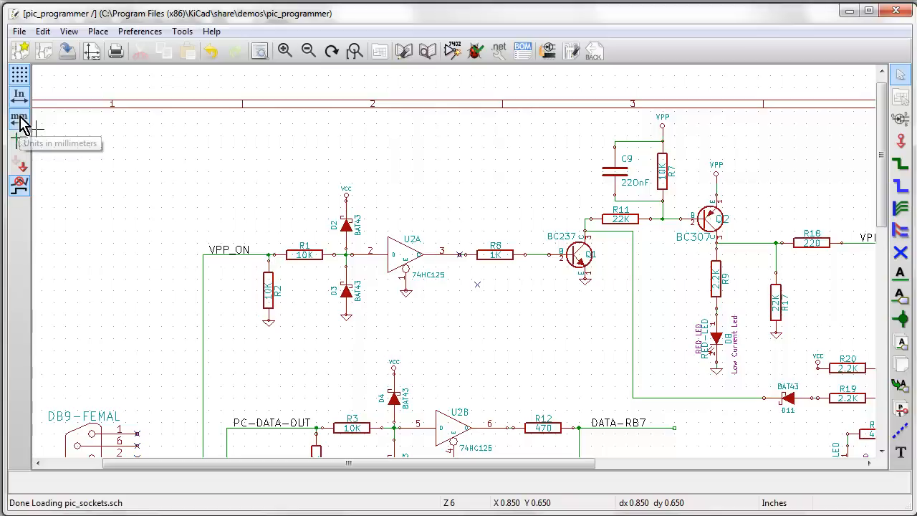
Step: Toggle the toolbar units button to millimetres, back to inches, then millimetres again
left_click(19, 116)
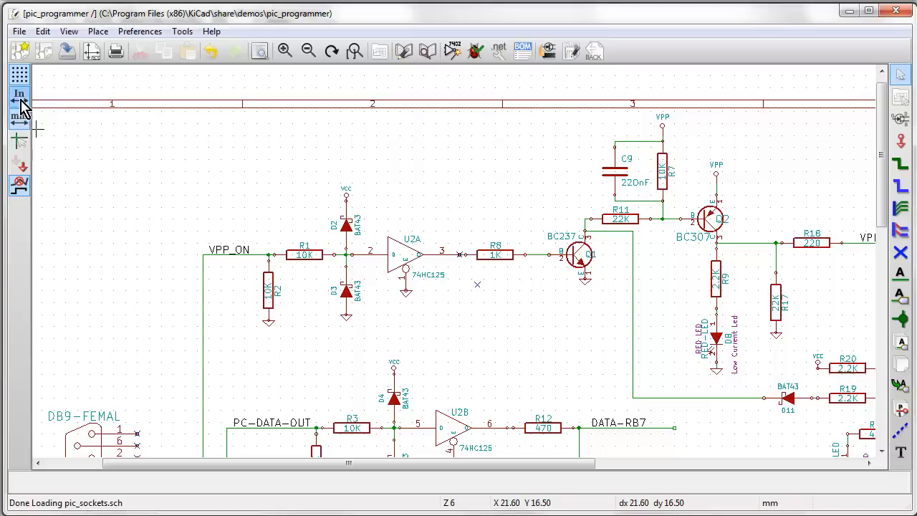
left_click(19, 115)
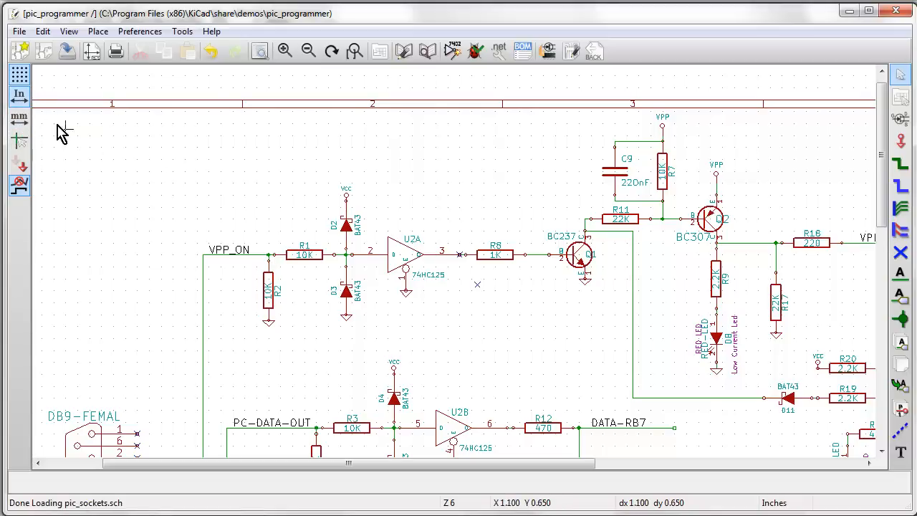
left_click(20, 117)
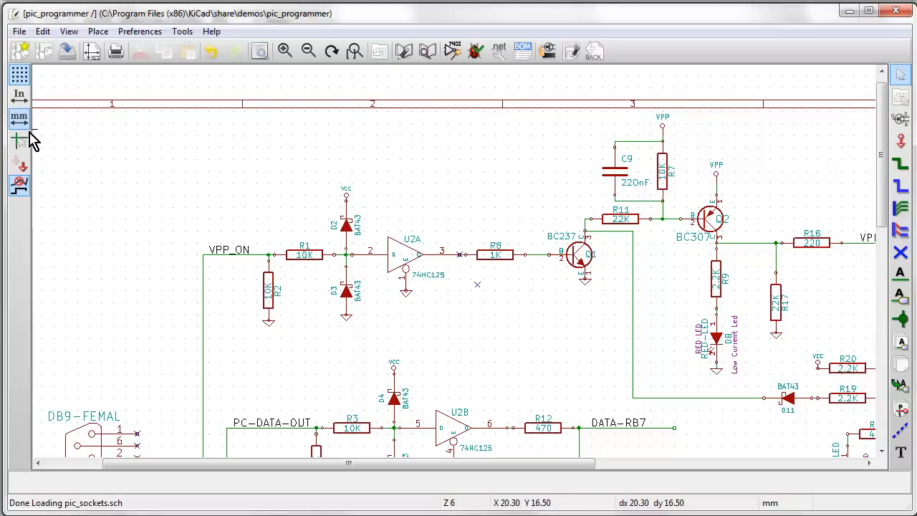
mouse_move(19, 165)
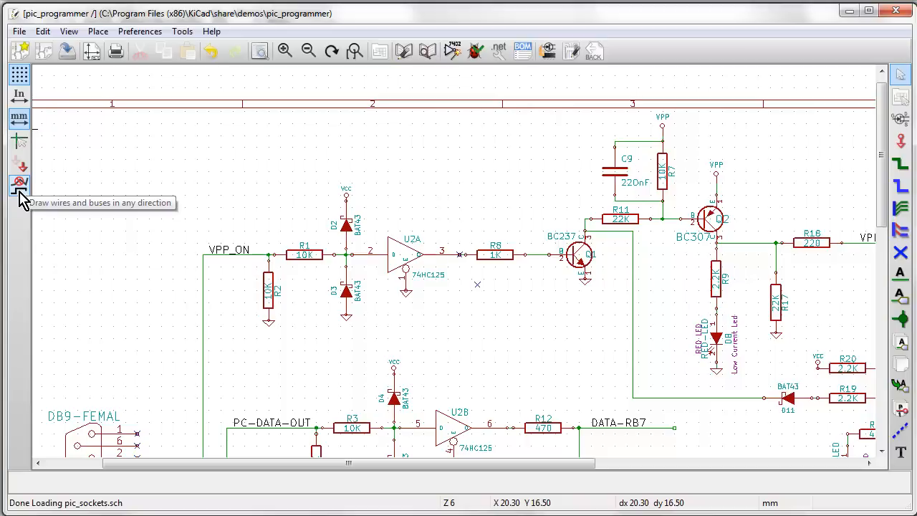
mouse_move(43, 193)
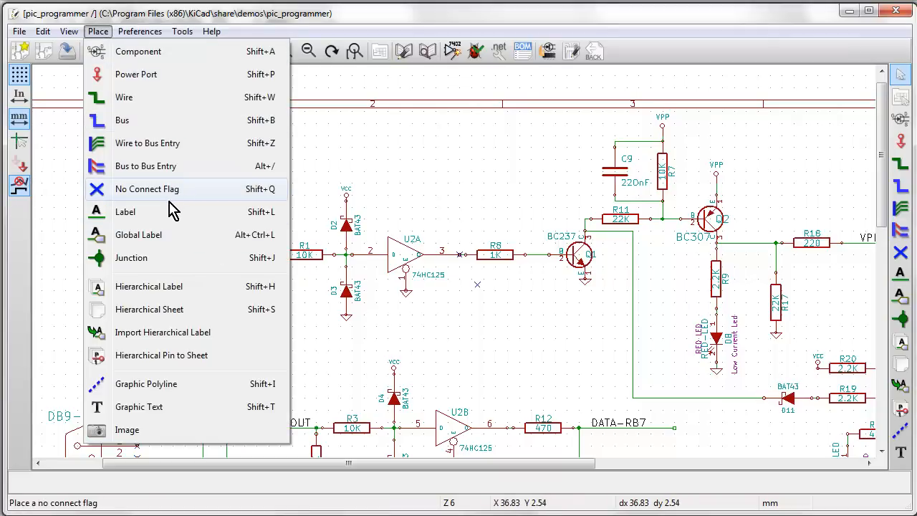
mouse_move(193, 257)
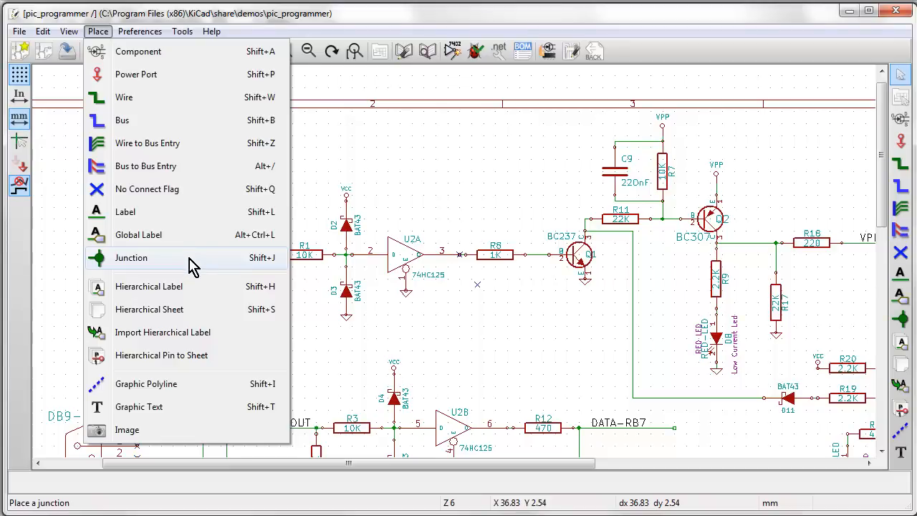
mouse_move(144, 51)
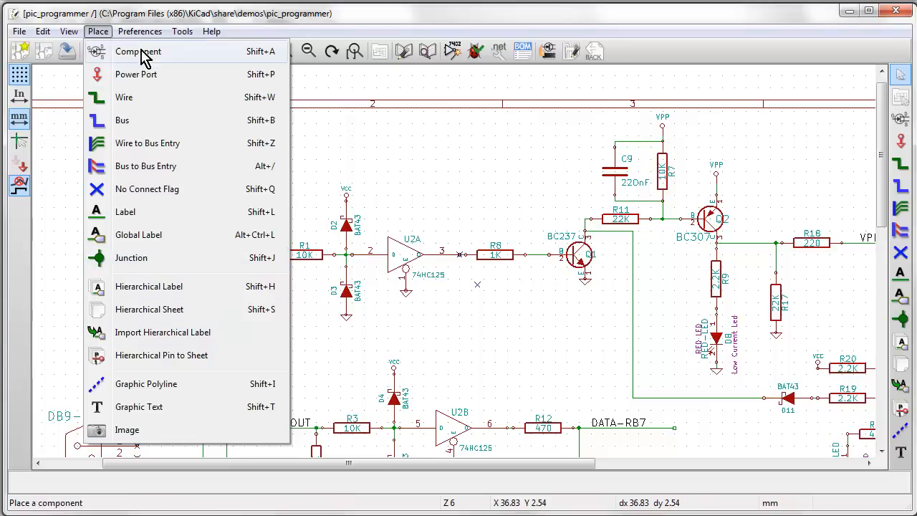
Step: Open the Tools menu listing Annotate, ERC, netlist and bill of materials tools
left_click(182, 30)
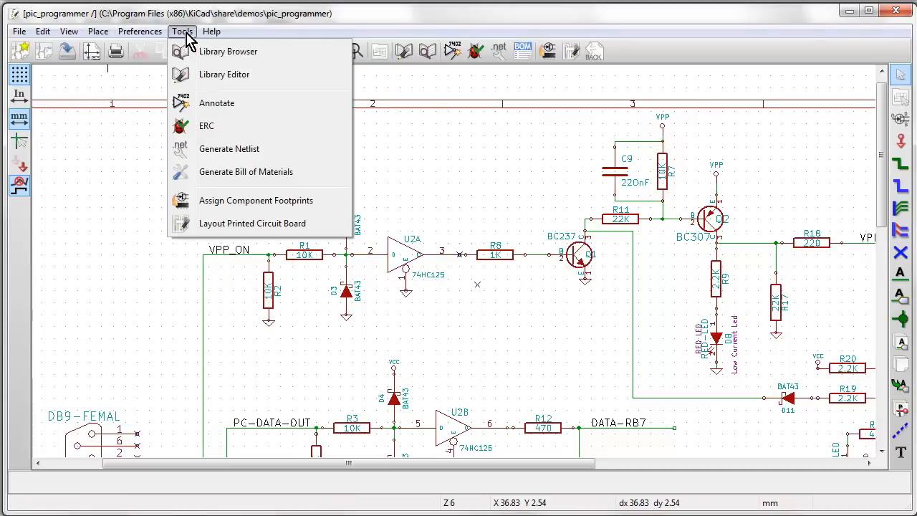
mouse_move(206, 126)
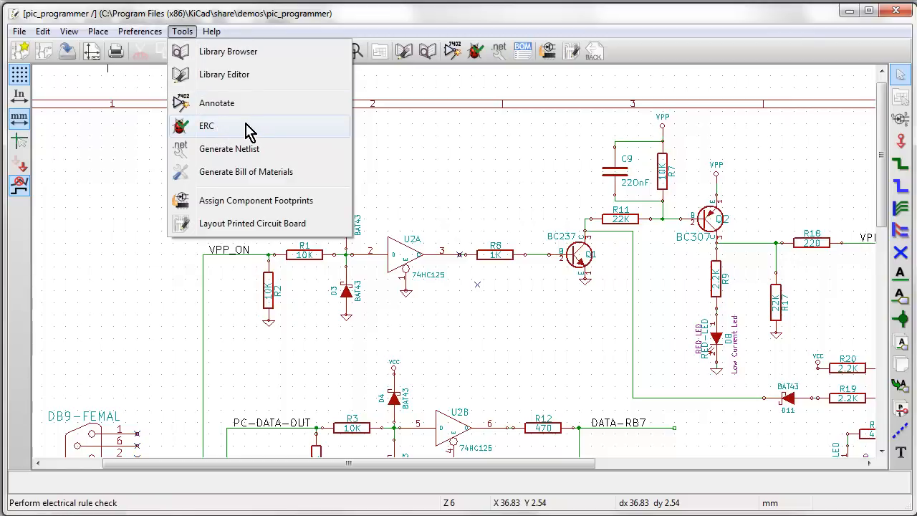
mouse_move(240, 102)
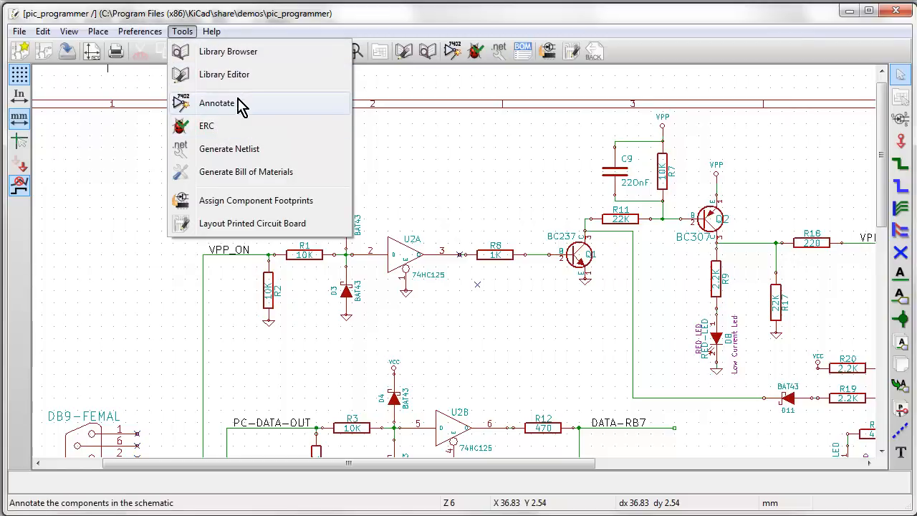
mouse_move(259, 171)
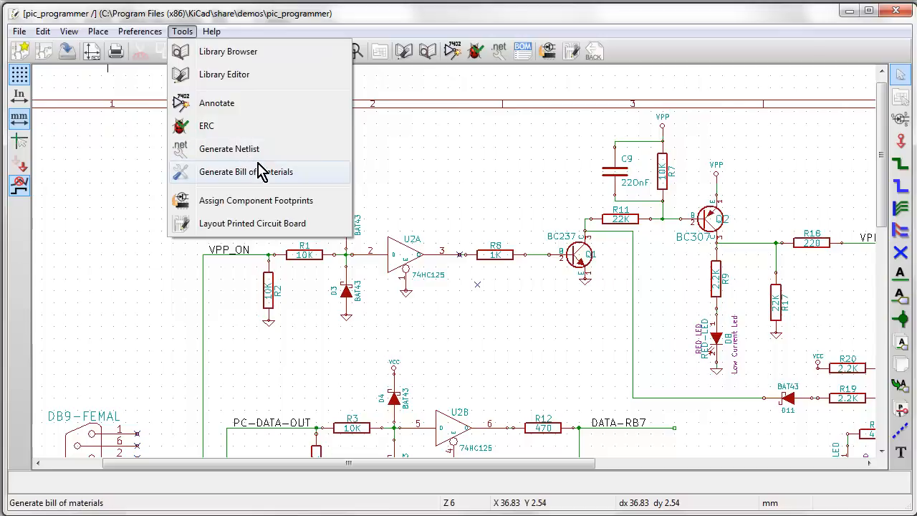
mouse_move(272, 207)
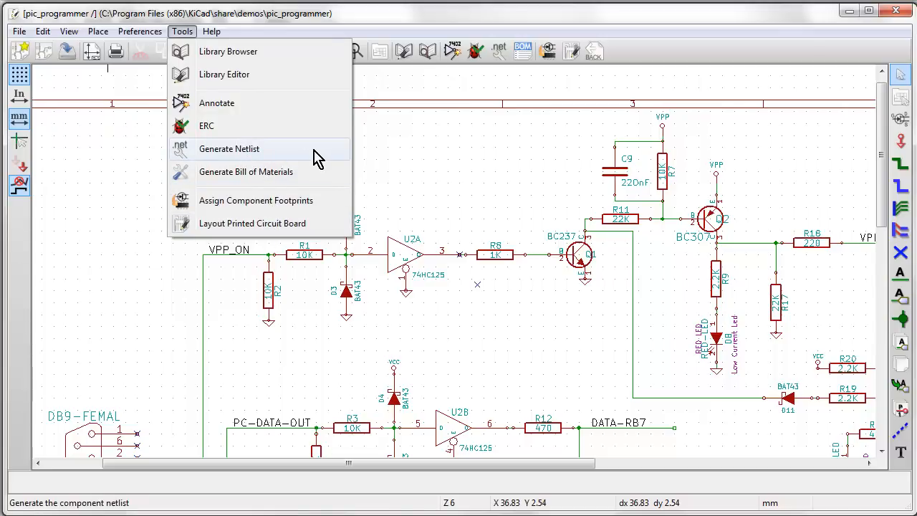
mouse_move(245, 171)
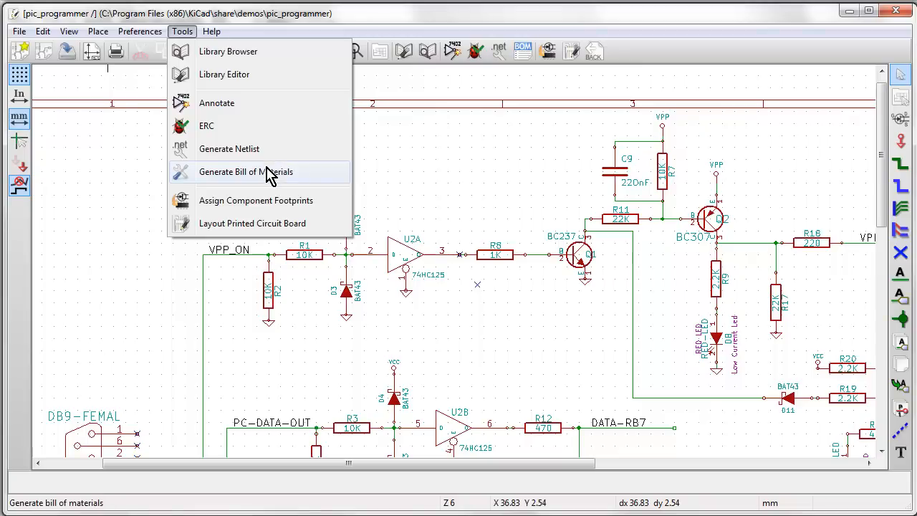
mouse_move(258, 177)
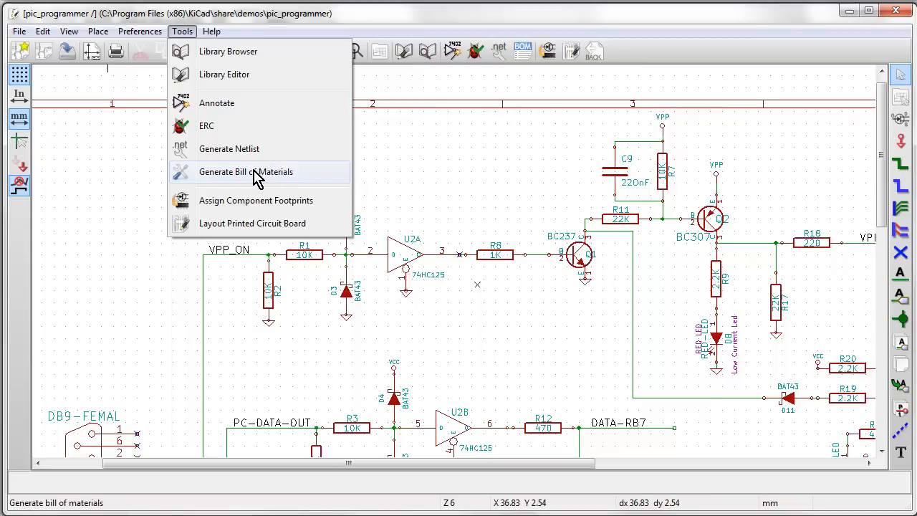
mouse_move(219, 135)
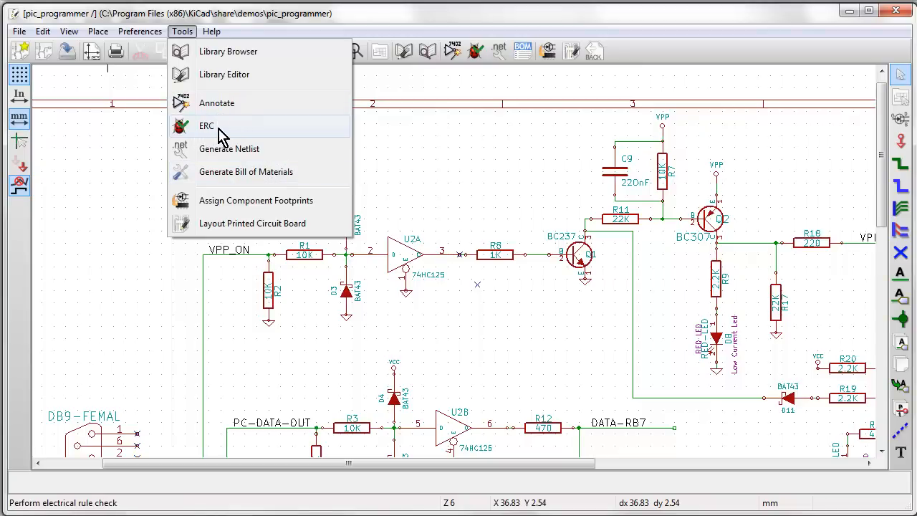
Step: Run the electrical rules check and jump to the first of its two warnings, R8's no-connect
left_click(207, 125)
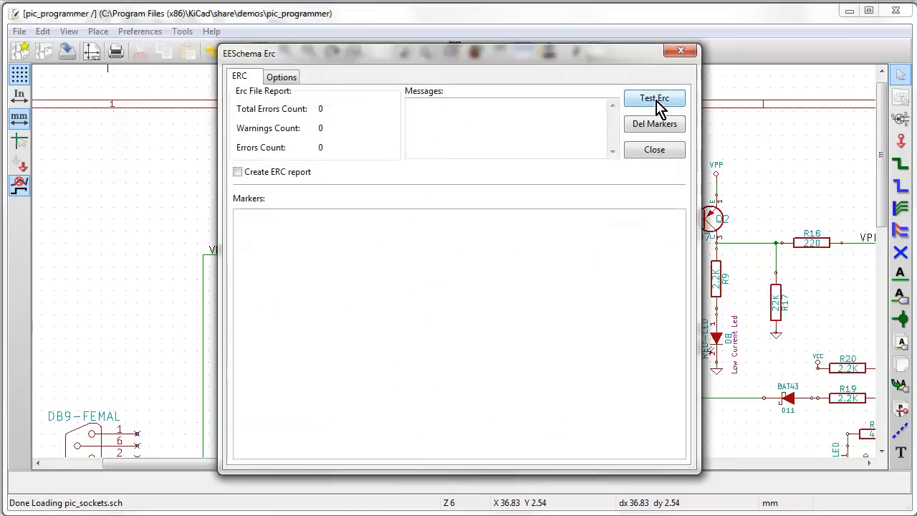
mouse_move(404, 99)
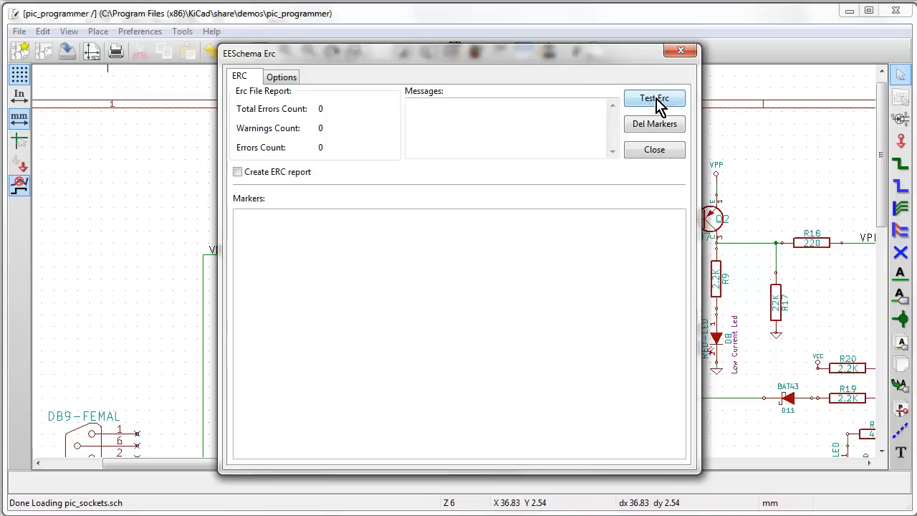
mouse_move(548, 61)
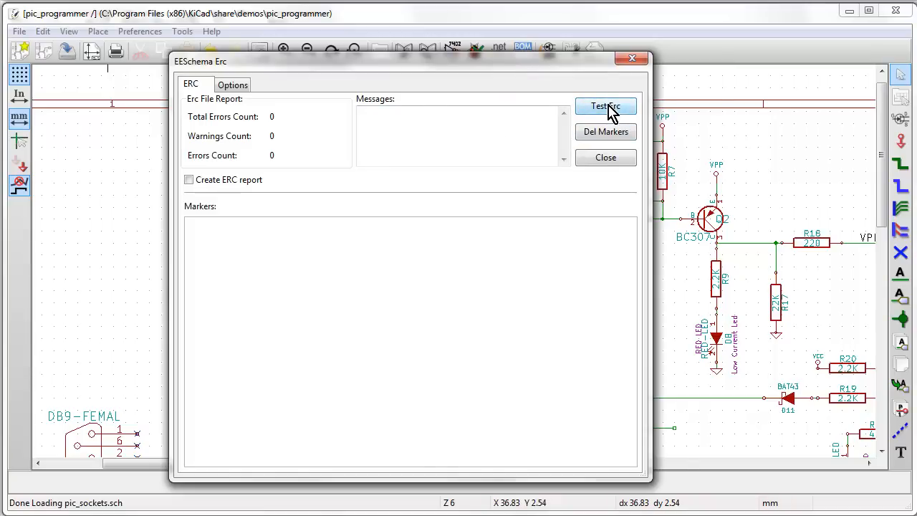
left_click(605, 106)
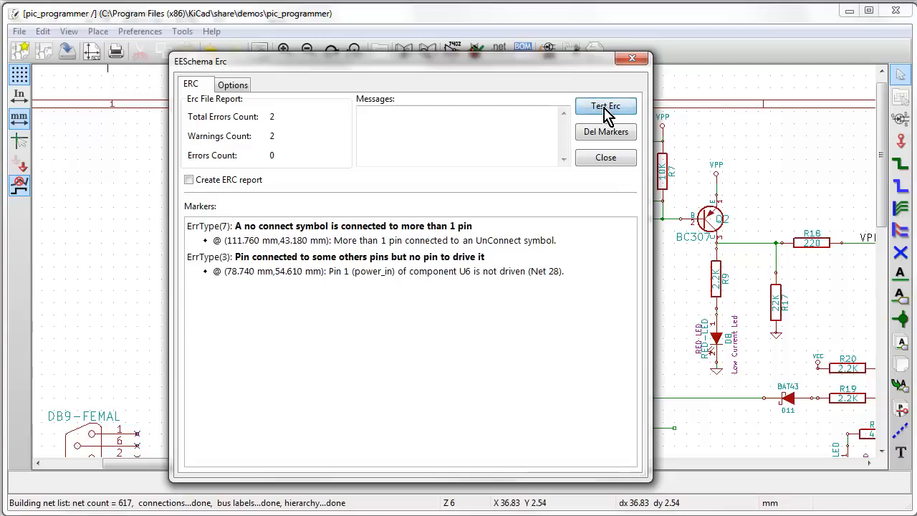
mouse_move(401, 237)
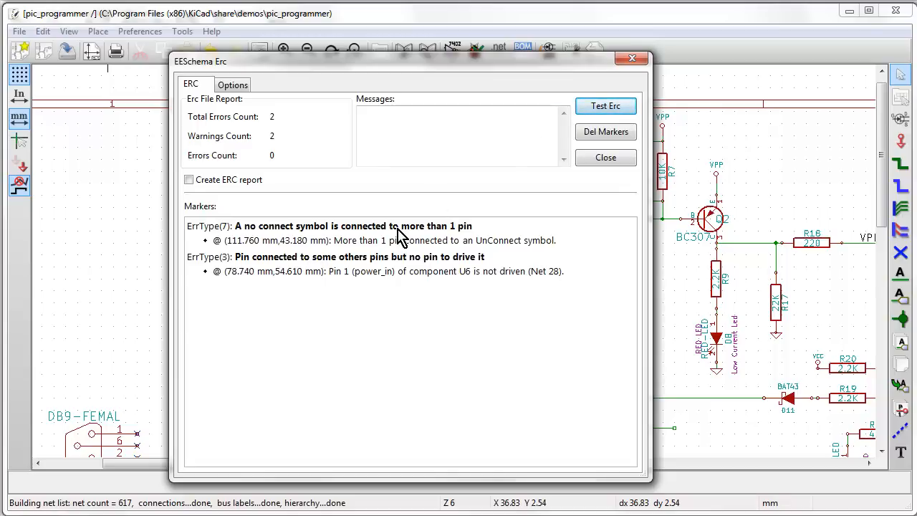
mouse_move(276, 278)
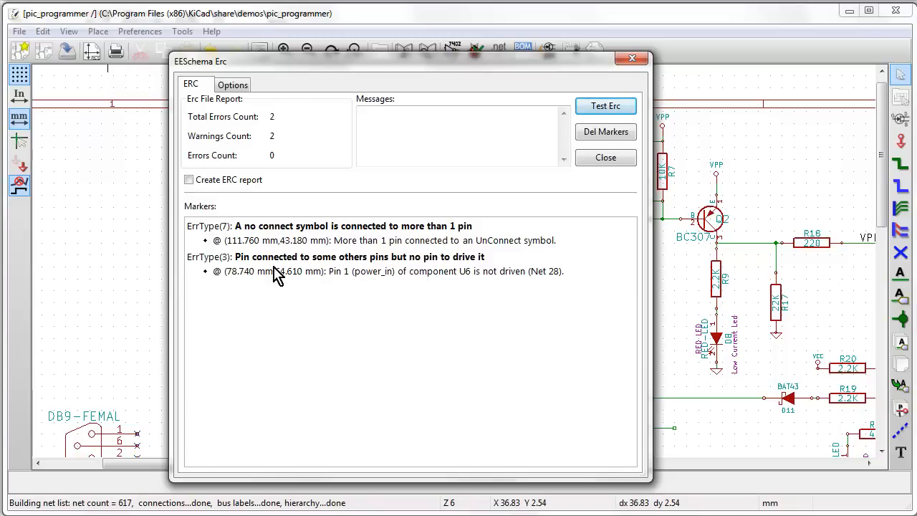
mouse_move(526, 75)
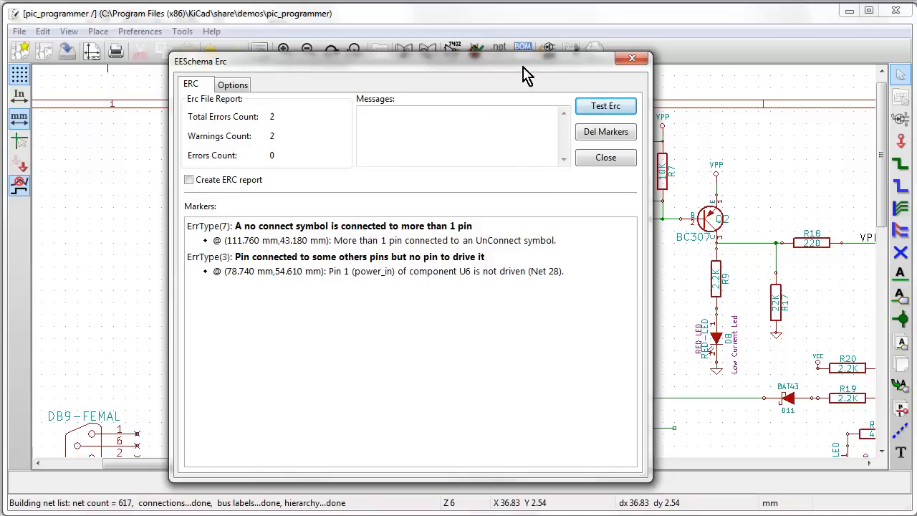
left_click(605, 157)
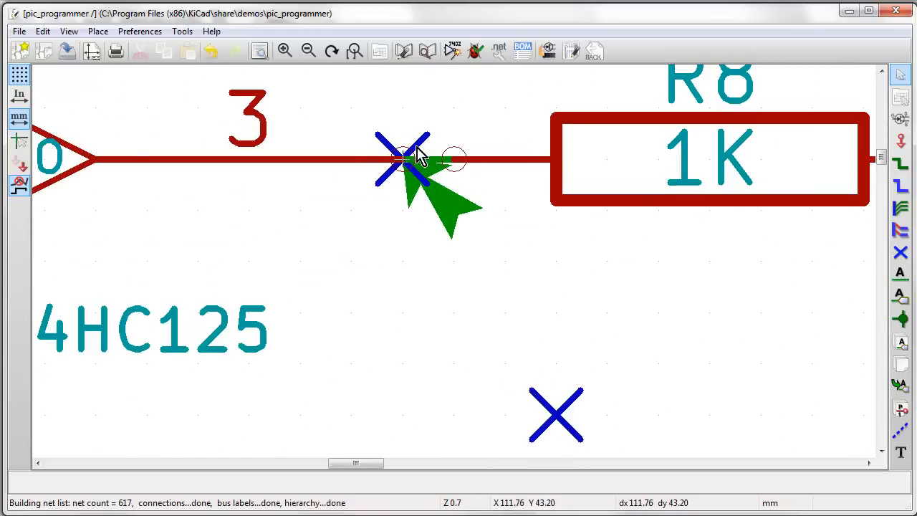
mouse_move(350, 108)
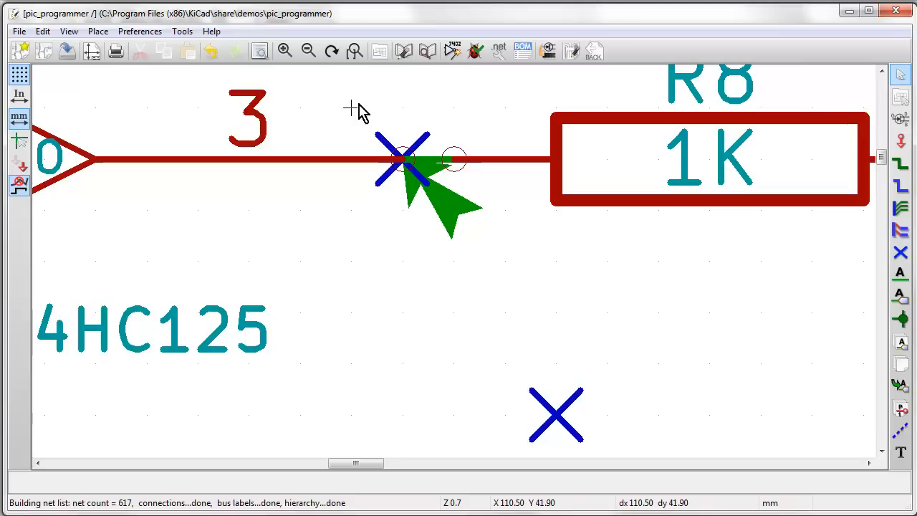
mouse_move(429, 136)
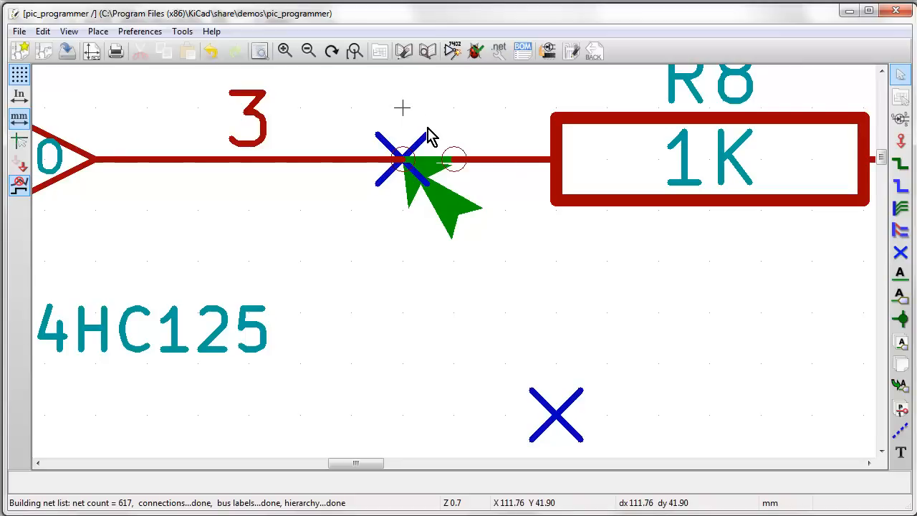
left_click(42, 31)
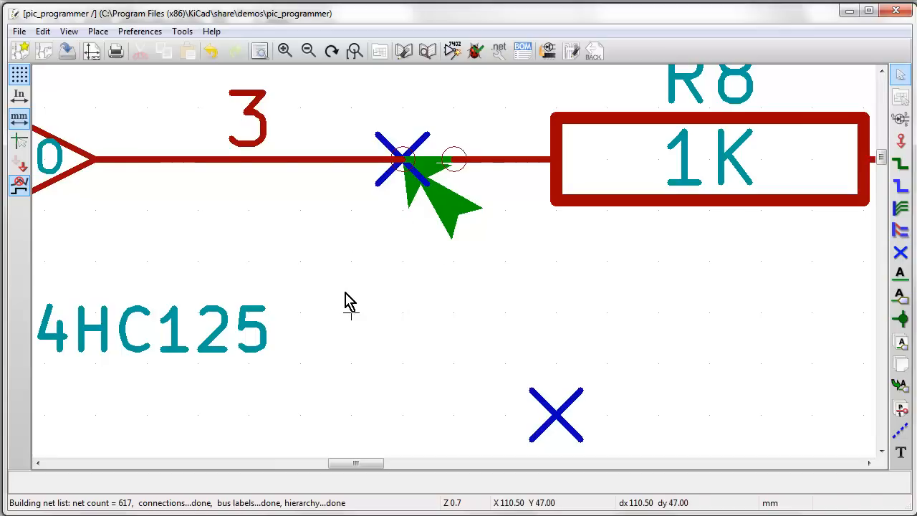
mouse_move(362, 295)
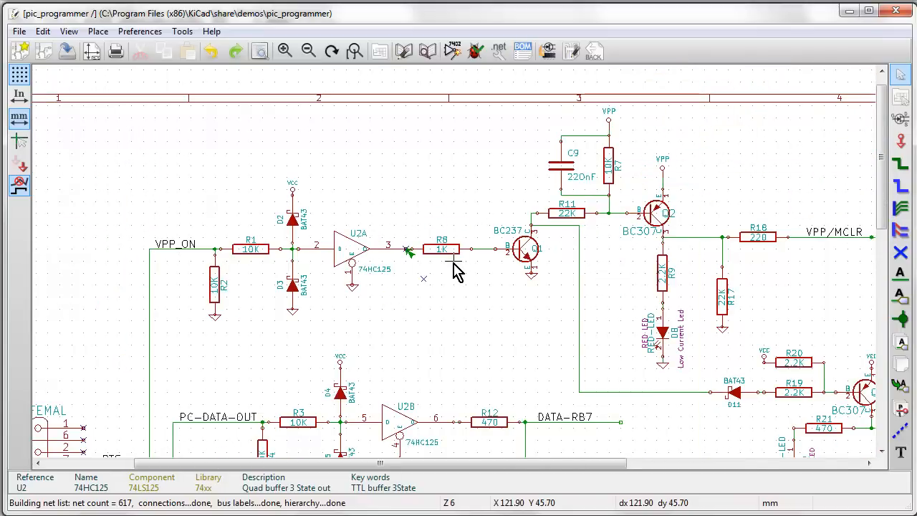
Step: Delete the no-connect flag on the wire from U2A's output pin 3
scroll("down", 3)
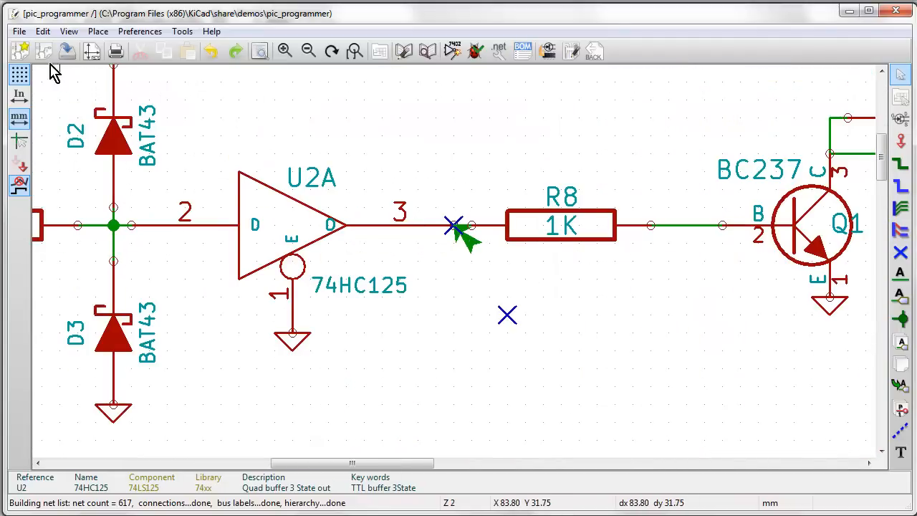
left_click(42, 30)
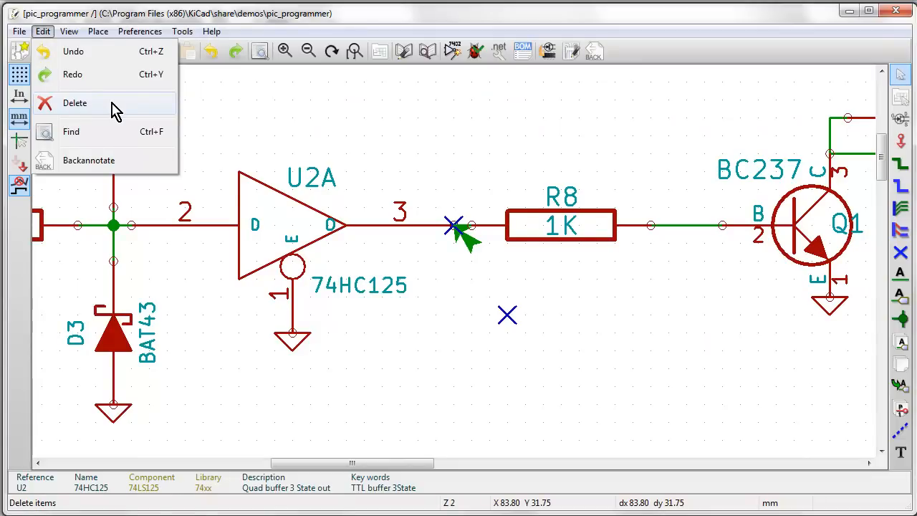
left_click(74, 103)
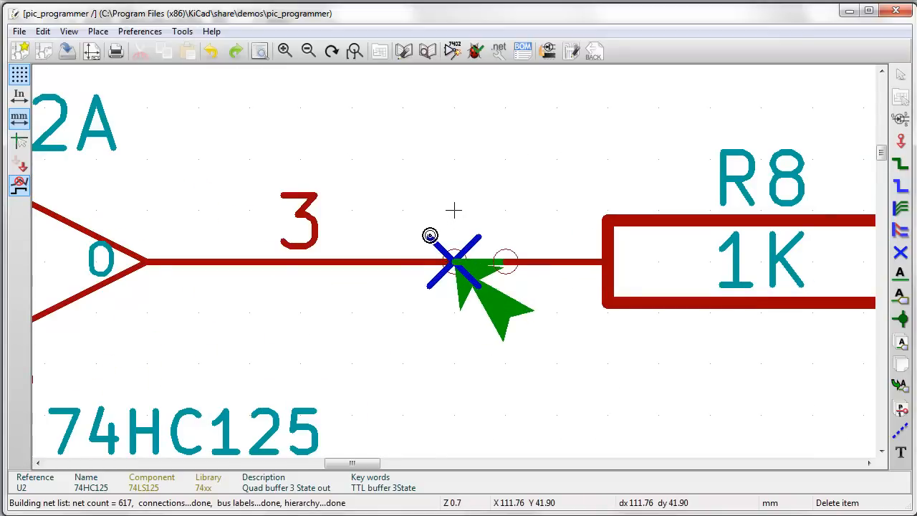
left_click(454, 261)
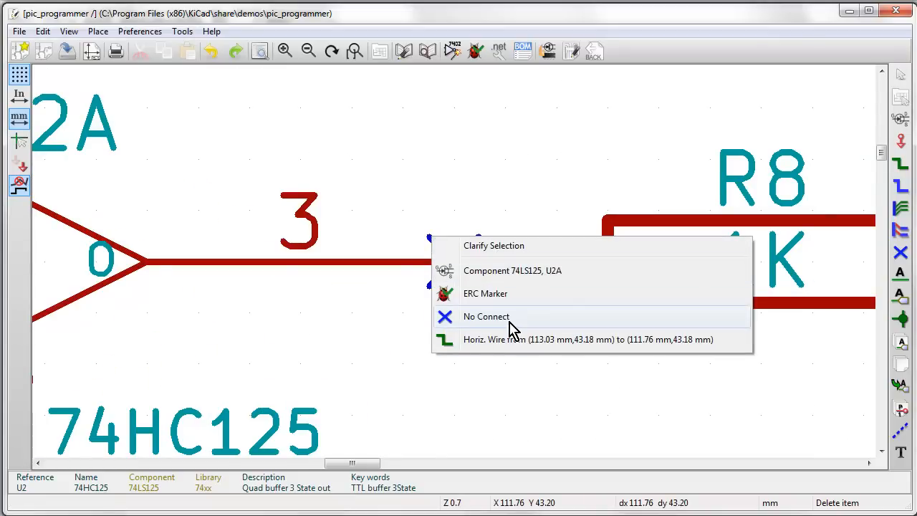
mouse_move(512, 276)
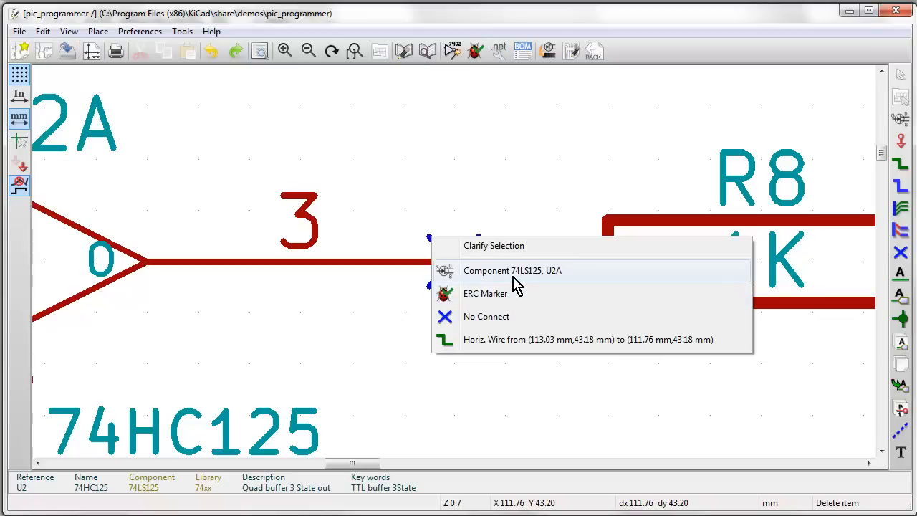
mouse_move(523, 297)
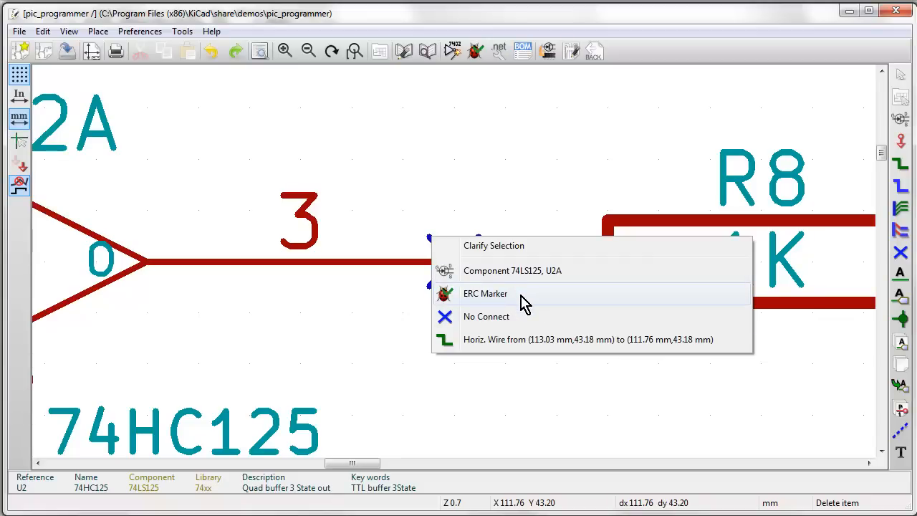
mouse_move(521, 322)
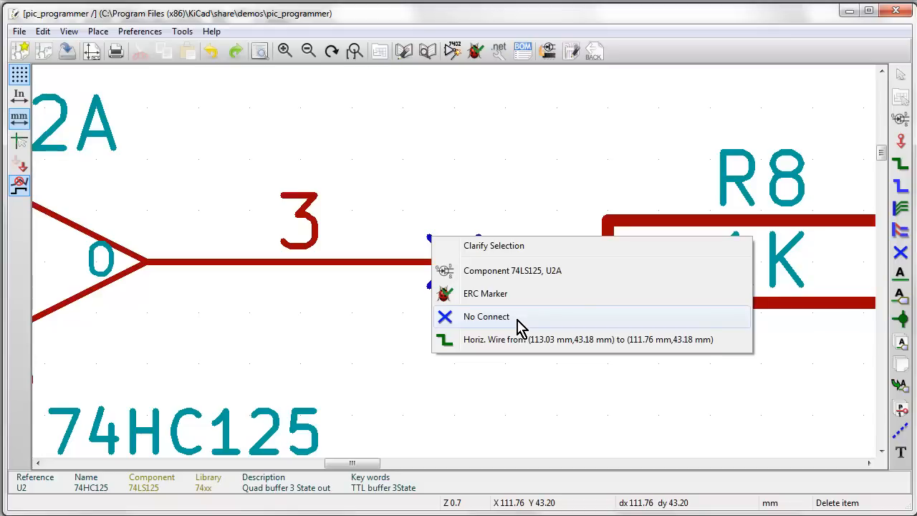
mouse_move(515, 324)
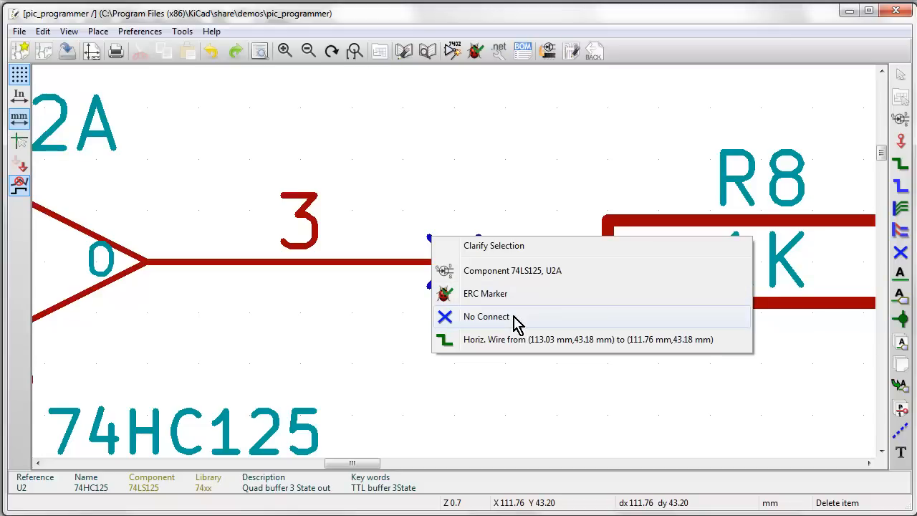
left_click(486, 316)
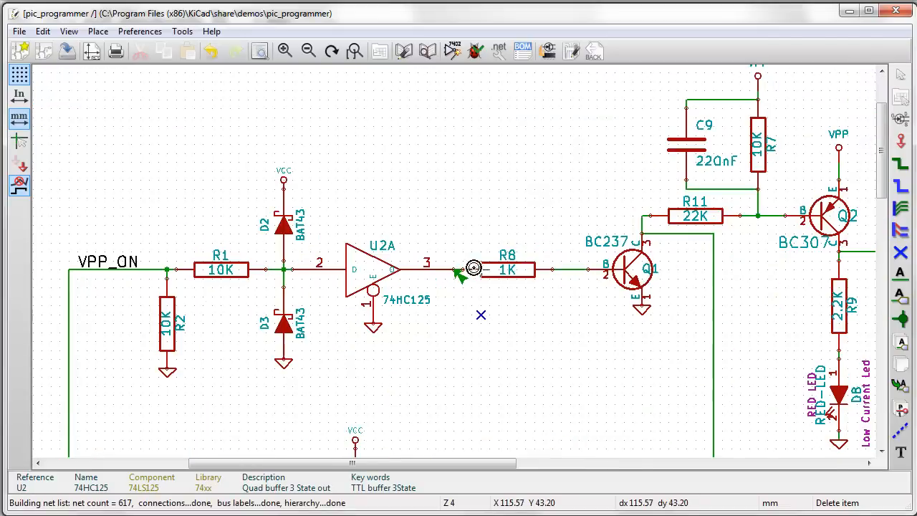
mouse_move(462, 280)
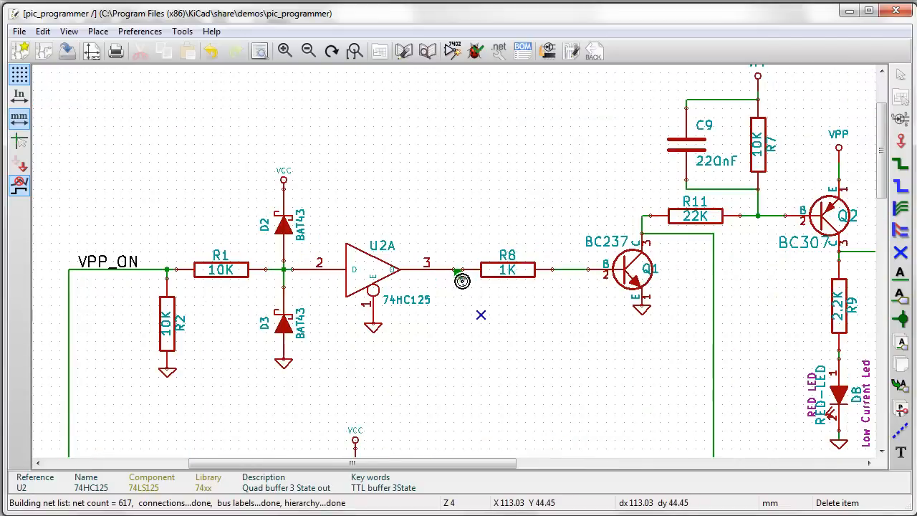
mouse_move(182, 31)
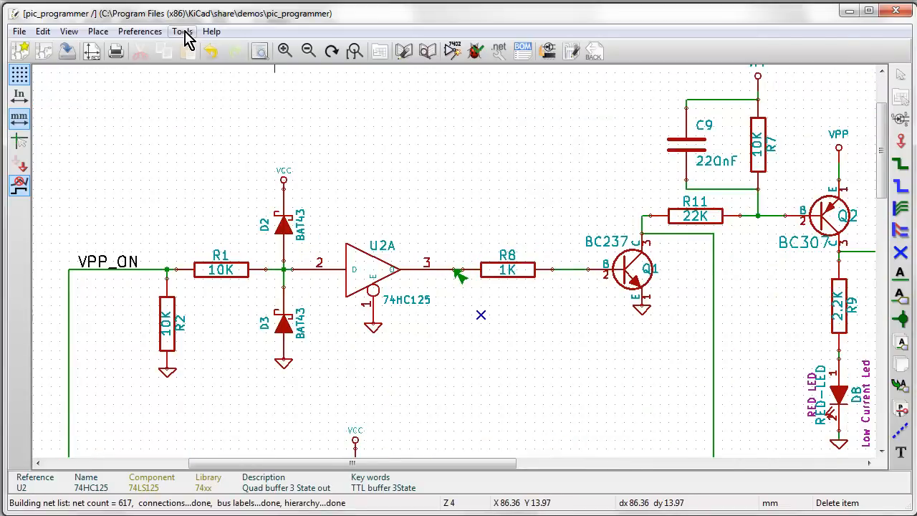
Step: Rerun ERC, leaving only the U5 pin 14 not-driven warning, and close the dialog
left_click(139, 31)
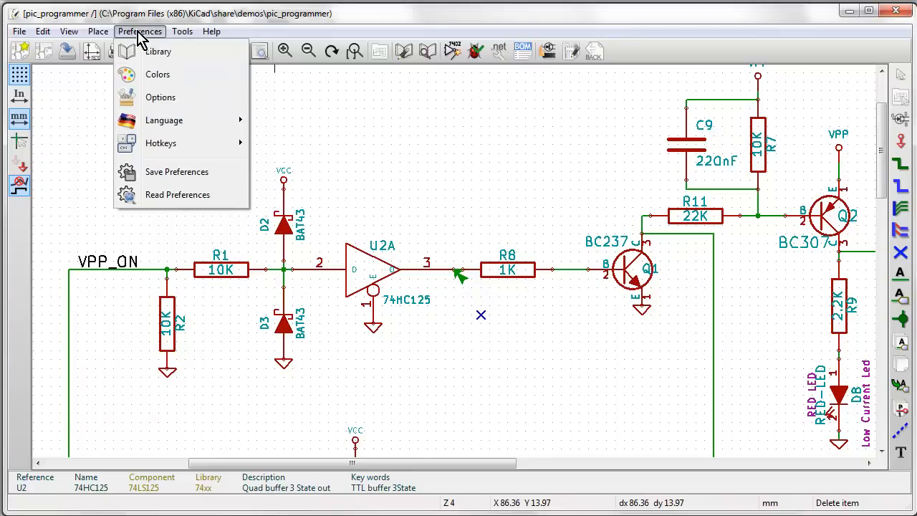
left_click(182, 31)
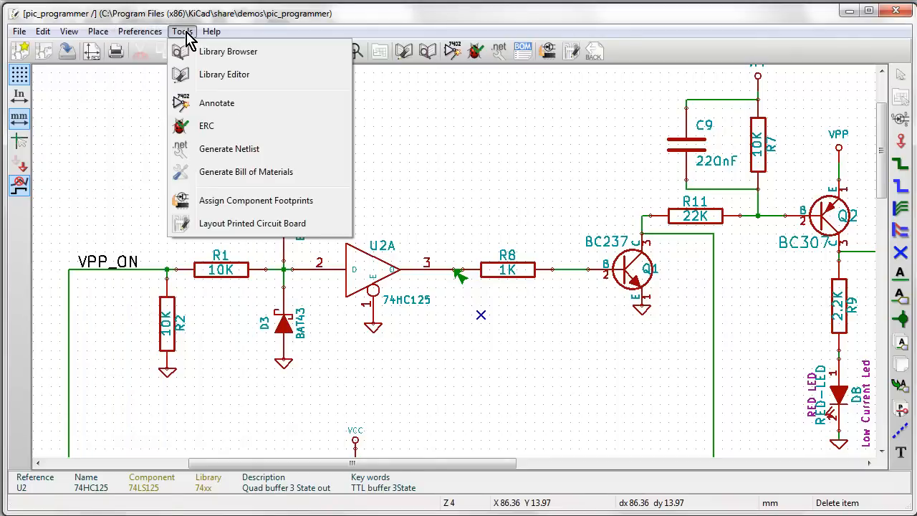
left_click(207, 125)
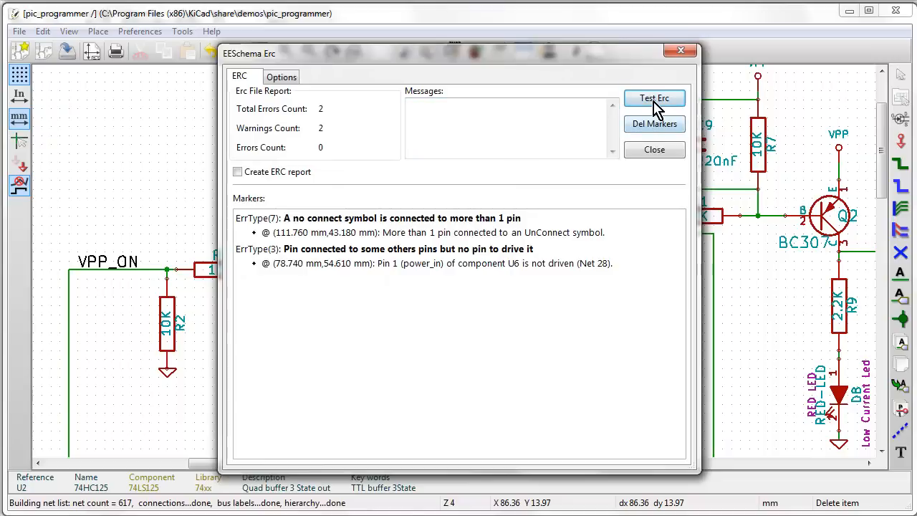
left_click(654, 98)
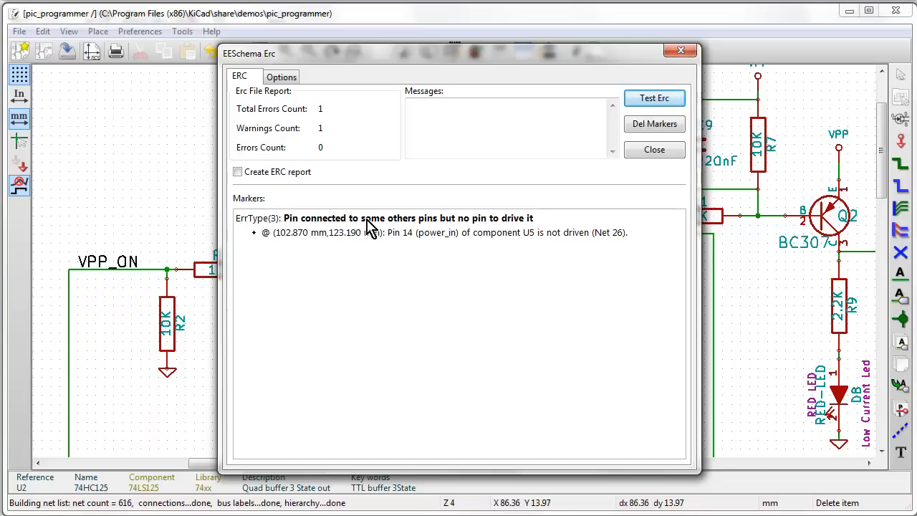
mouse_move(536, 229)
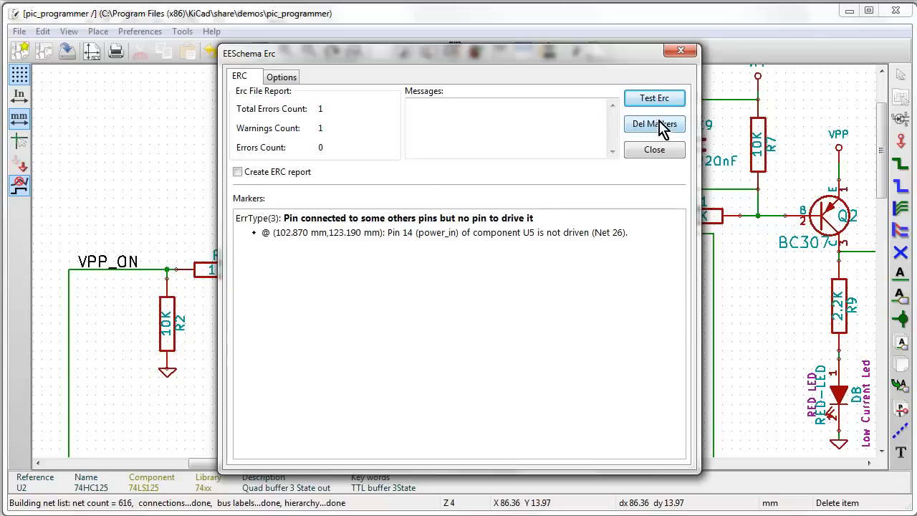
mouse_move(658, 127)
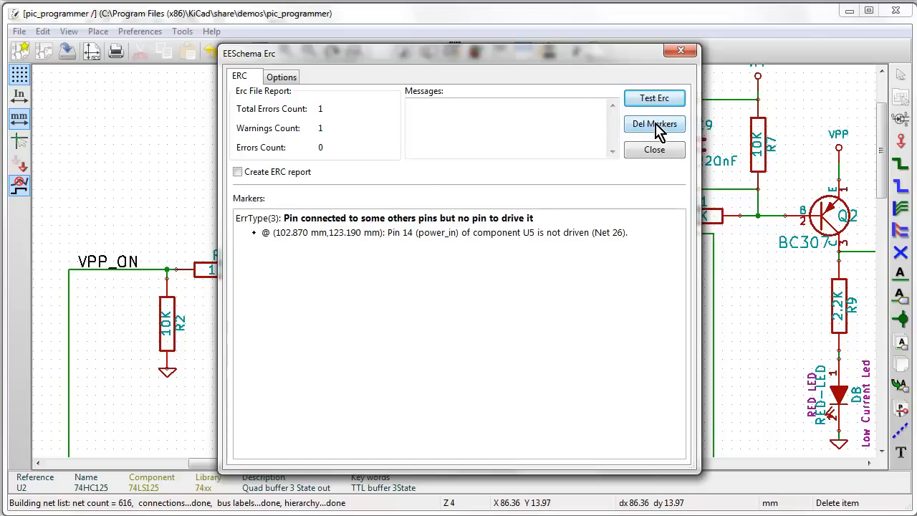
mouse_move(353, 231)
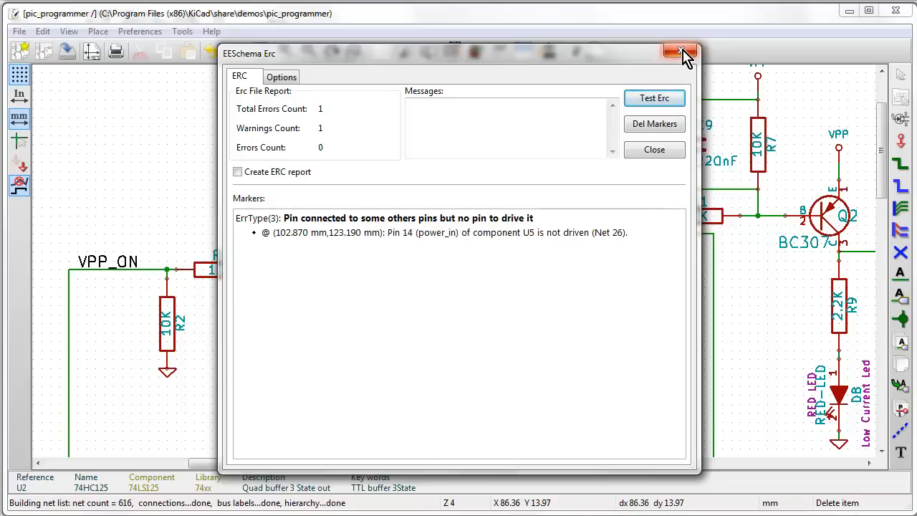
left_click(680, 53)
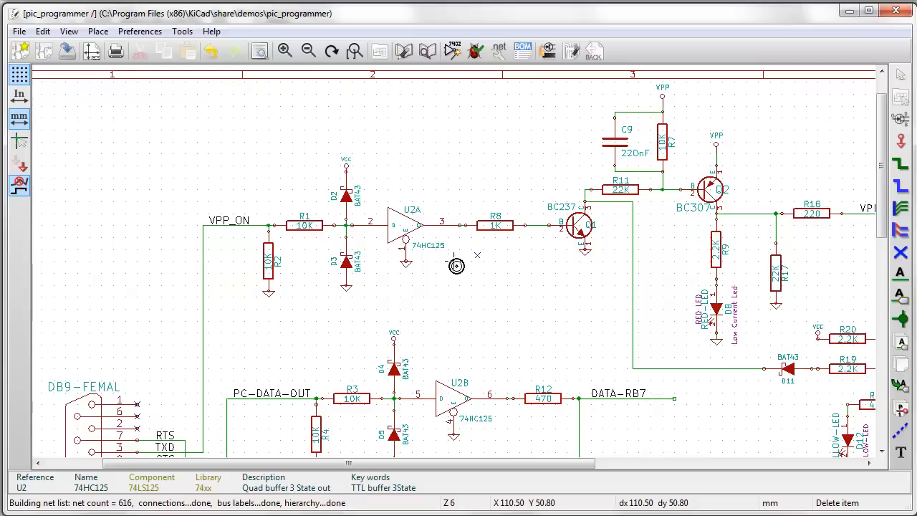
mouse_move(834, 243)
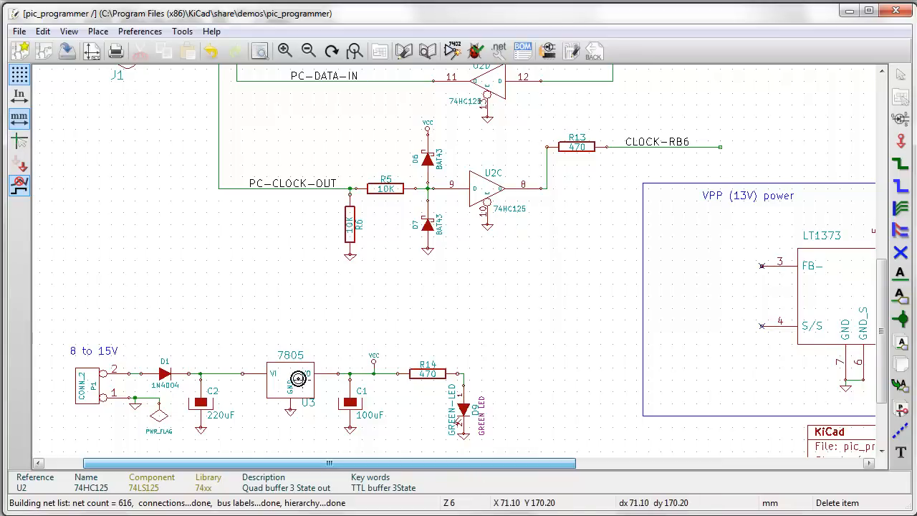
mouse_move(605, 278)
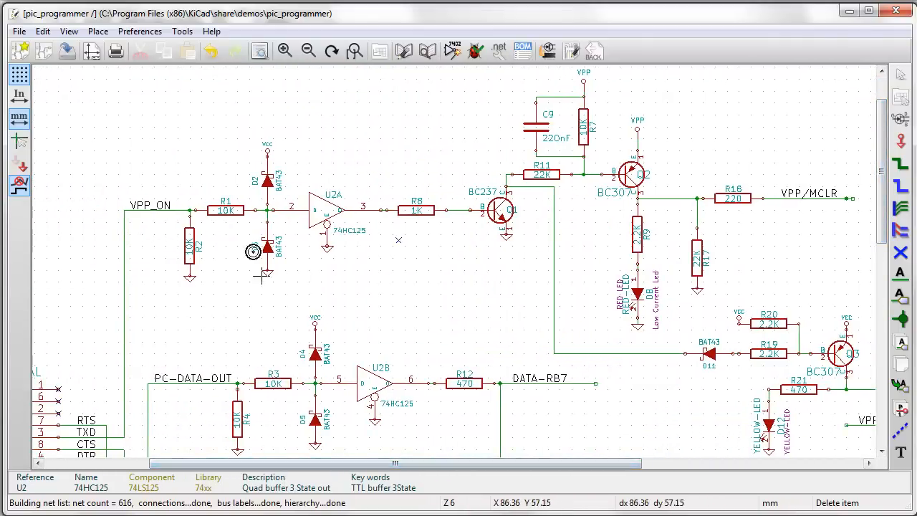
Step: Open the Edit menu on the pic_programmer root sheet
left_click(42, 31)
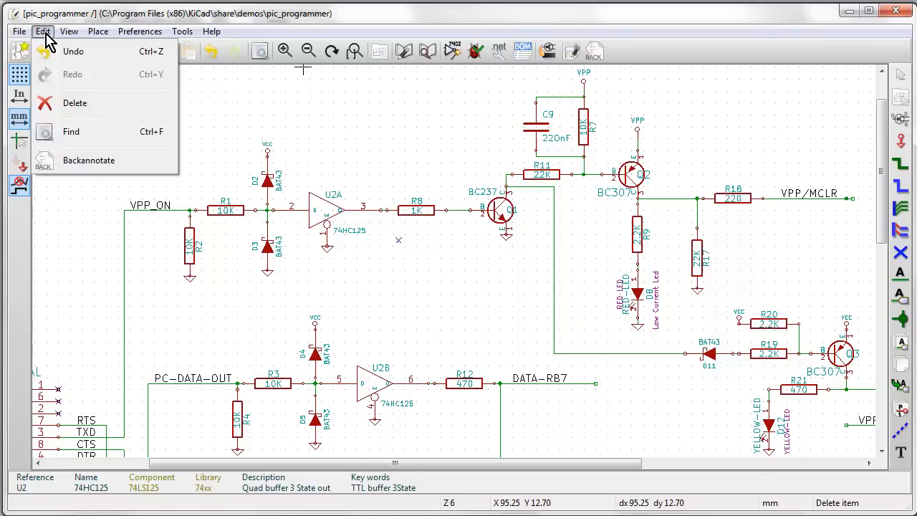
Step: Search for 'u5', locating the PIC16F54 in pic_sockets.sch, and close Find
left_click(70, 131)
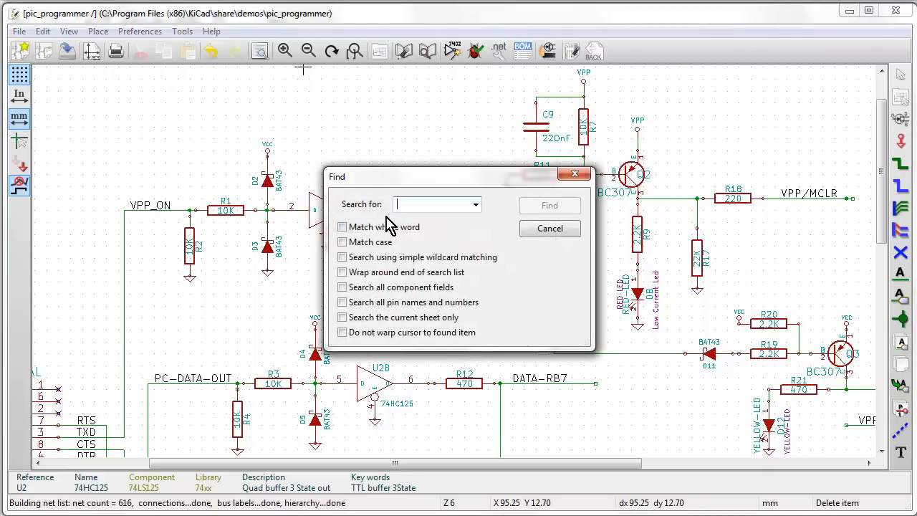
type("u5")
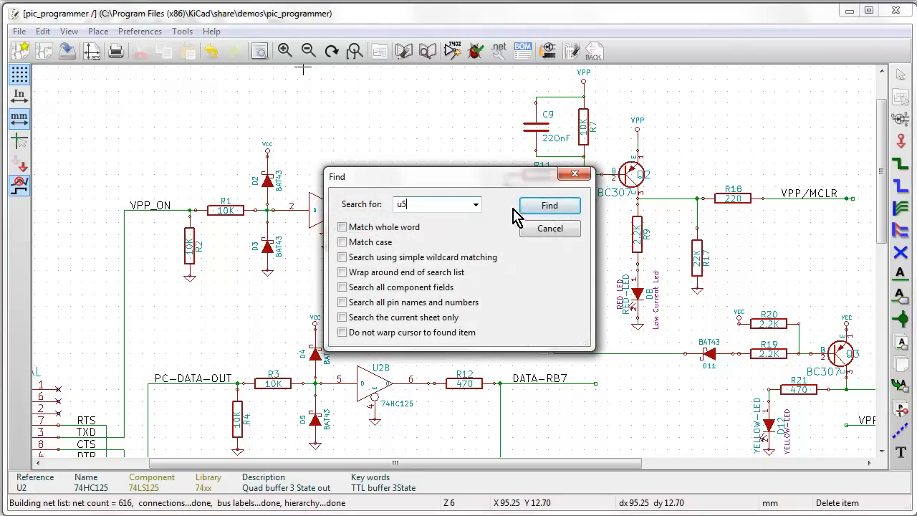
left_click(549, 206)
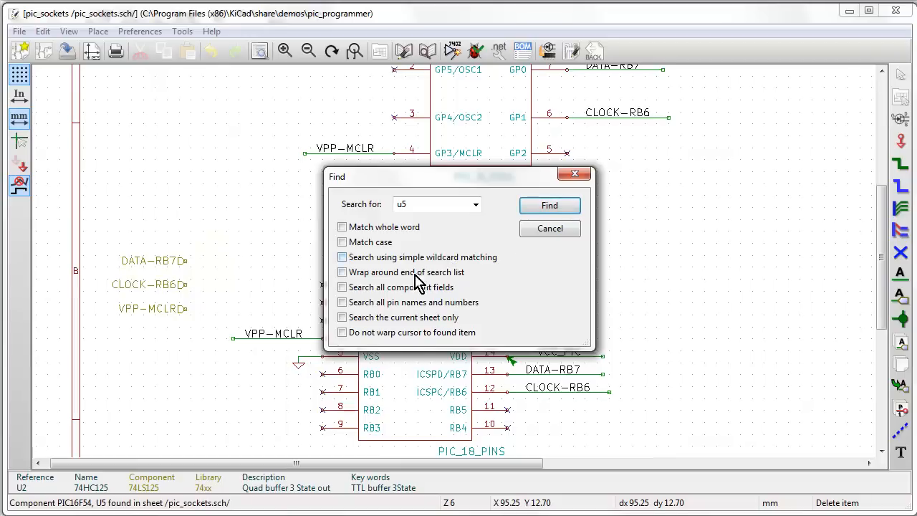
left_click(549, 205)
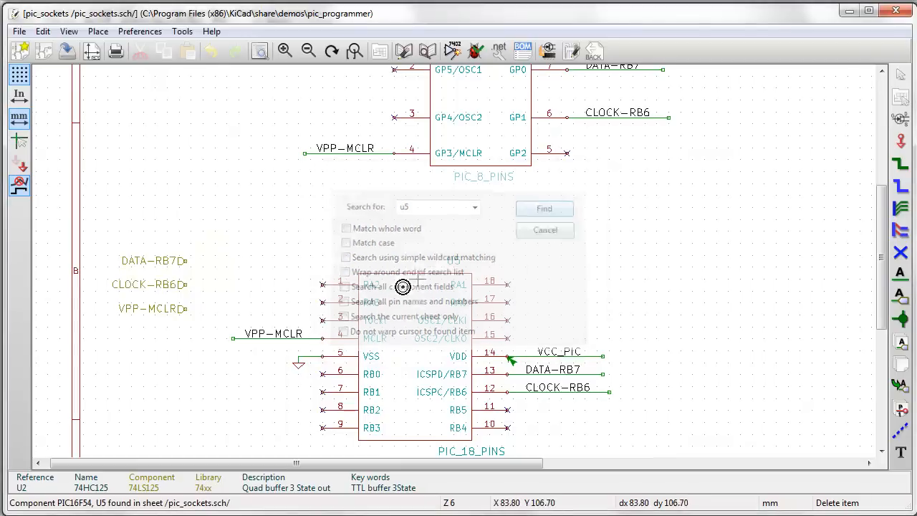
left_click(544, 209)
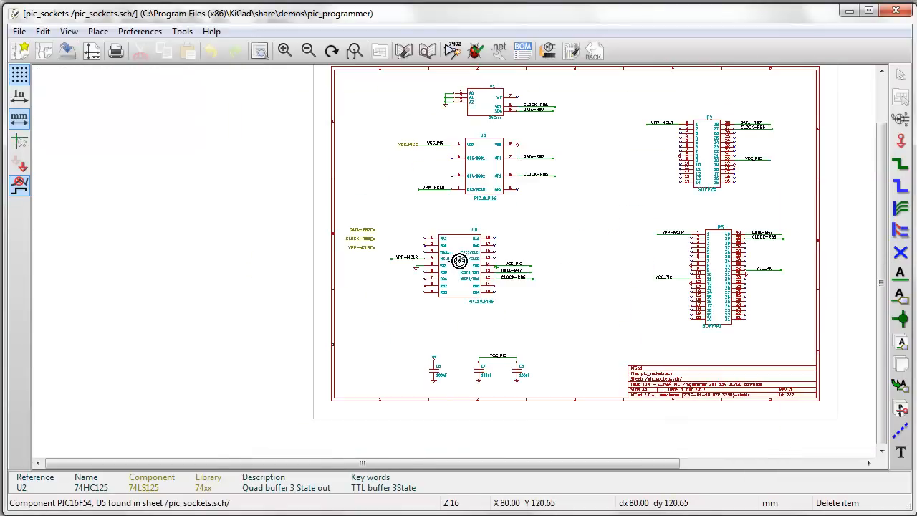
mouse_move(528, 238)
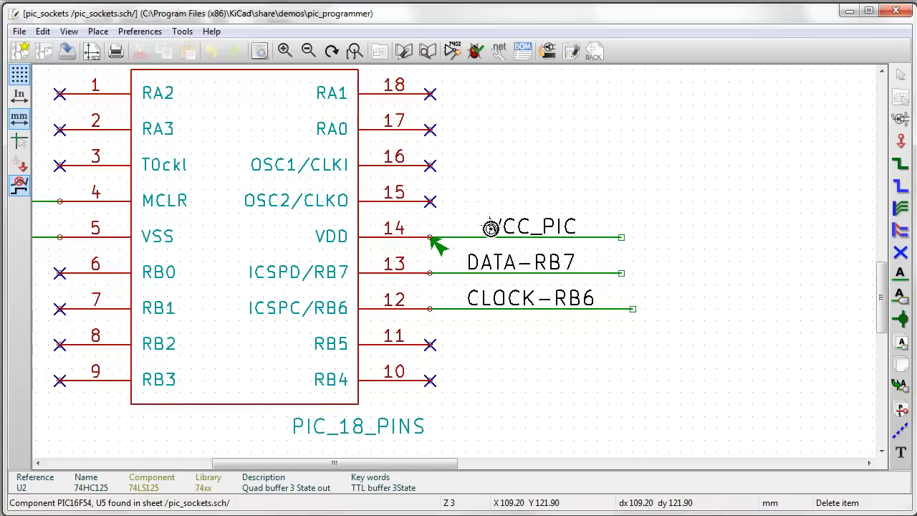
mouse_move(562, 217)
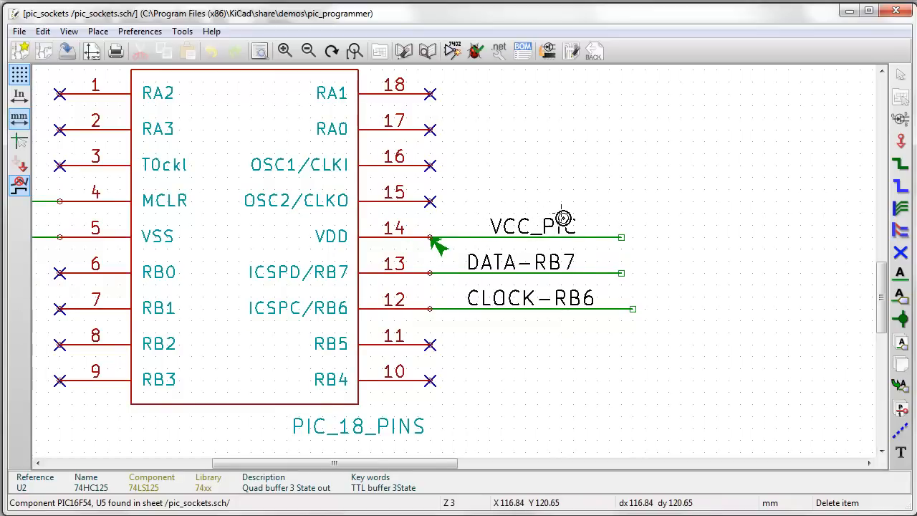
mouse_move(533, 224)
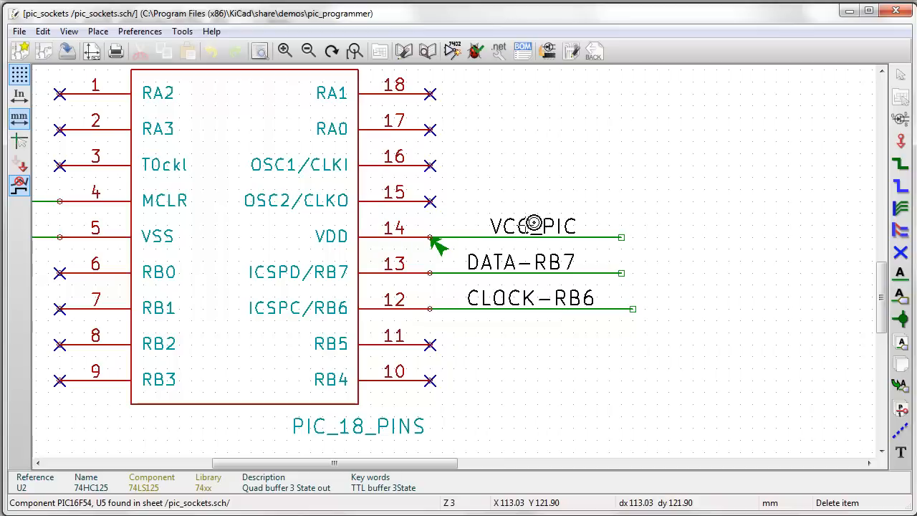
mouse_move(350, 242)
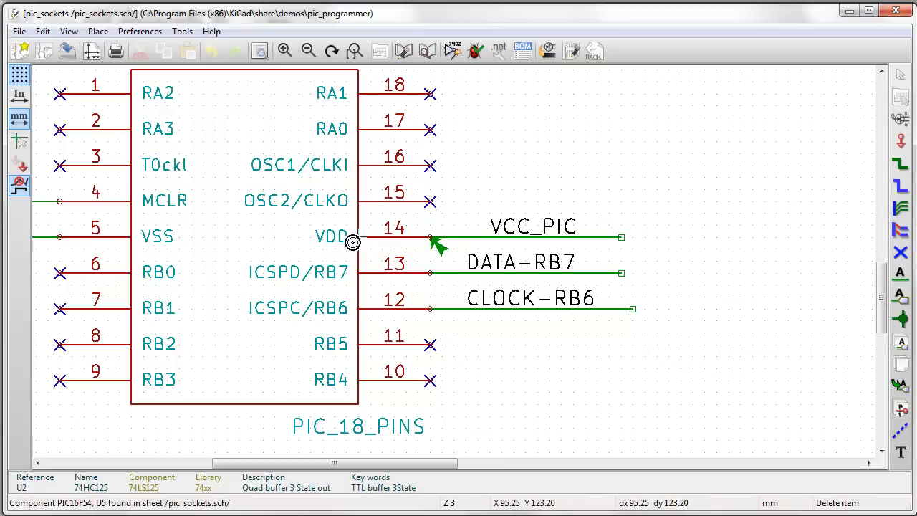
mouse_move(370, 236)
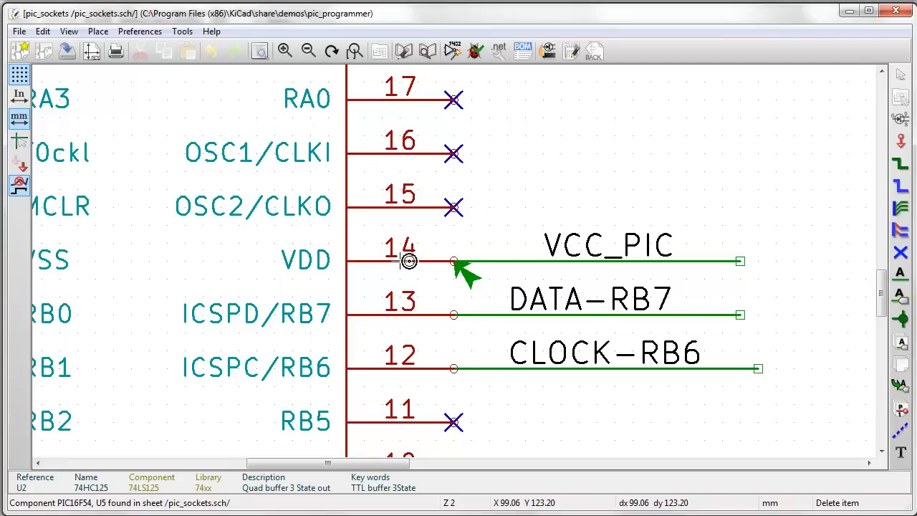
scroll("down", 3)
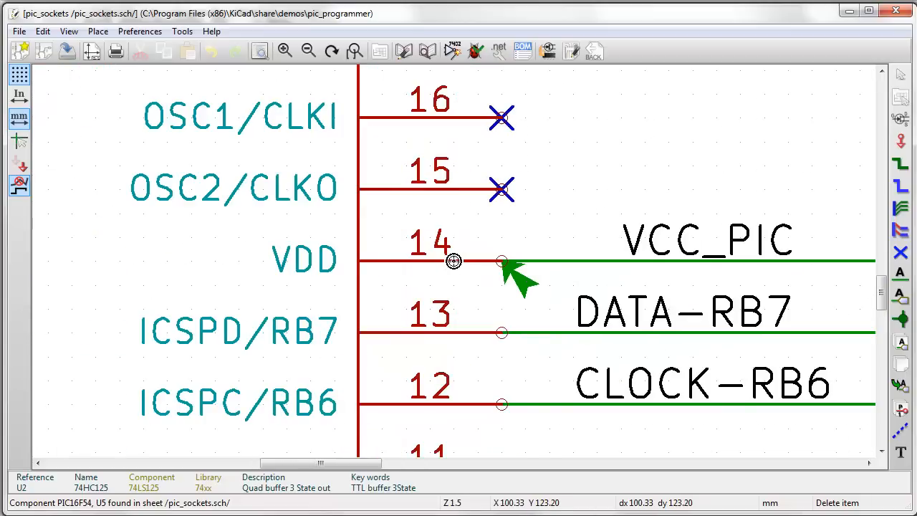
scroll("down", 3)
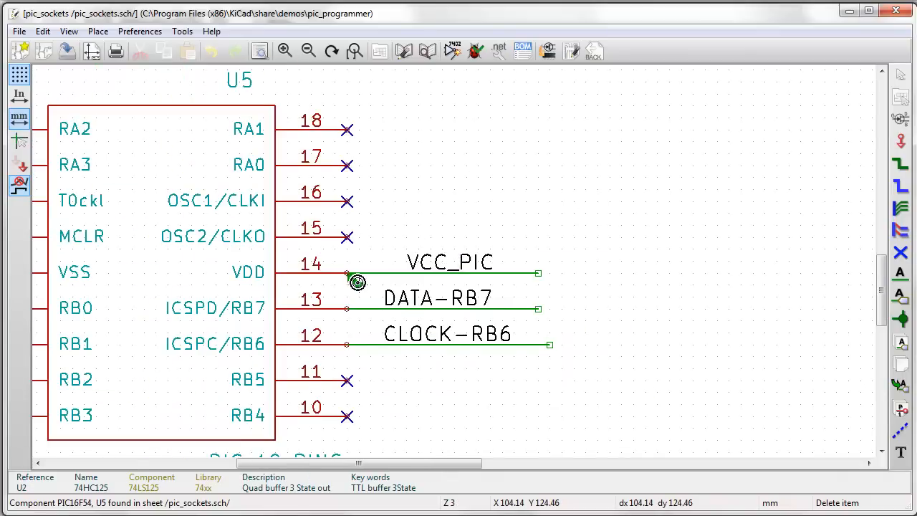
scroll("down", 3)
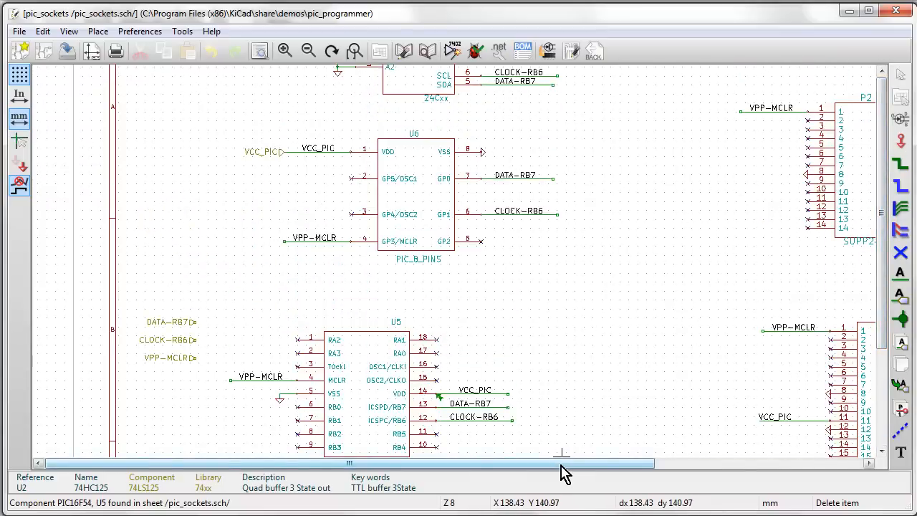
scroll("right", 3)
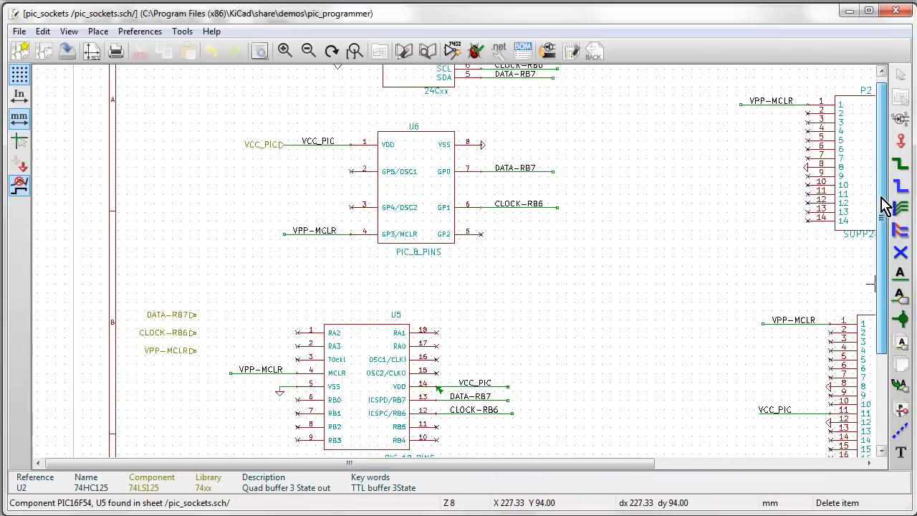
scroll("down", 3)
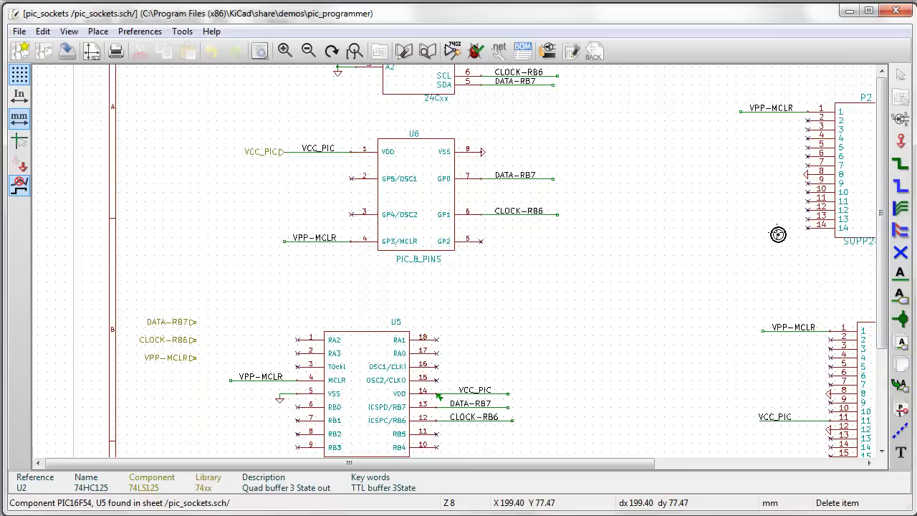
mouse_move(778, 231)
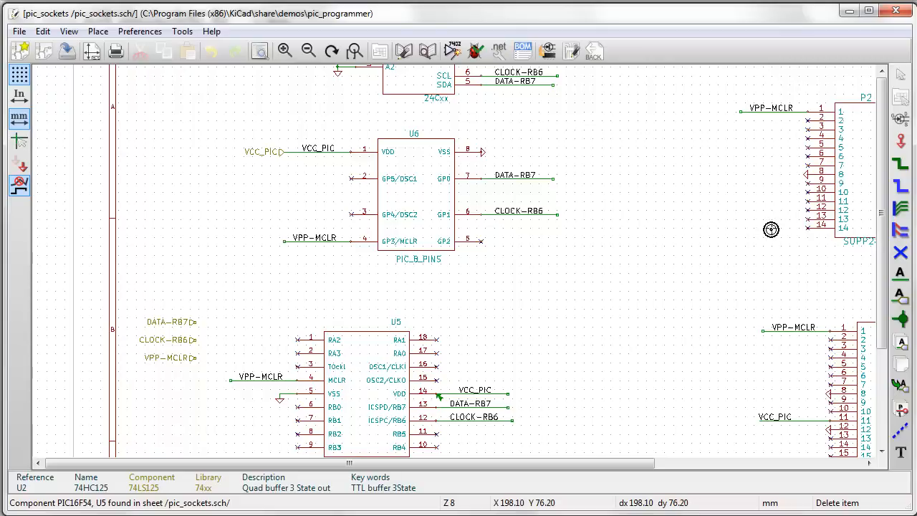
mouse_move(866, 223)
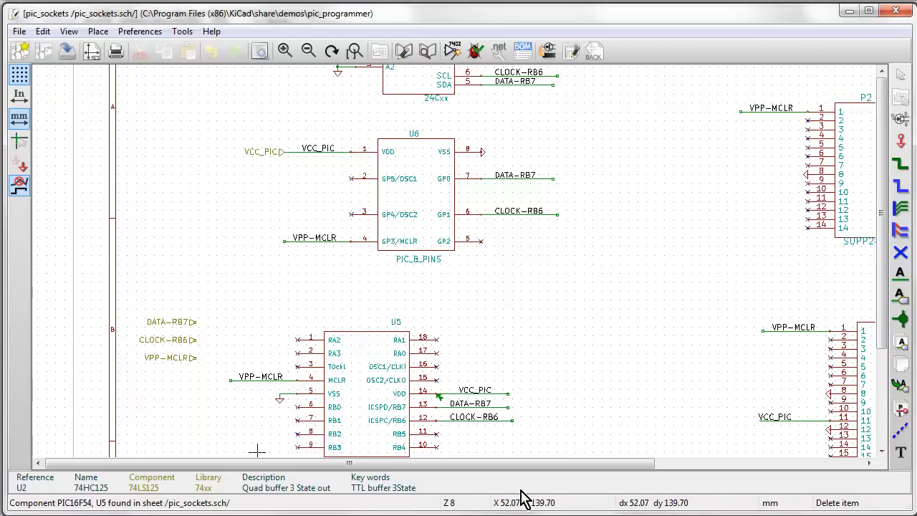
mouse_move(261, 487)
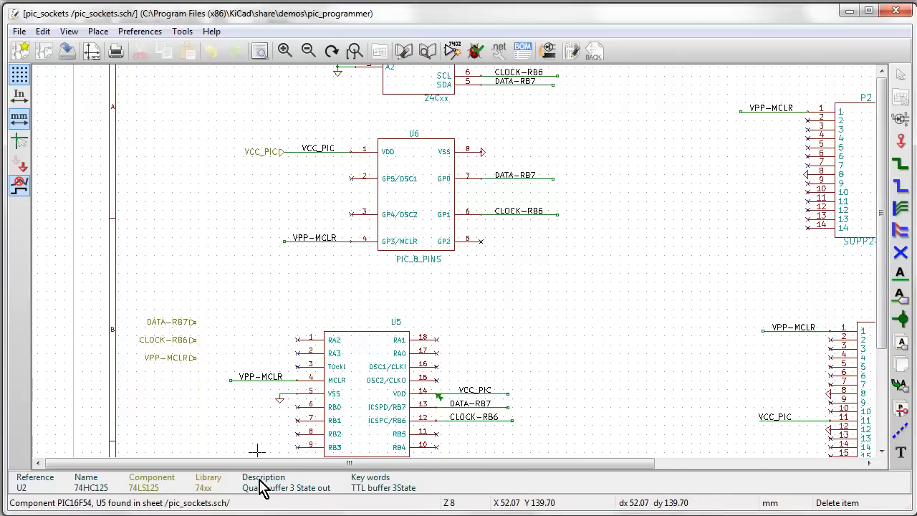
mouse_move(115, 491)
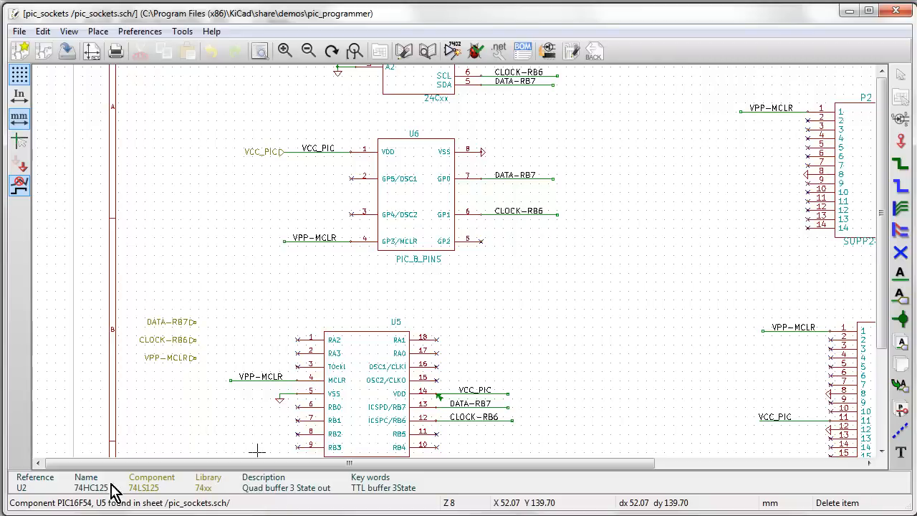
mouse_move(100, 497)
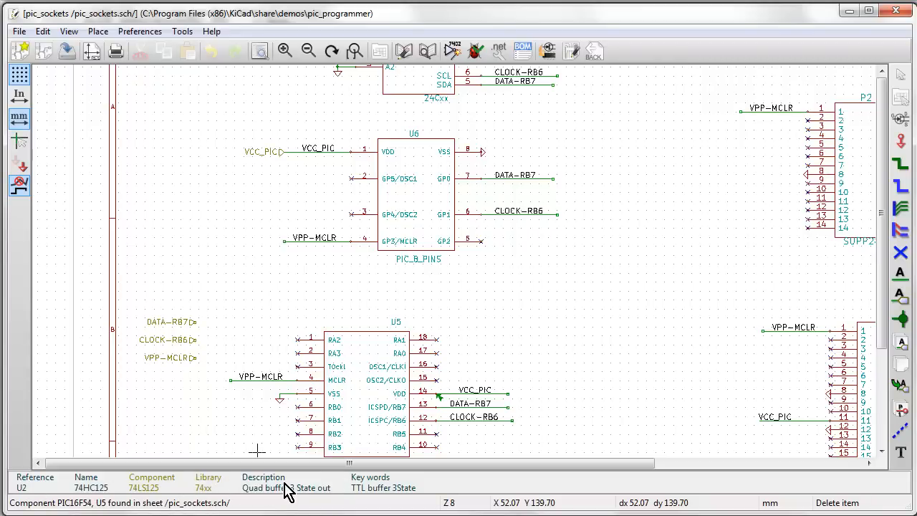
mouse_move(741, 324)
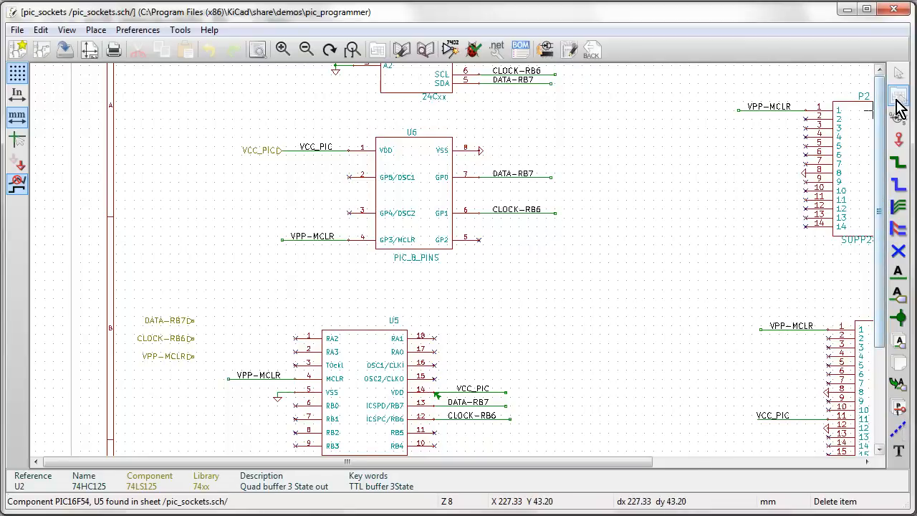
mouse_move(568, 49)
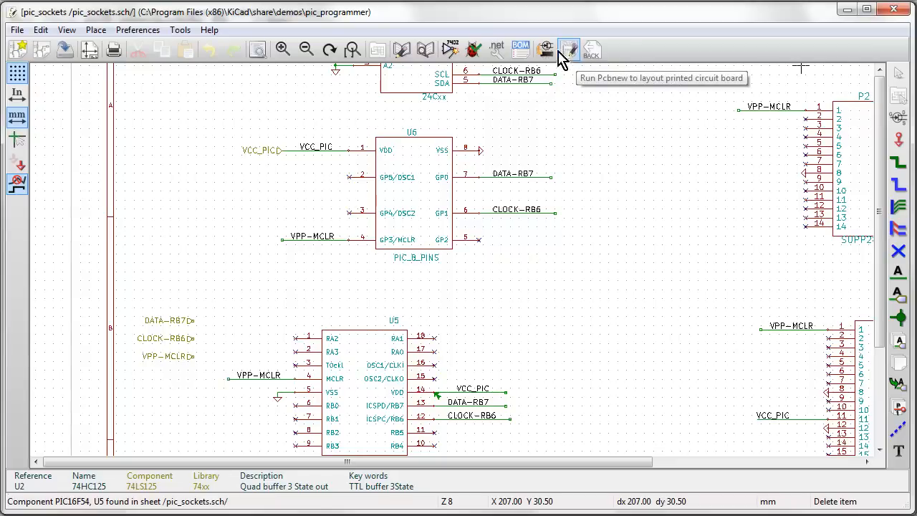
mouse_move(377, 49)
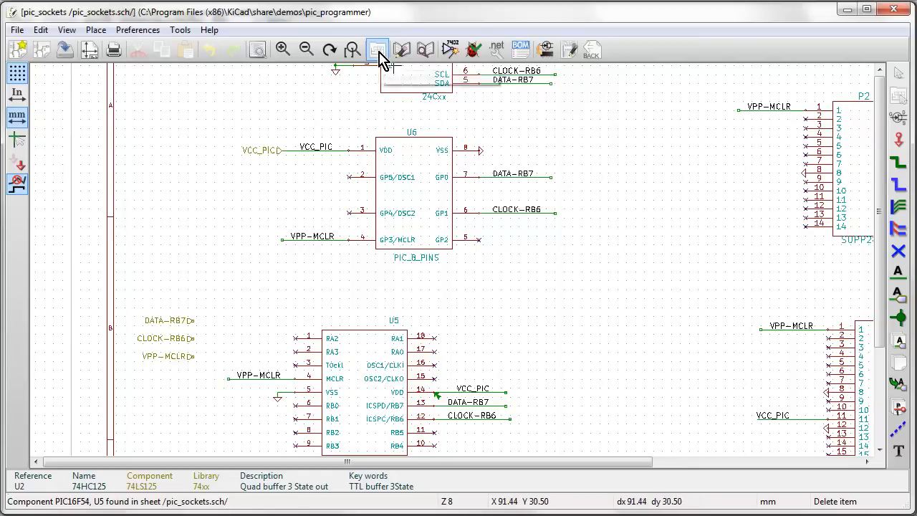
mouse_move(378, 49)
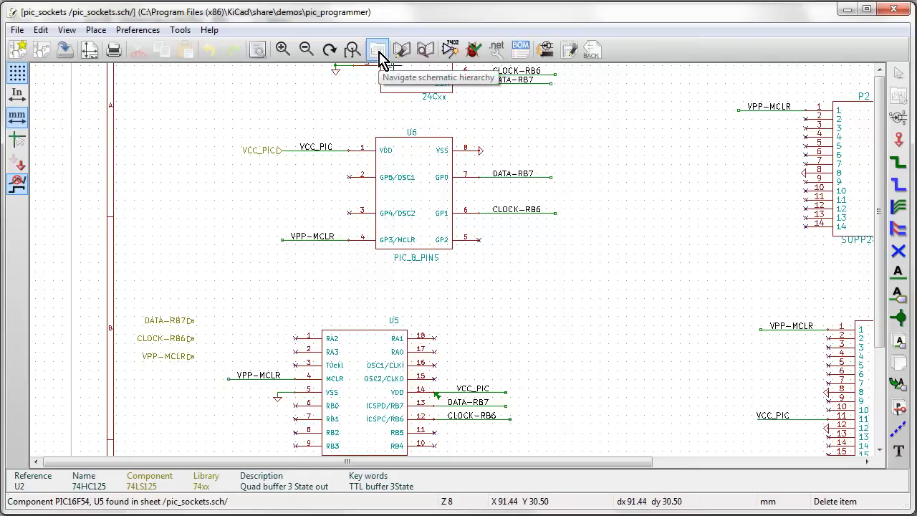
Step: Visit the root pic_programmer sheet via the hierarchy navigator, then return to pic_sockets.sch
left_click(377, 48)
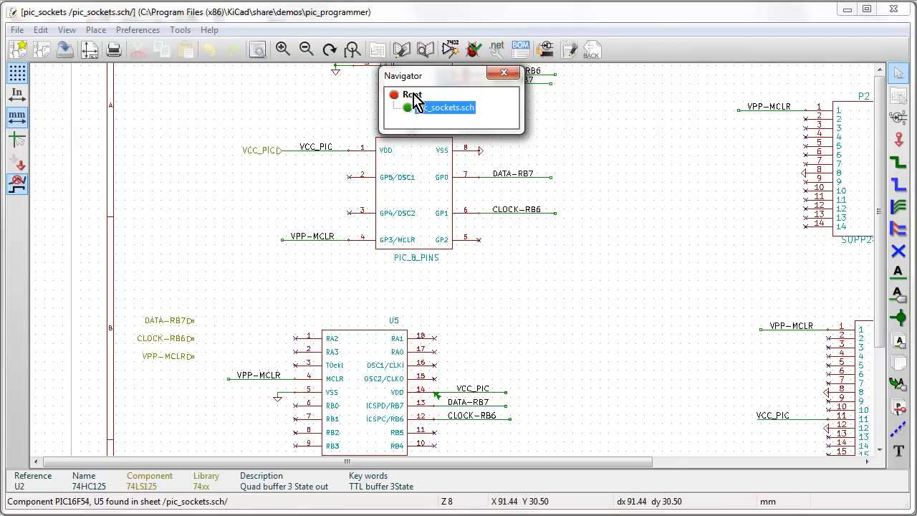
left_click(412, 95)
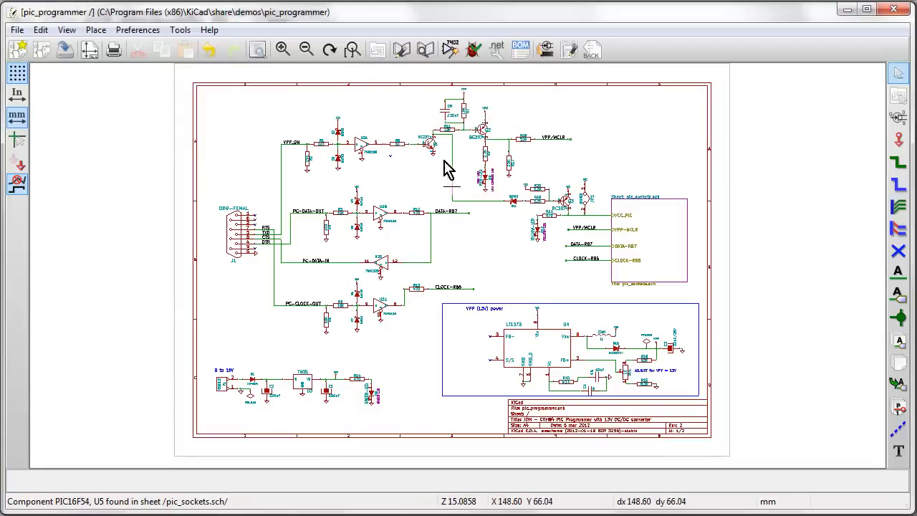
left_click(425, 48)
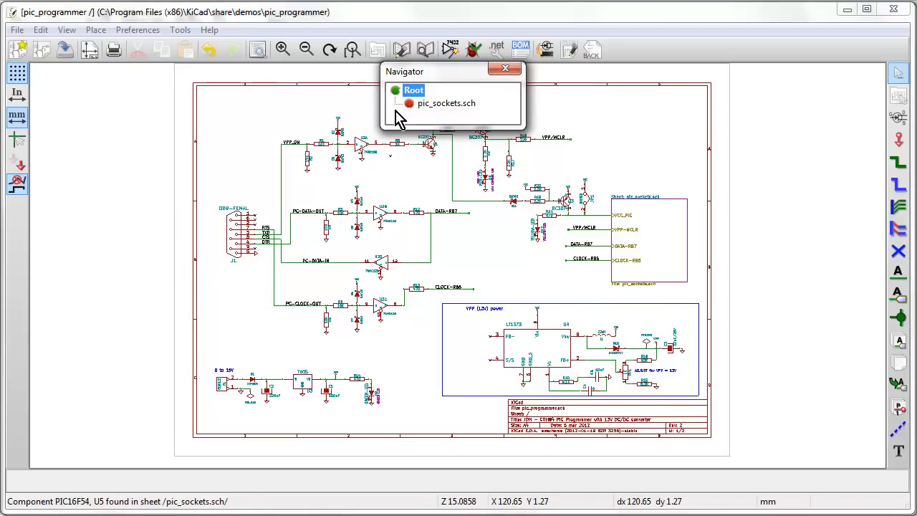
mouse_move(422, 51)
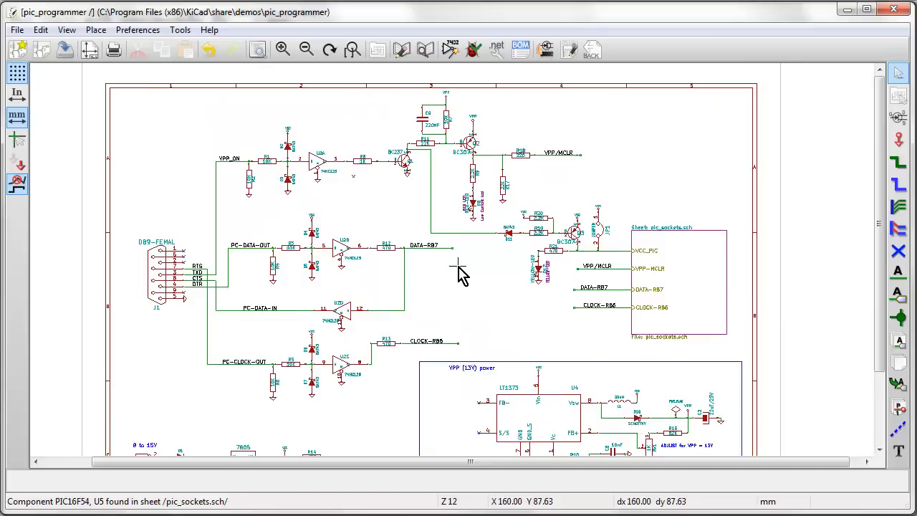
left_click(377, 49)
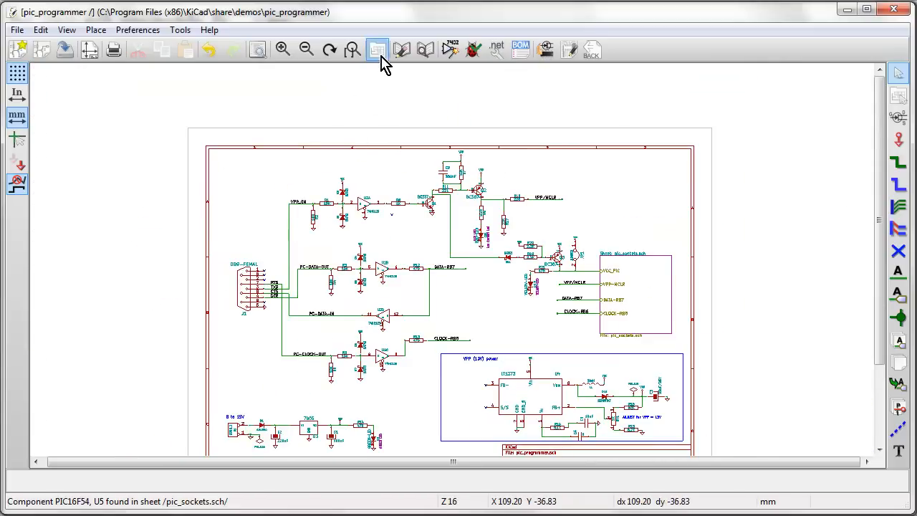
left_click(377, 49)
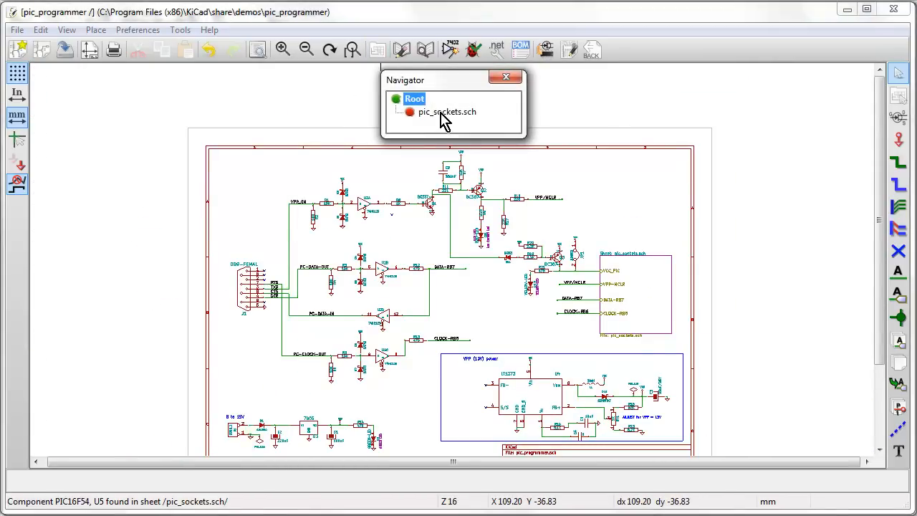
double_click(447, 112)
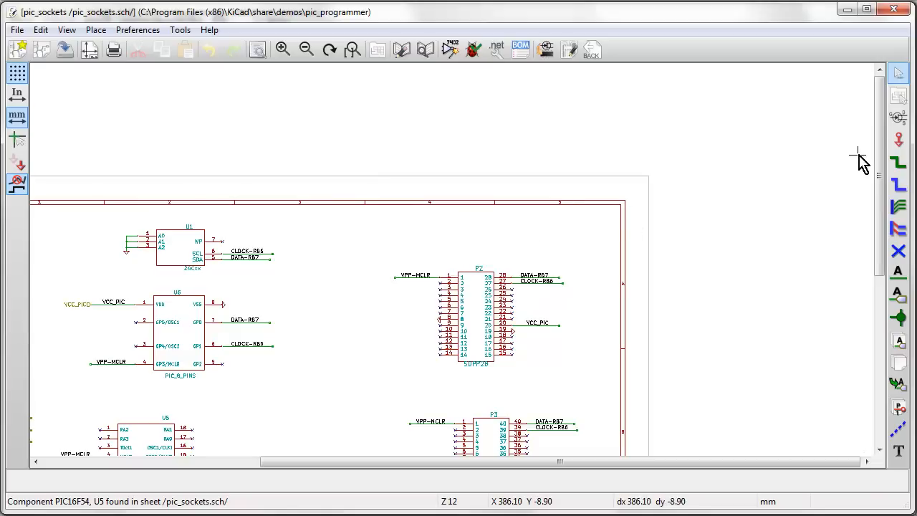
scroll("down", 3)
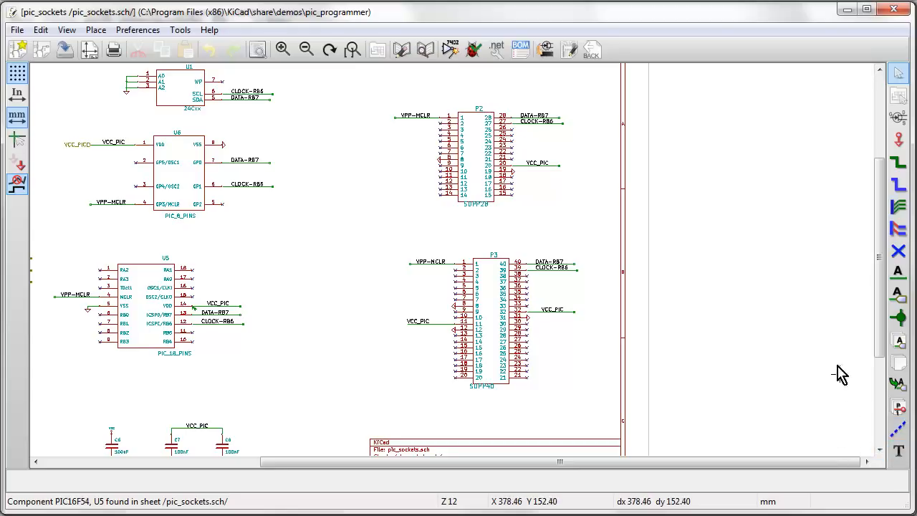
mouse_move(362, 222)
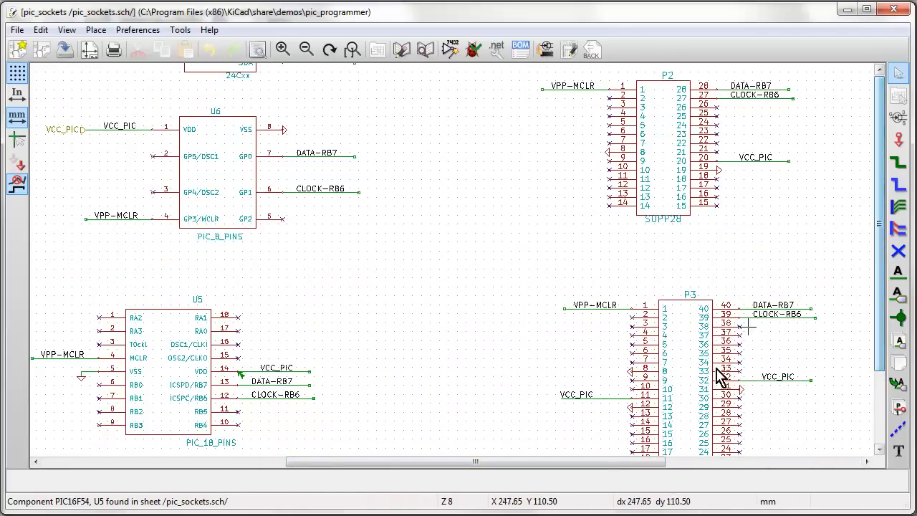
left_click_drag(472, 461, 652, 461)
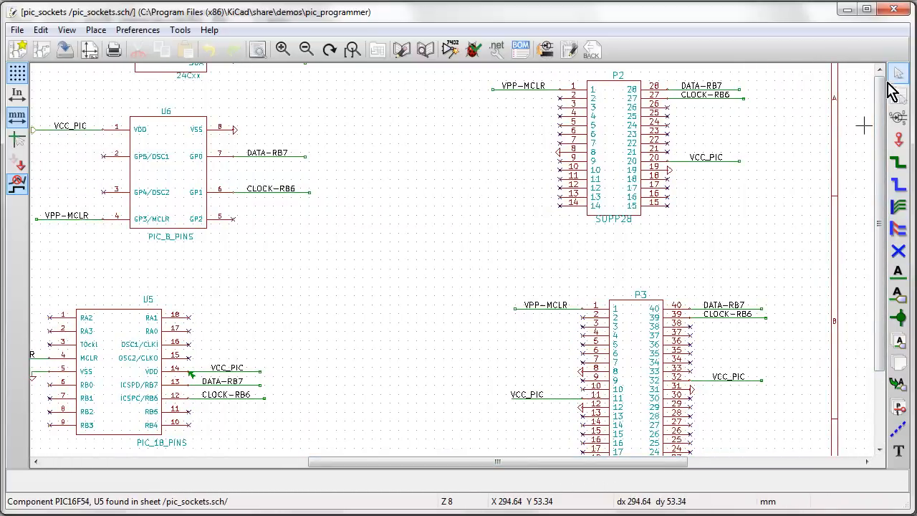
mouse_move(897, 115)
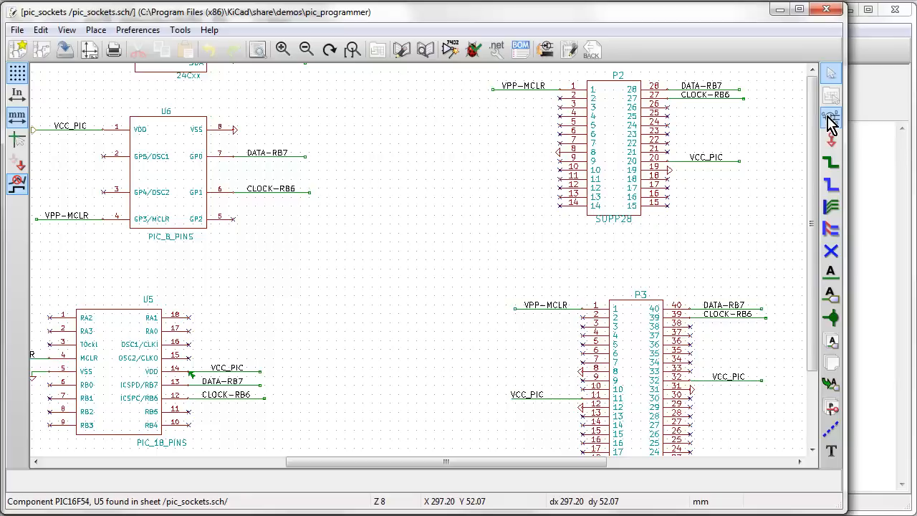
mouse_move(831, 138)
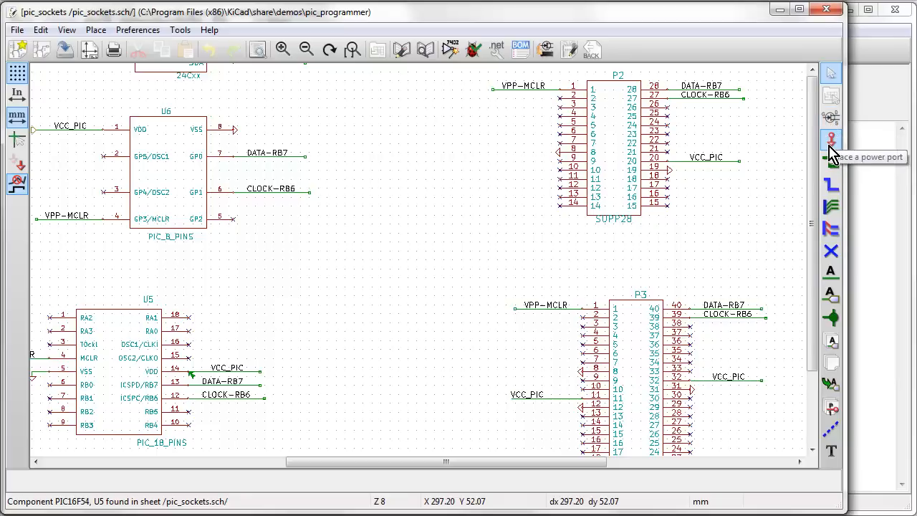
mouse_move(831, 172)
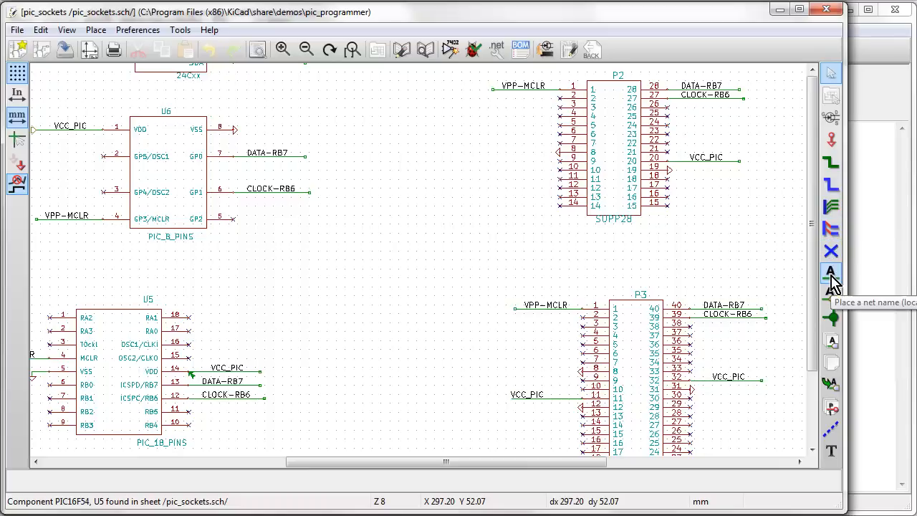
mouse_move(830, 294)
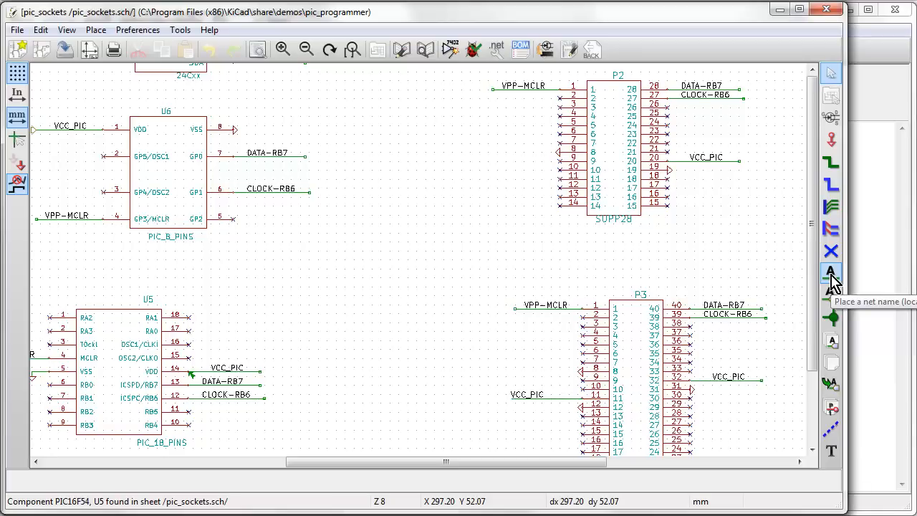
mouse_move(830, 275)
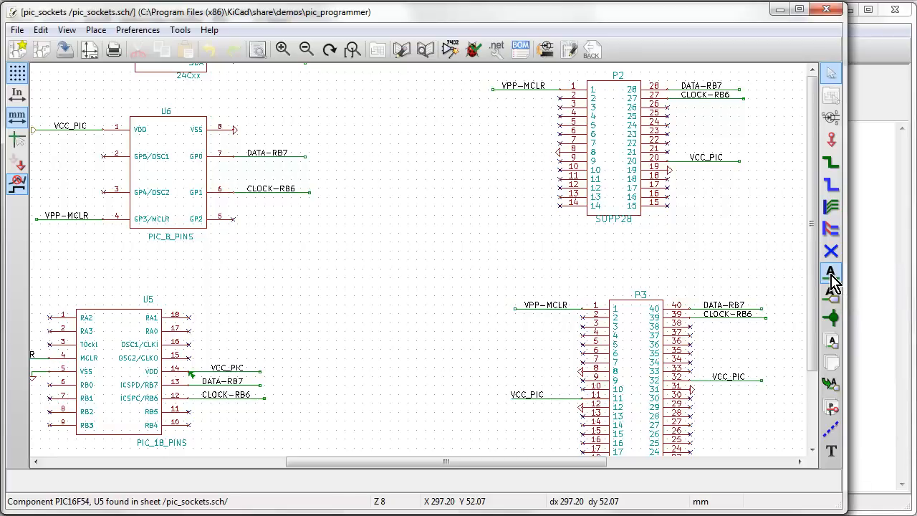
mouse_move(838, 308)
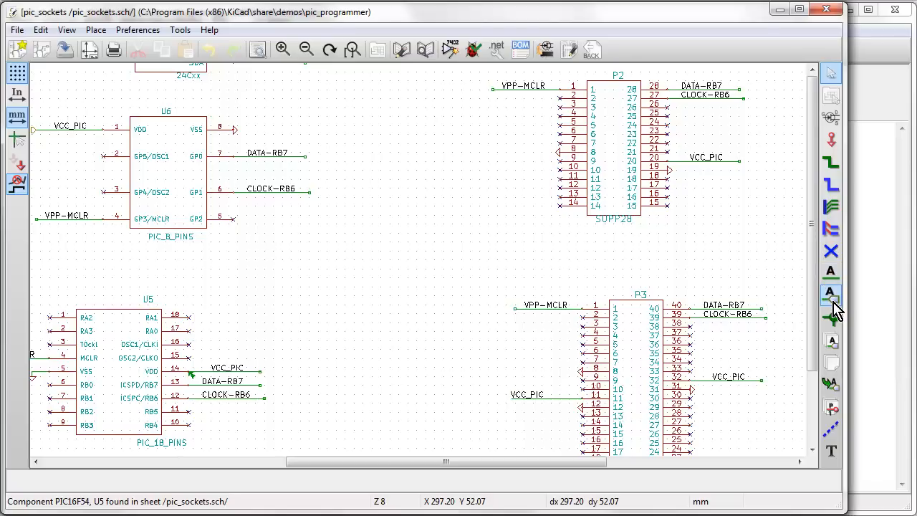
mouse_move(832, 273)
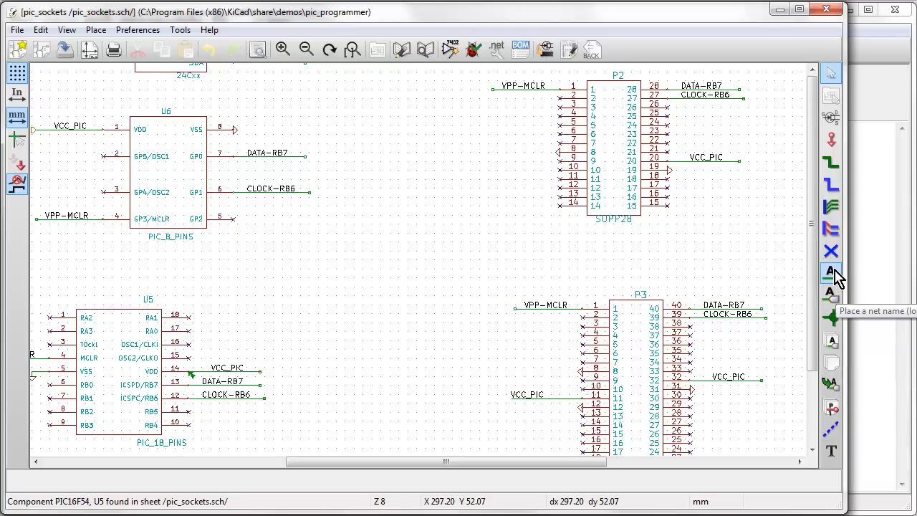
mouse_move(830, 294)
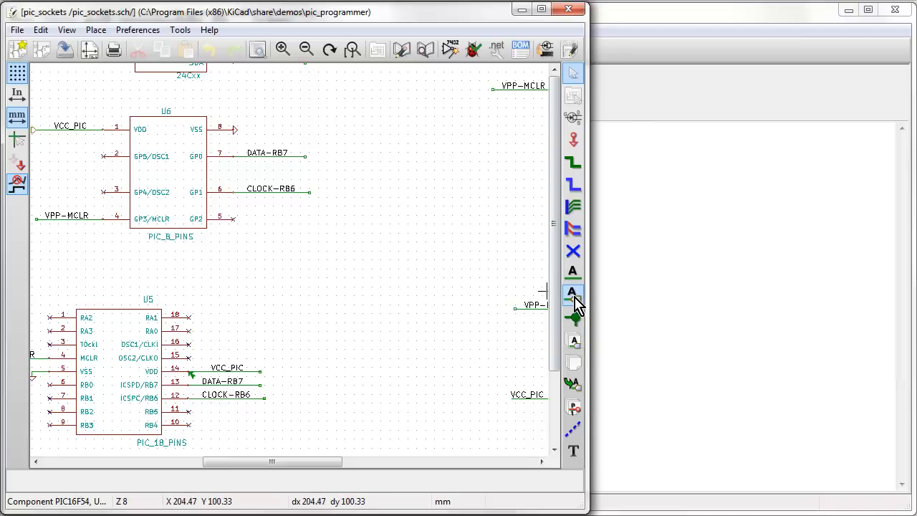
mouse_move(573, 291)
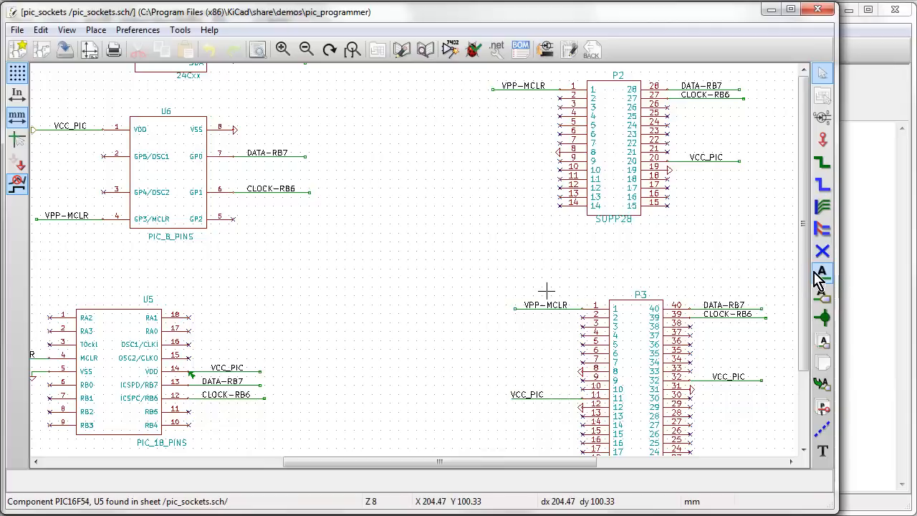
mouse_move(822, 271)
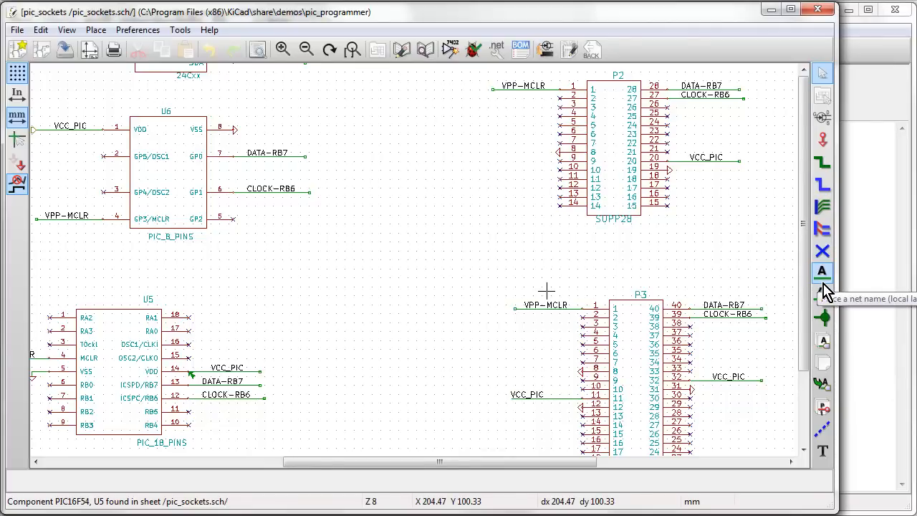
mouse_move(822, 294)
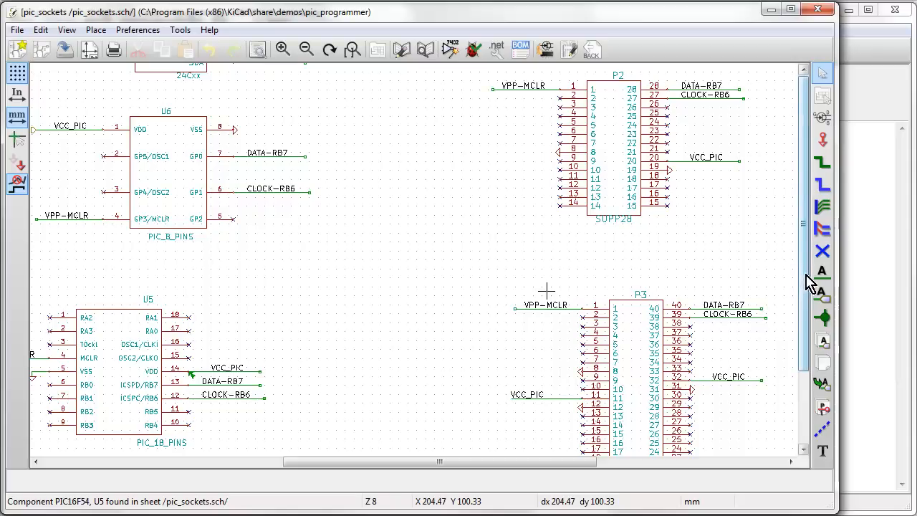
mouse_move(822, 294)
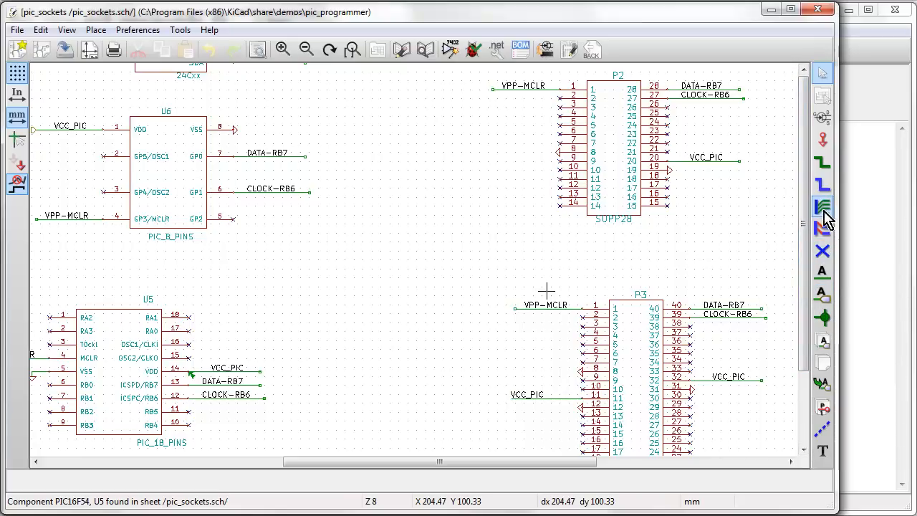
mouse_move(822, 138)
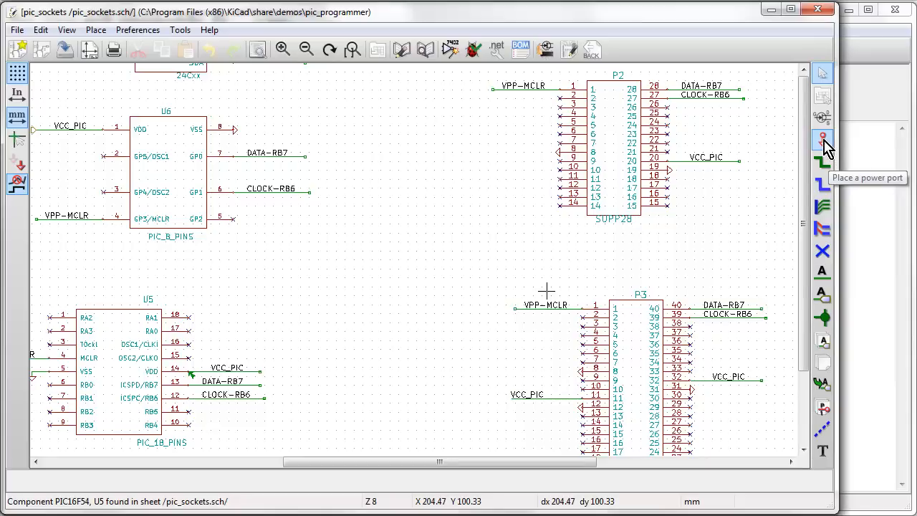
mouse_move(822, 206)
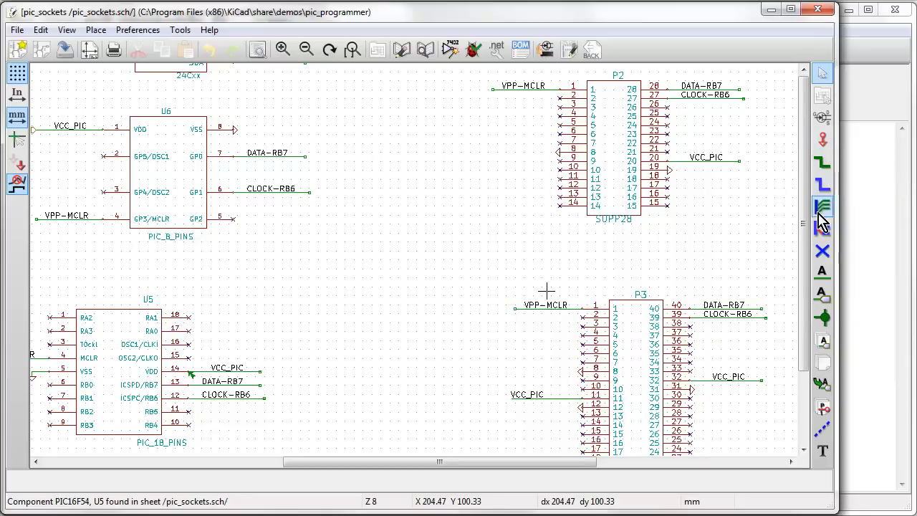
mouse_move(822, 294)
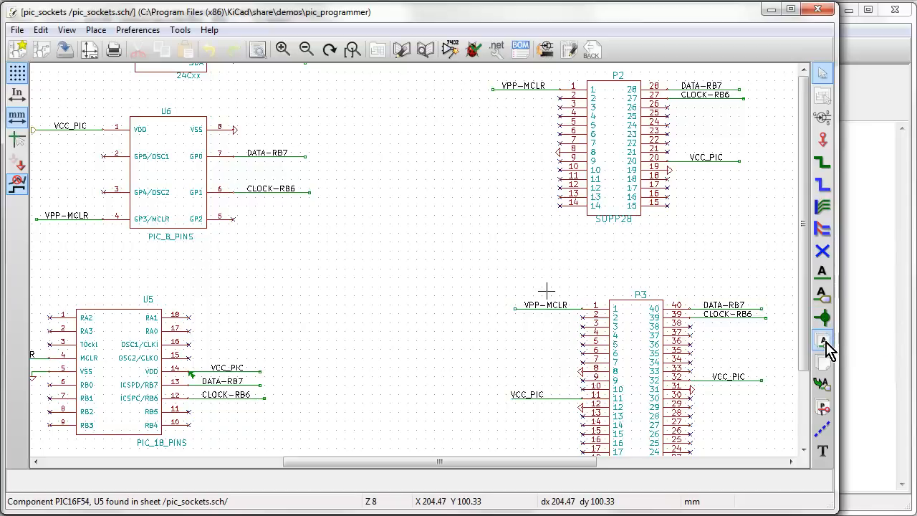
mouse_move(662, 301)
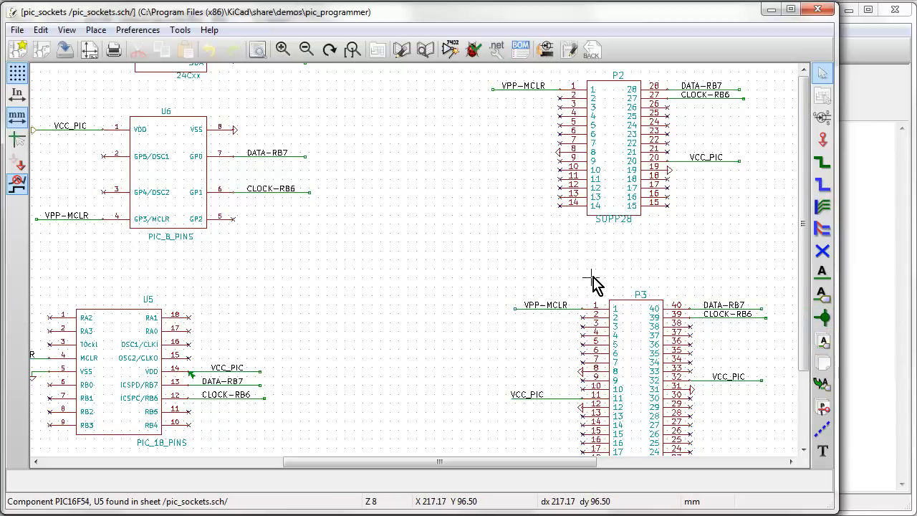
mouse_move(555, 281)
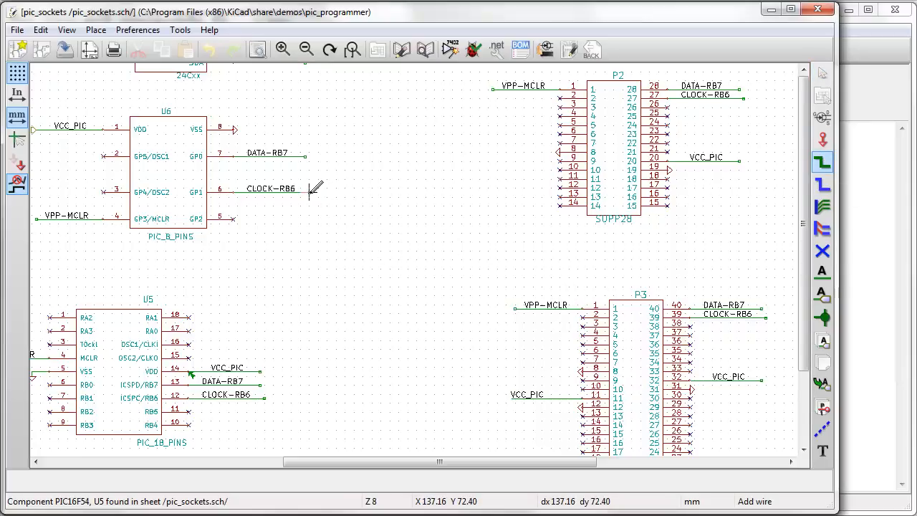
mouse_move(347, 208)
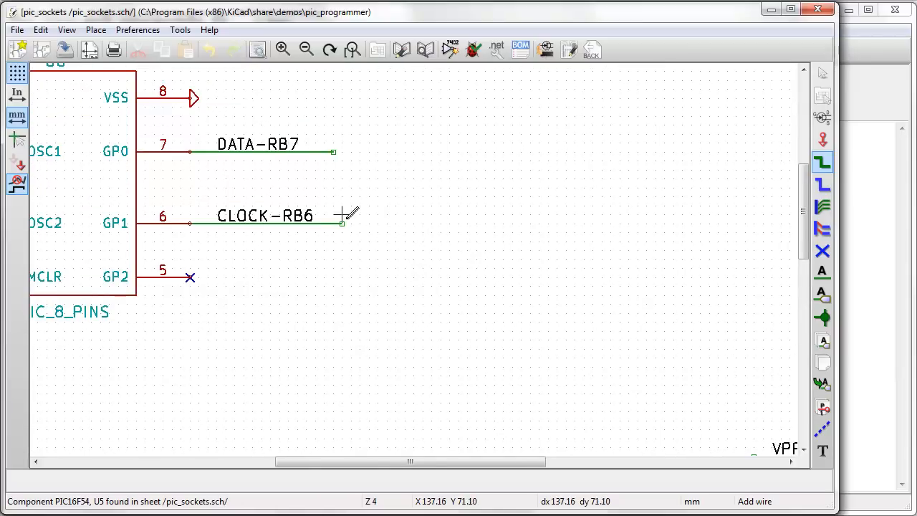
mouse_move(432, 220)
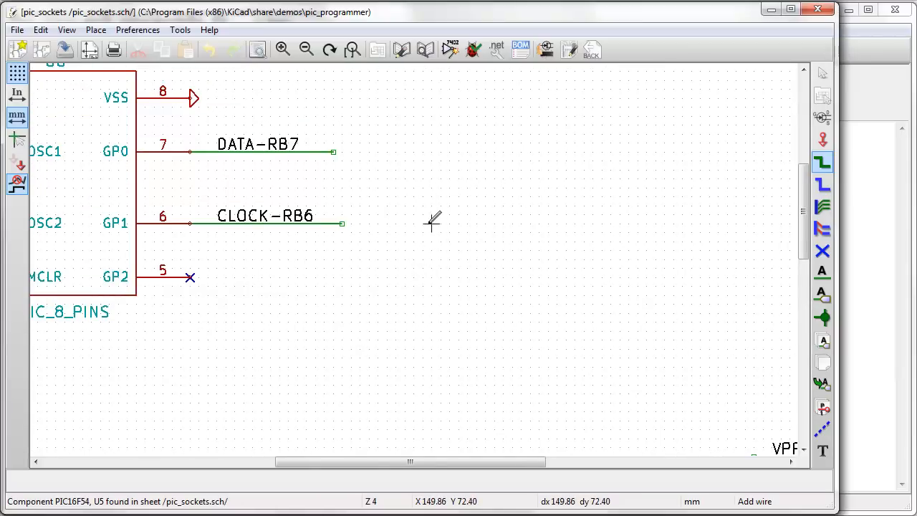
mouse_move(449, 215)
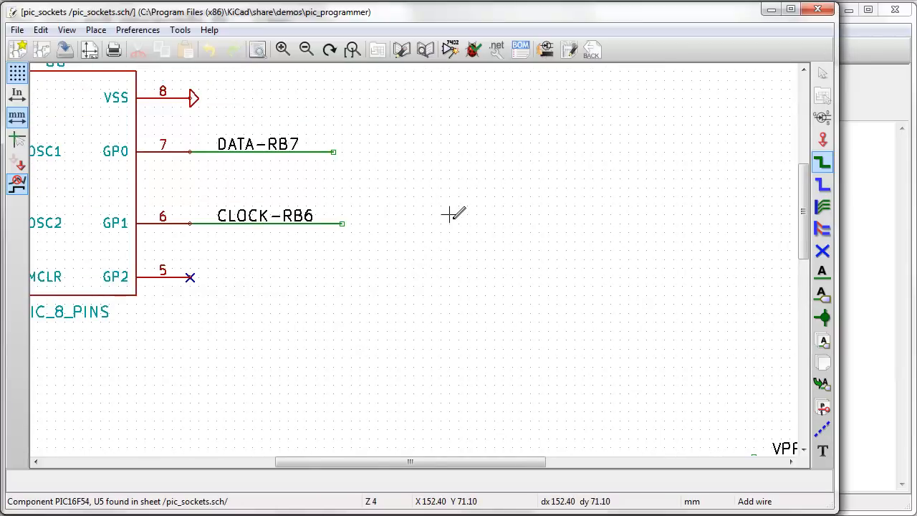
mouse_move(466, 344)
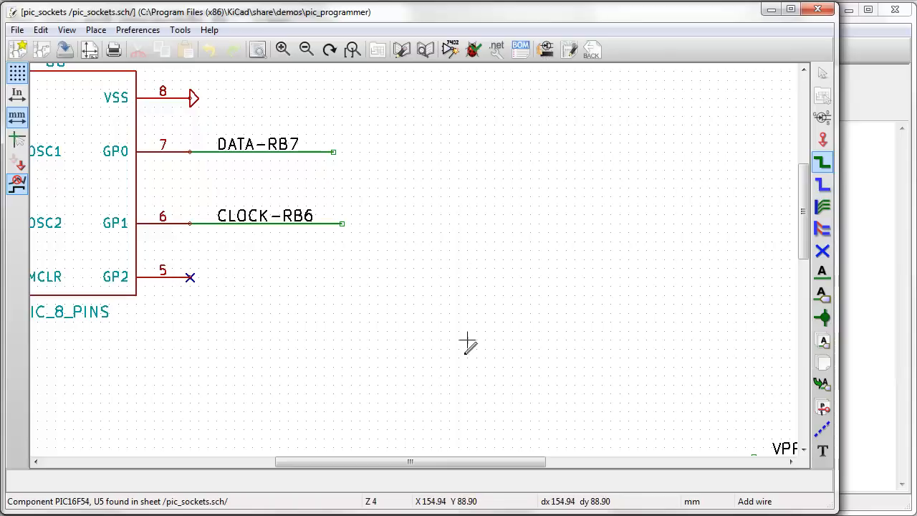
mouse_move(467, 507)
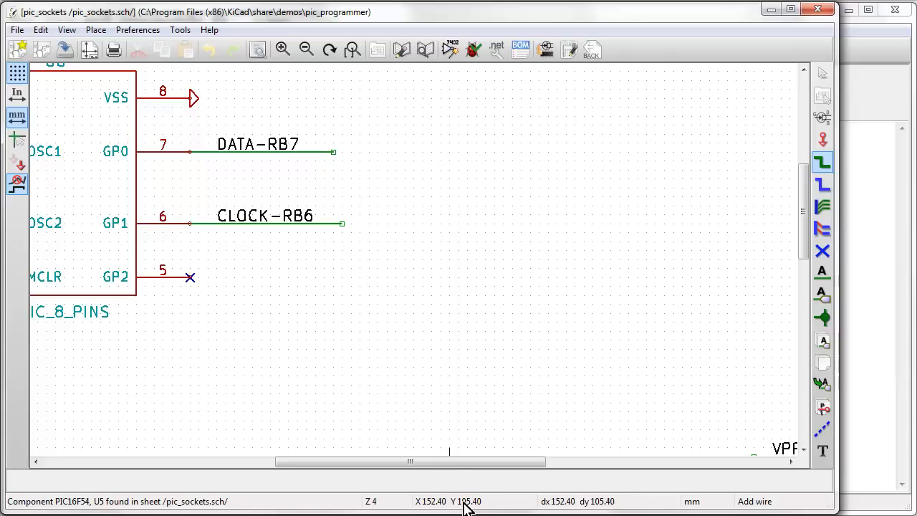
mouse_move(441, 232)
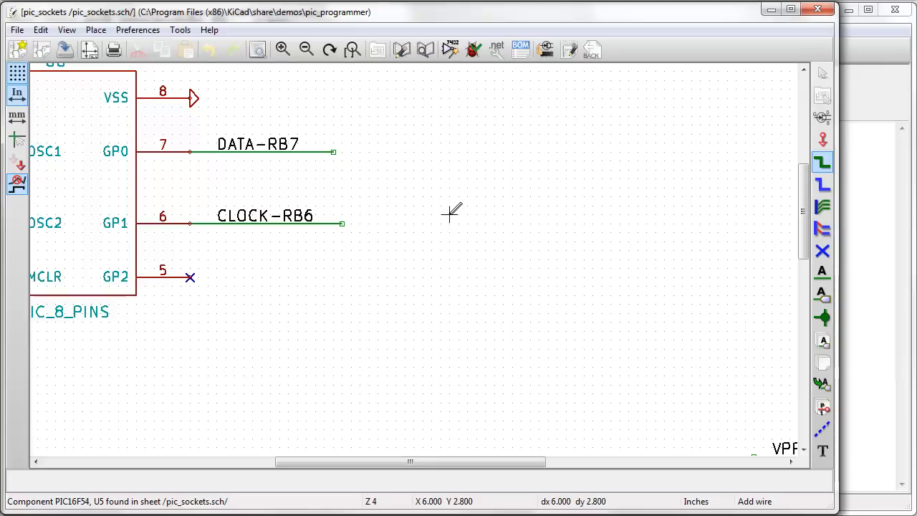
mouse_move(440, 212)
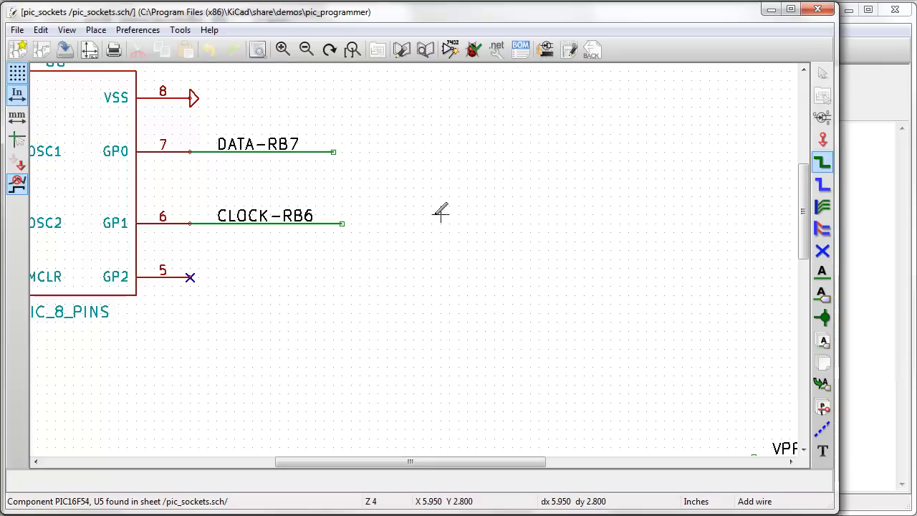
mouse_move(444, 240)
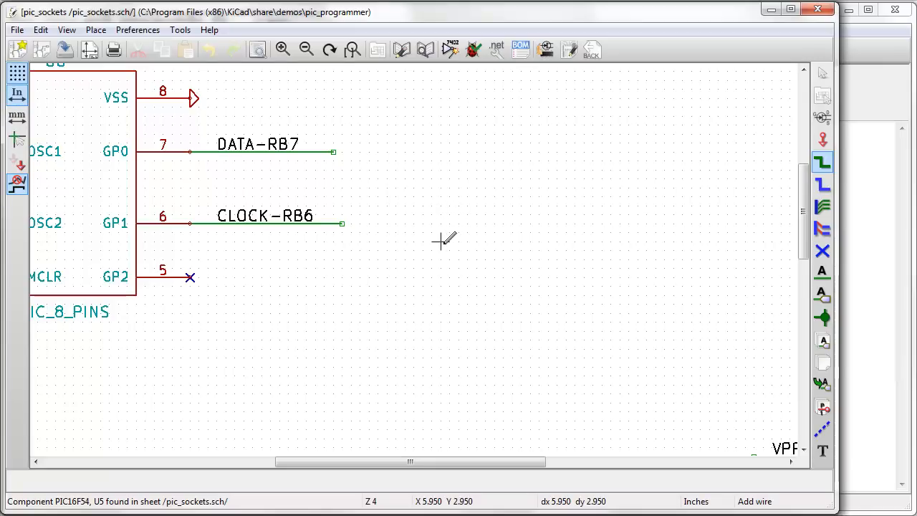
mouse_move(448, 208)
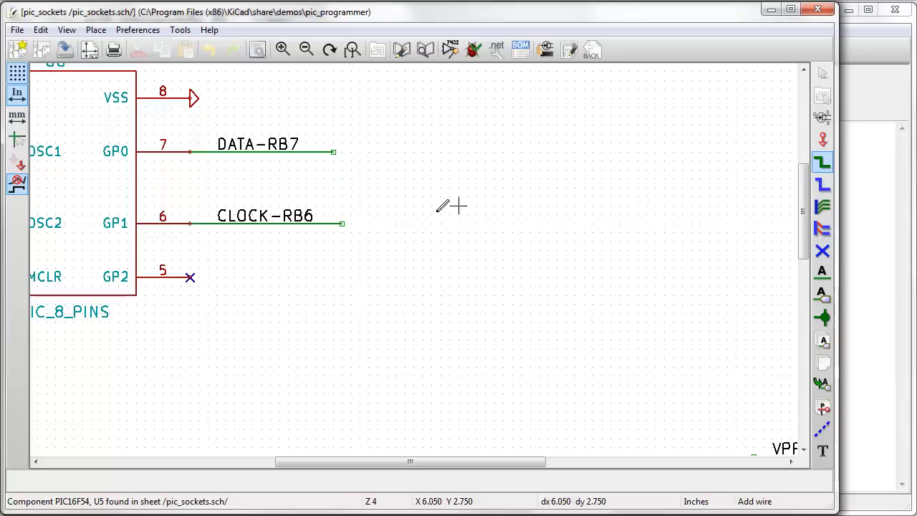
mouse_move(442, 211)
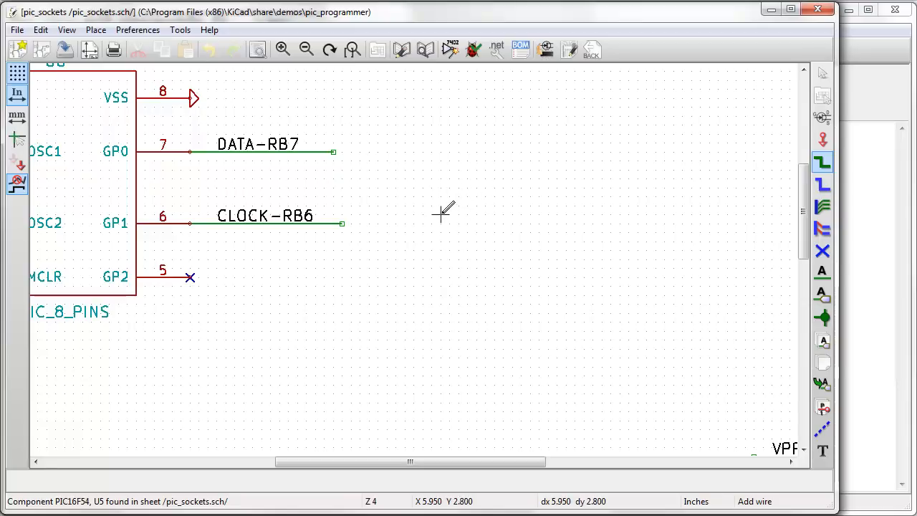
mouse_move(441, 206)
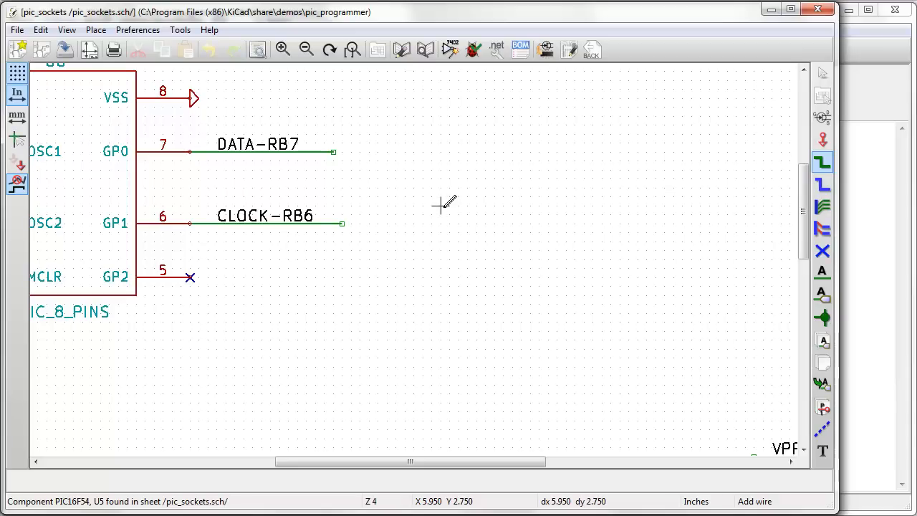
mouse_move(566, 197)
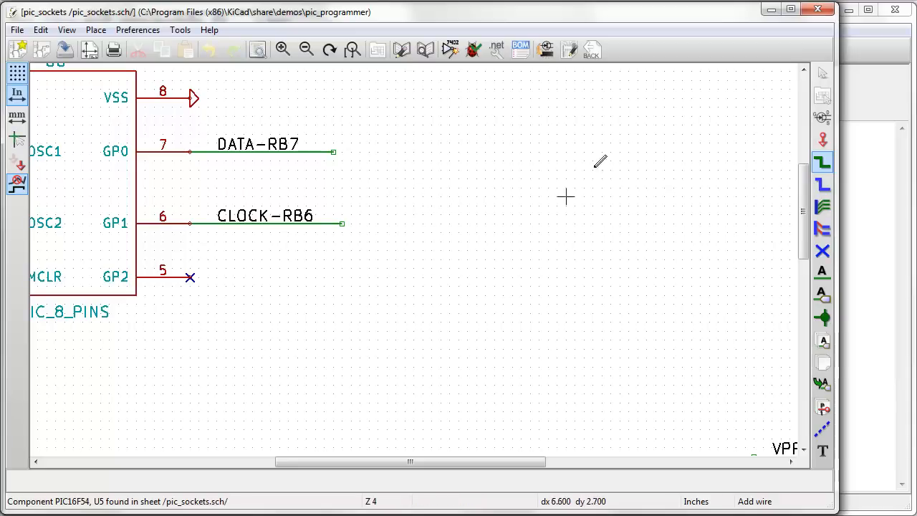
mouse_move(386, 236)
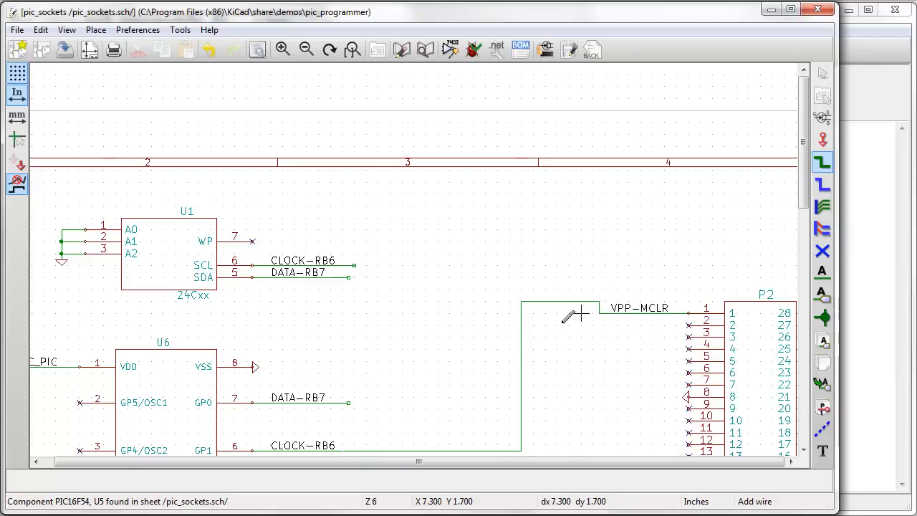
mouse_move(787, 147)
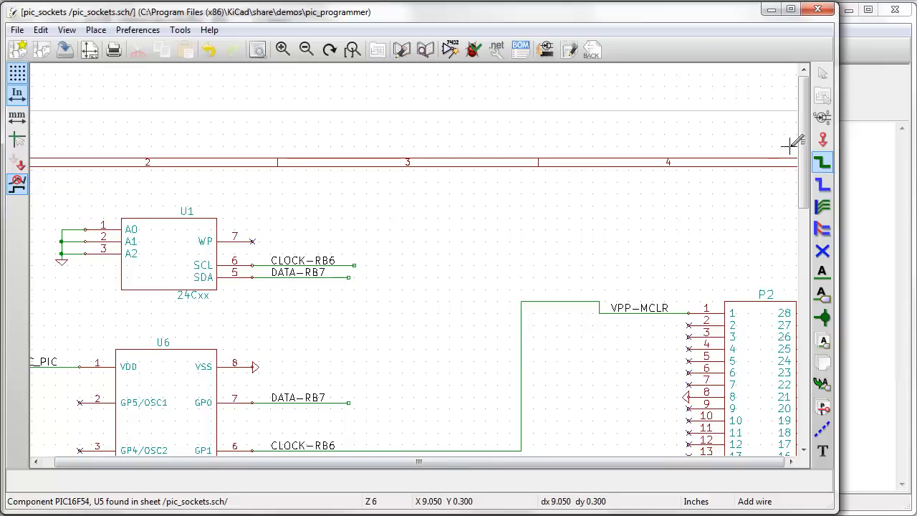
Step: Scroll down the pic_sockets sheet and drag across the socket wiring area
scroll("down", 3)
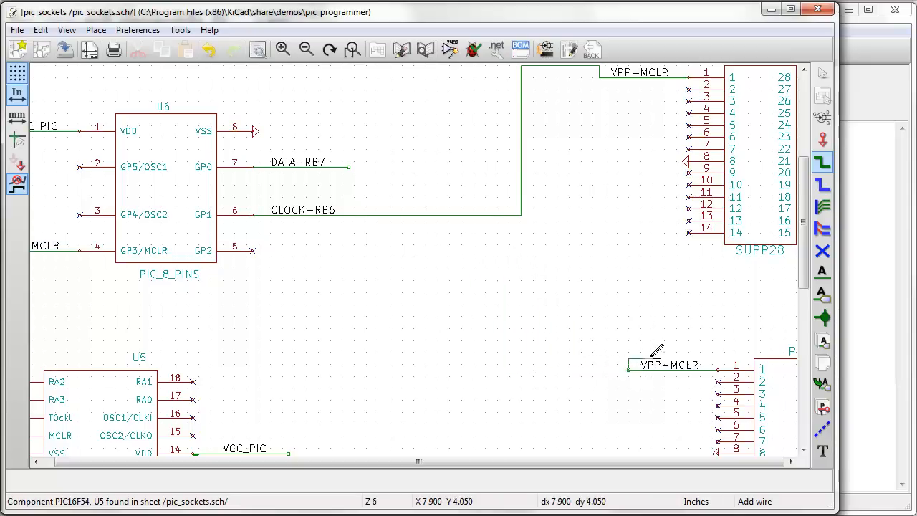
left_click_drag(657, 353, 532, 167)
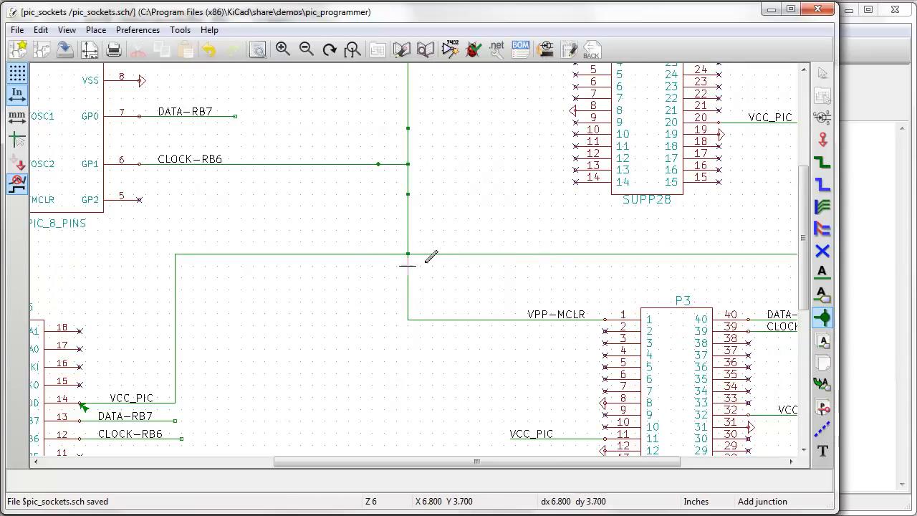
mouse_move(344, 210)
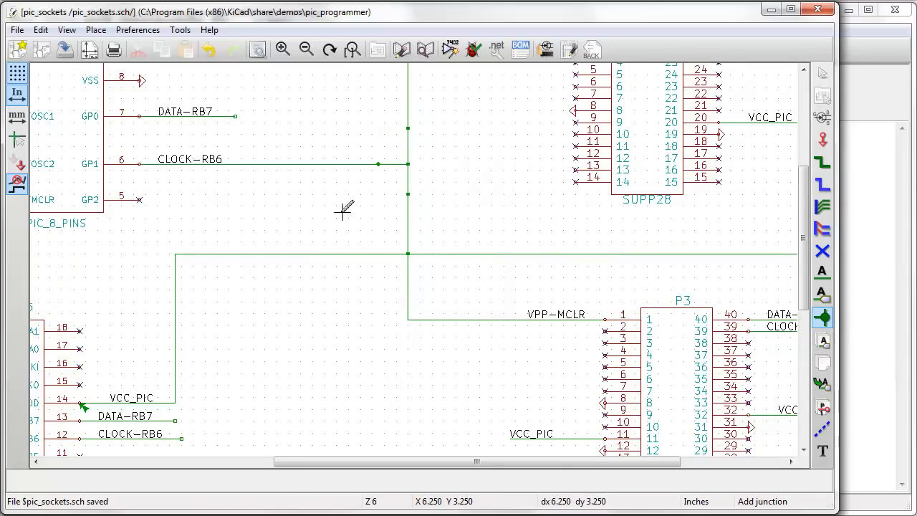
mouse_move(812, 365)
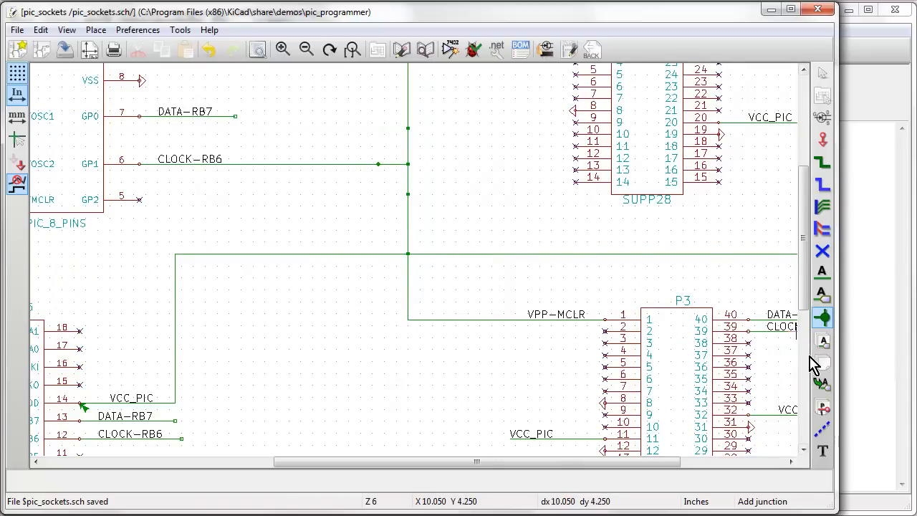
mouse_move(822, 317)
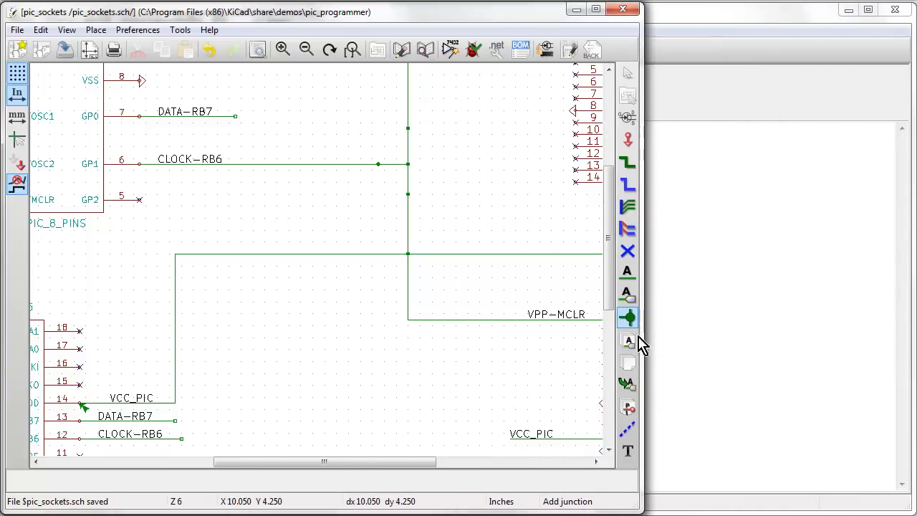
mouse_move(628, 362)
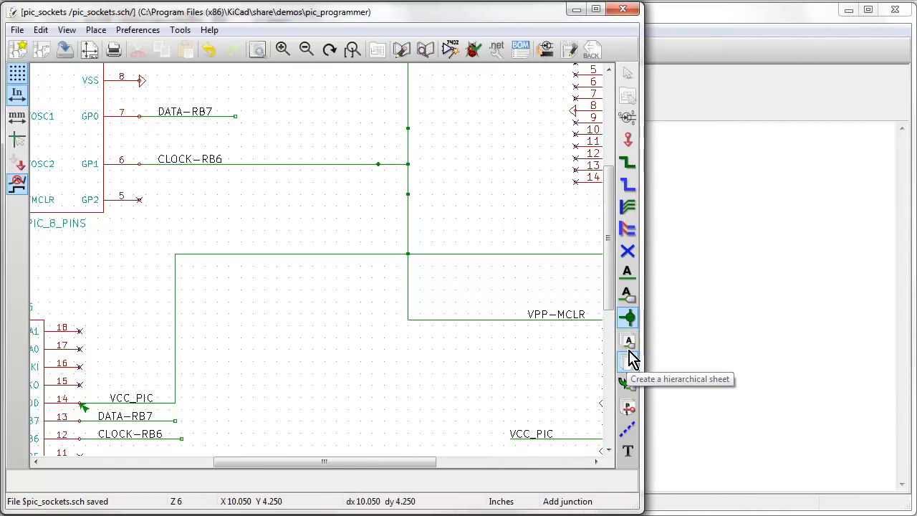
mouse_move(627, 341)
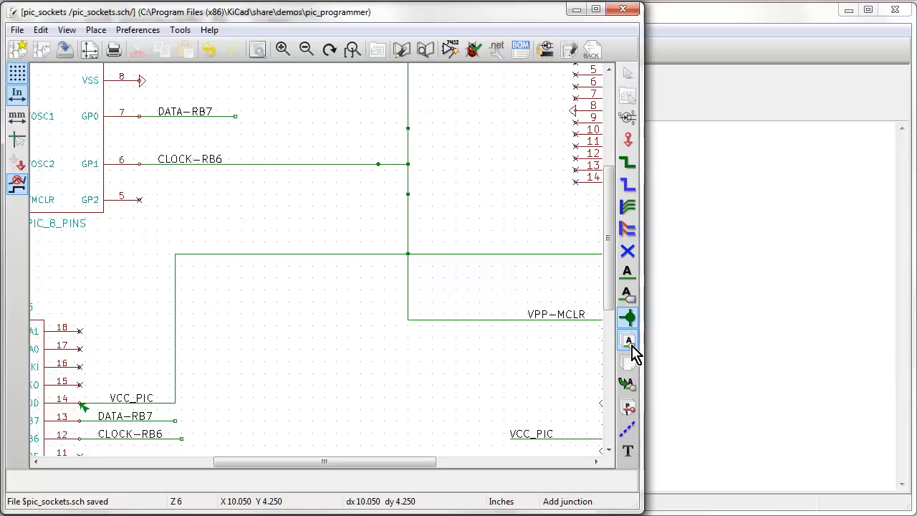
mouse_move(628, 361)
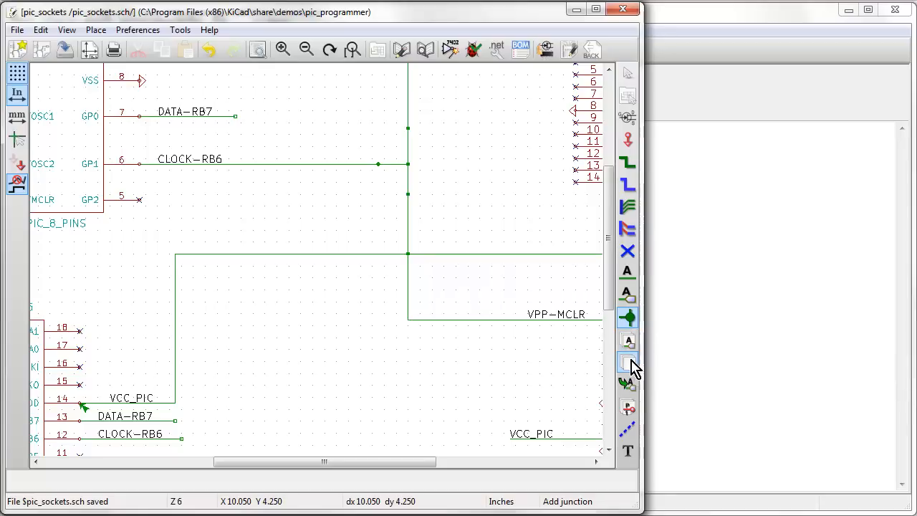
mouse_move(628, 361)
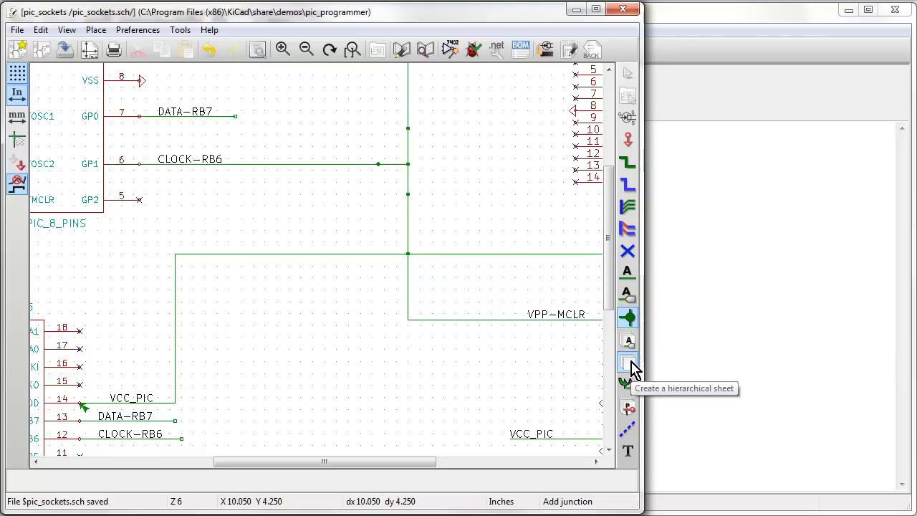
mouse_move(653, 379)
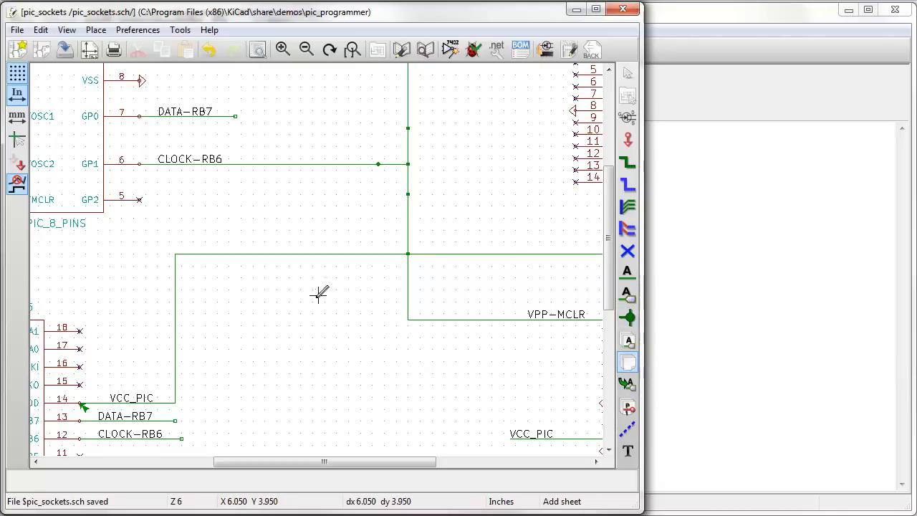
Step: Draw a sheet block below the wires and accept its name Sheet4F542D4B
left_click_drag(320, 293, 410, 405)
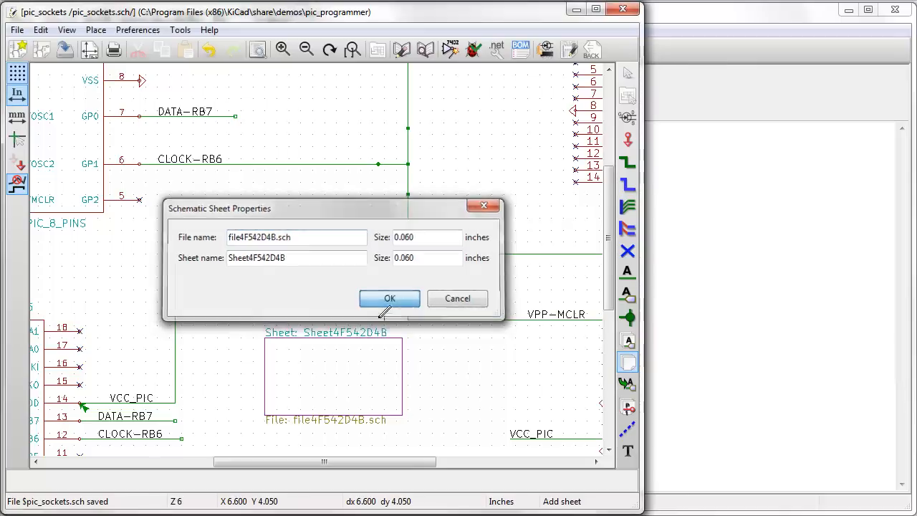
left_click(389, 299)
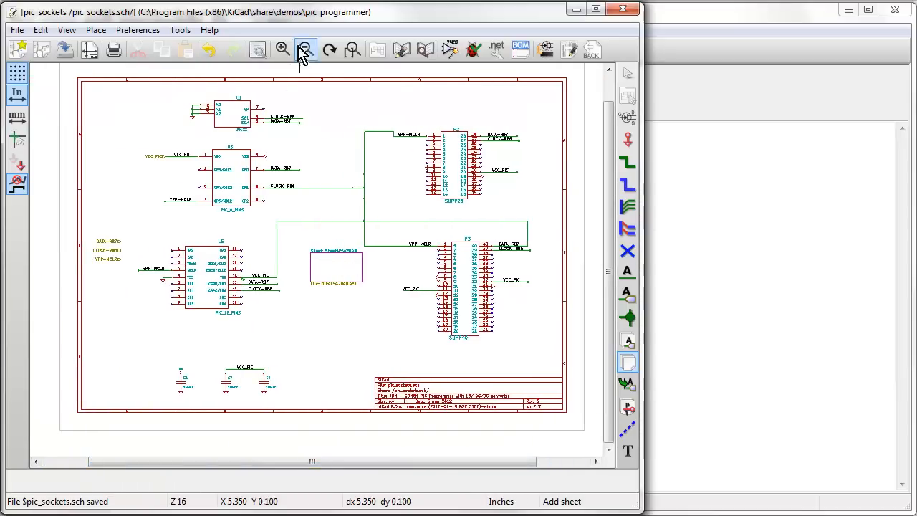
mouse_move(305, 48)
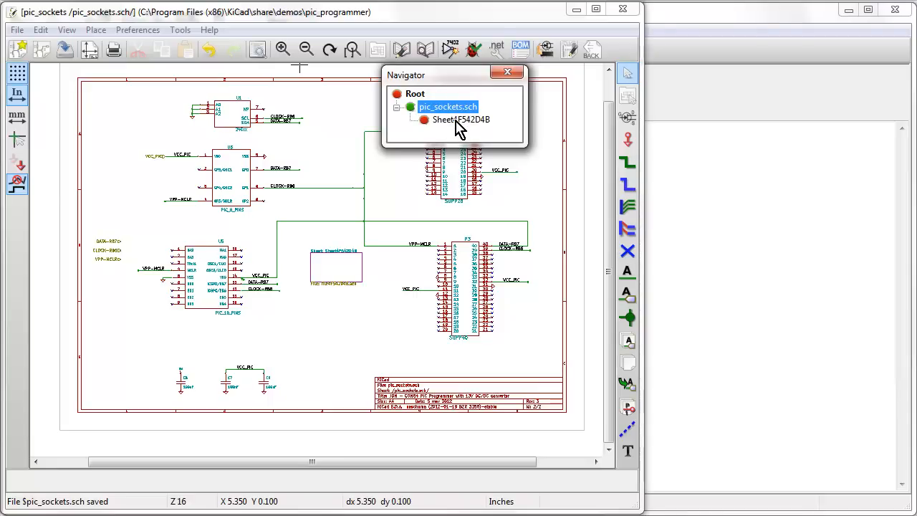
mouse_move(466, 129)
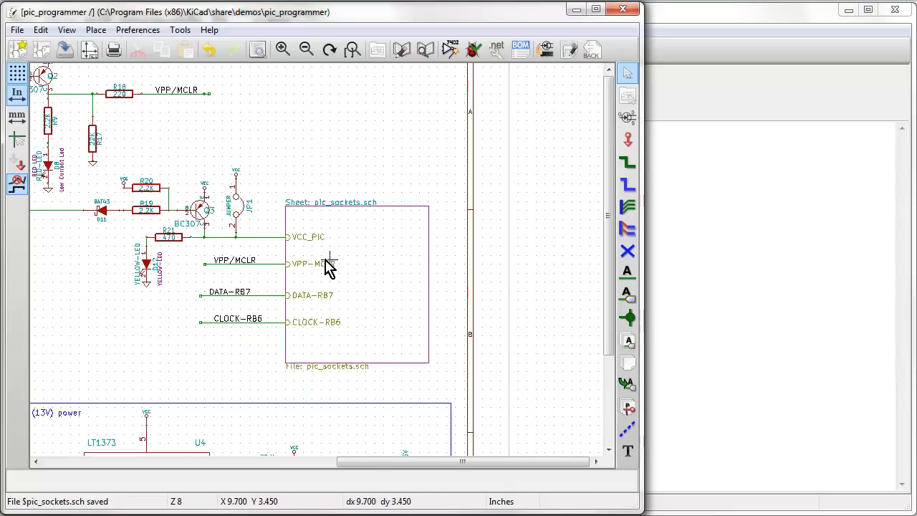
Step: Scroll the view out across the pic_sockets sheet
scroll("down", 3)
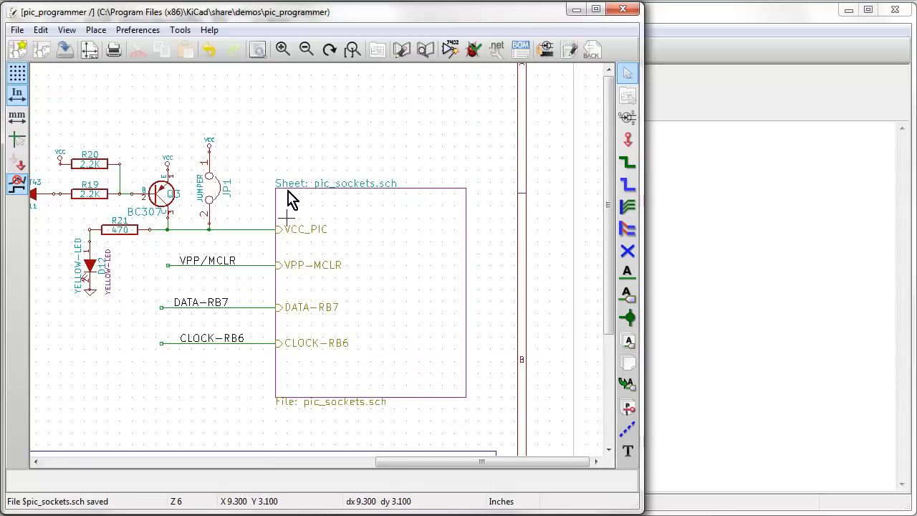
mouse_move(255, 236)
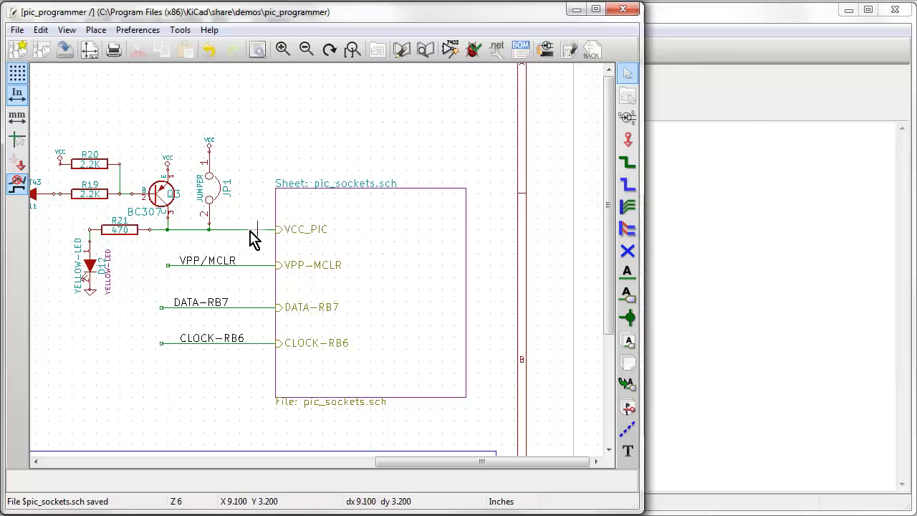
mouse_move(287, 278)
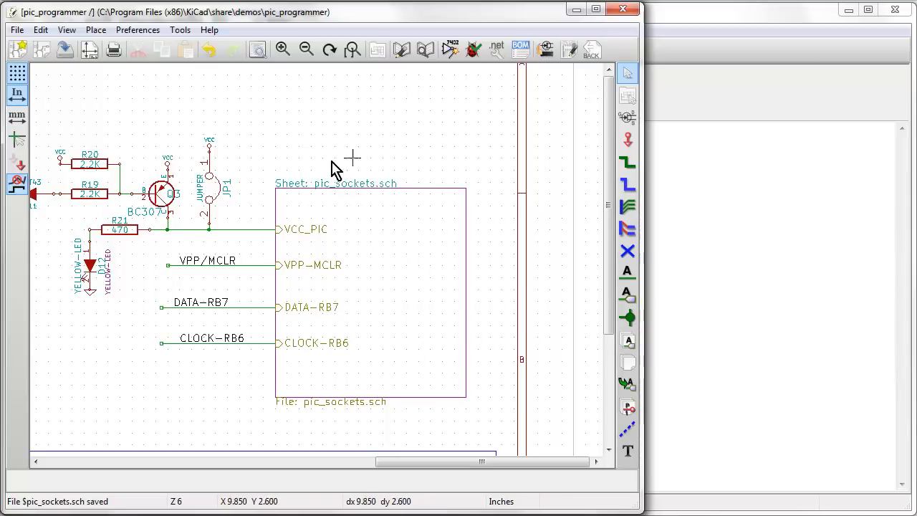
mouse_move(276, 236)
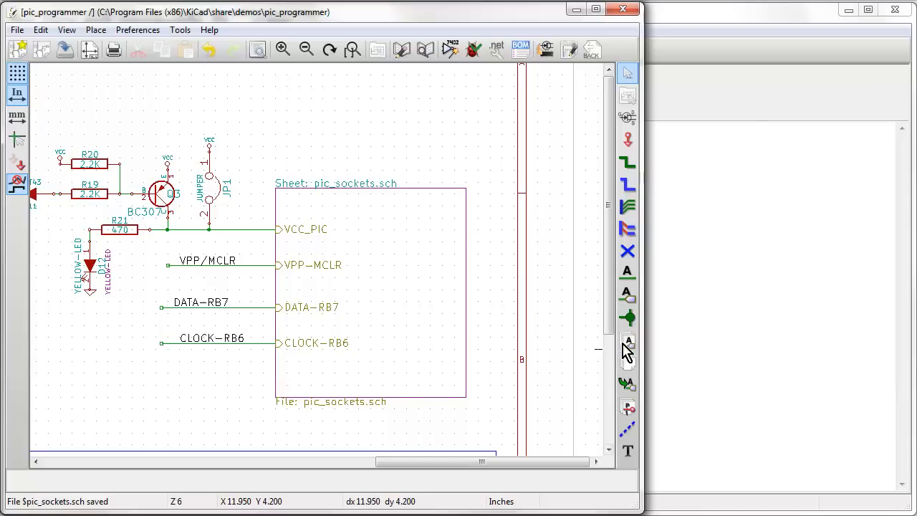
mouse_move(627, 340)
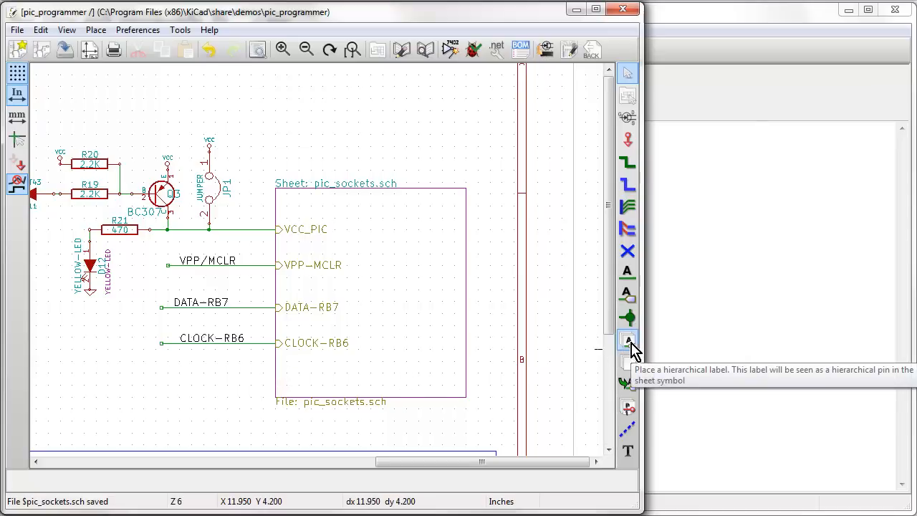
mouse_move(628, 360)
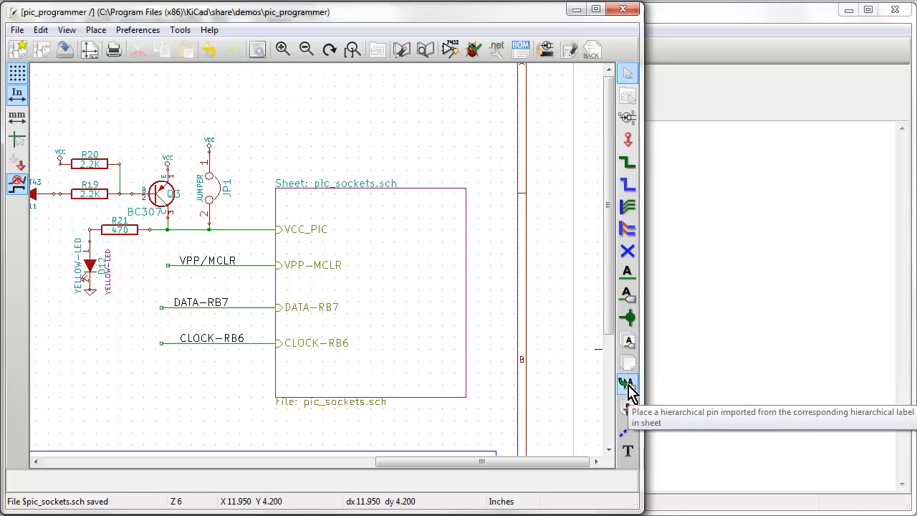
mouse_move(627, 340)
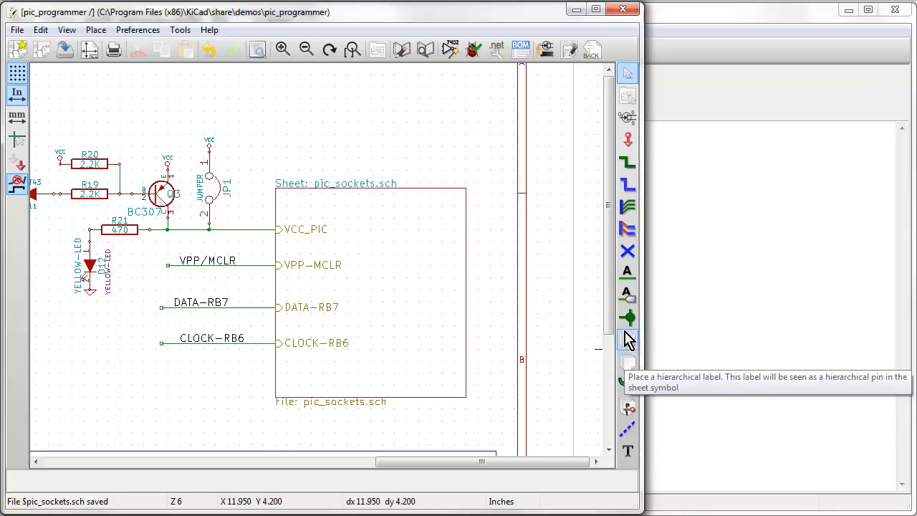
Step: Place a hierarchical label named 'test' near the top of the pic_sockets sheet block
left_click(627, 340)
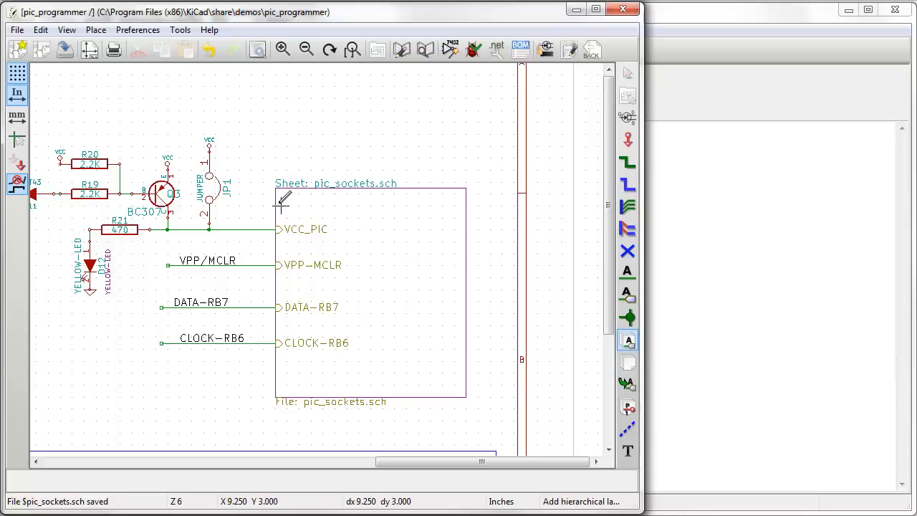
left_click(281, 200)
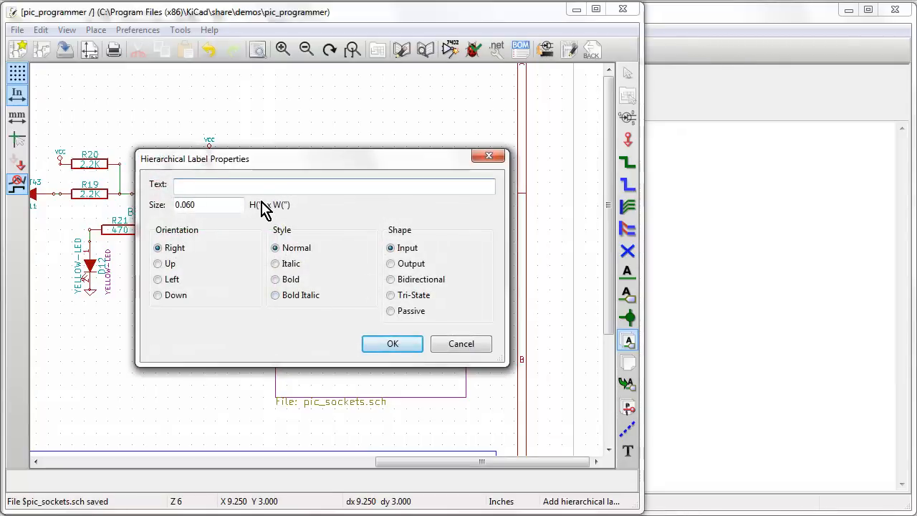
type("test")
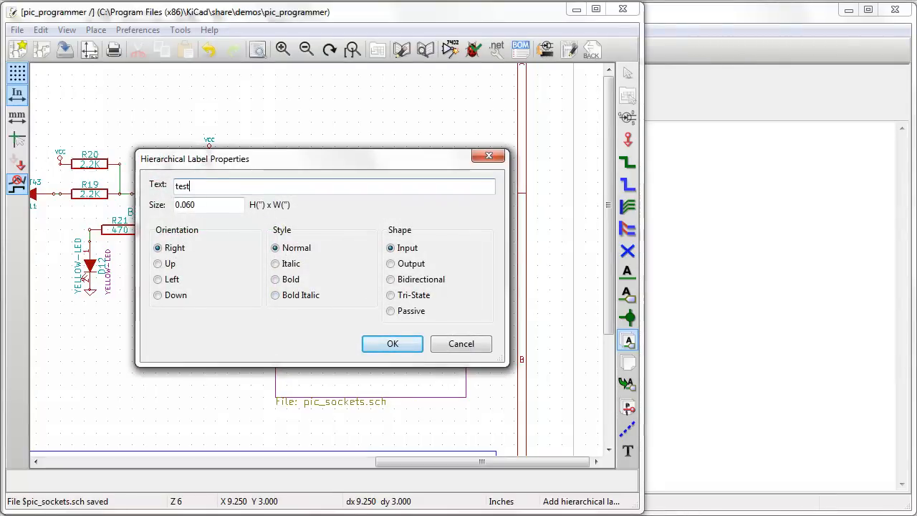
left_click(392, 344)
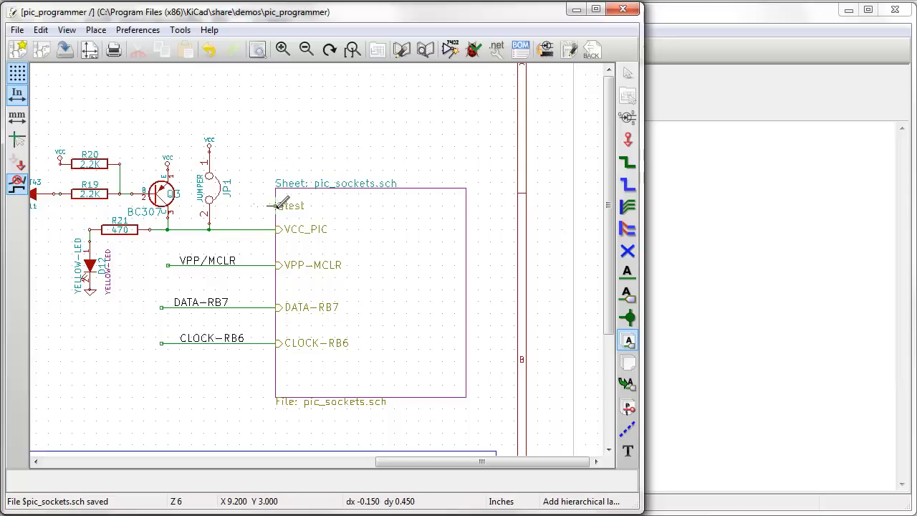
mouse_move(351, 100)
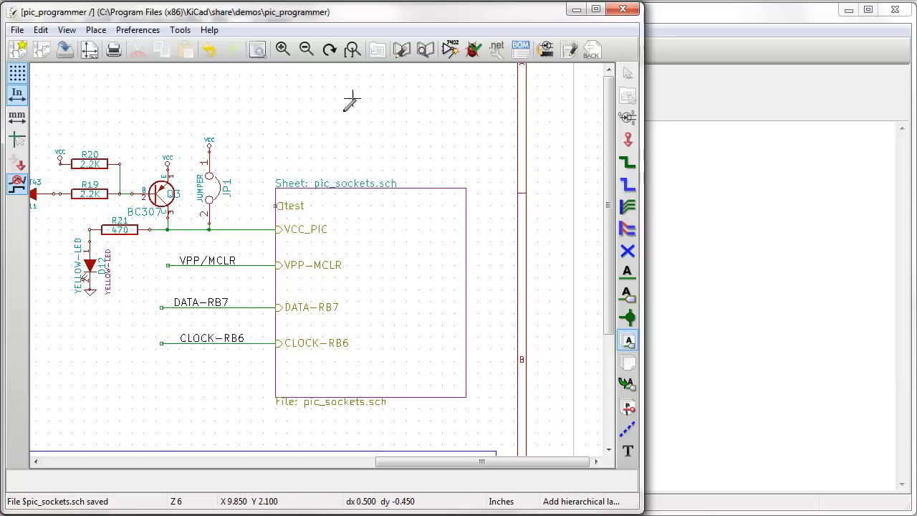
mouse_move(294, 208)
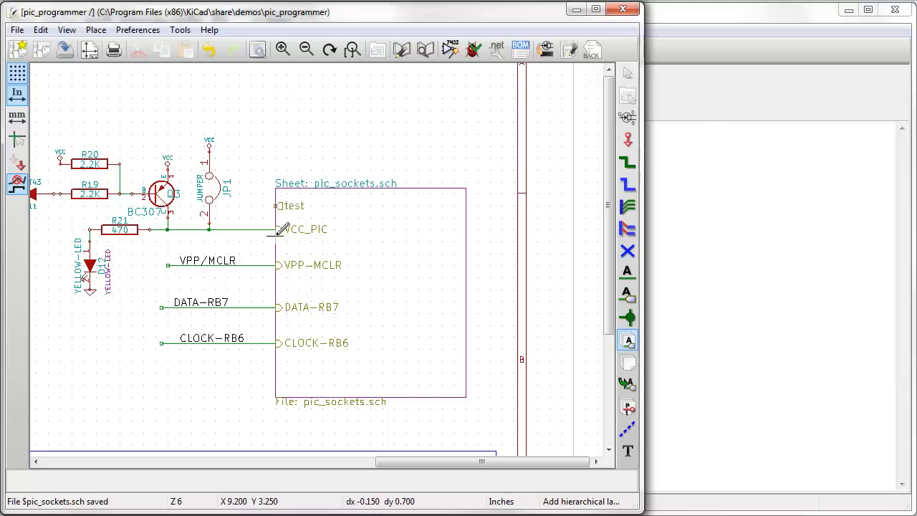
mouse_move(304, 232)
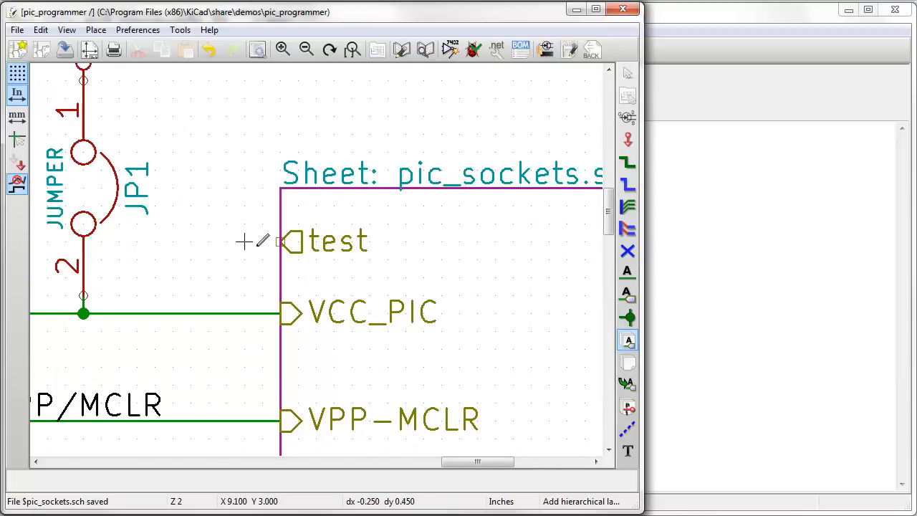
mouse_move(179, 240)
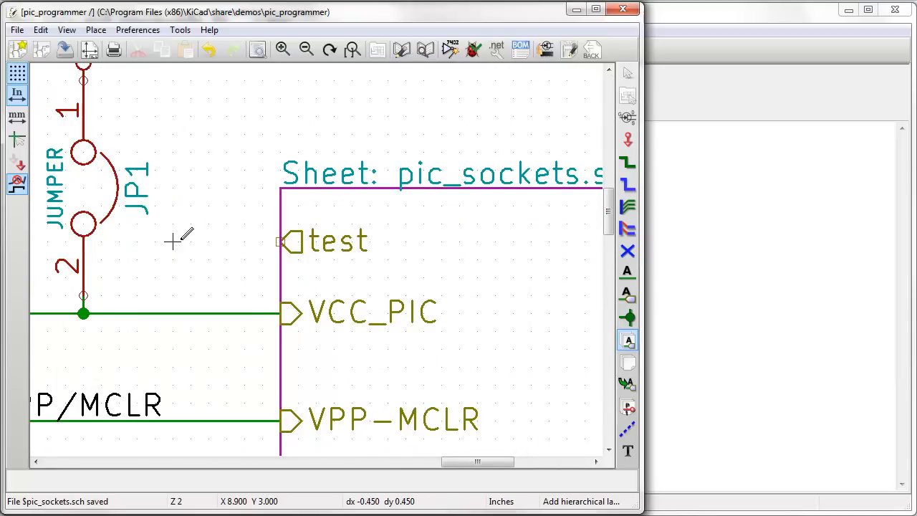
mouse_move(262, 313)
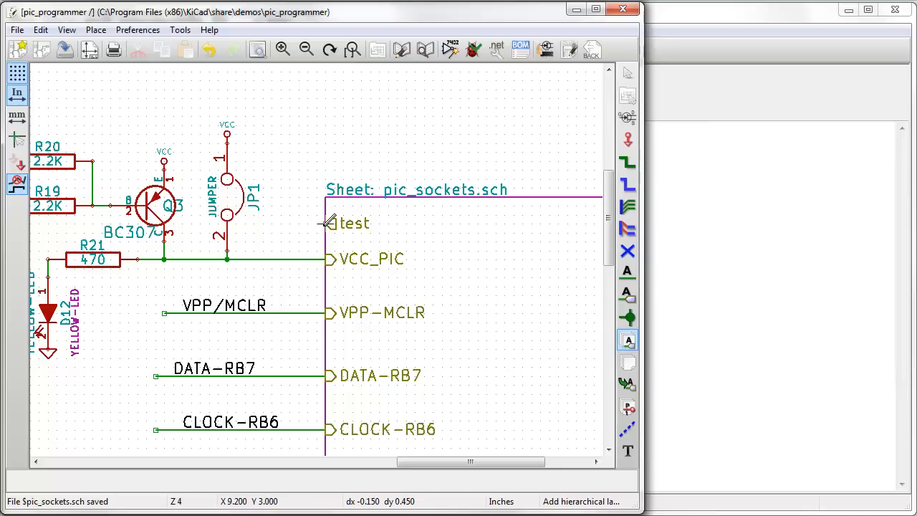
Step: End the hierarchical label tool and select the 'test' label via Clarify Selection
right_click(322, 193)
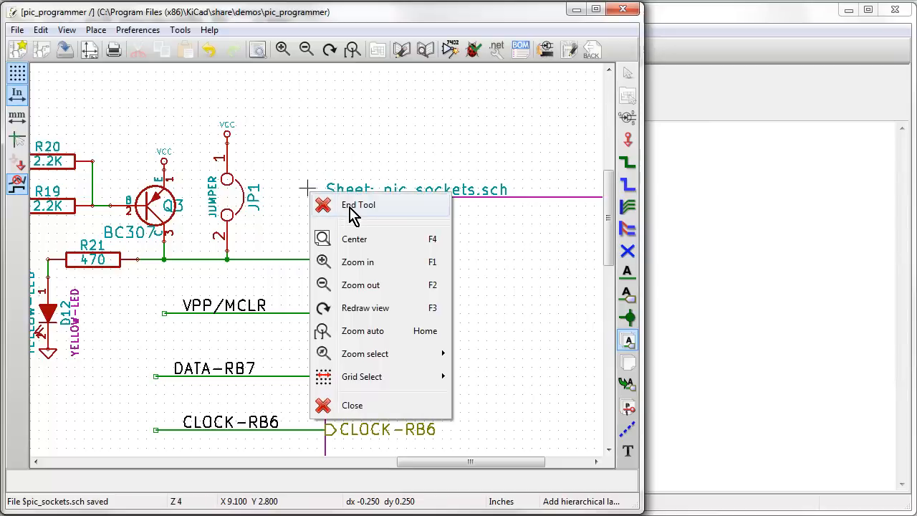
left_click(358, 204)
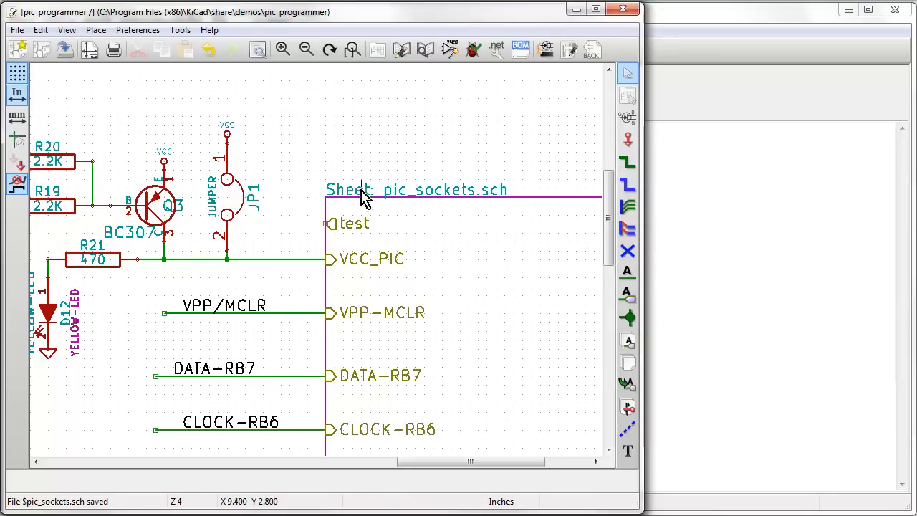
left_click(351, 228)
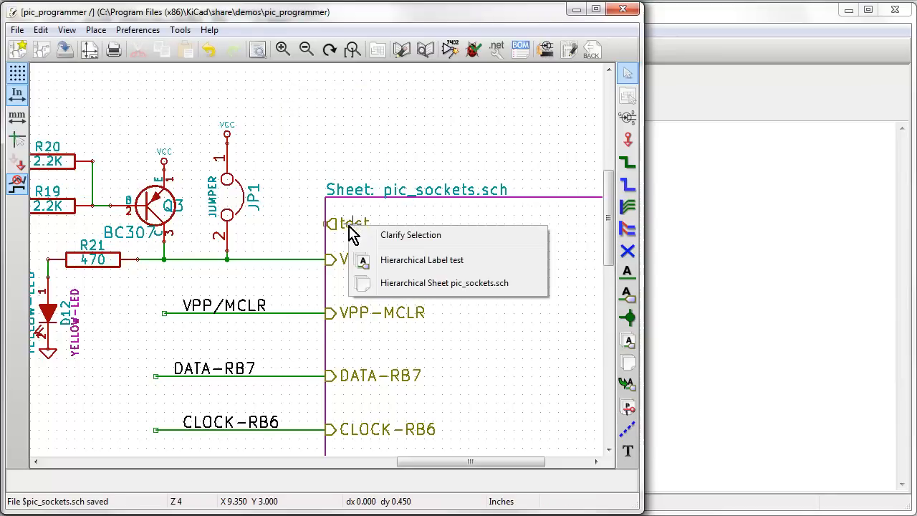
mouse_move(448, 270)
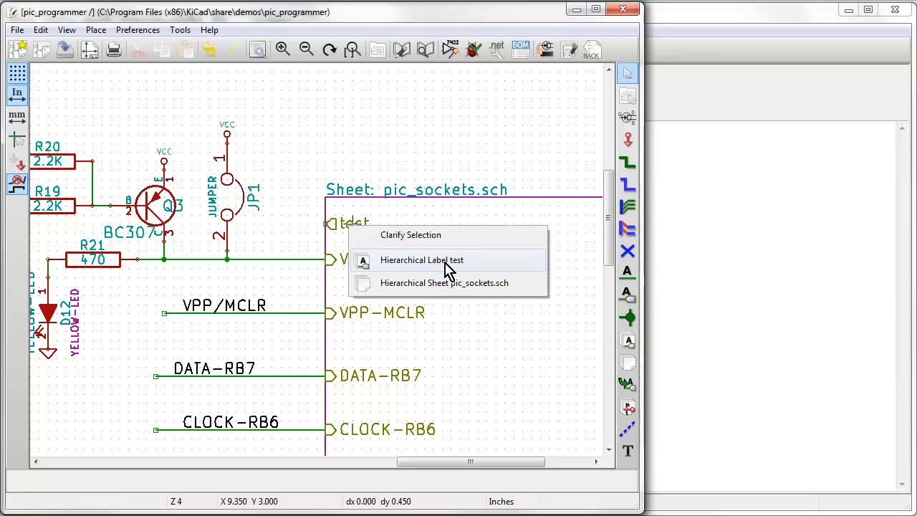
mouse_move(412, 235)
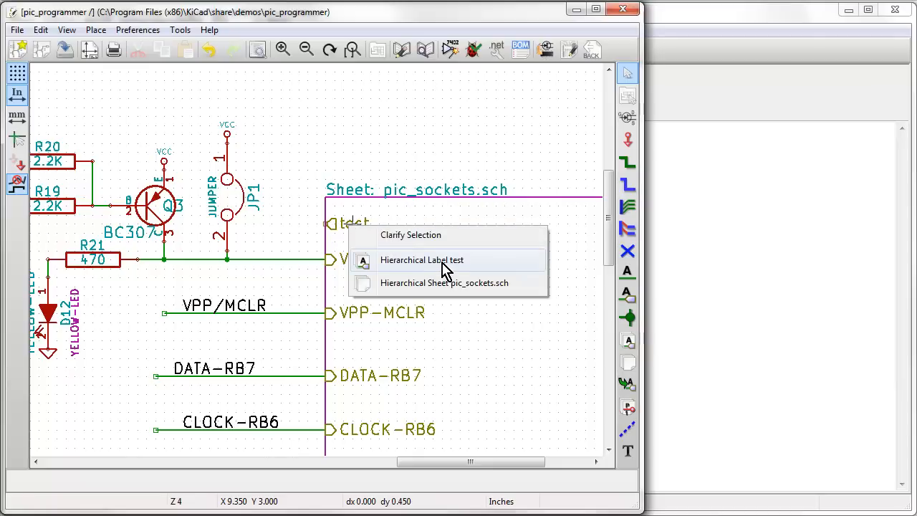
left_click(421, 259)
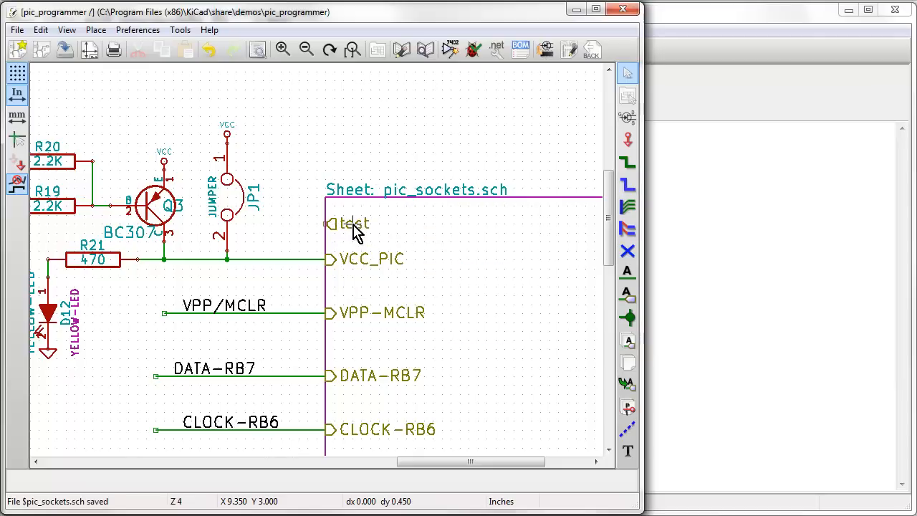
mouse_move(392, 243)
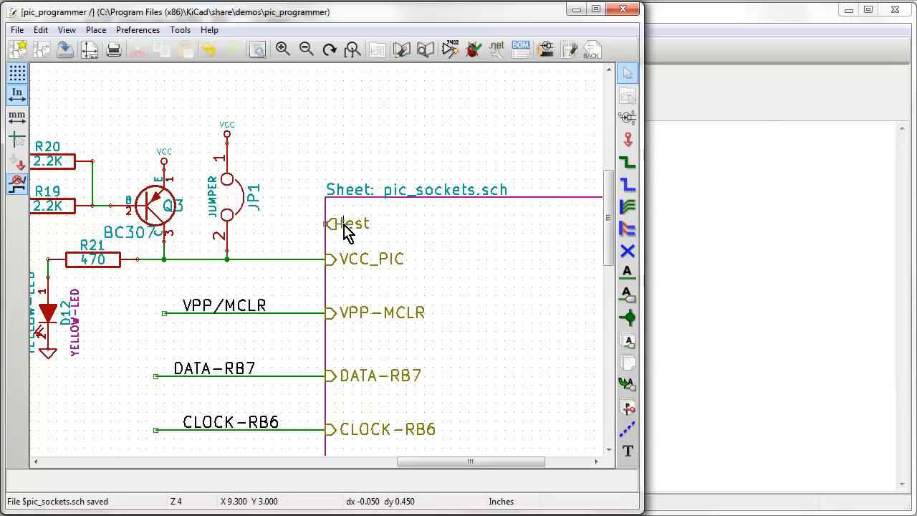
left_click(351, 223)
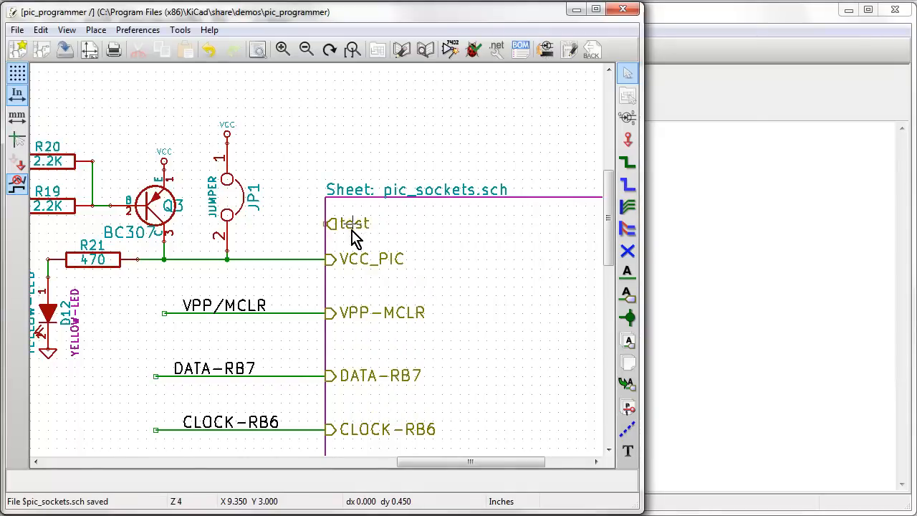
mouse_move(330, 236)
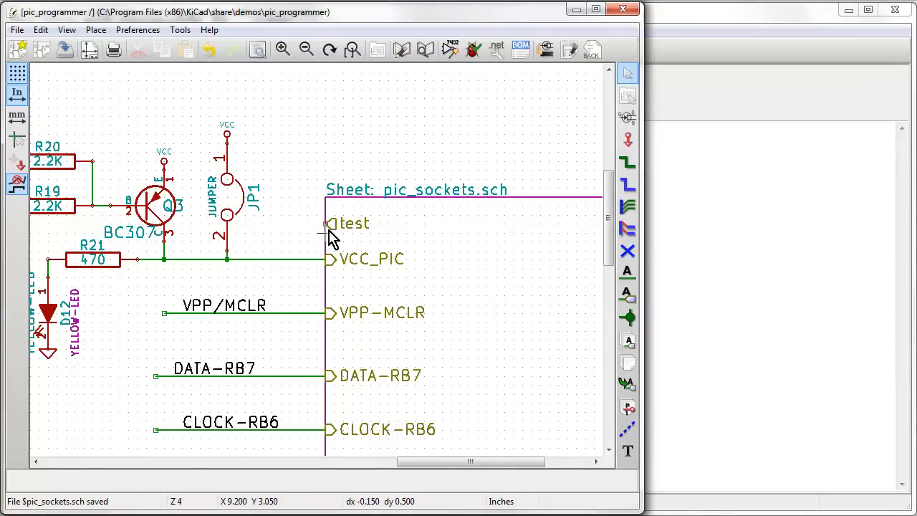
mouse_move(340, 236)
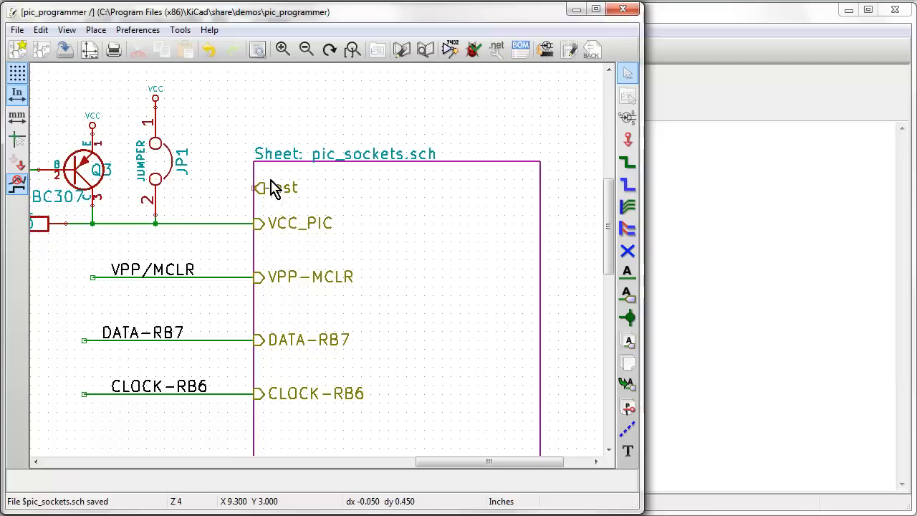
Step: Edit the 'test' hierarchical label and set its shape to Bidirectional
right_click(279, 187)
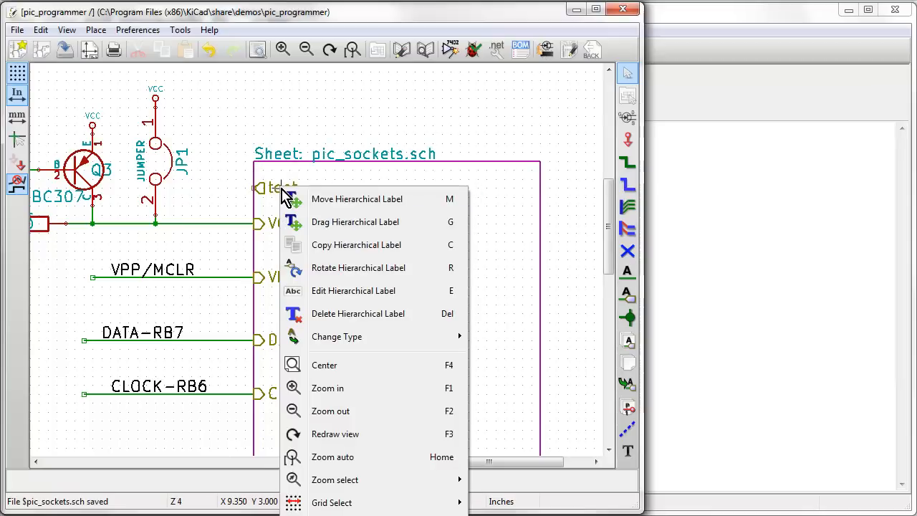
mouse_move(365, 208)
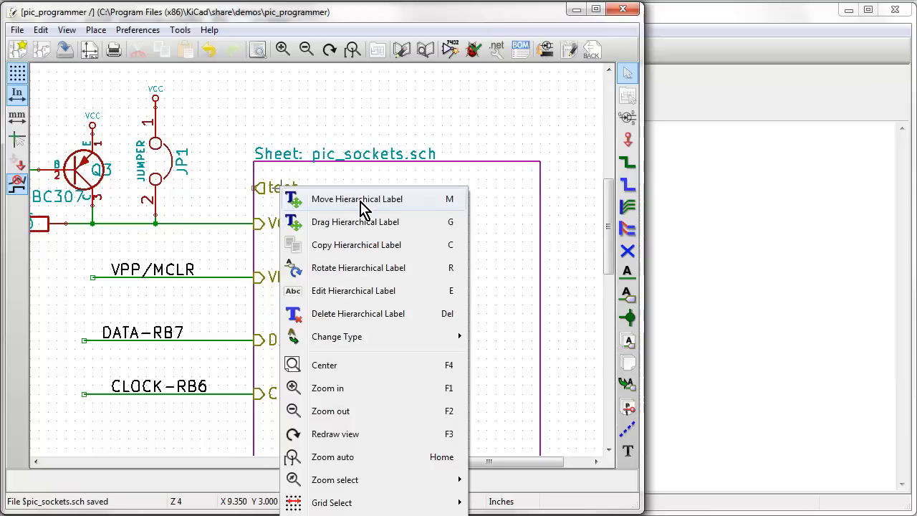
mouse_move(369, 297)
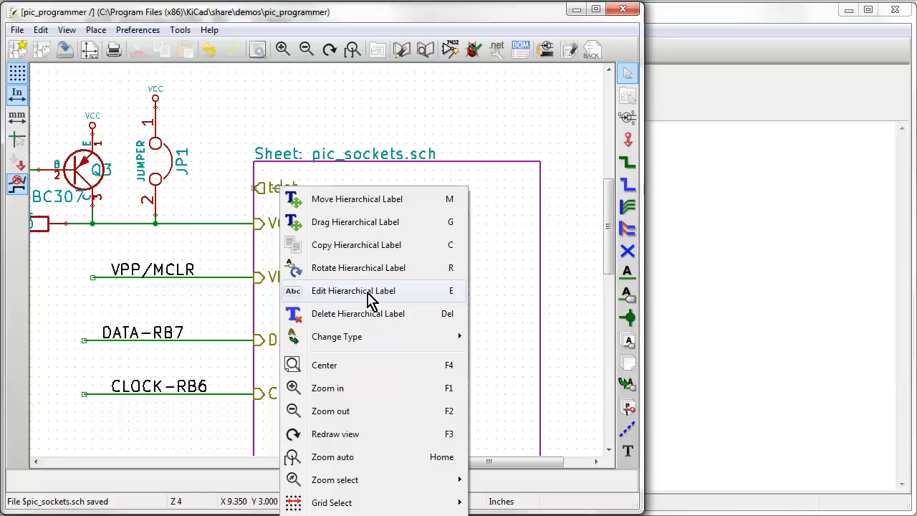
left_click(353, 290)
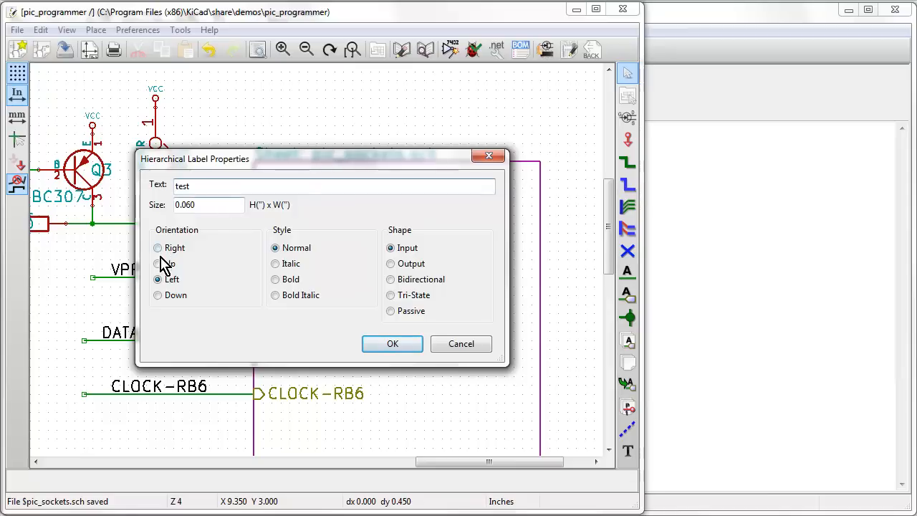
left_click(390, 263)
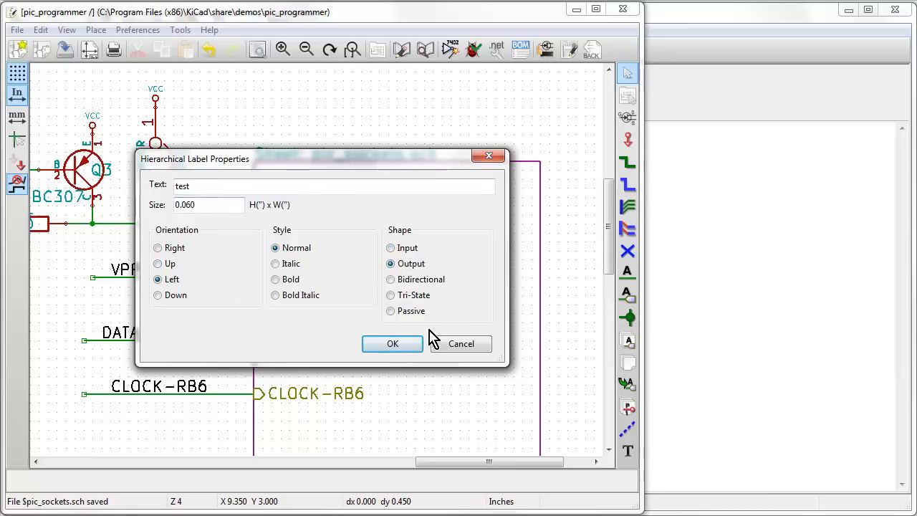
mouse_move(392, 295)
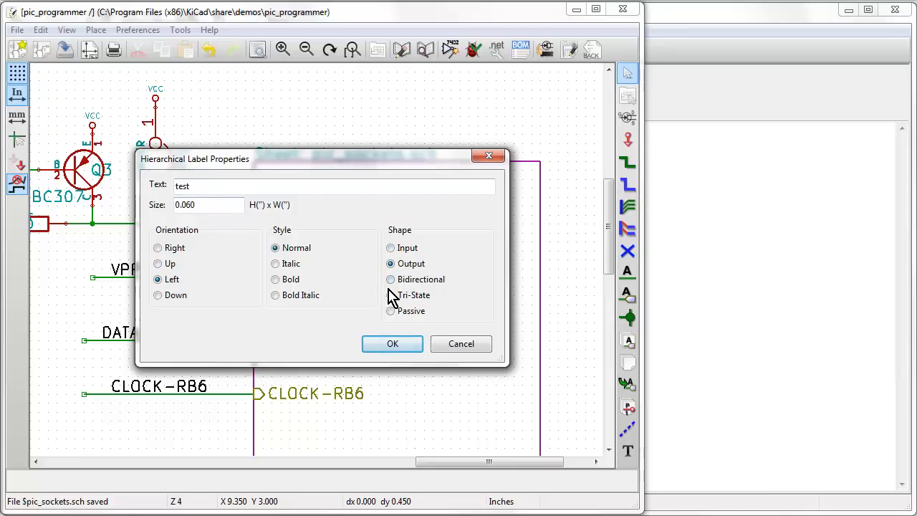
left_click(390, 278)
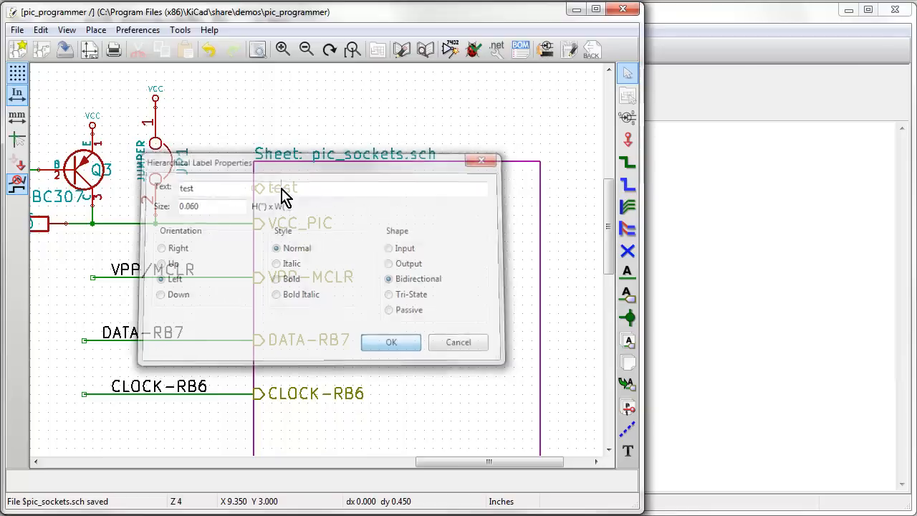
left_click(391, 341)
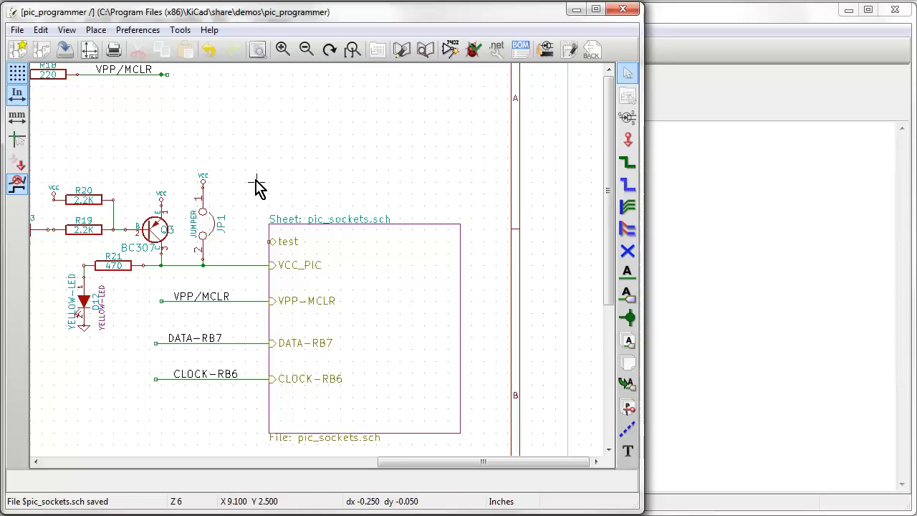
mouse_move(297, 271)
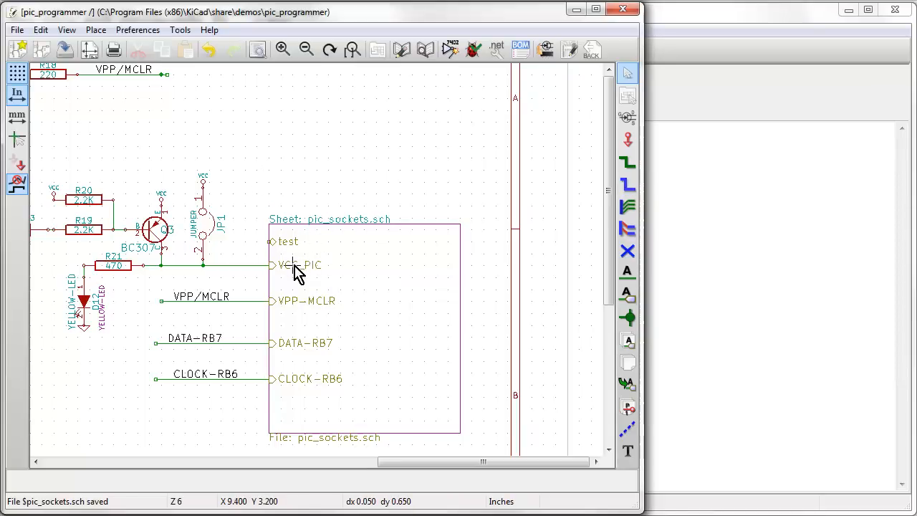
Step: Inspect the VCC_PIC sheet pin's properties twice, cancelling both times without changes
left_click(293, 265)
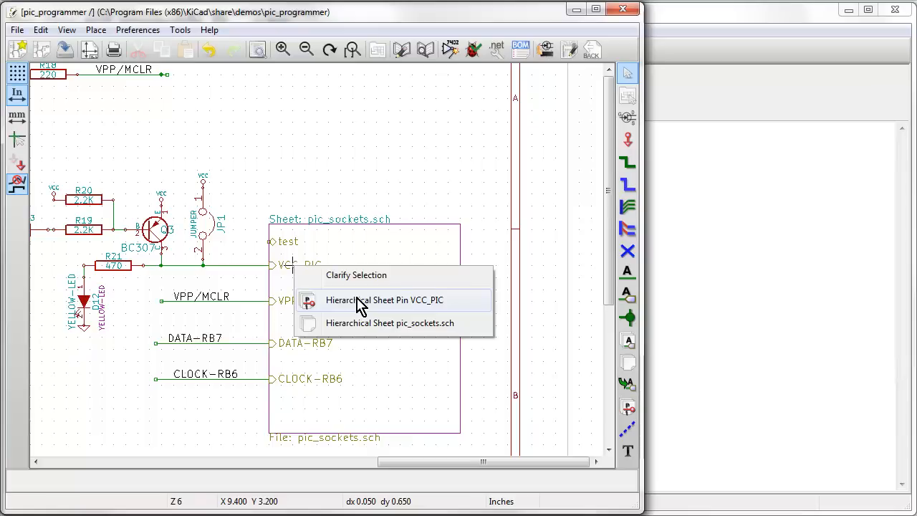
mouse_move(376, 308)
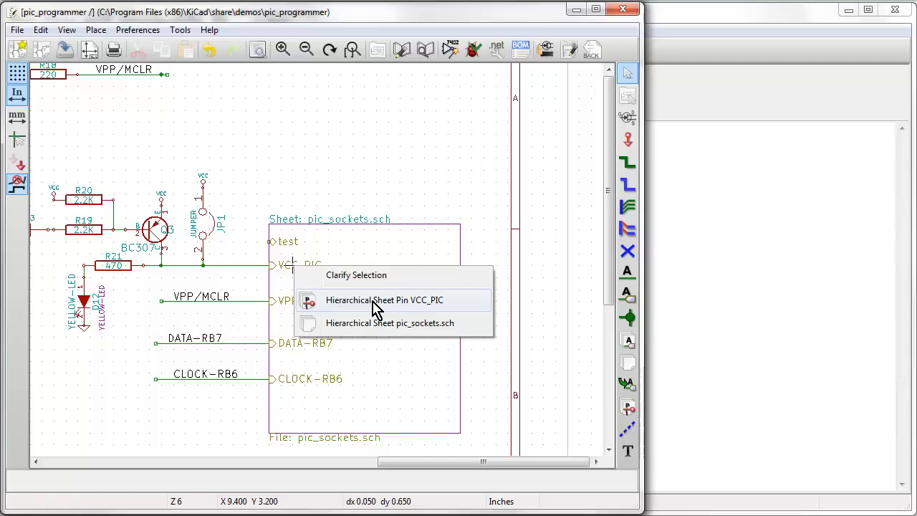
left_click(385, 300)
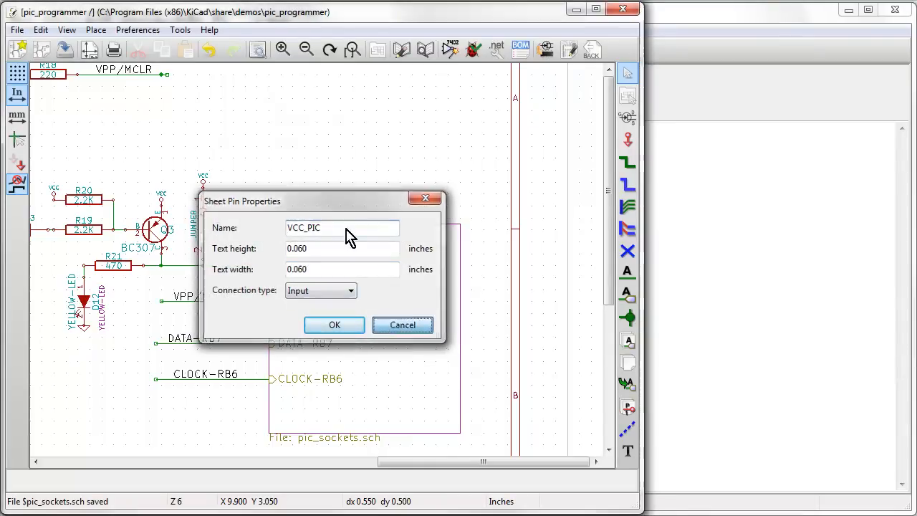
left_click(333, 325)
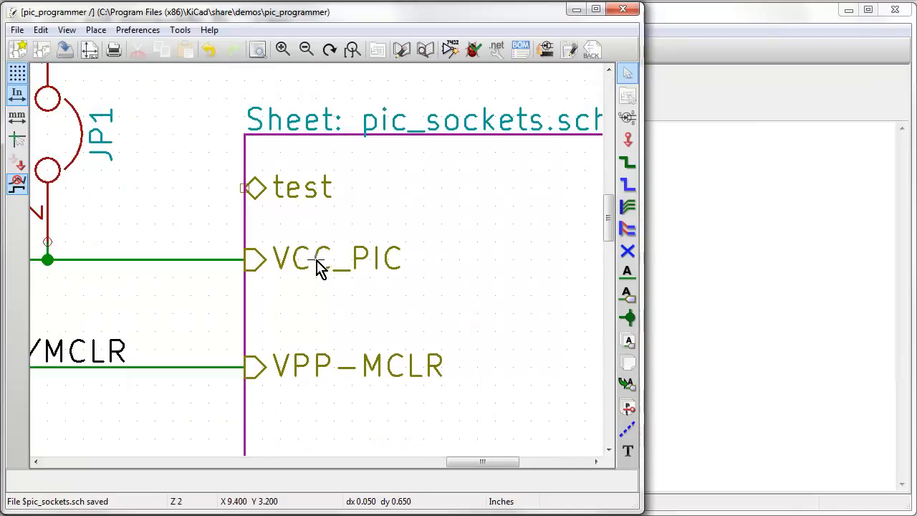
left_click(318, 259)
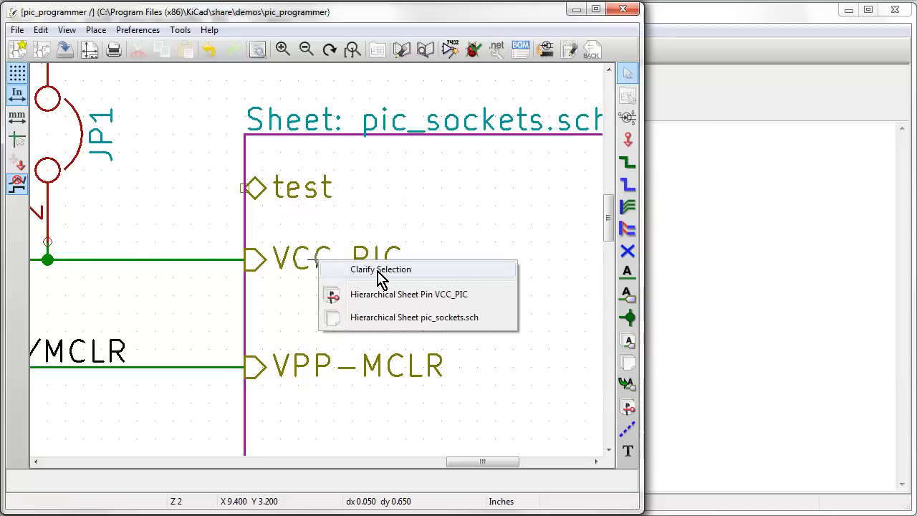
mouse_move(419, 301)
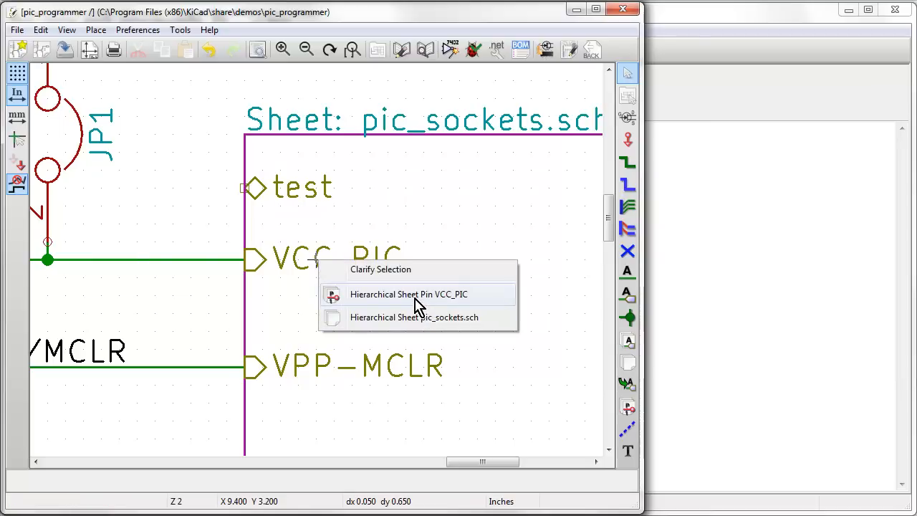
left_click(408, 294)
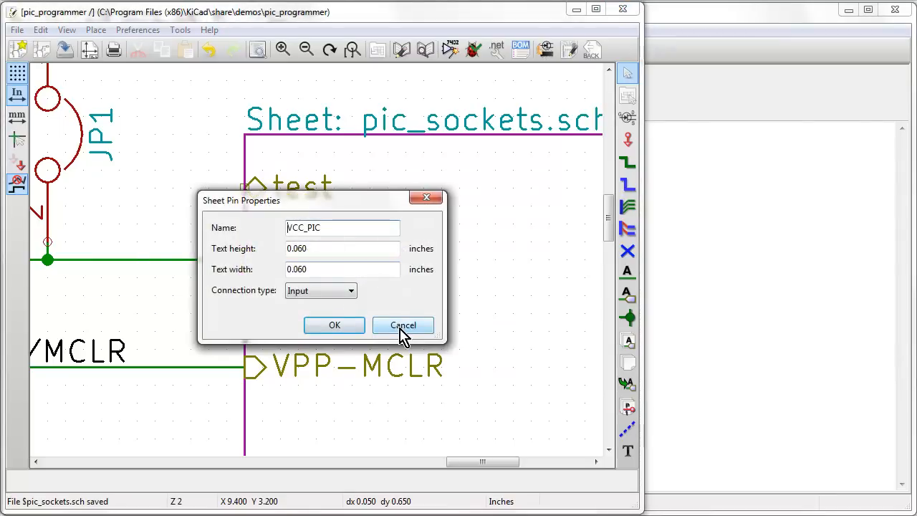
left_click(402, 325)
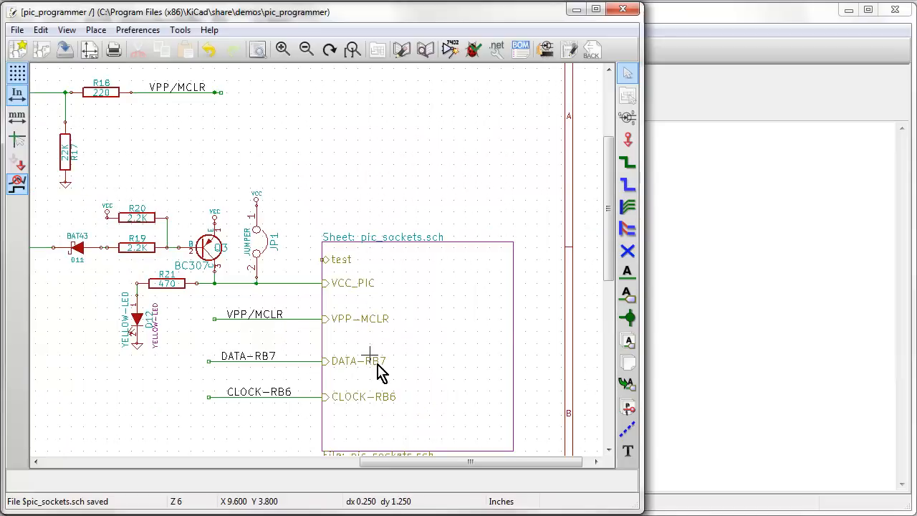
Step: Open the BC307 transistor's Component Properties and change its Reference field to Q2
scroll("down", 3)
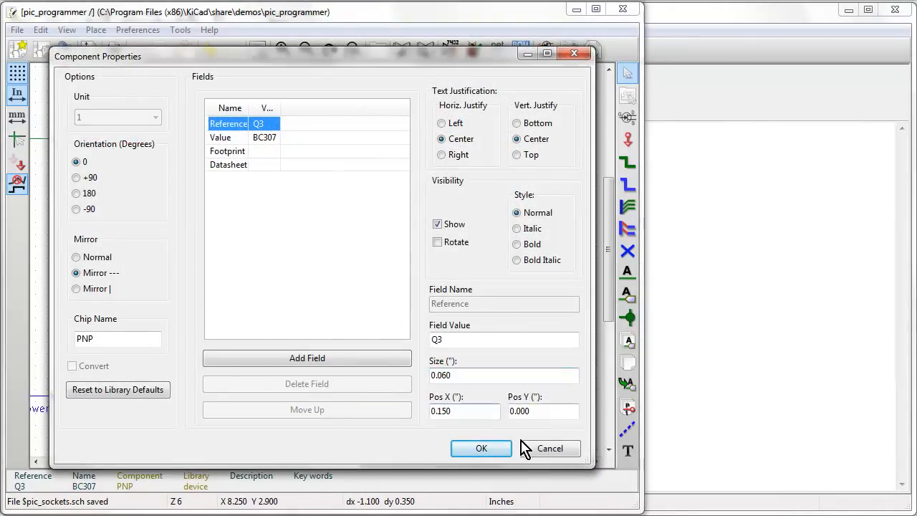
left_click(480, 448)
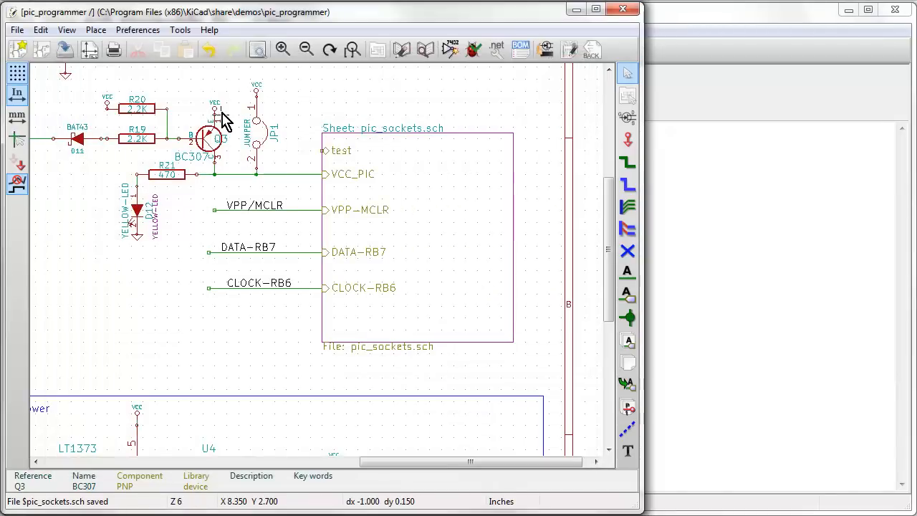
mouse_move(358, 179)
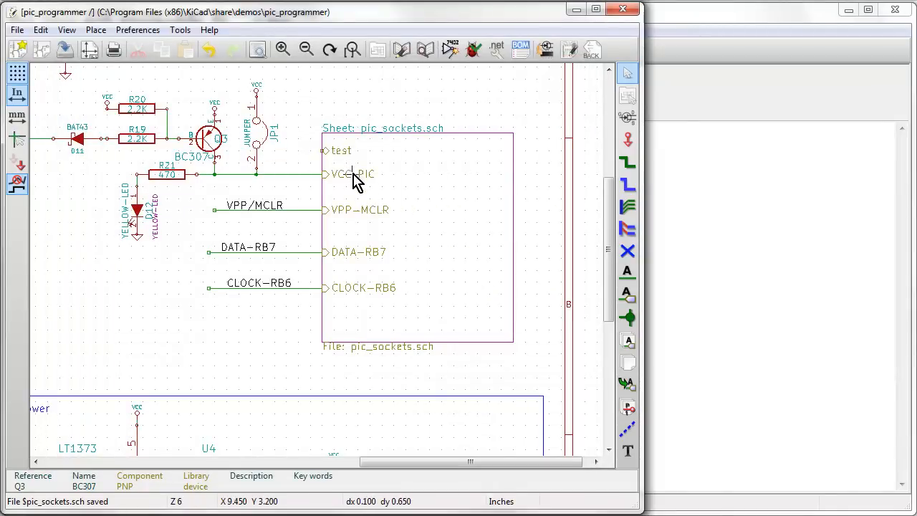
mouse_move(276, 151)
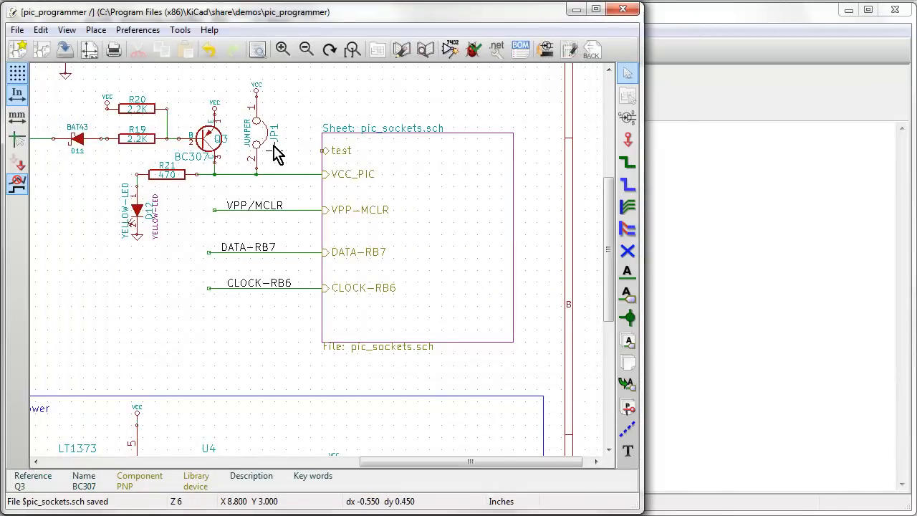
double_click(256, 136)
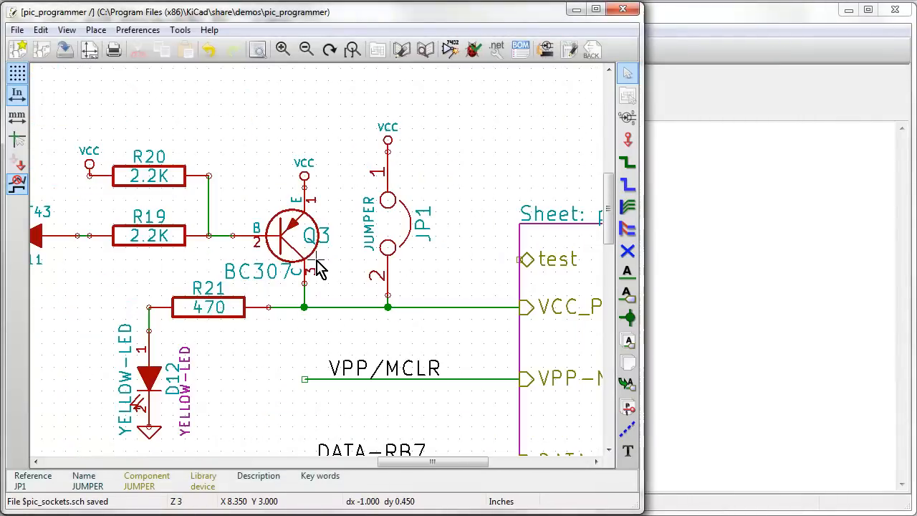
double_click(293, 237)
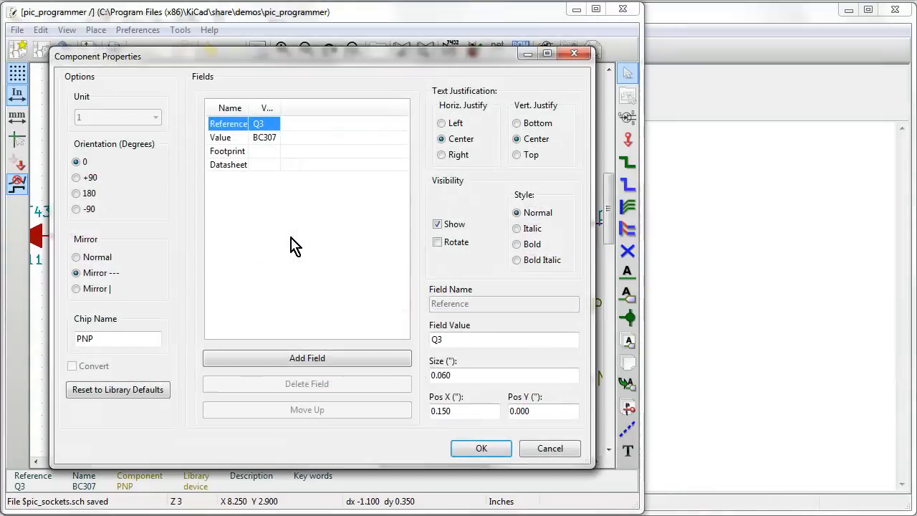
left_click(220, 137)
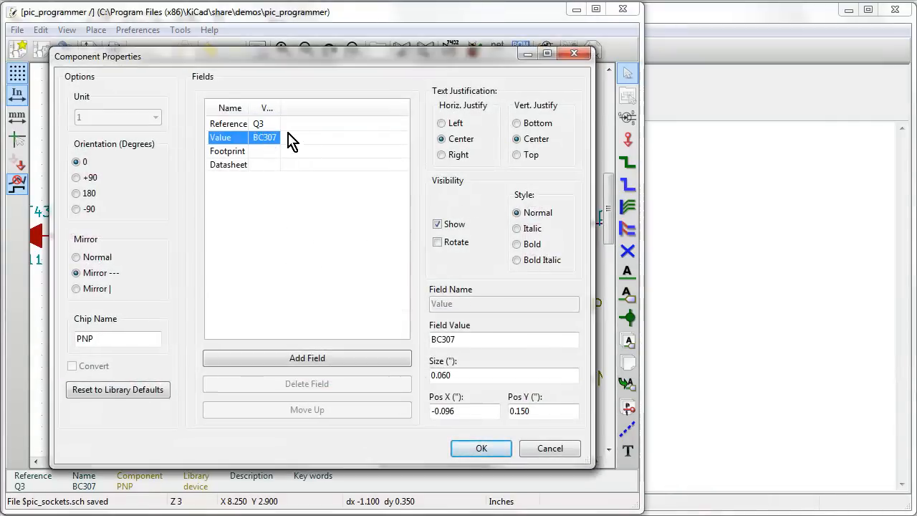
left_click(228, 123)
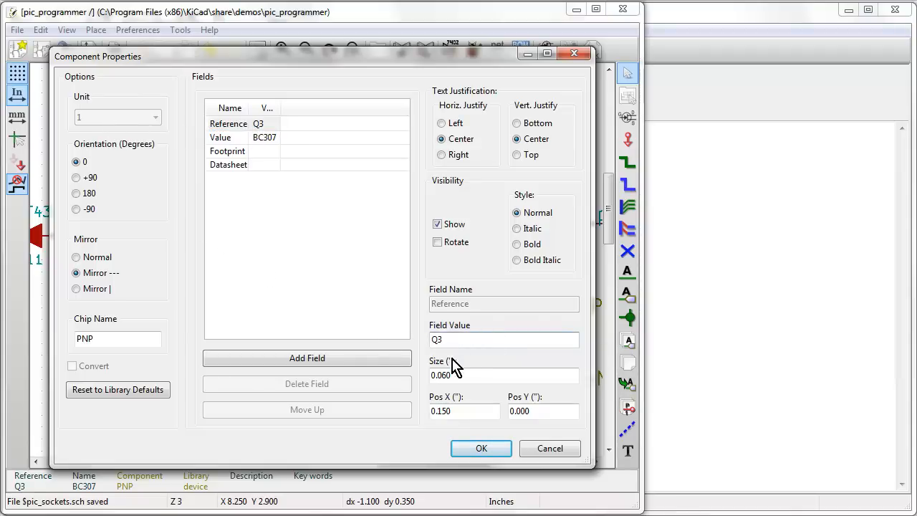
type("Q2")
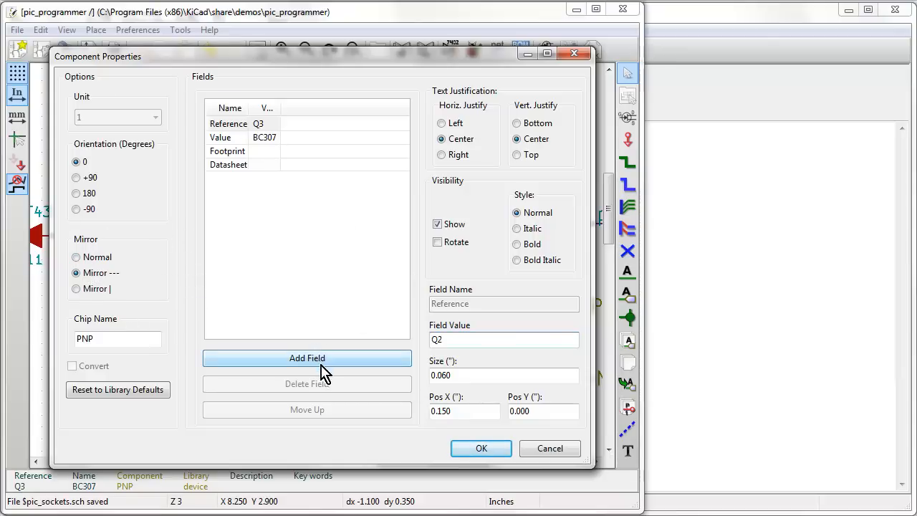
left_click(481, 447)
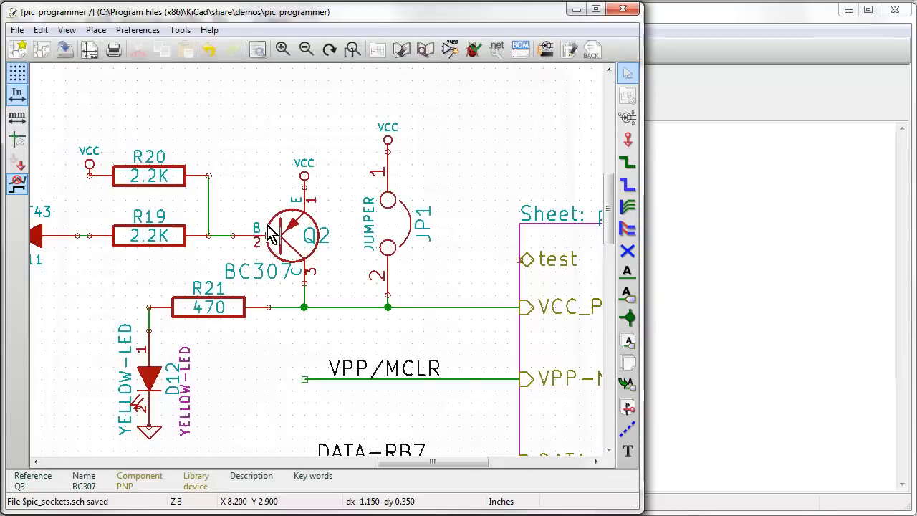
Step: Bring up the context menu for the BC307 value label
right_click(318, 247)
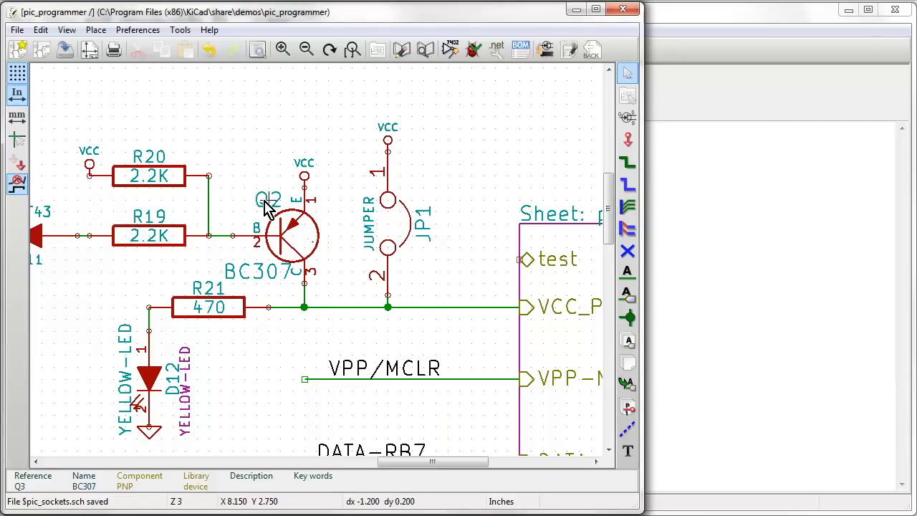
mouse_move(264, 199)
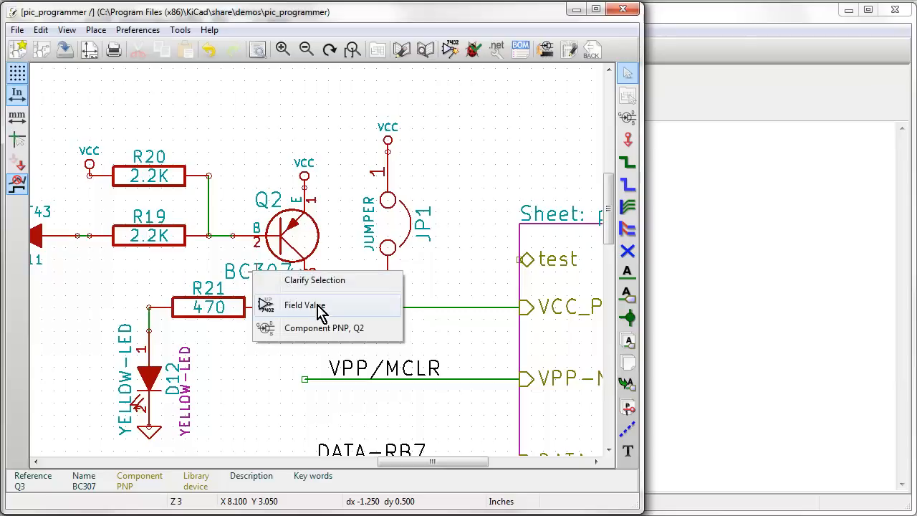
mouse_move(336, 328)
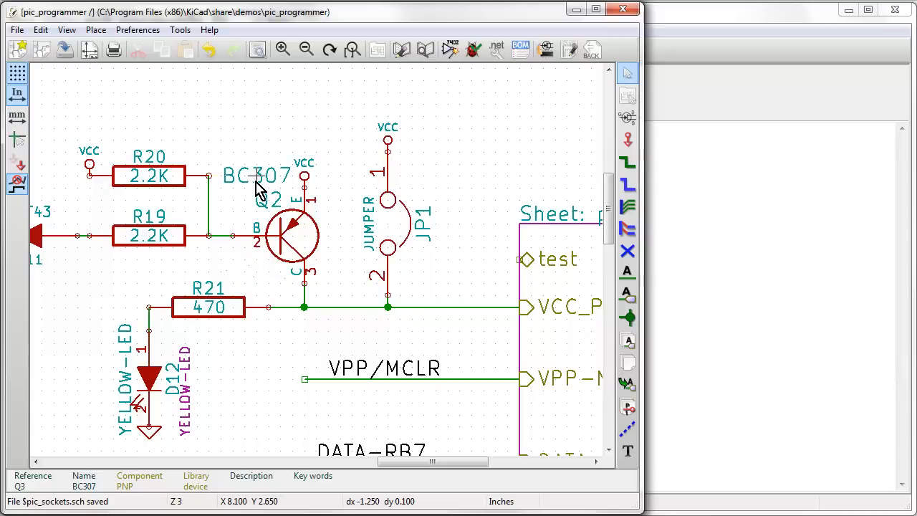
mouse_move(355, 237)
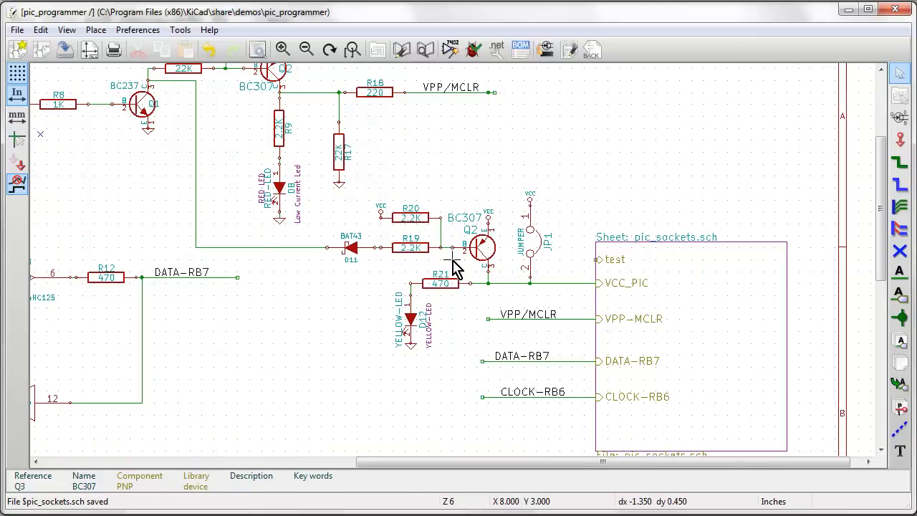
scroll("down", 3)
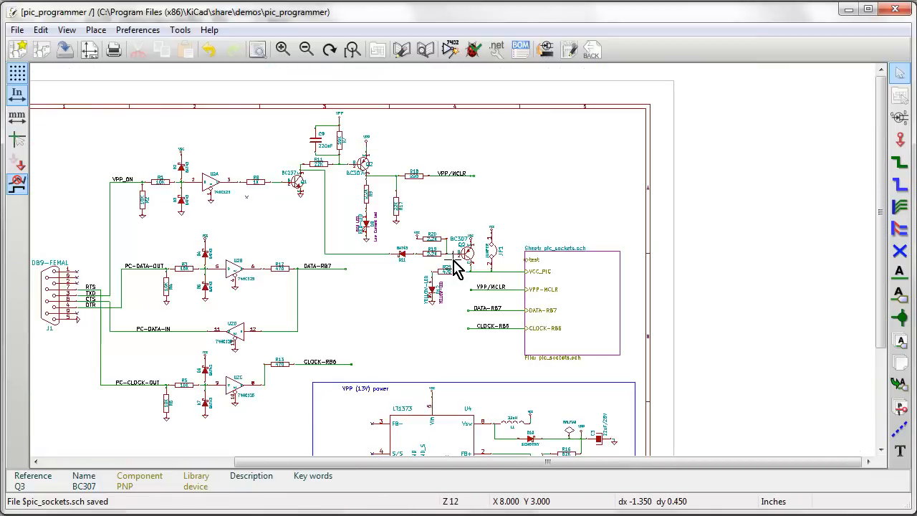
scroll("down", 3)
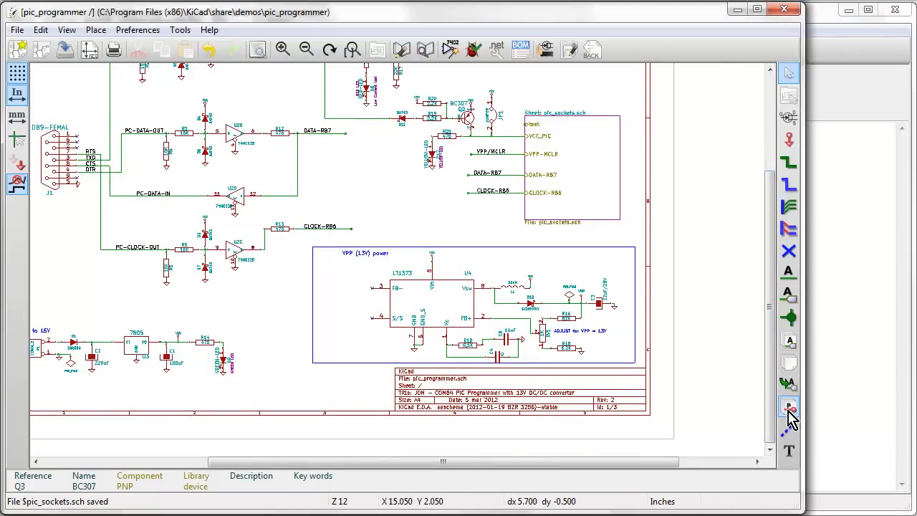
mouse_move(787, 406)
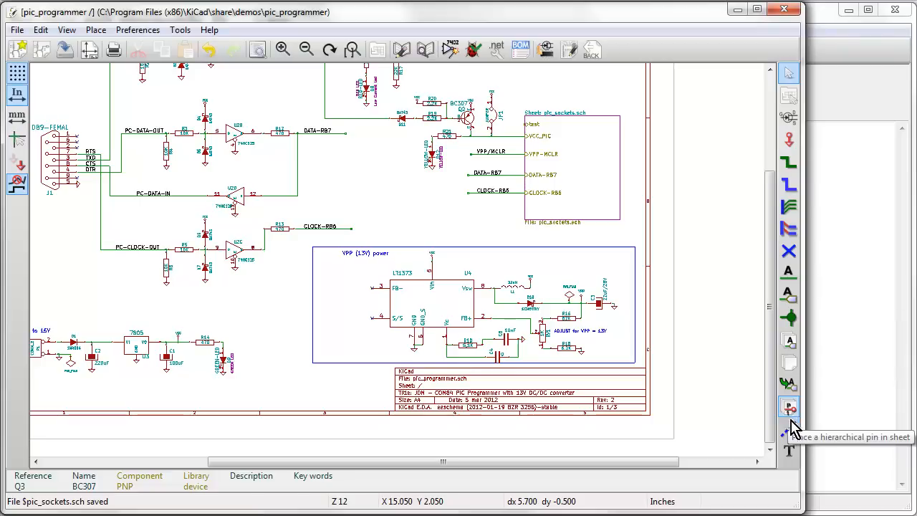
mouse_move(789, 451)
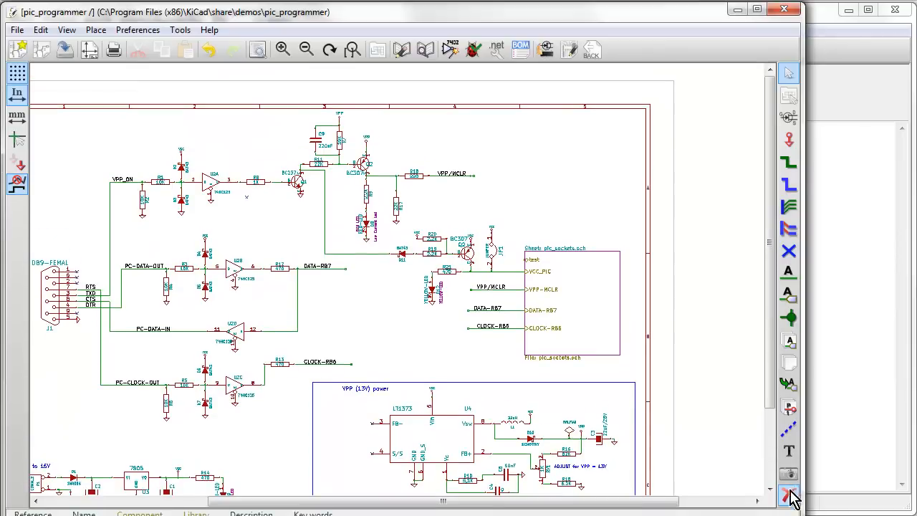
mouse_move(788, 494)
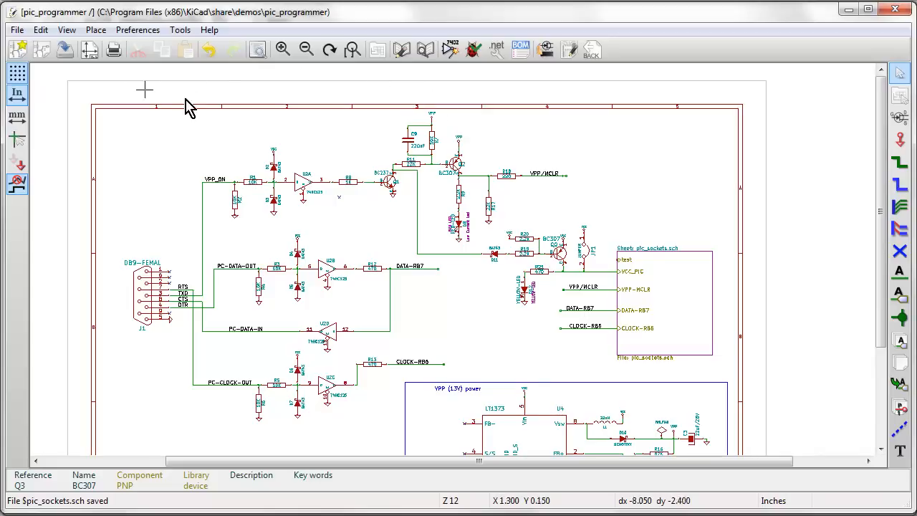
mouse_move(186, 107)
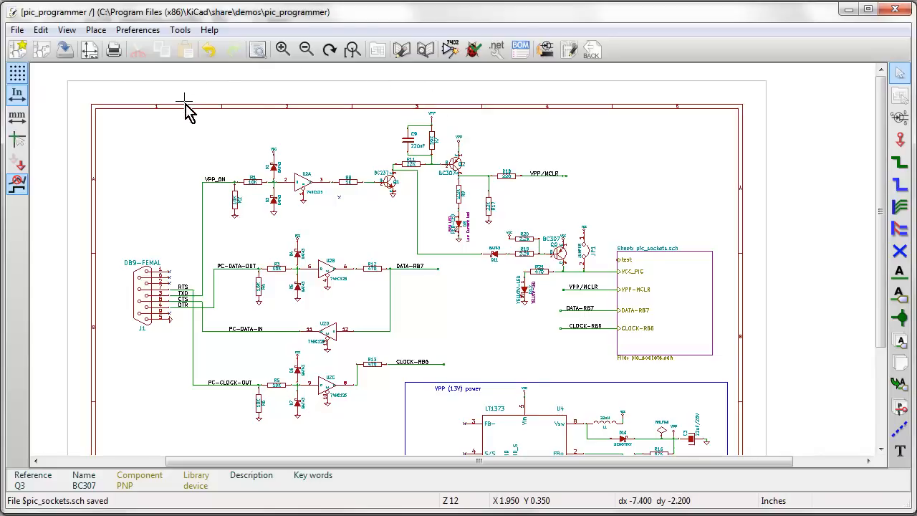
mouse_move(297, 176)
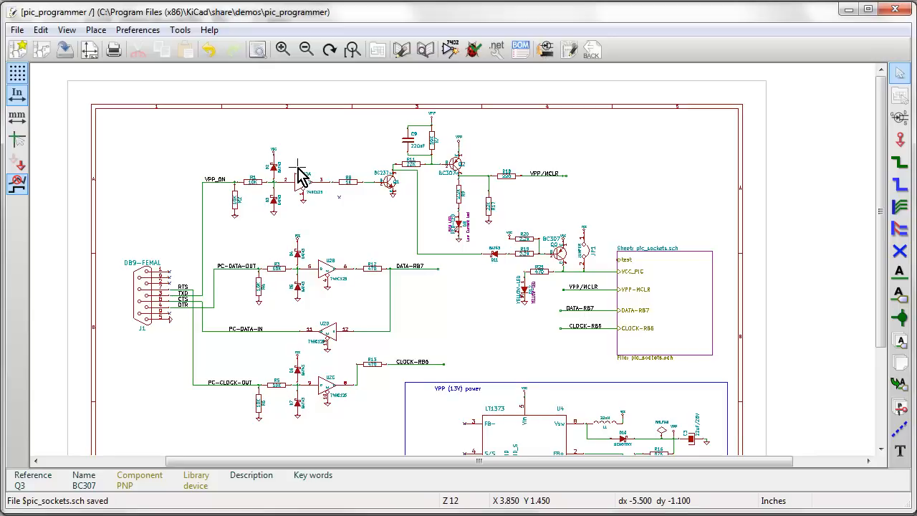
mouse_move(300, 179)
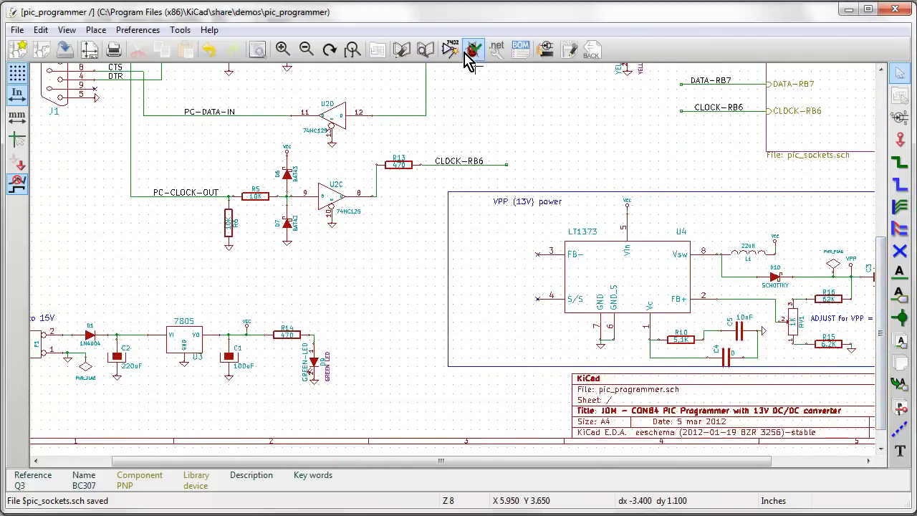
mouse_move(473, 49)
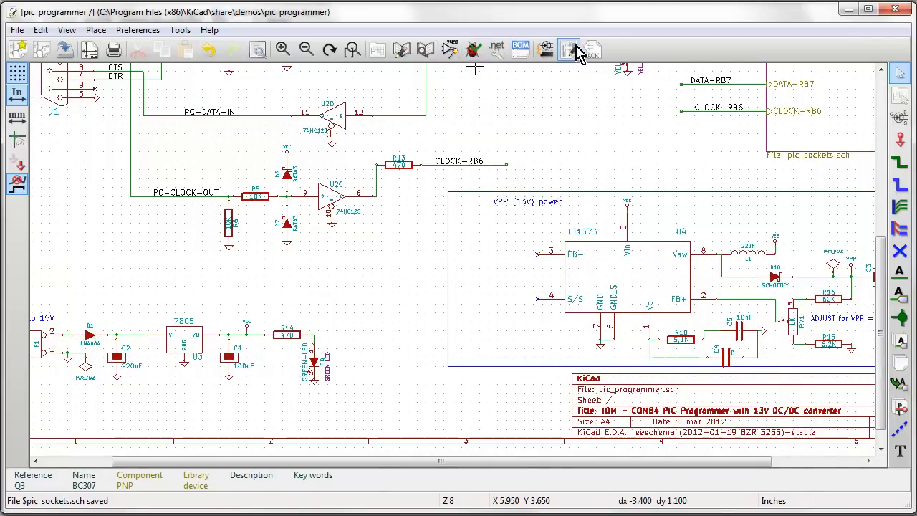
Step: Run the BOM tool with default list options and save pic_programmer.lst
left_click(521, 49)
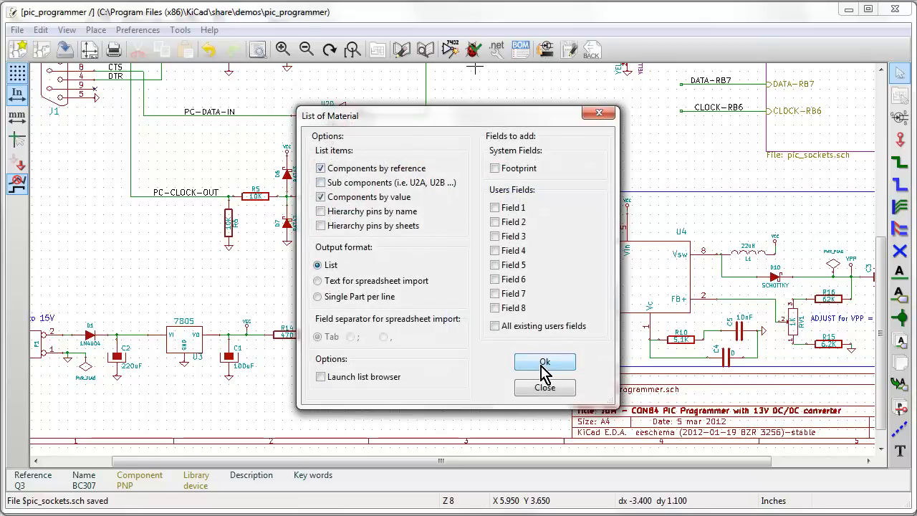
left_click(544, 361)
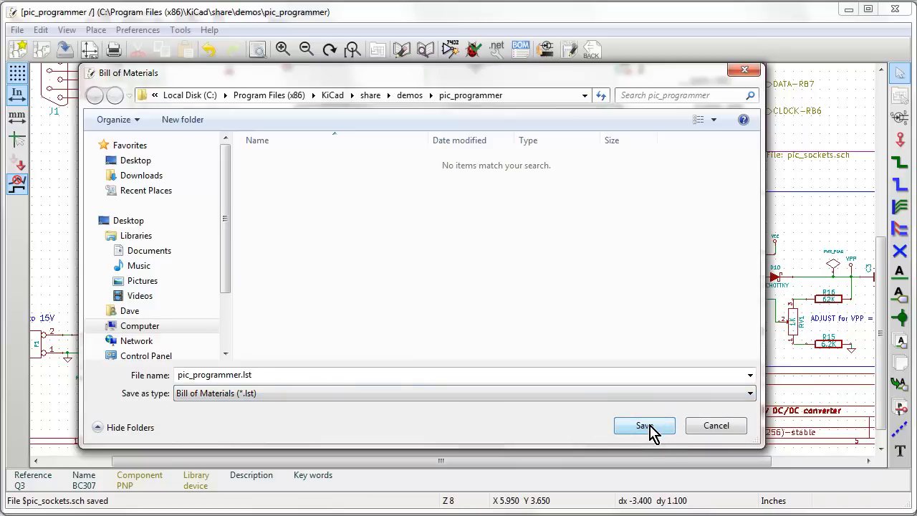
left_click(643, 425)
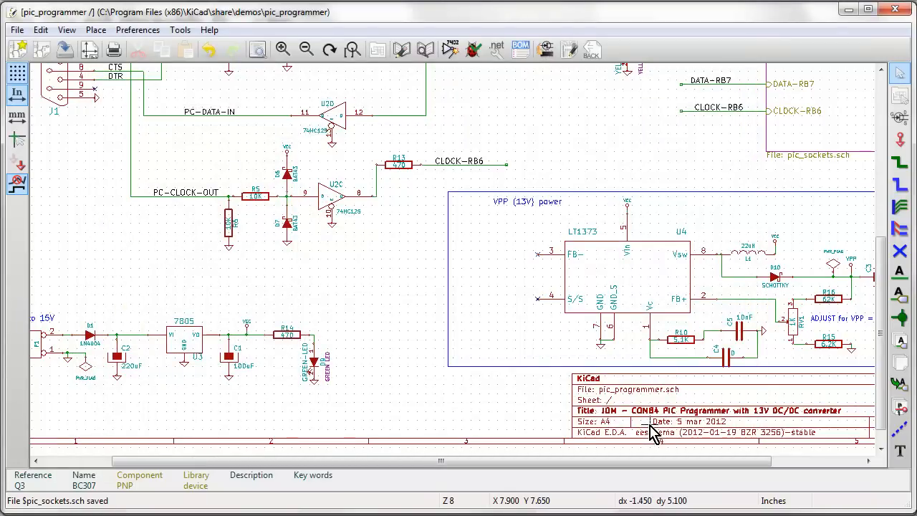
mouse_move(555, 265)
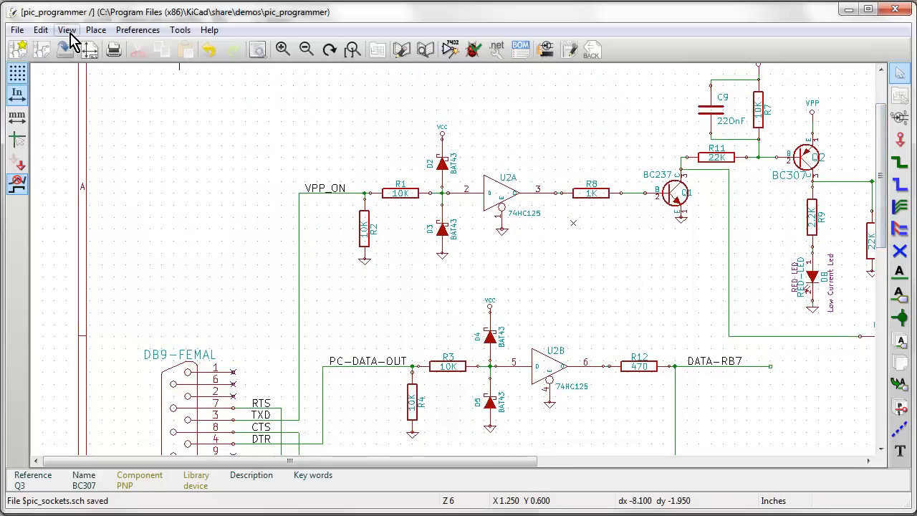
mouse_move(451, 49)
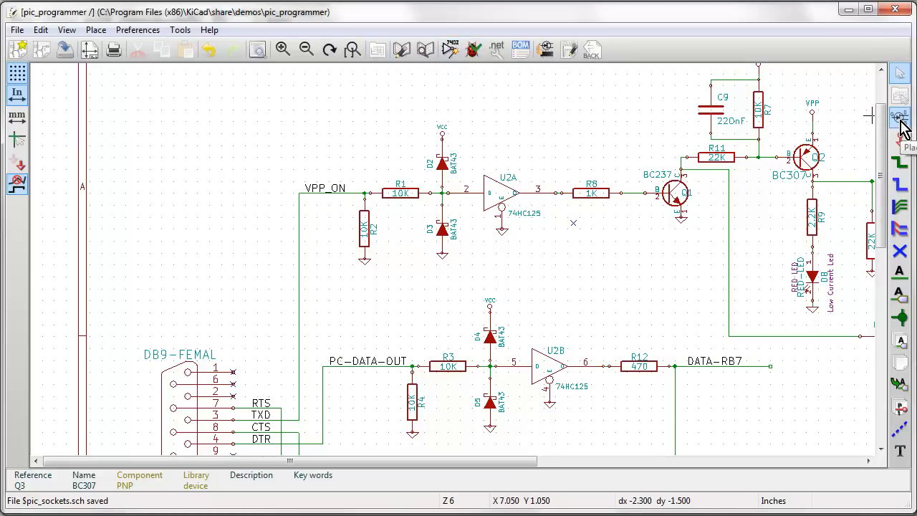
Step: Search component libraries for 'bc547' and dismiss the no-components-found error
left_click(899, 115)
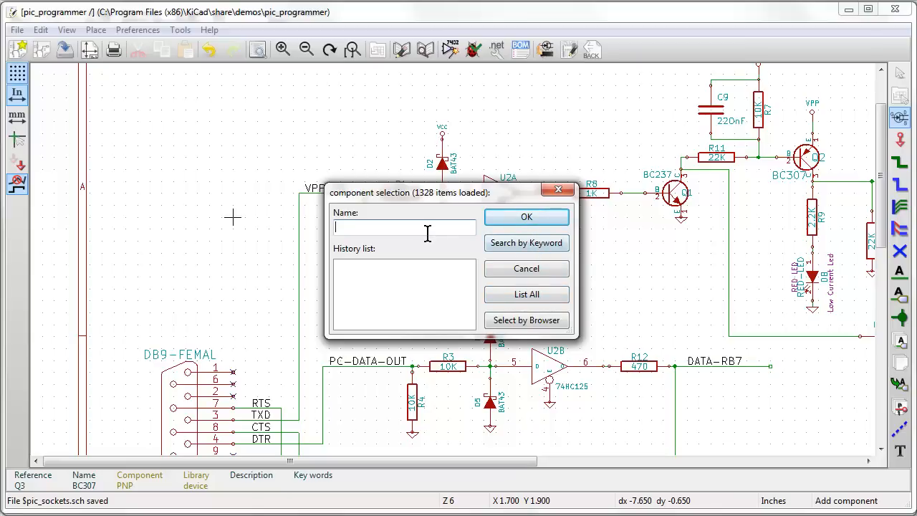
type("bc547")
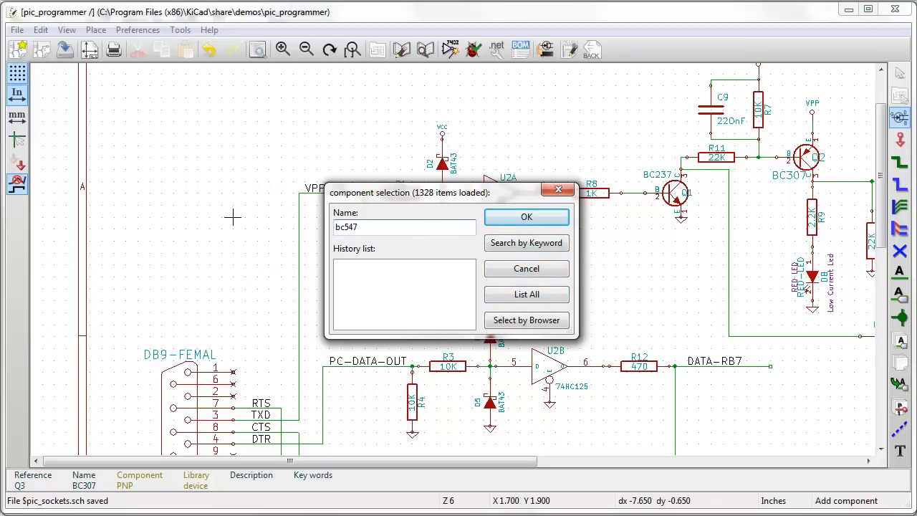
mouse_move(527, 243)
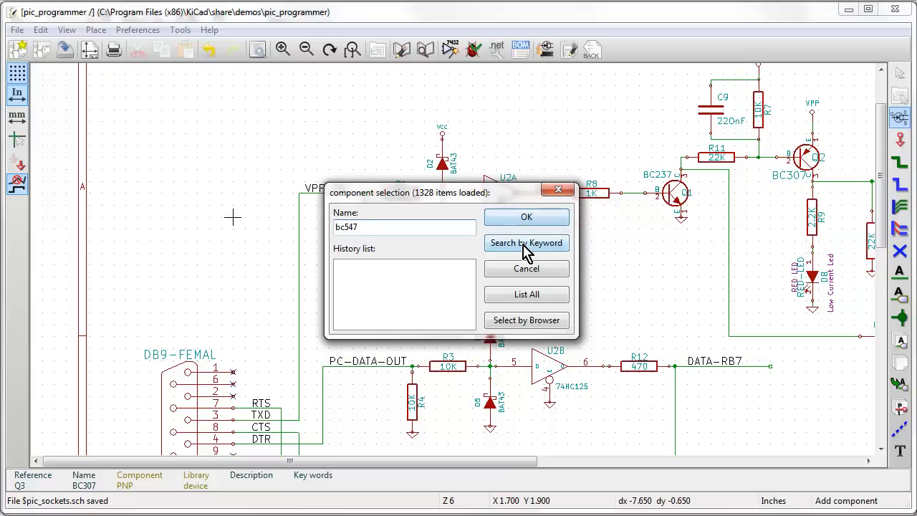
left_click(525, 243)
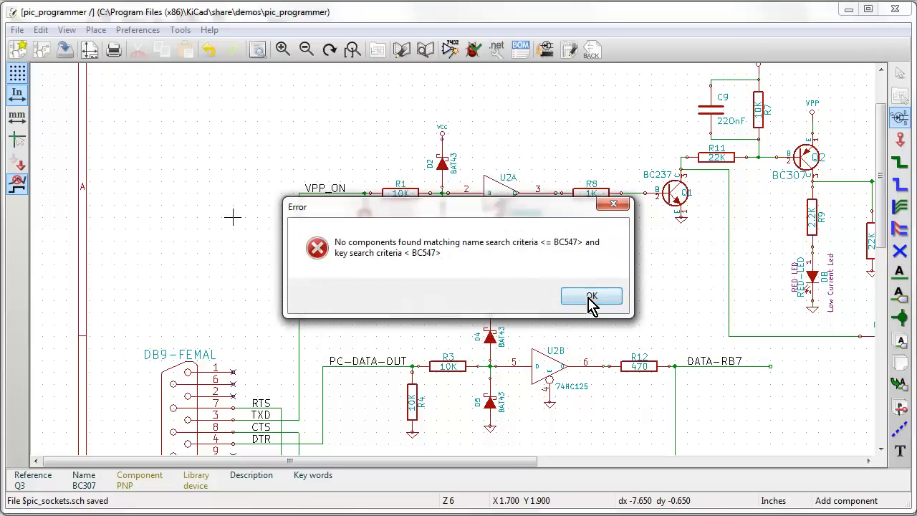
left_click(590, 296)
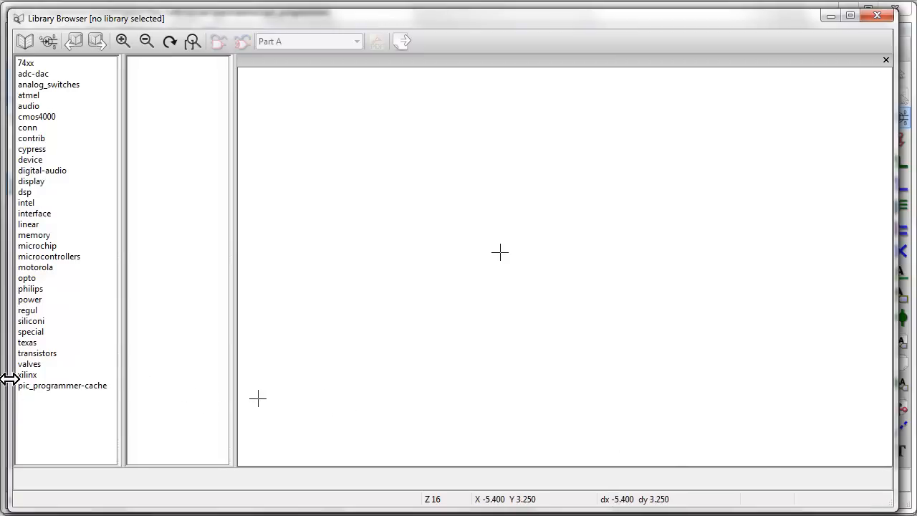
mouse_move(45, 396)
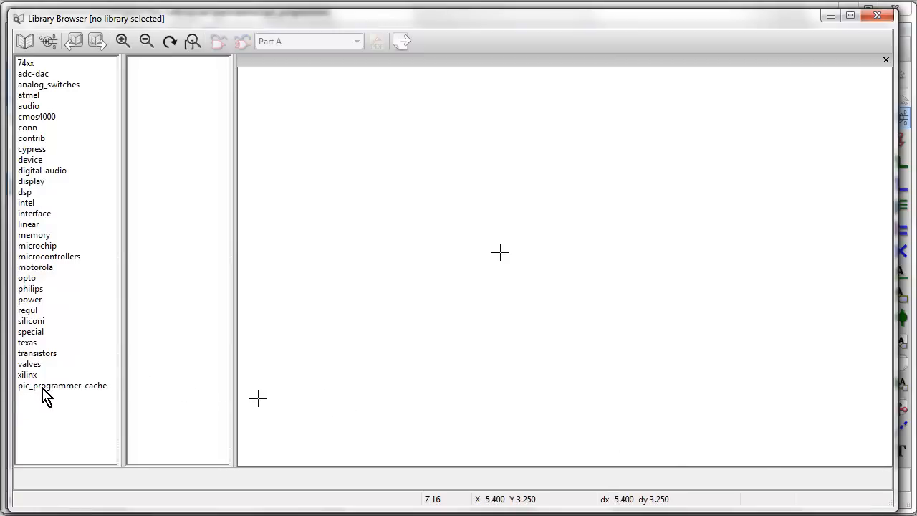
Step: Preview pic_programmer-cache symbols: 24C16, INDUCTOR, SUPP28, PNP, LM7805, LM7812, DIODESCH, DIODE, JUMPER
left_click(63, 385)
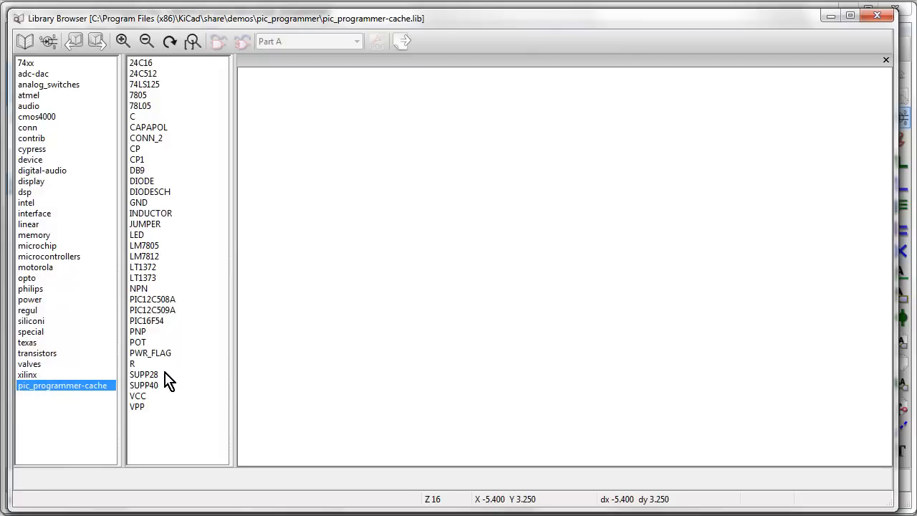
left_click(141, 62)
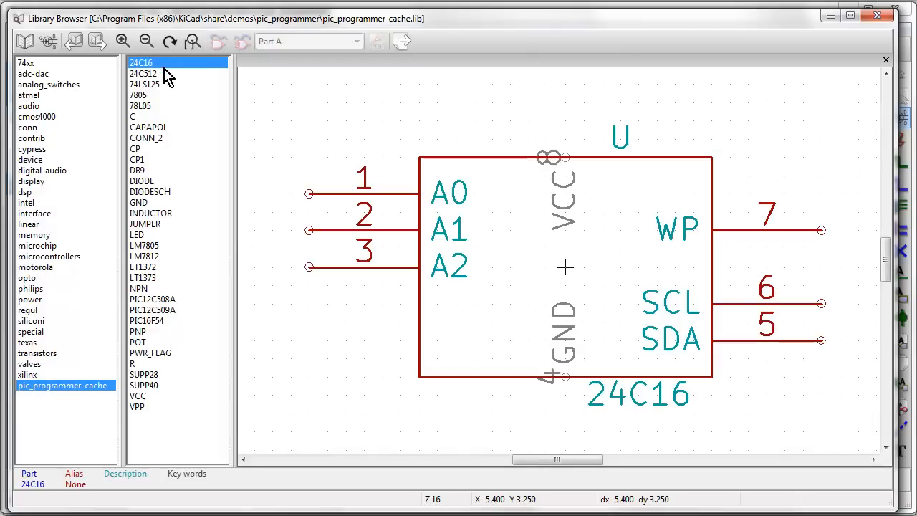
left_click(150, 212)
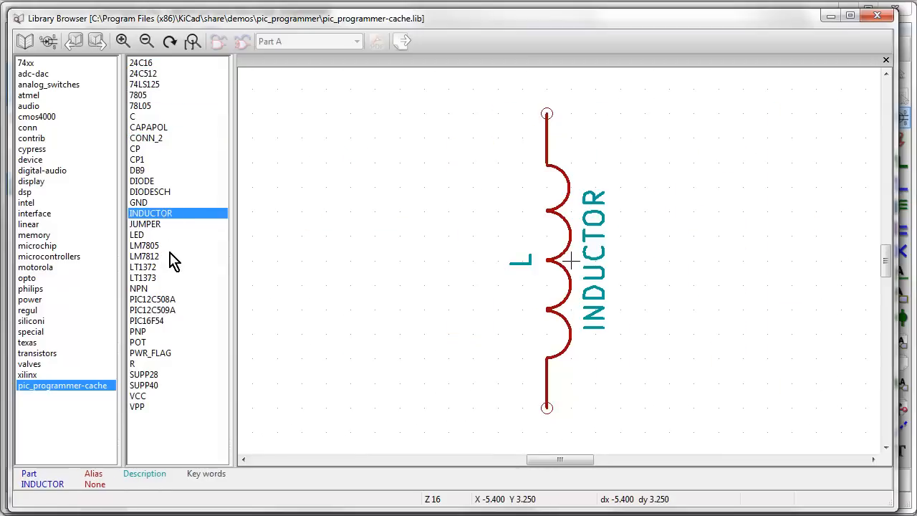
left_click(144, 374)
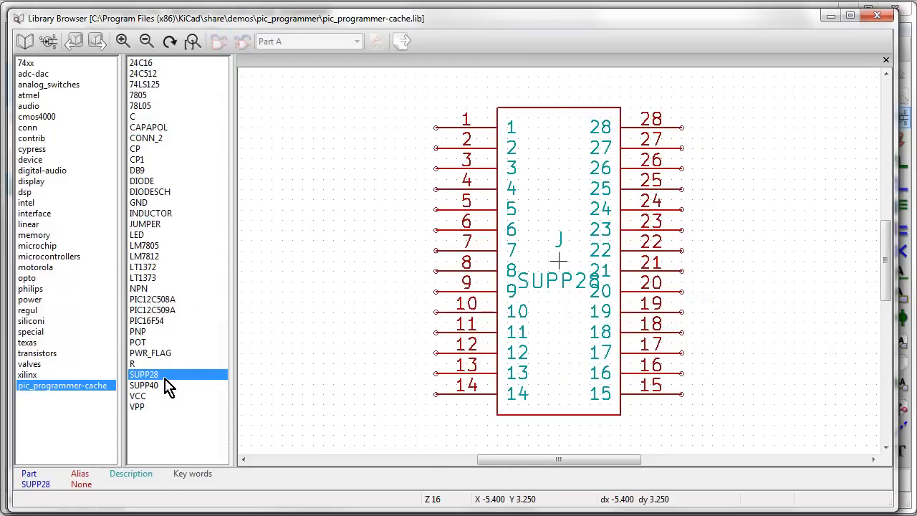
left_click(137, 331)
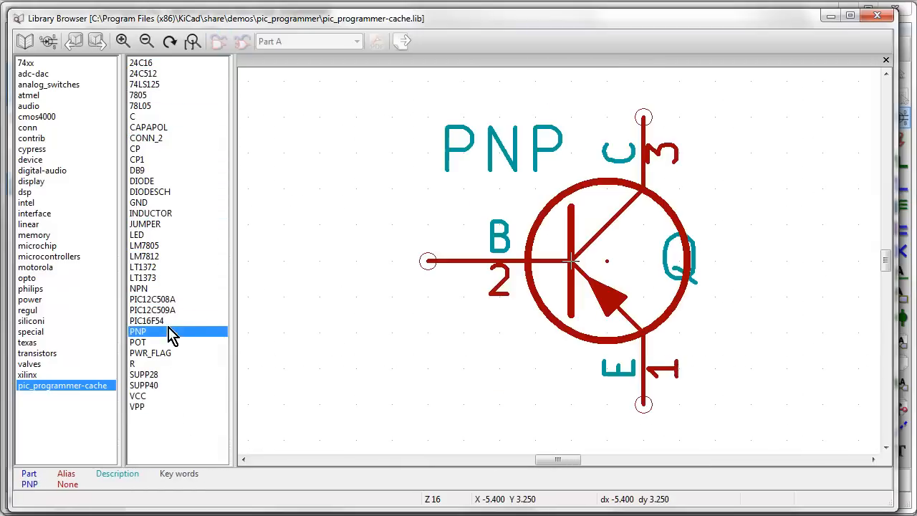
left_click(144, 245)
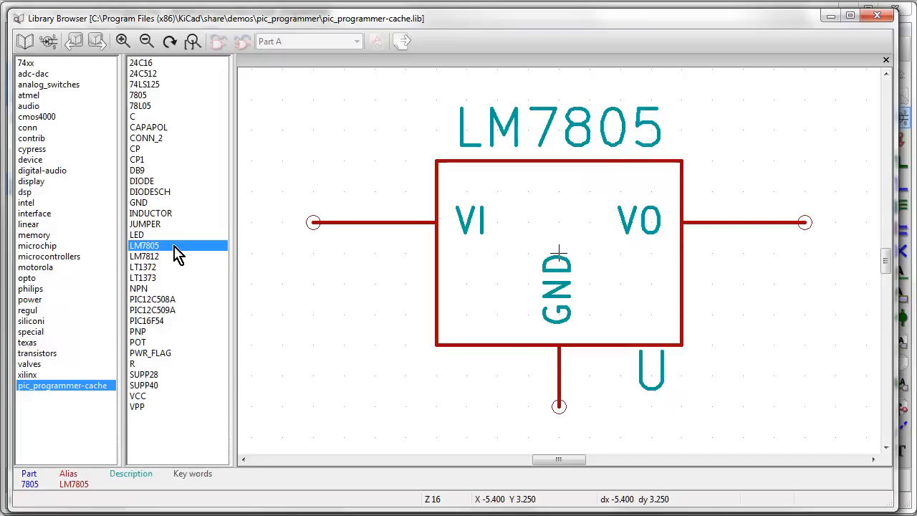
left_click(151, 256)
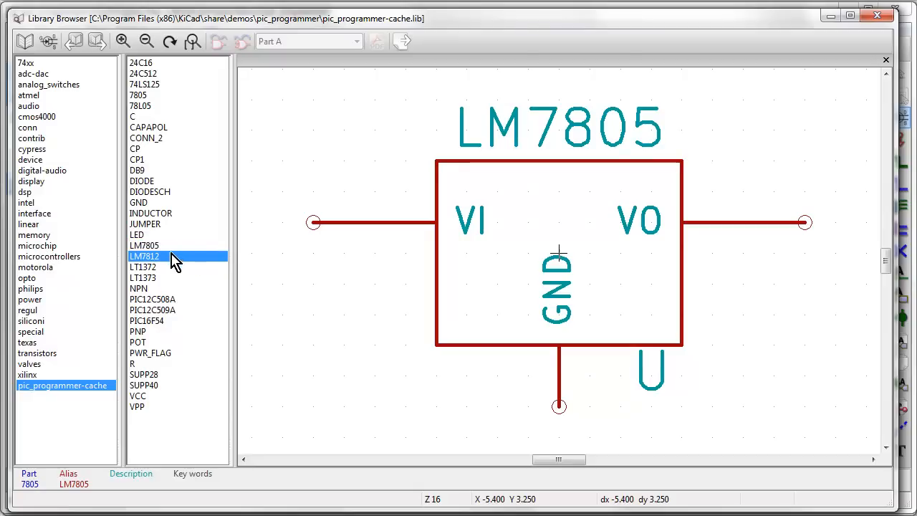
left_click(150, 192)
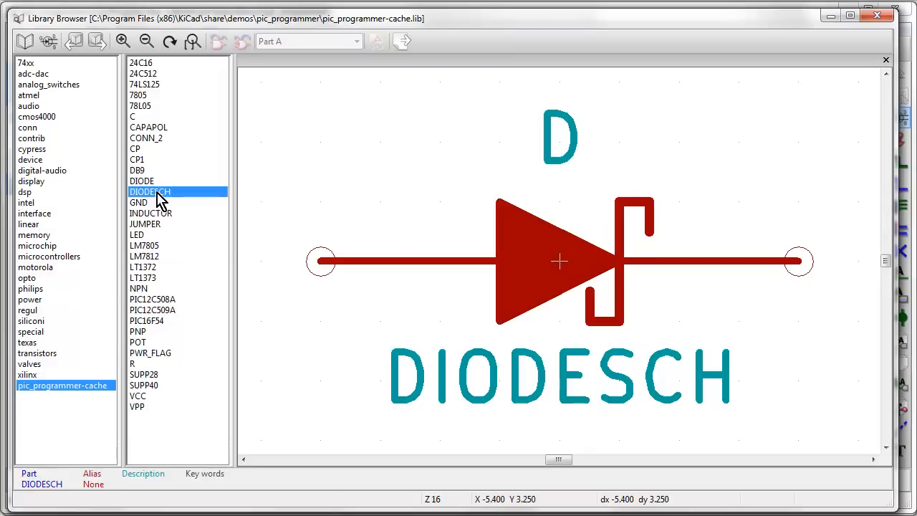
left_click(142, 181)
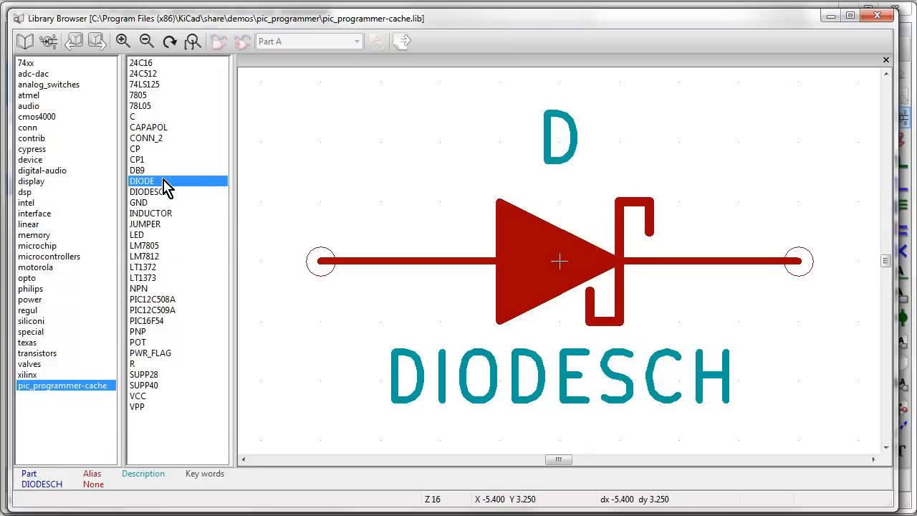
left_click(150, 213)
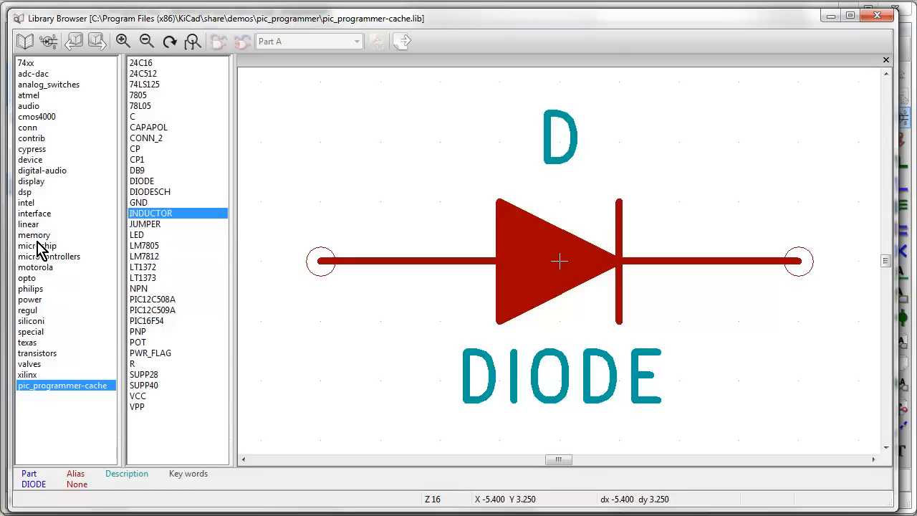
left_click(145, 223)
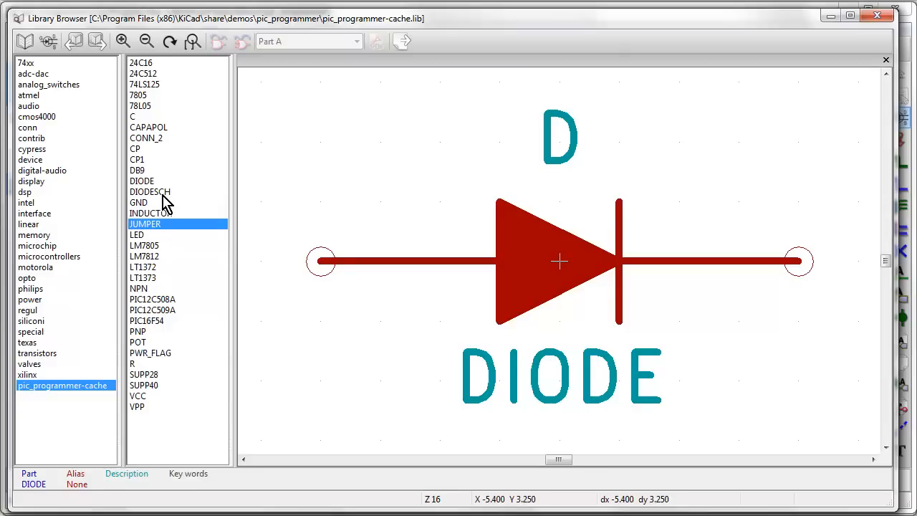
left_click(34, 235)
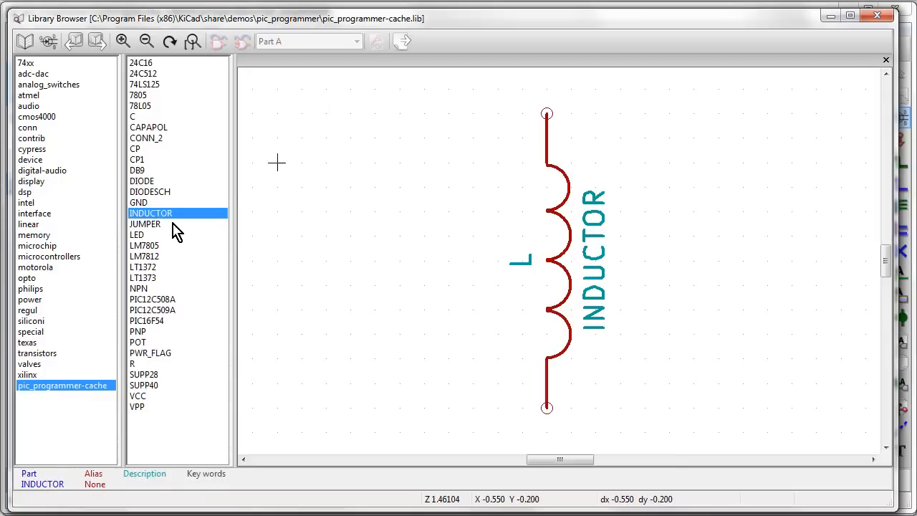
mouse_move(38, 93)
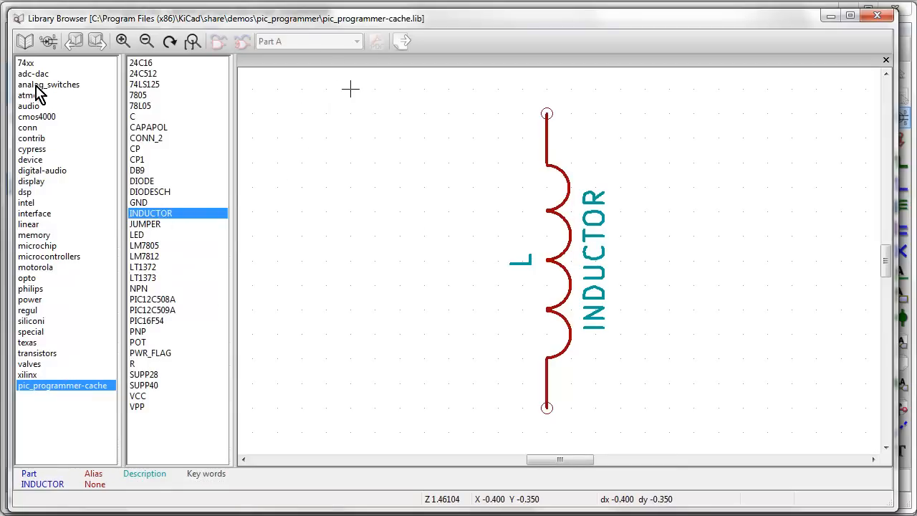
Step: Preview the 74HC00 from the 74xx library, toggling De Morgan form on and back off
left_click(32, 74)
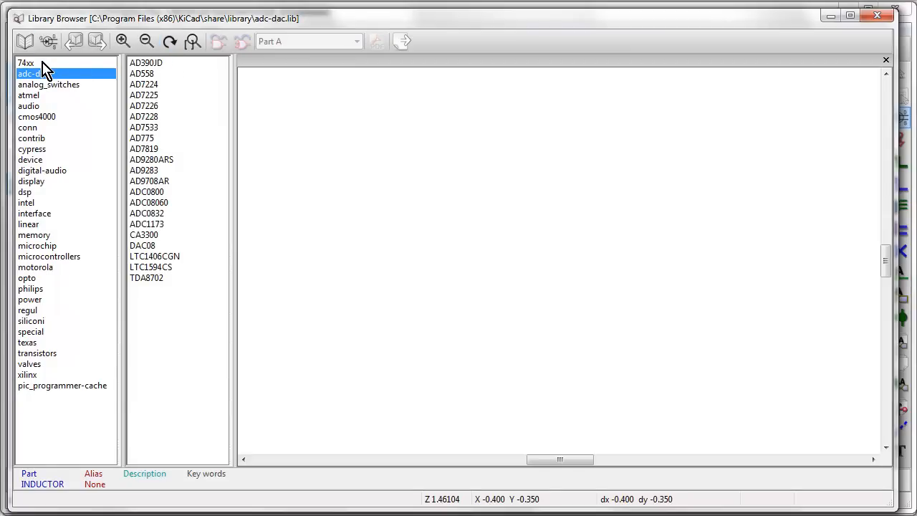
left_click(27, 63)
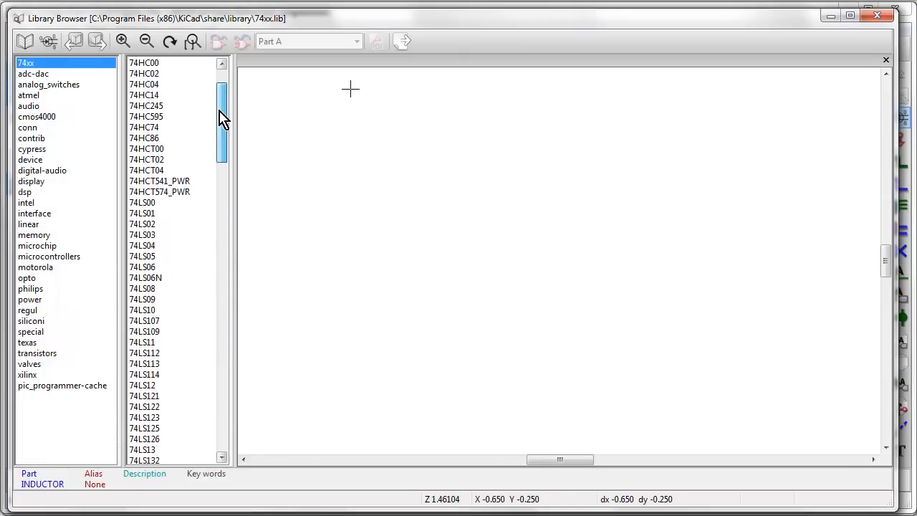
left_click(143, 127)
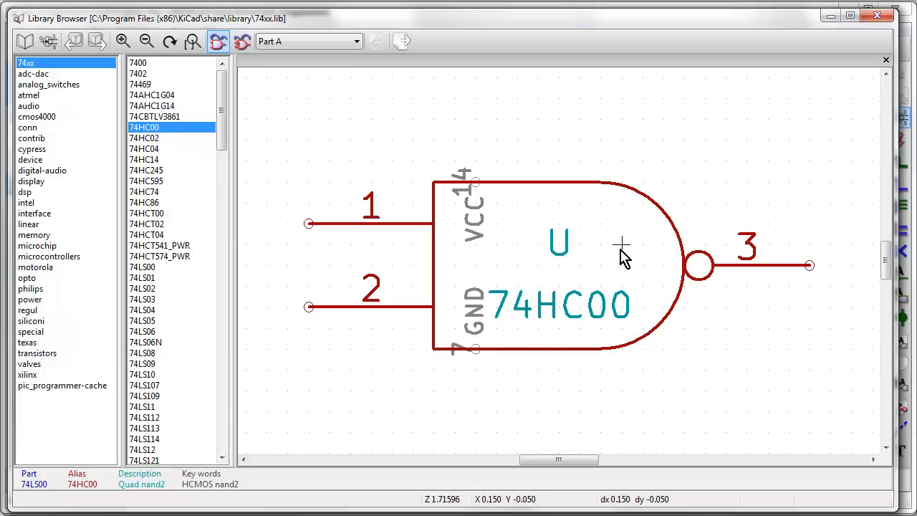
mouse_move(573, 237)
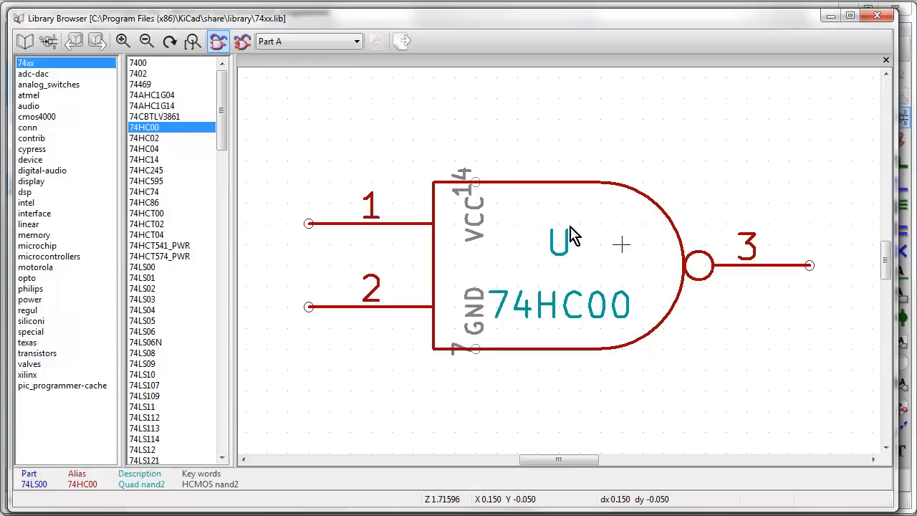
left_click(308, 41)
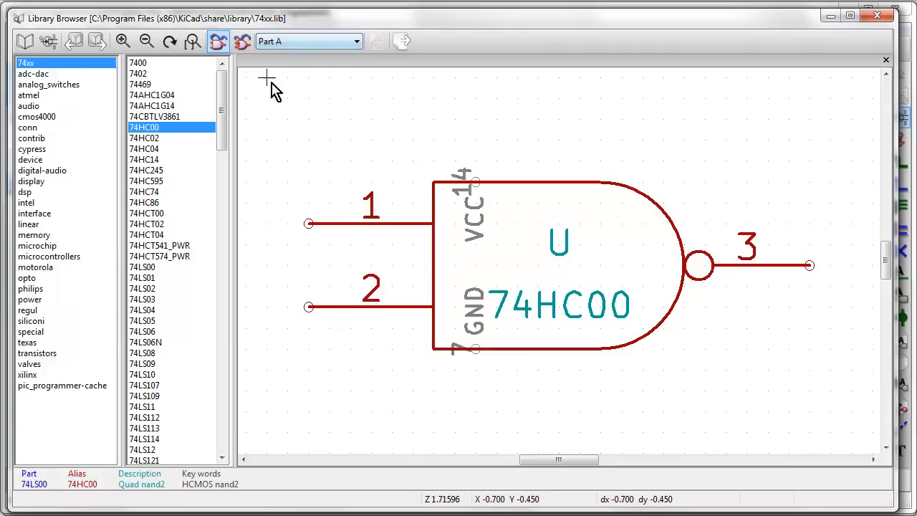
mouse_move(242, 41)
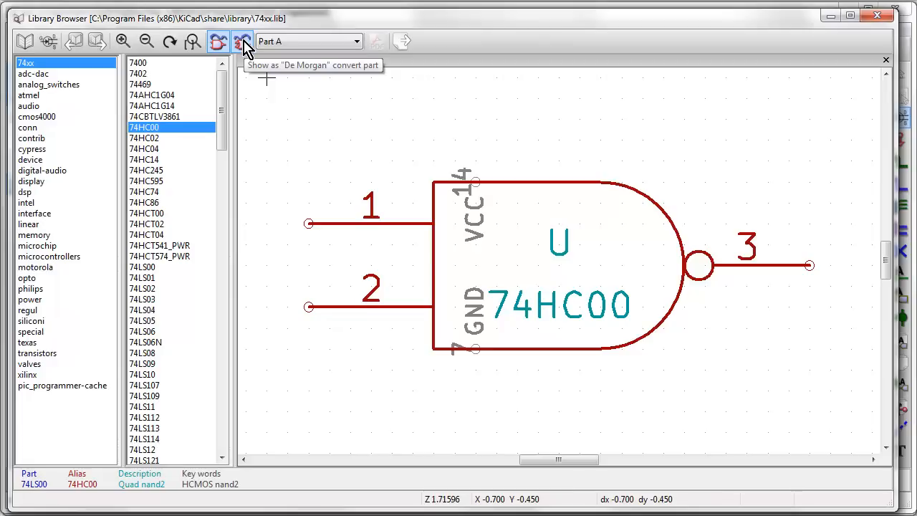
left_click(242, 41)
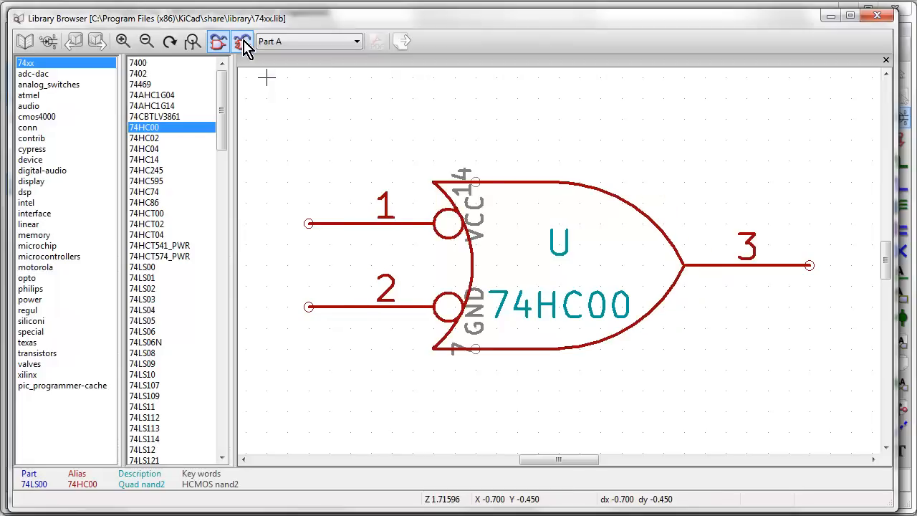
left_click(242, 40)
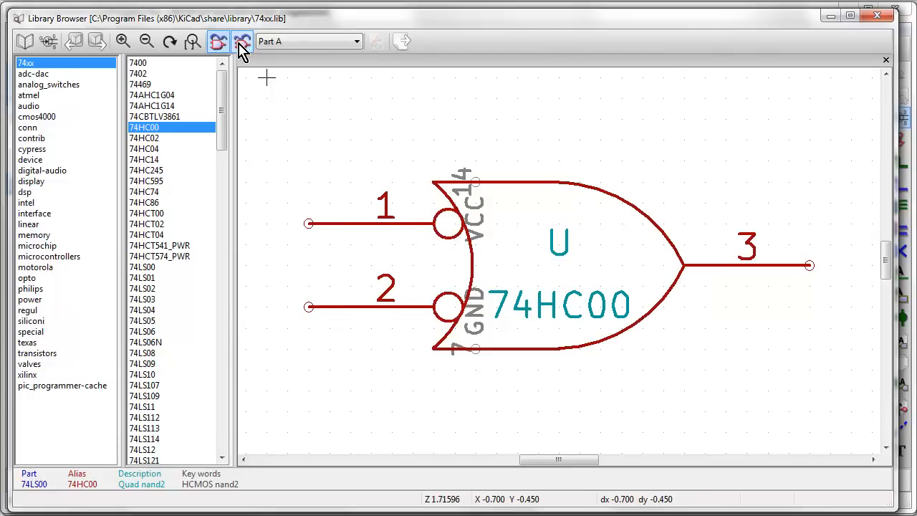
left_click(242, 41)
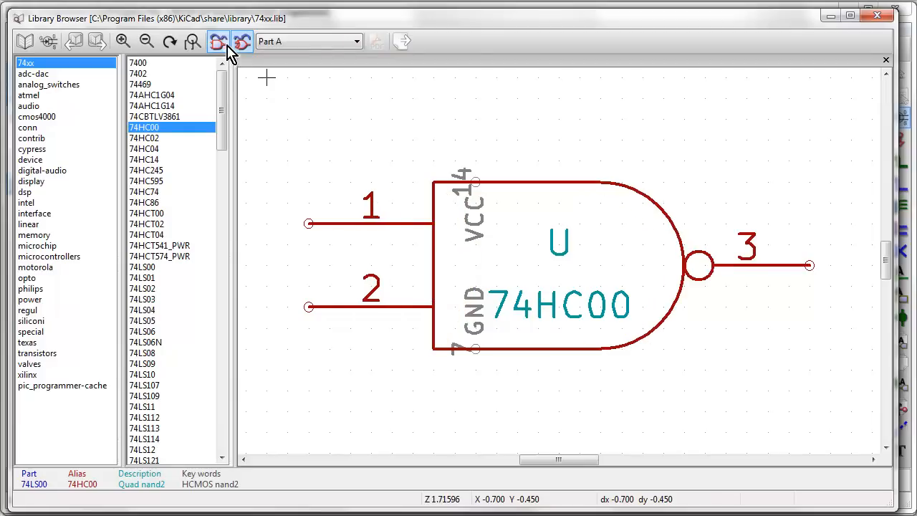
mouse_move(221, 52)
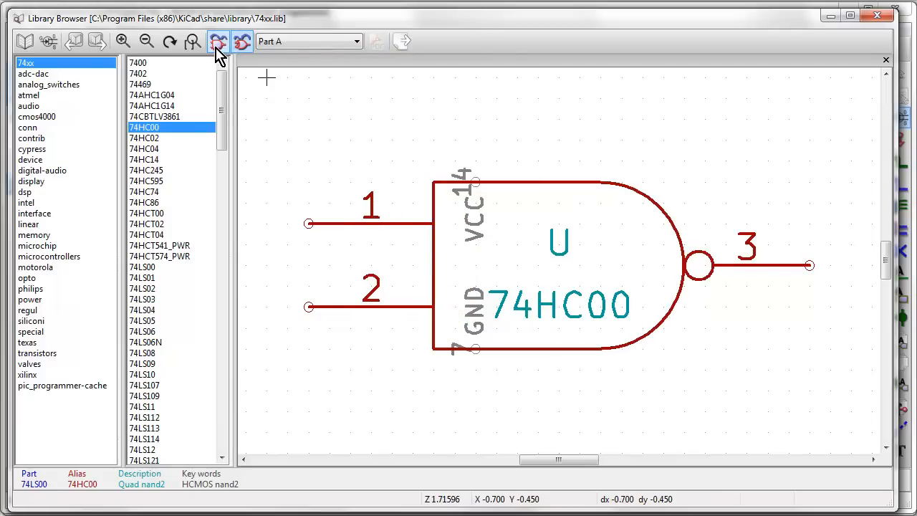
Step: Browse the atmel library, previewing ATMEGA8515-J, ATMEGA644P-A and ATMEGA644-M, then list microchip parts
left_click(33, 73)
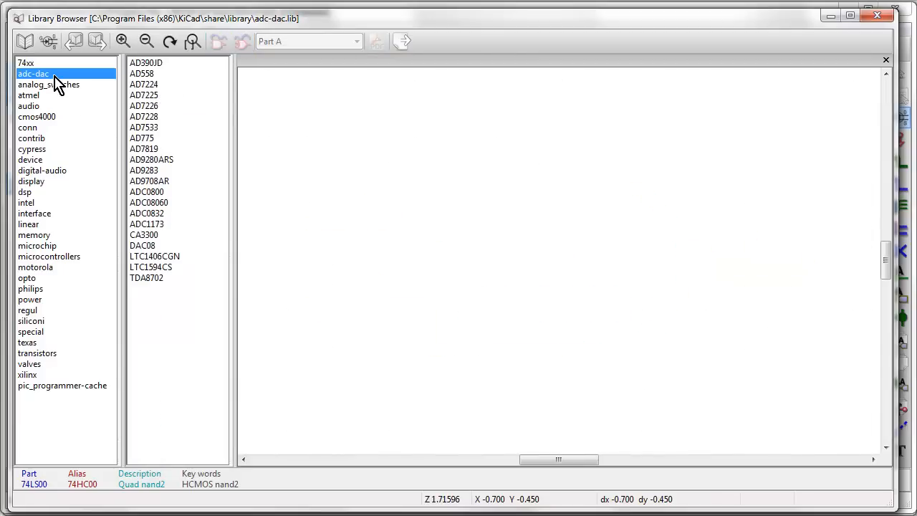
mouse_move(238, 51)
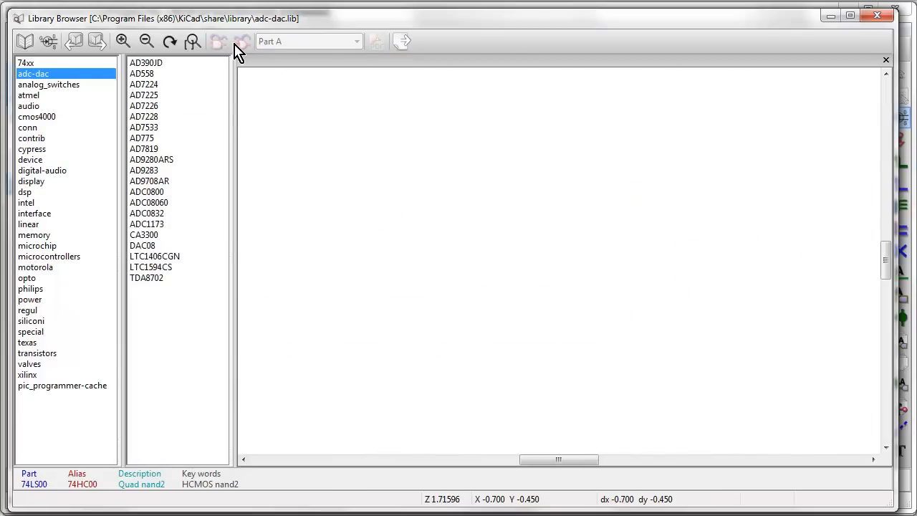
left_click(49, 85)
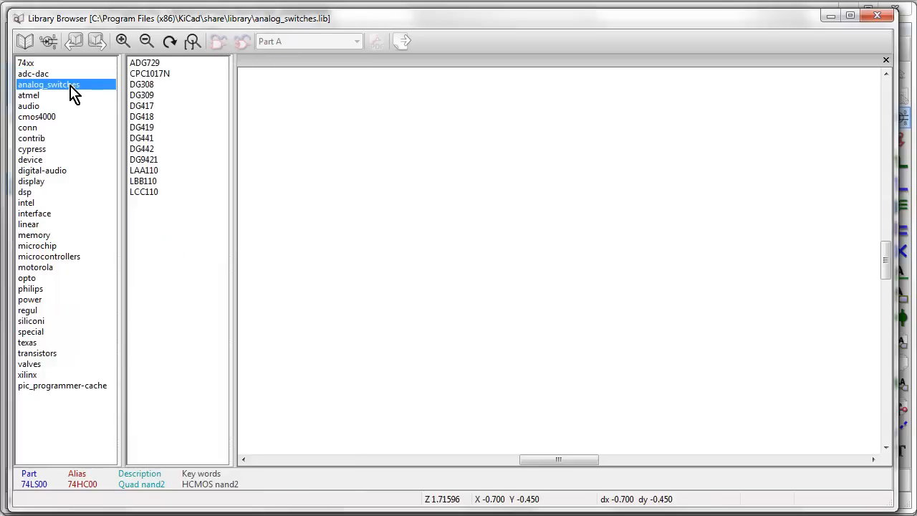
left_click(29, 95)
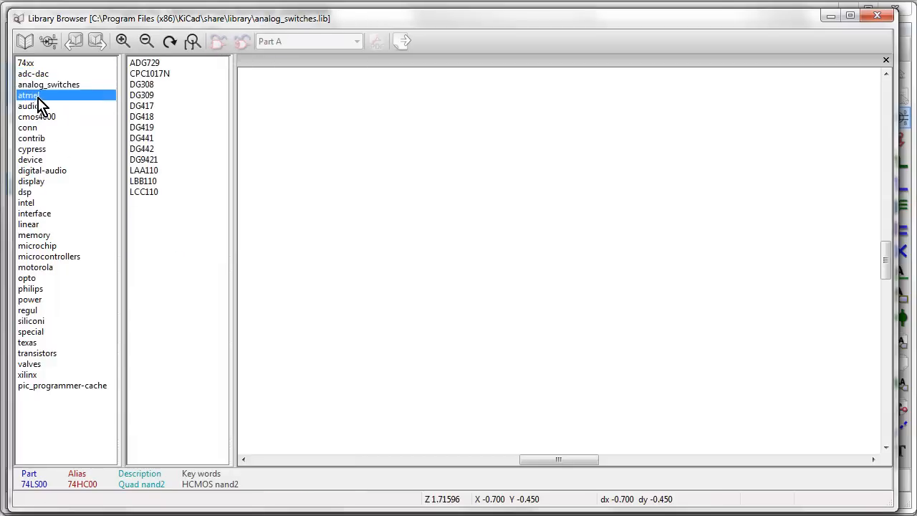
left_click(28, 94)
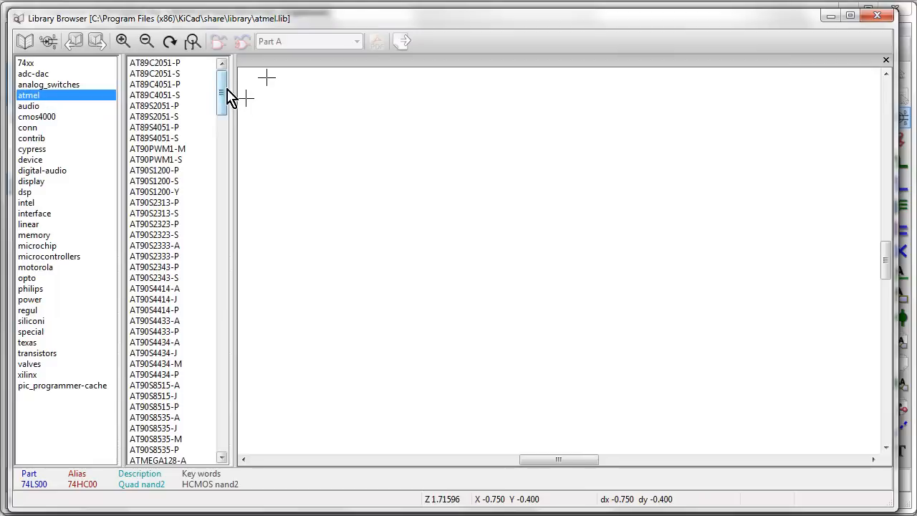
left_click_drag(222, 93, 222, 190)
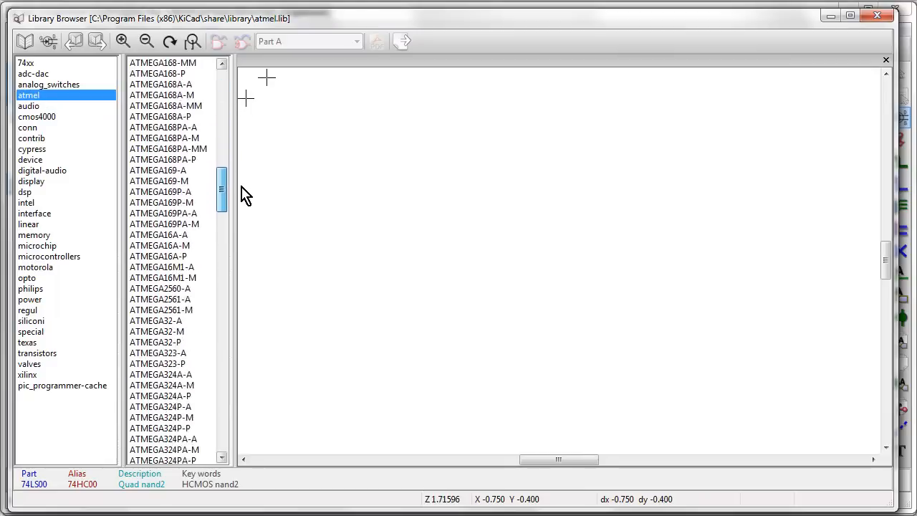
scroll("down", 3)
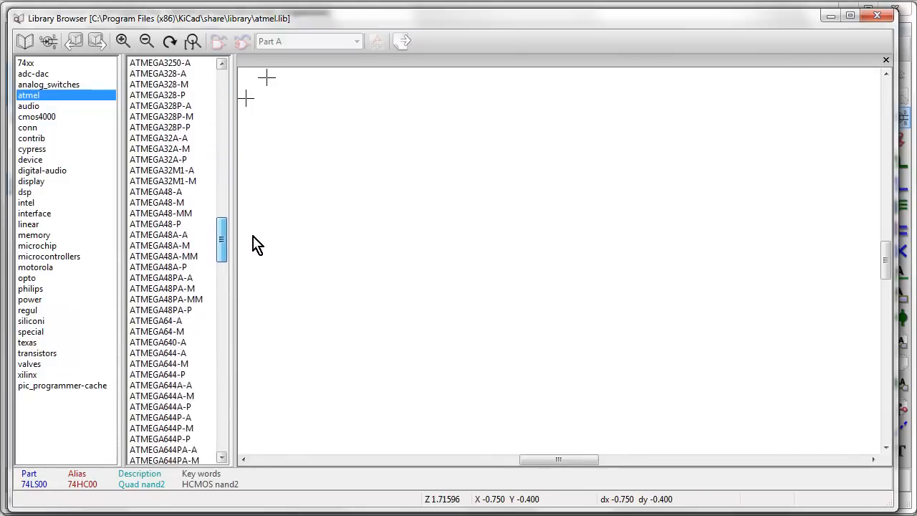
left_click_drag(222, 240, 222, 276)
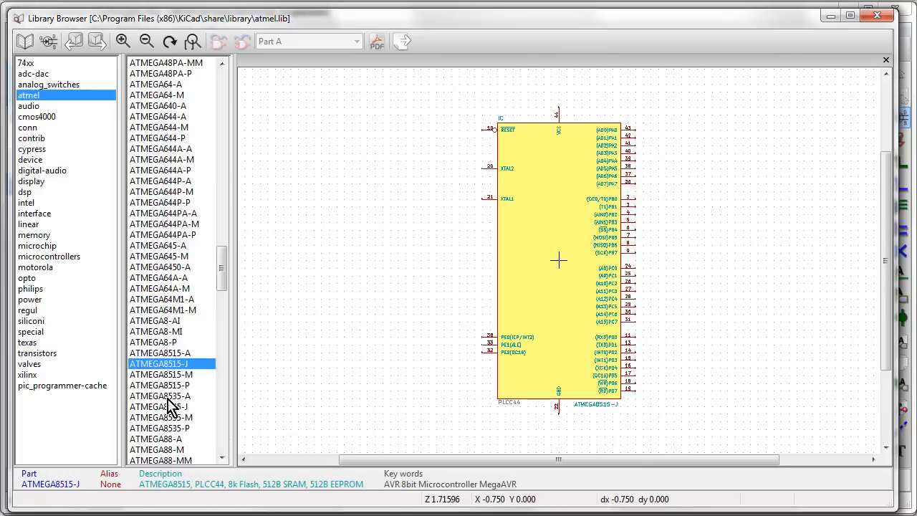
left_click(160, 180)
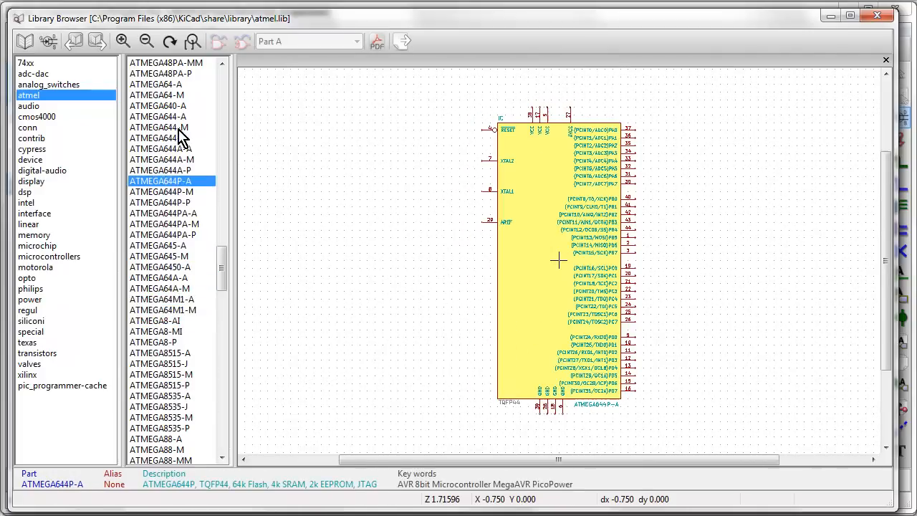
left_click(157, 128)
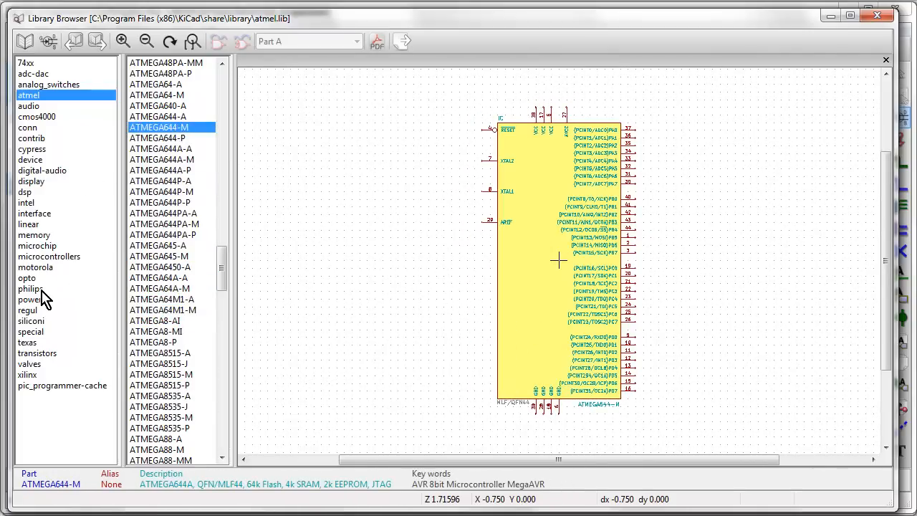
left_click(36, 246)
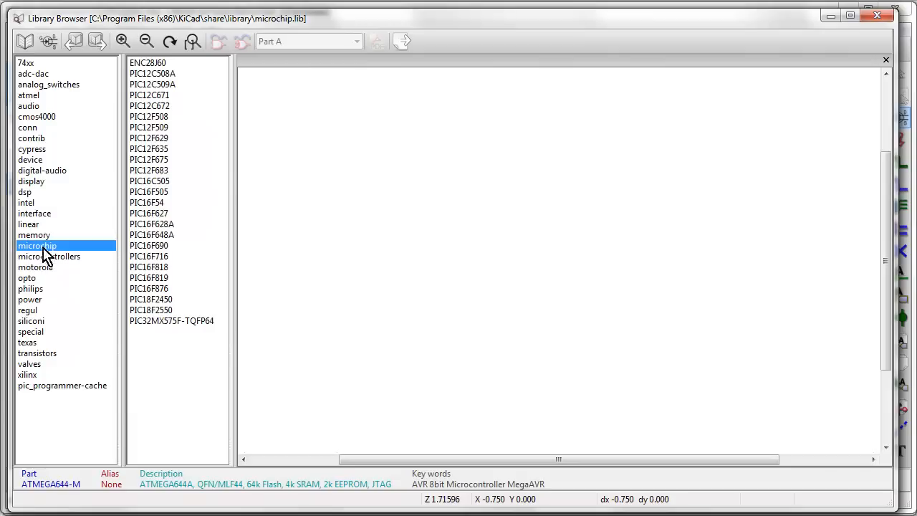
Step: Preview PIC12F635, PIC18F2450 and PIC12F683, then move through libraries to cmos4000
left_click(149, 149)
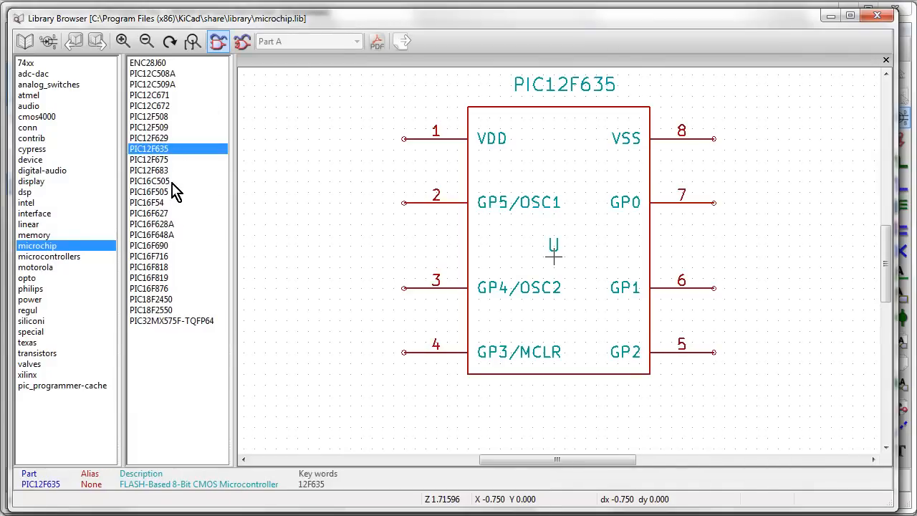
left_click(151, 299)
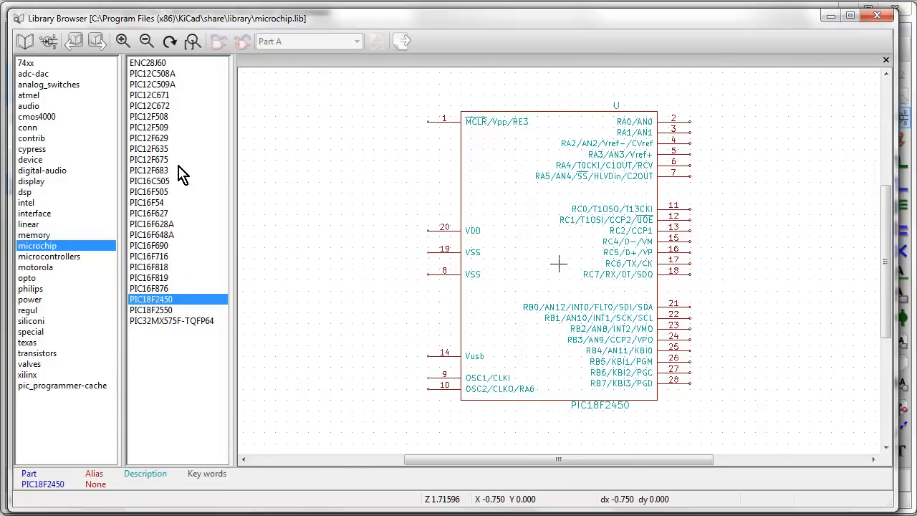
left_click(149, 170)
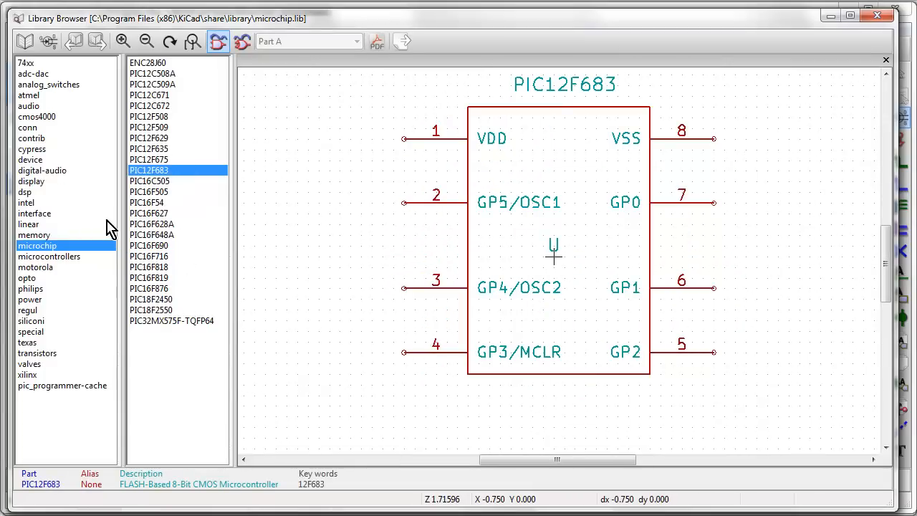
left_click(35, 213)
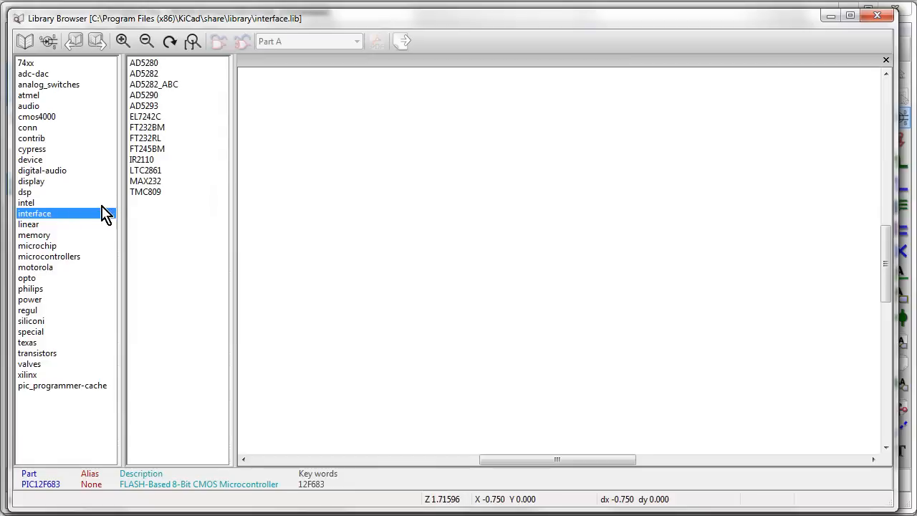
left_click(34, 235)
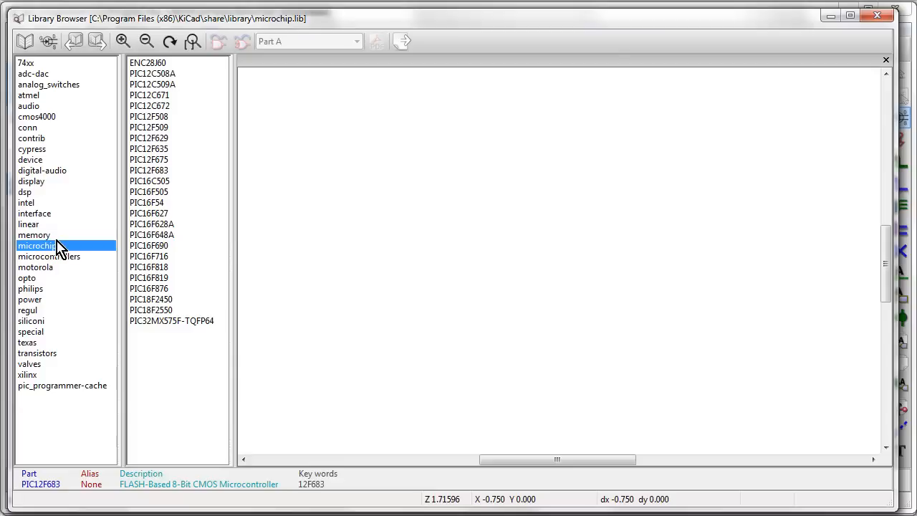
mouse_move(56, 138)
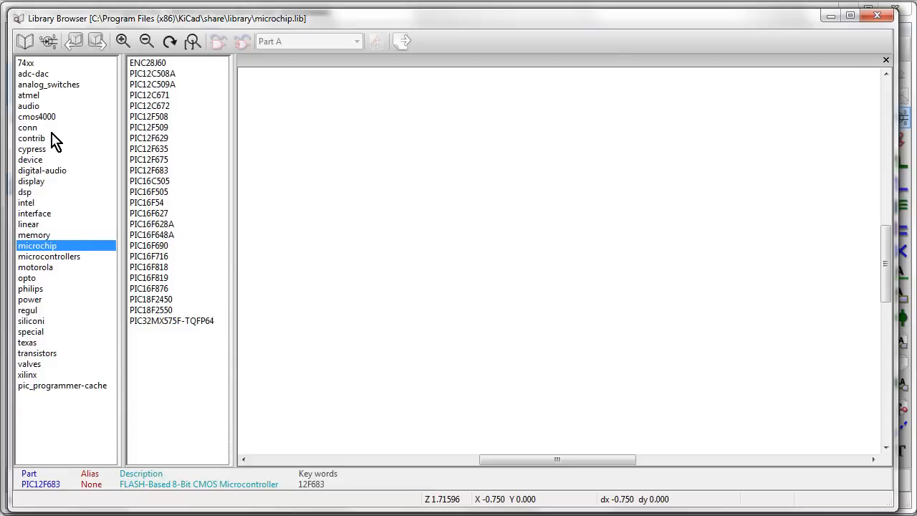
left_click(29, 95)
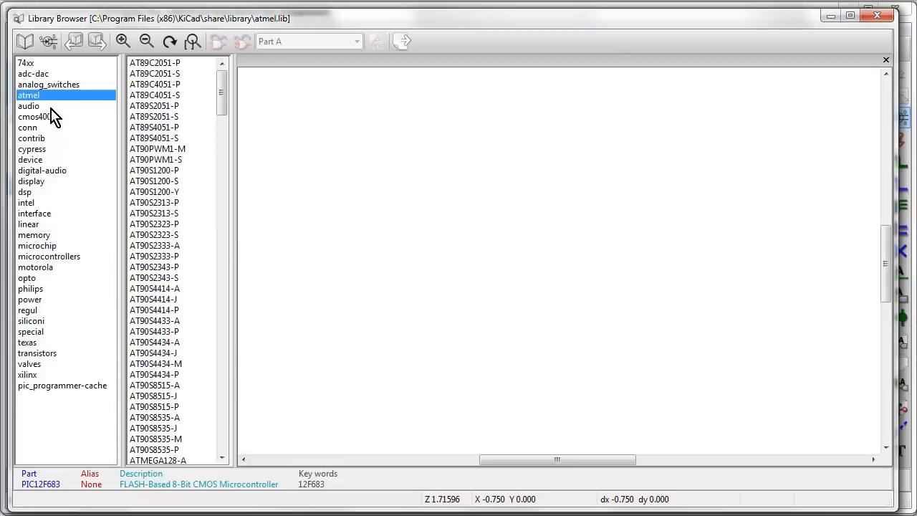
left_click(28, 106)
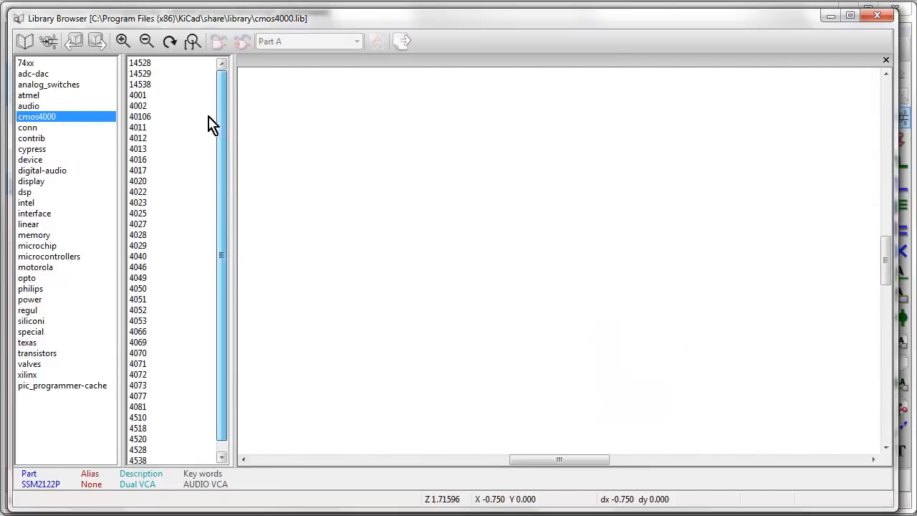
Step: Preview the 4073 and 4066 symbols, then CONN_10 from the conn library
left_click(138, 148)
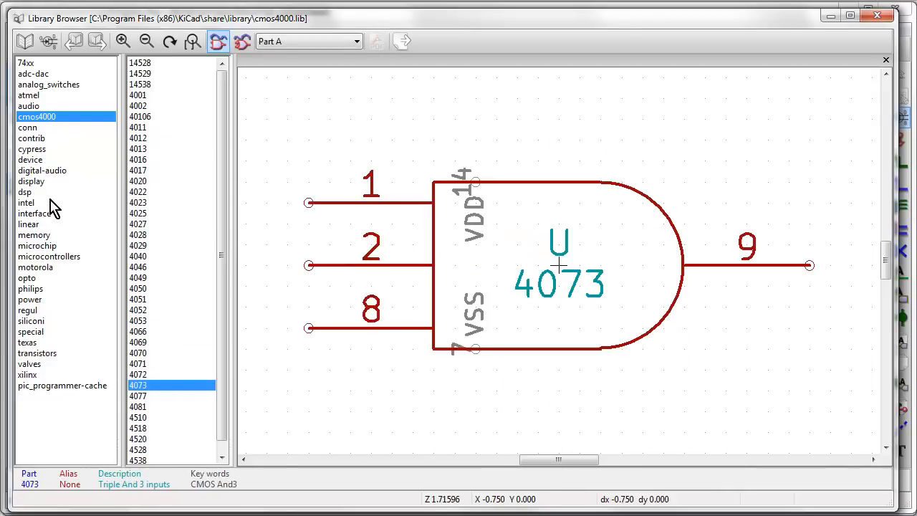
mouse_move(159, 343)
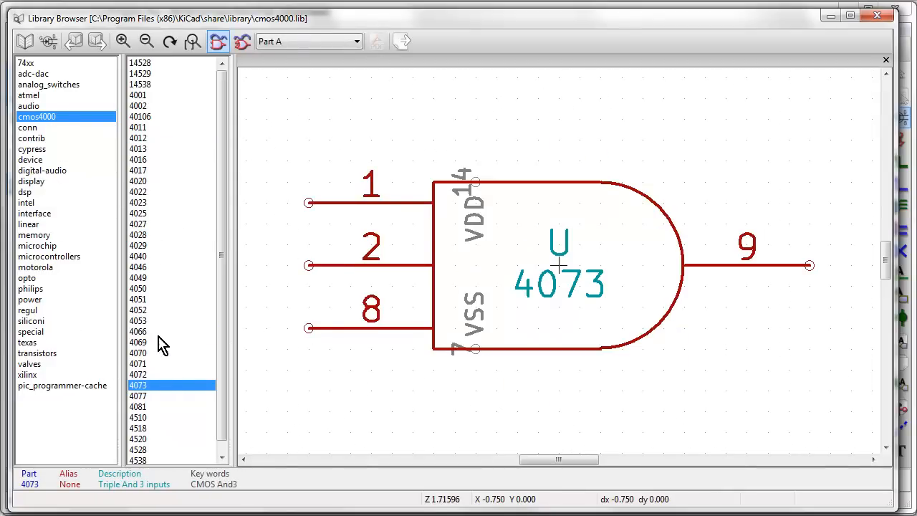
left_click(138, 331)
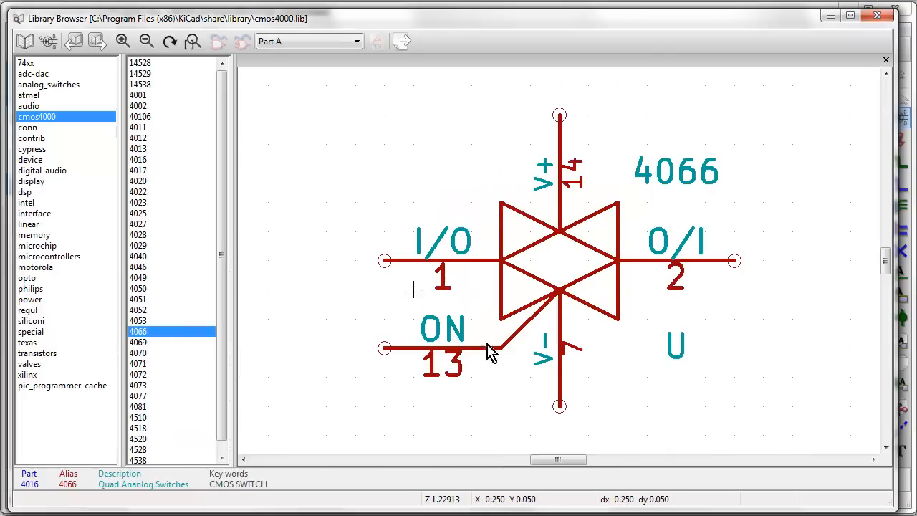
left_click(27, 127)
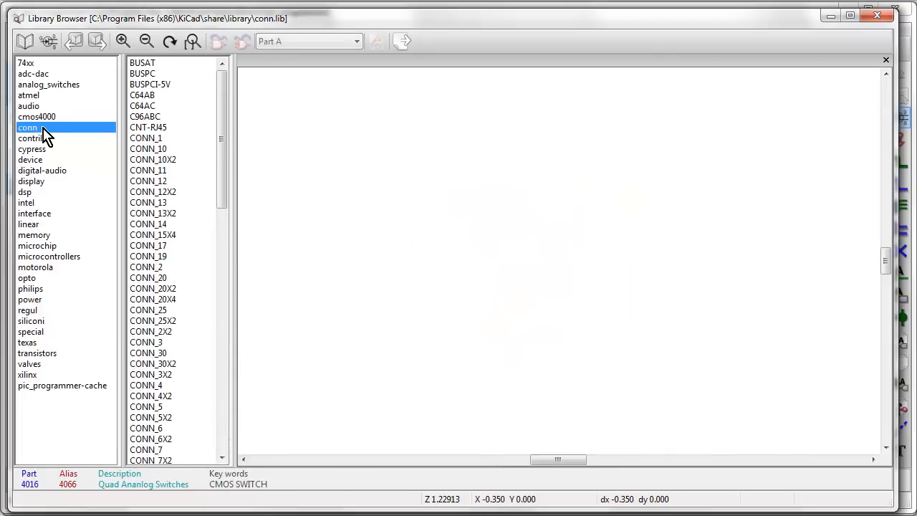
scroll("down", 3)
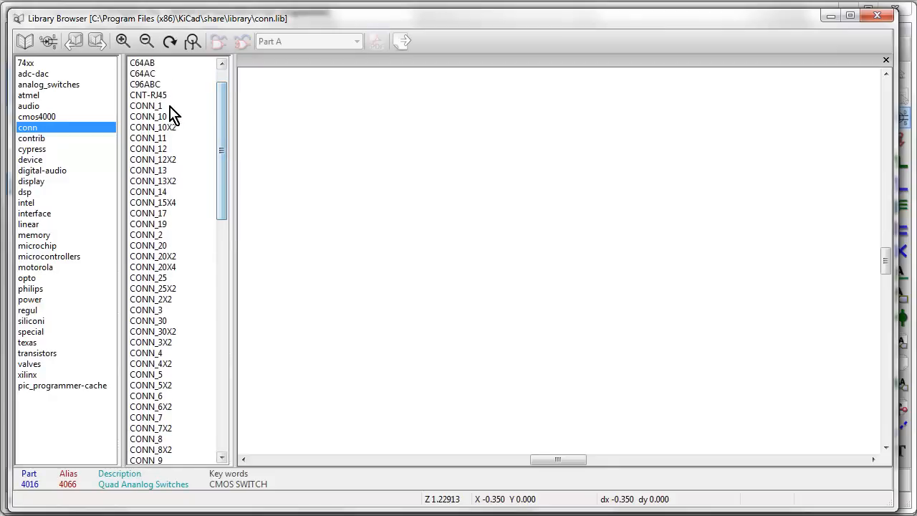
left_click(148, 116)
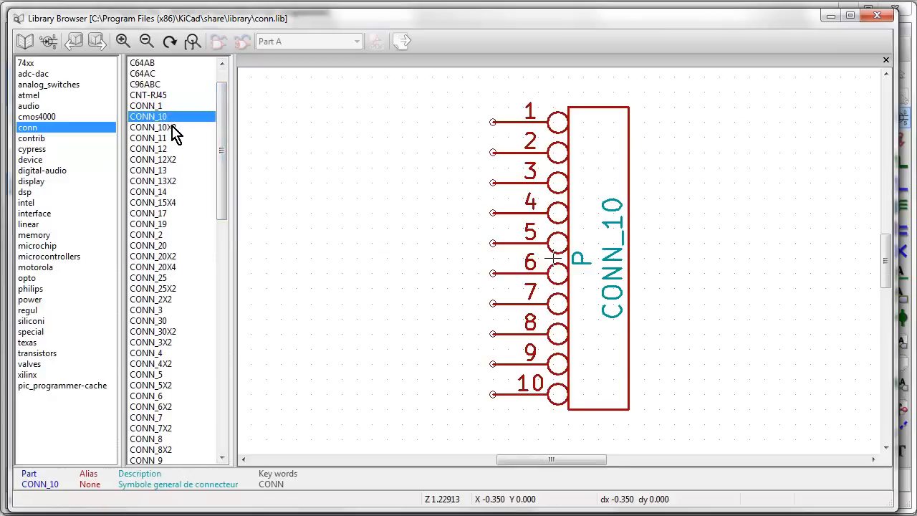
mouse_move(175, 133)
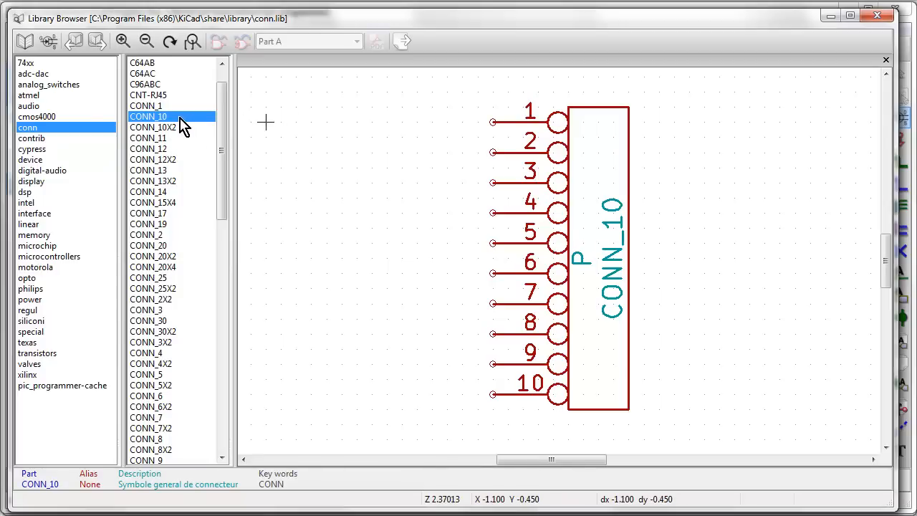
mouse_move(136, 93)
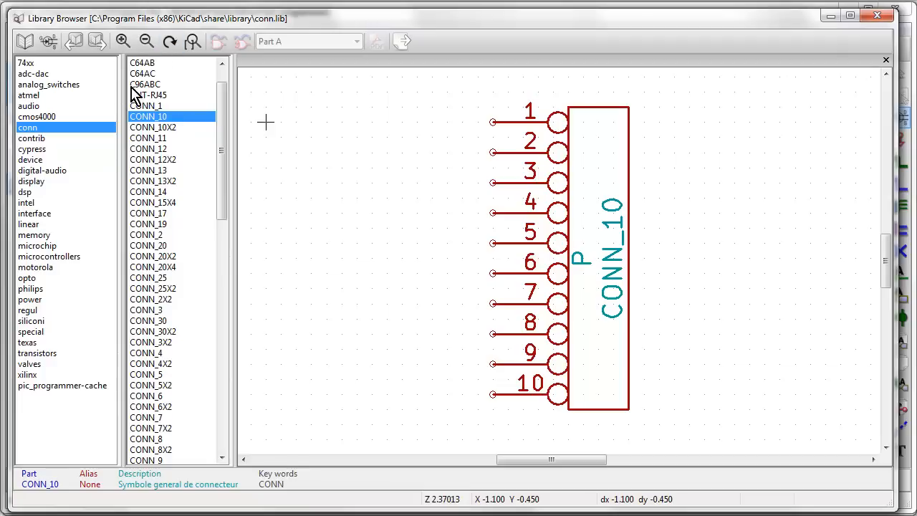
mouse_move(201, 193)
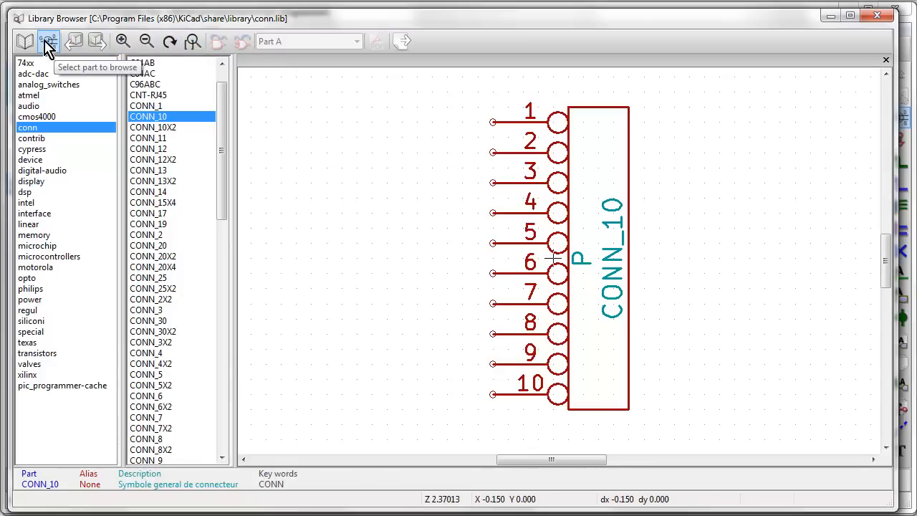
mouse_move(194, 33)
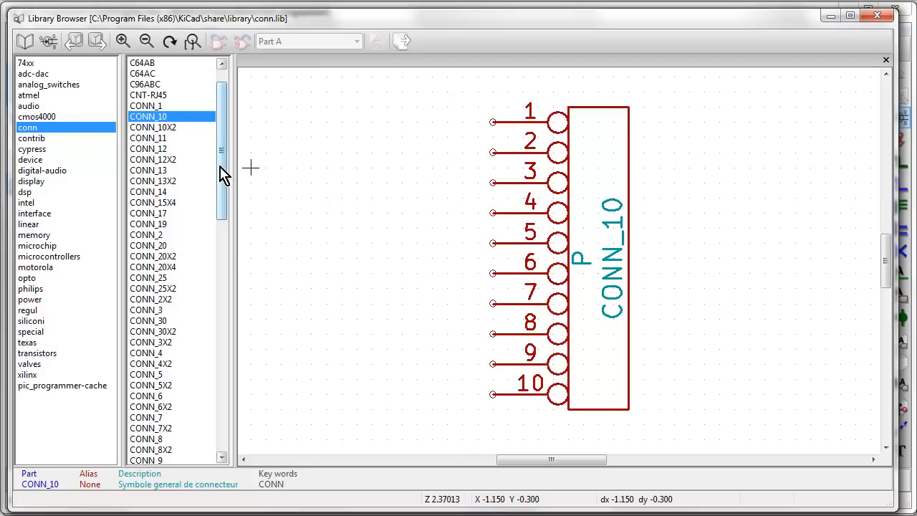
mouse_move(237, 175)
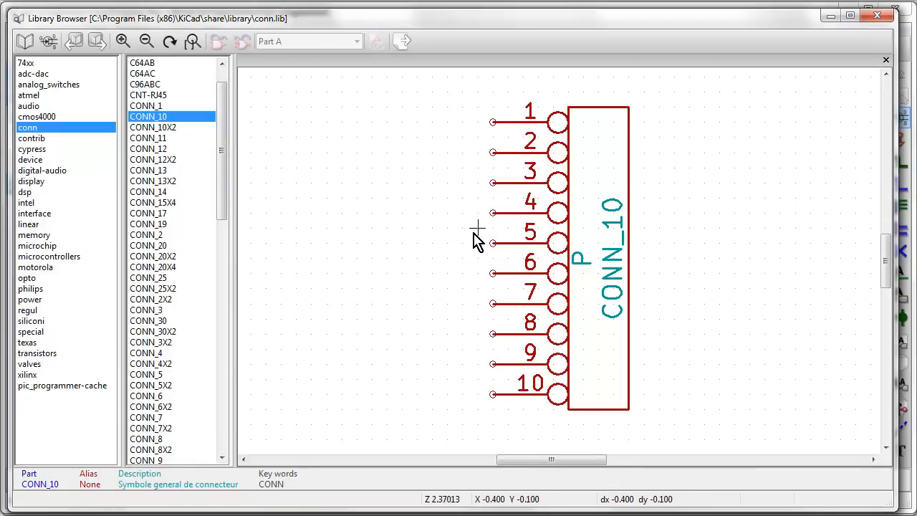
Step: In the device library, preview CODING_SWITCH, DIODESCH, DOUBLE_LED, MOSFET_N, R_PACK8 and PNP
left_click(31, 138)
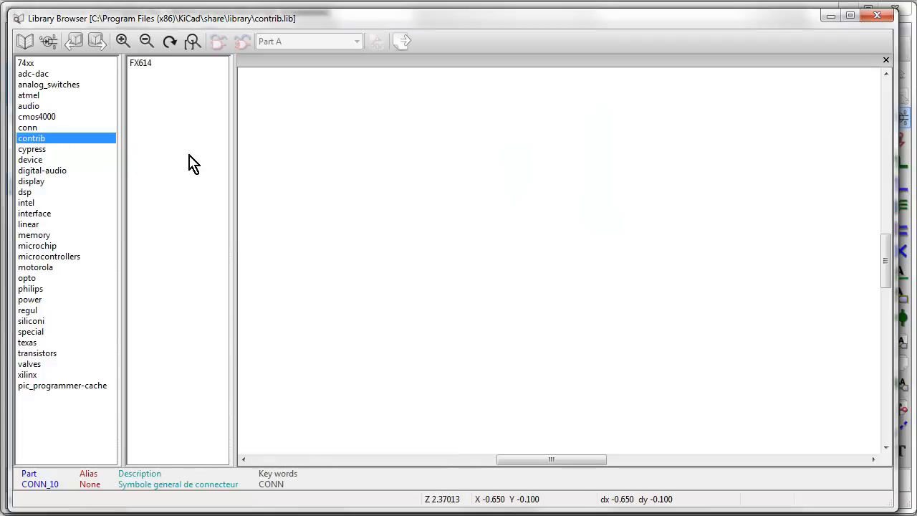
left_click(32, 149)
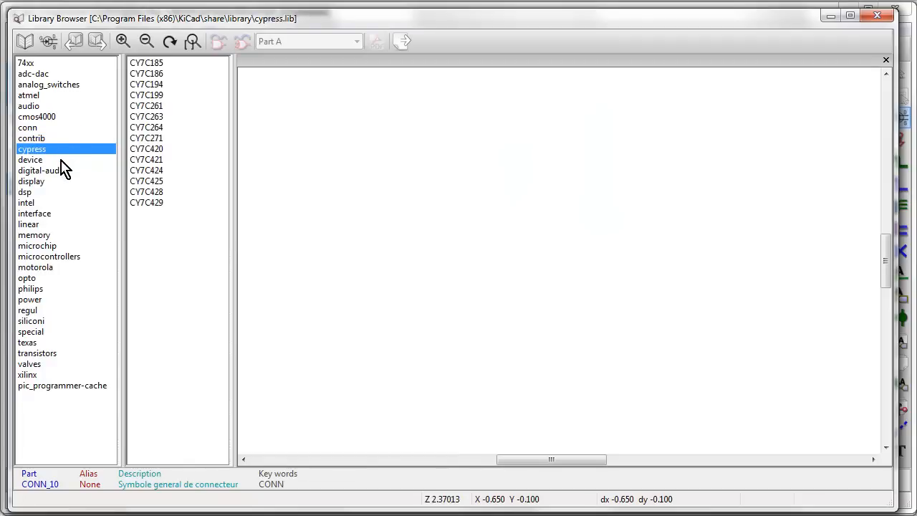
left_click(30, 159)
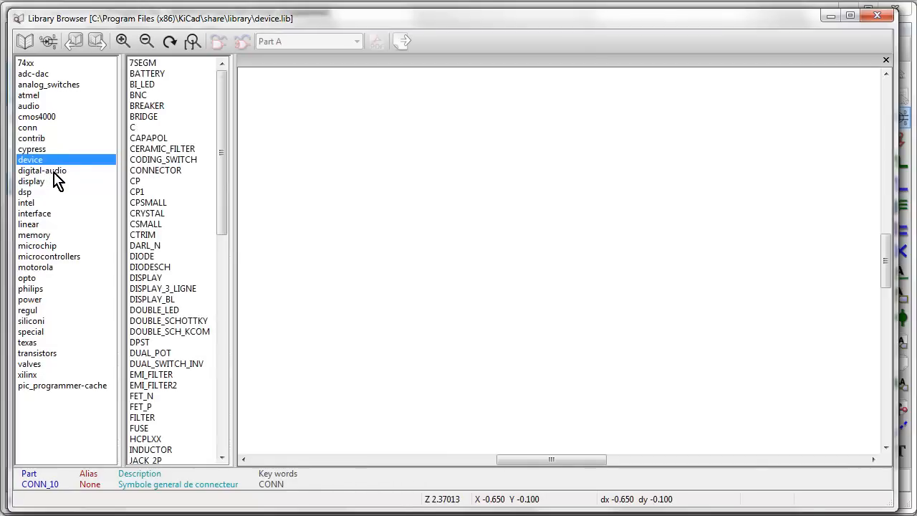
left_click(163, 159)
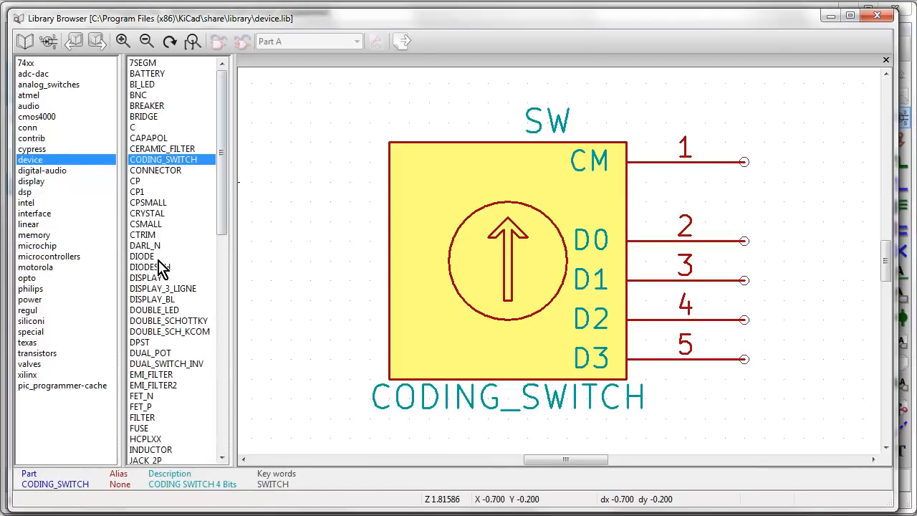
left_click(150, 266)
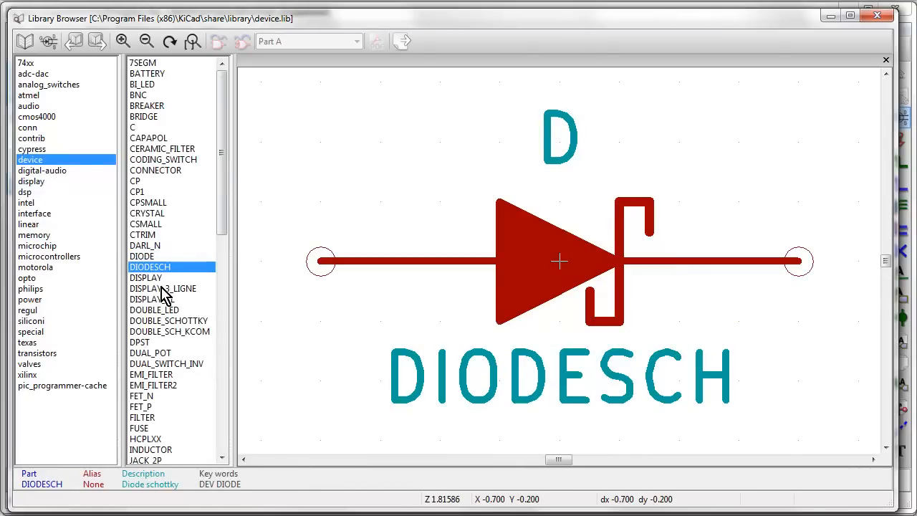
left_click(153, 309)
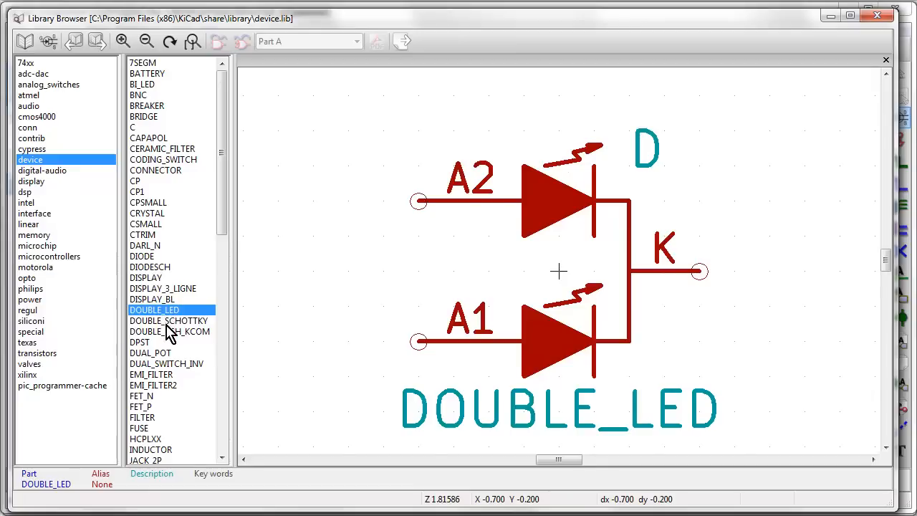
left_click(140, 373)
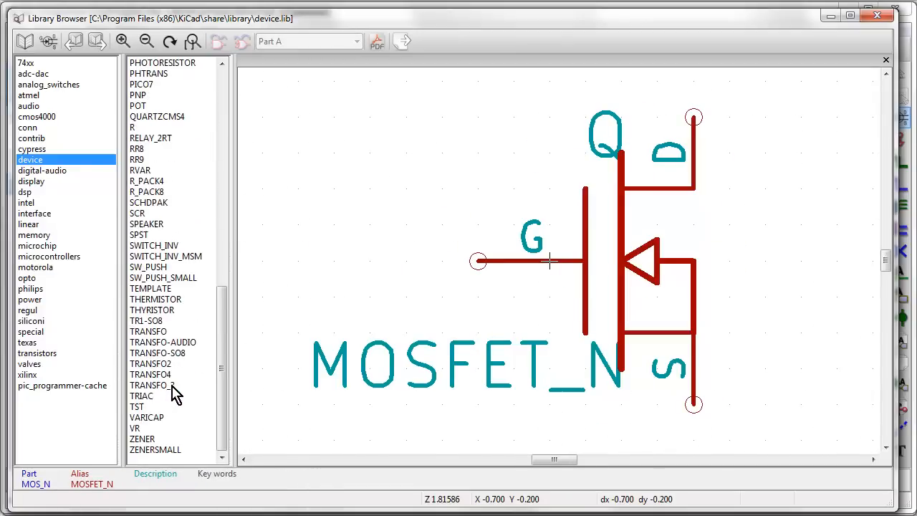
left_click(146, 192)
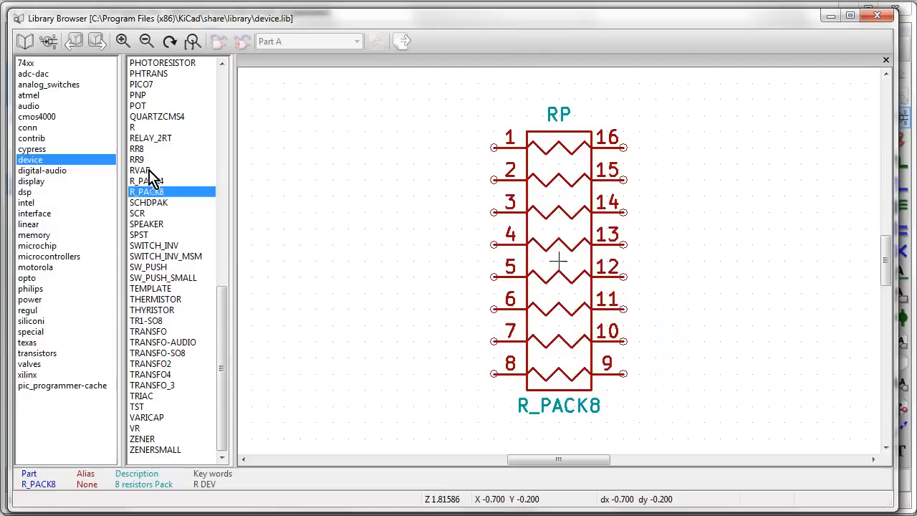
left_click(166, 256)
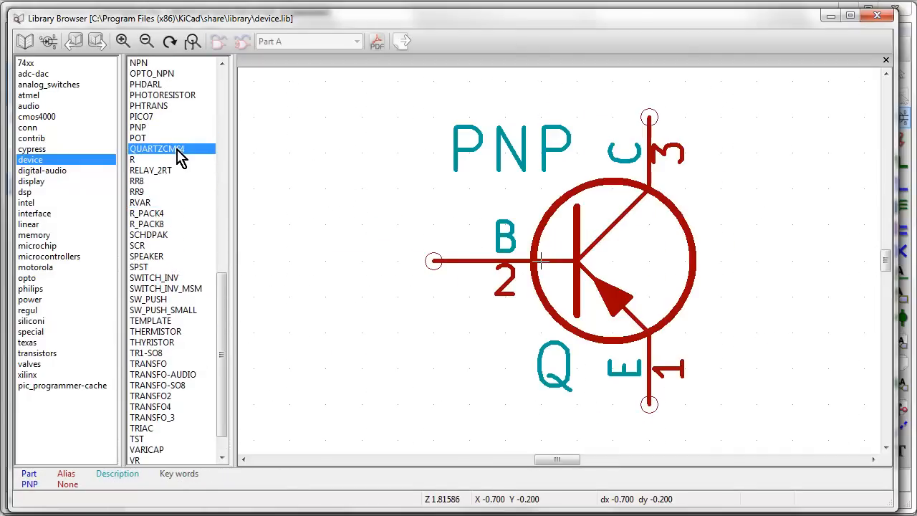
Step: Browse the digital-audio, display, dsp, intel and interface libraries, previewing AD5282_ABC
left_click(41, 171)
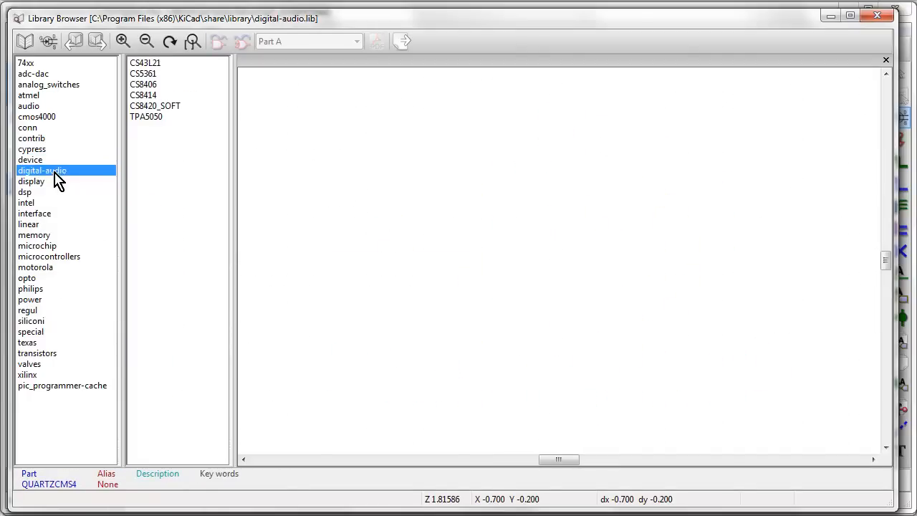
left_click(31, 181)
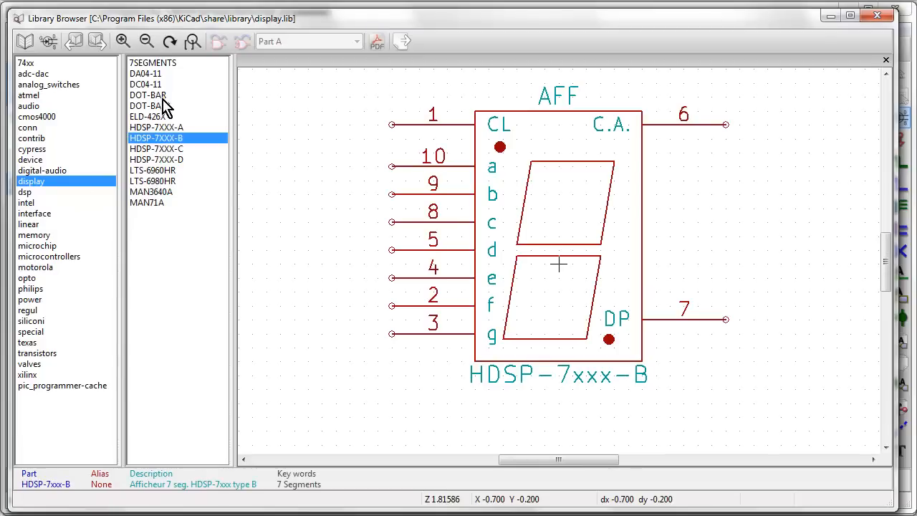
left_click(150, 191)
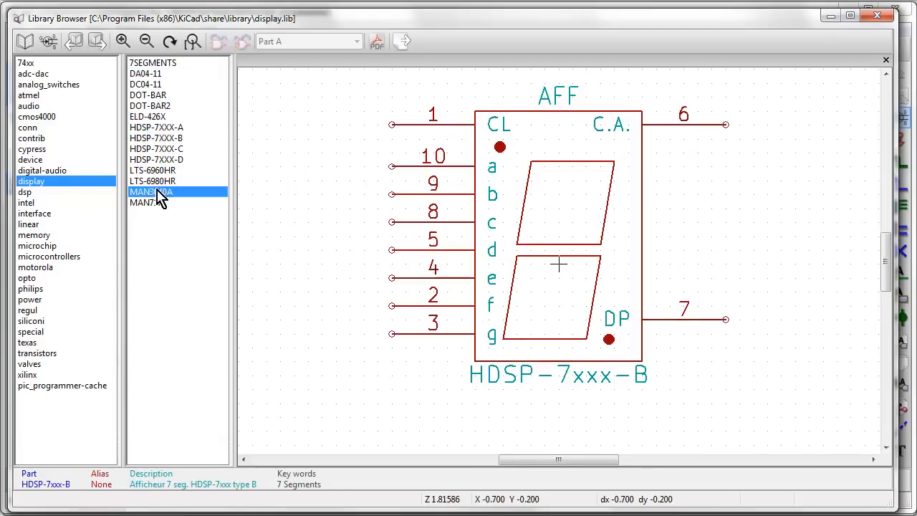
left_click(25, 191)
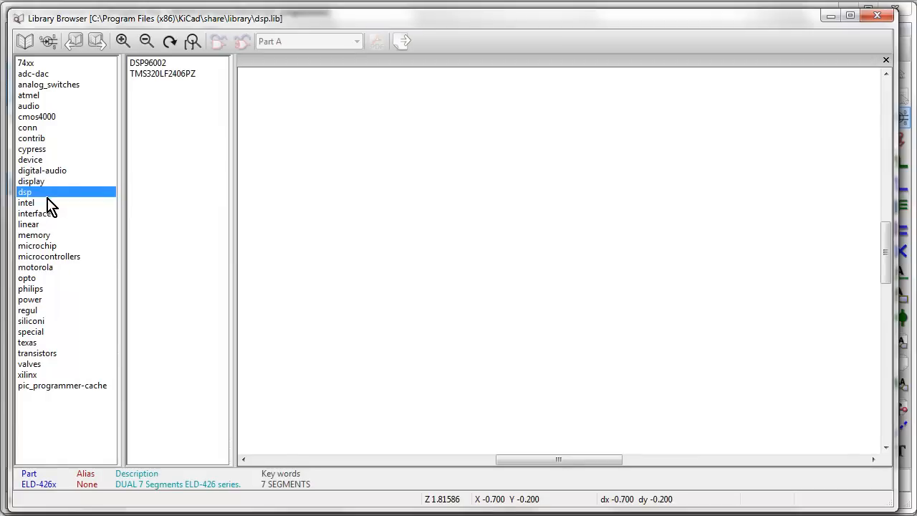
left_click(27, 203)
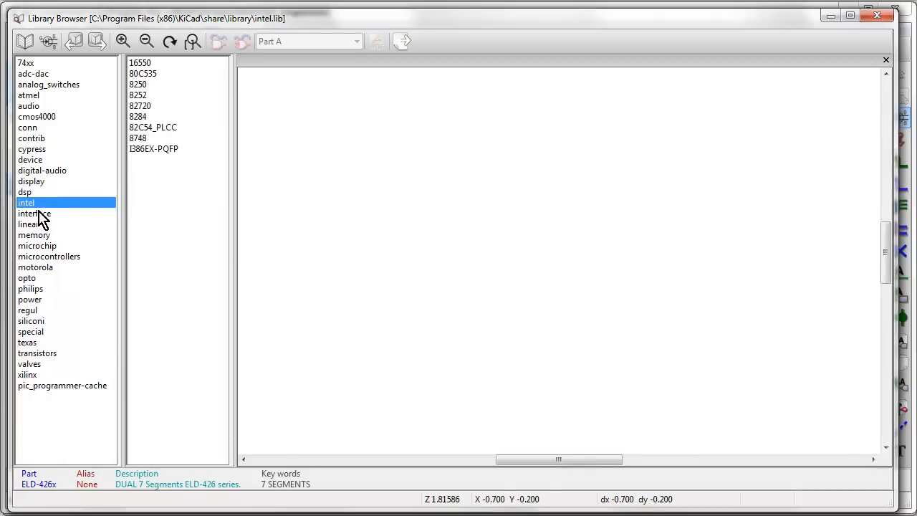
left_click(34, 212)
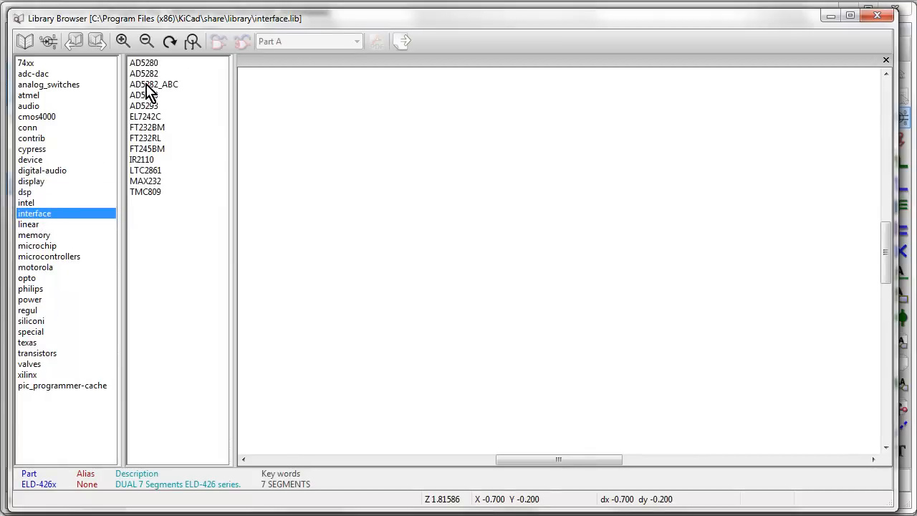
left_click(153, 84)
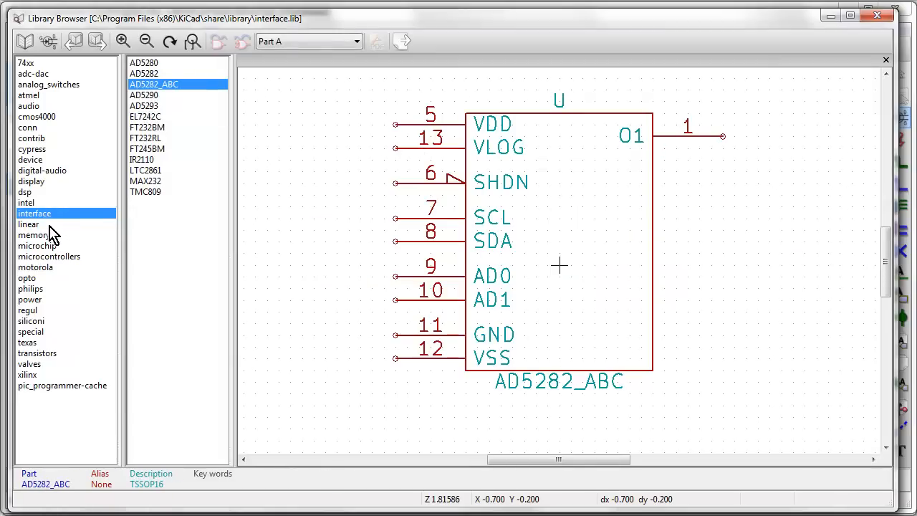
Step: In the linear library, compare the LM319N and LM6361 symbols, ending on LM319N
left_click(28, 224)
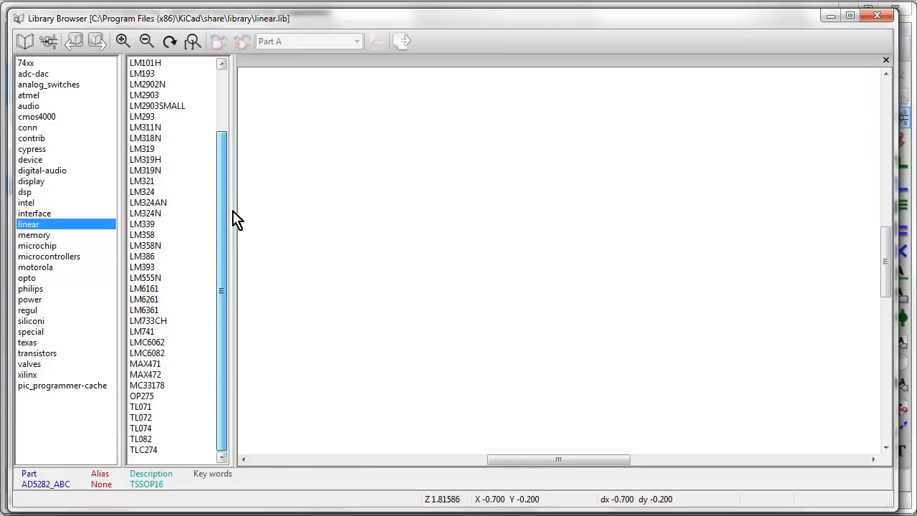
left_click(145, 170)
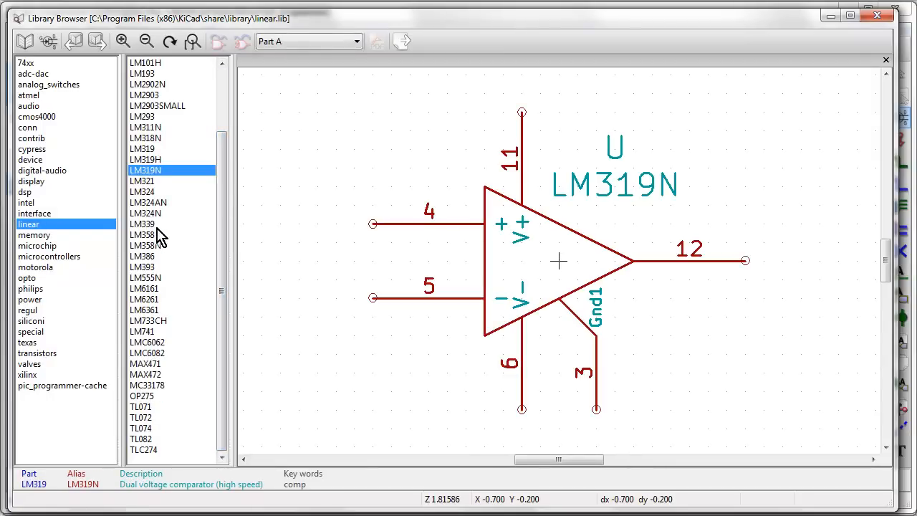
left_click(143, 310)
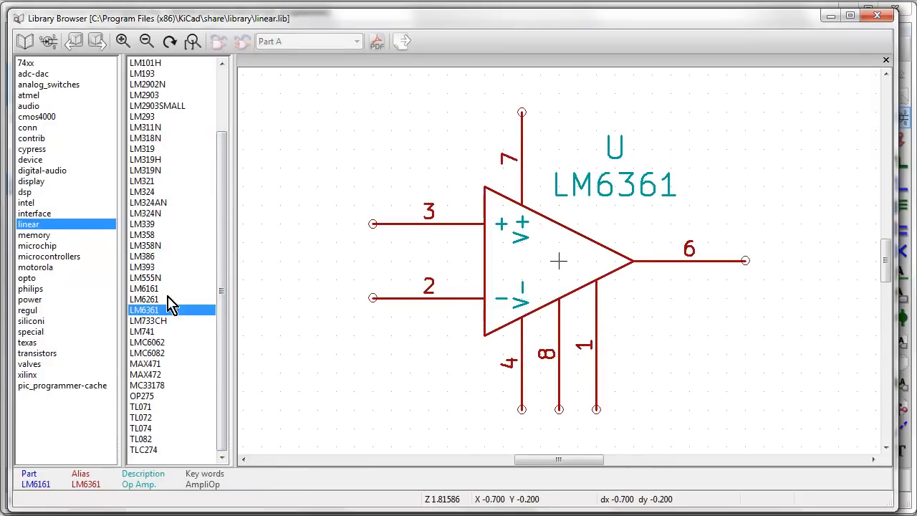
left_click(145, 170)
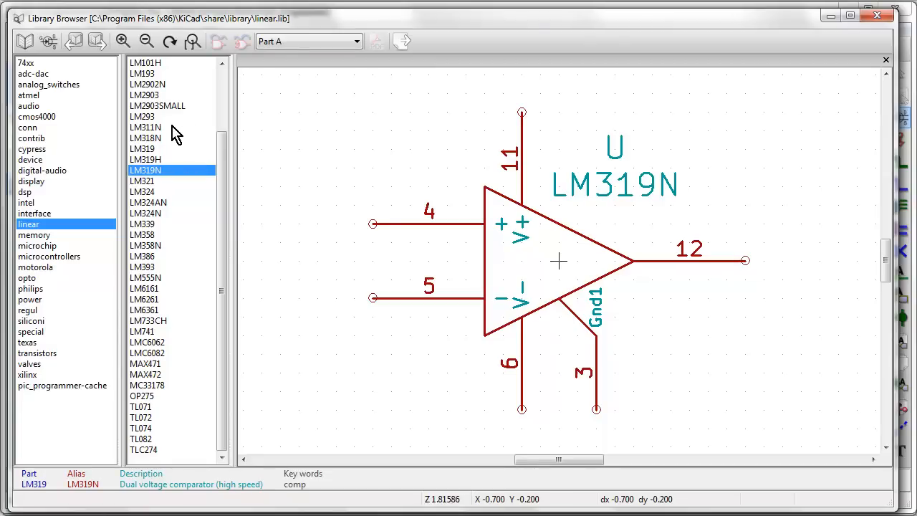
Step: Preview memory chips 28C256, 27C128, 27512, 24C512 and 29W040, then list microchip parts
left_click(143, 288)
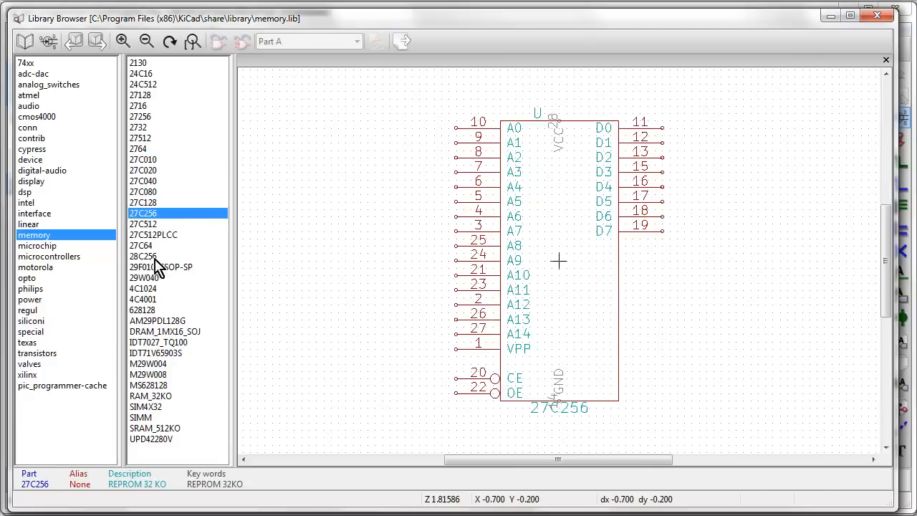
left_click(142, 245)
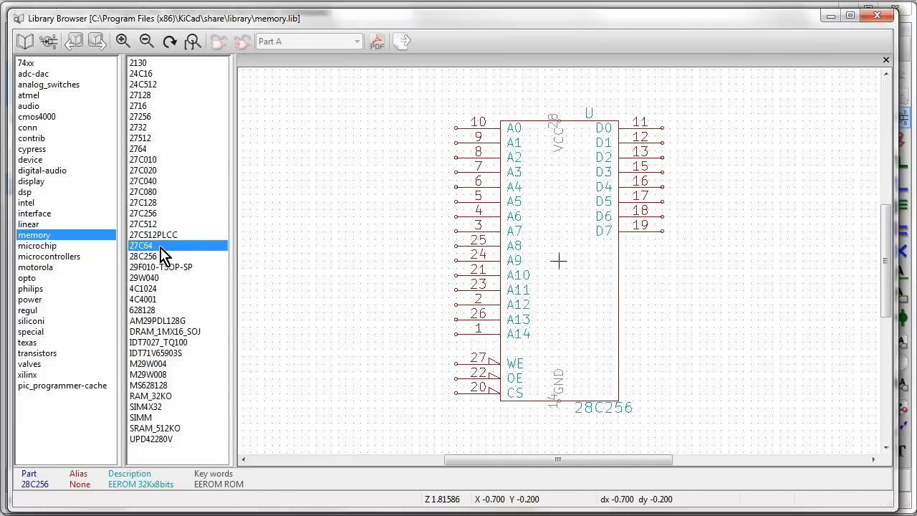
left_click(143, 202)
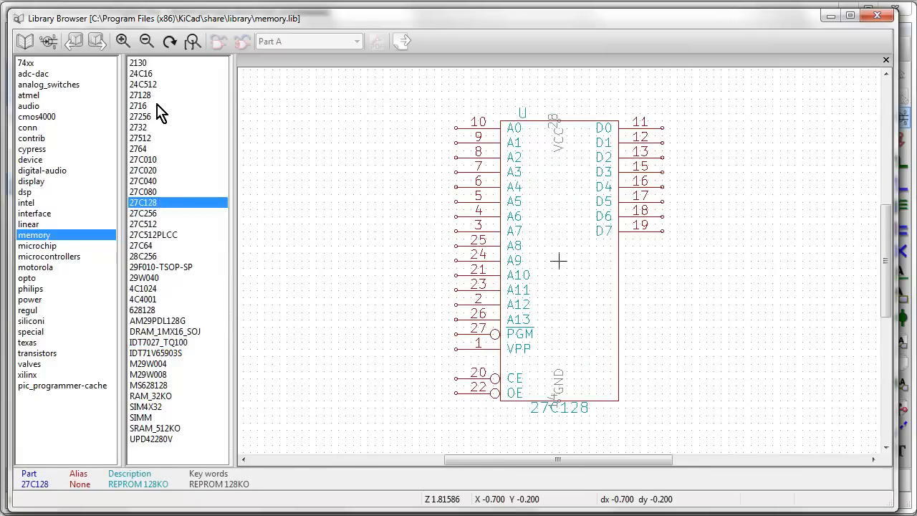
left_click(140, 138)
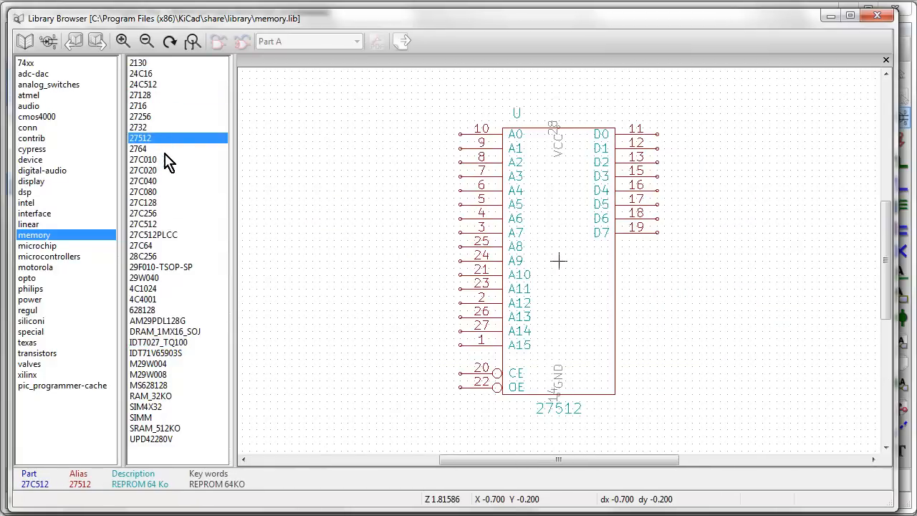
left_click(143, 257)
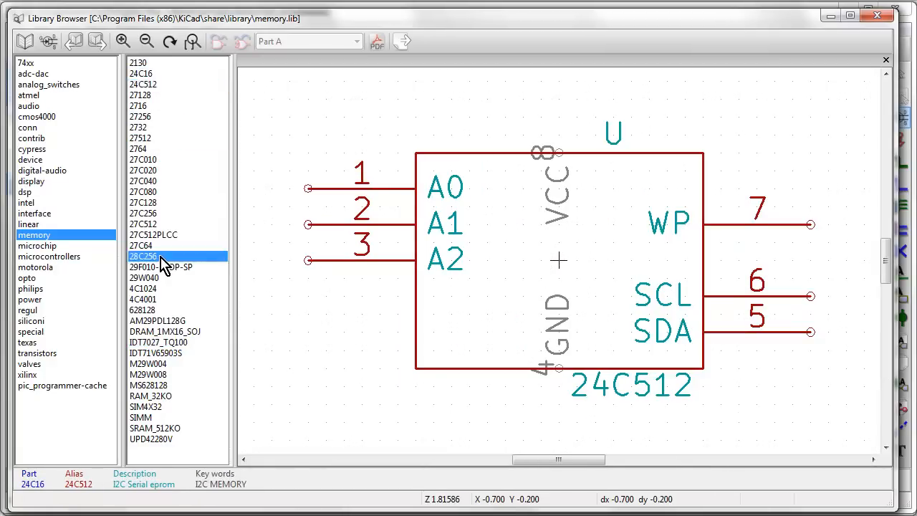
left_click(143, 278)
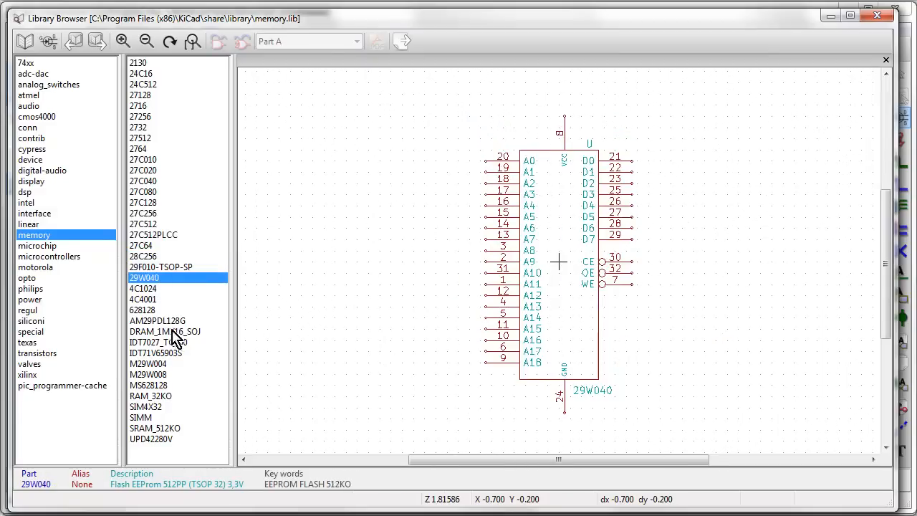
left_click(36, 245)
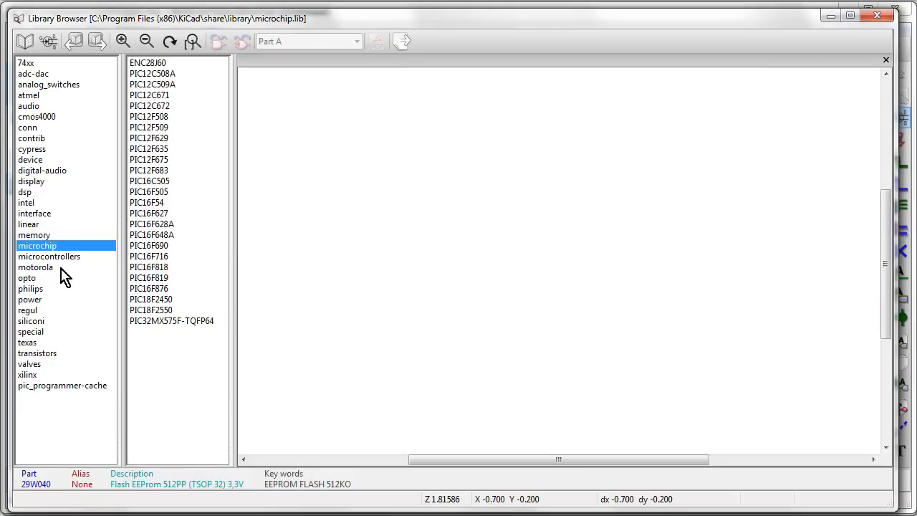
Step: Browse microcontrollers, motorola (68230, 68HC11), opto and philips libraries, ending on power
left_click(48, 256)
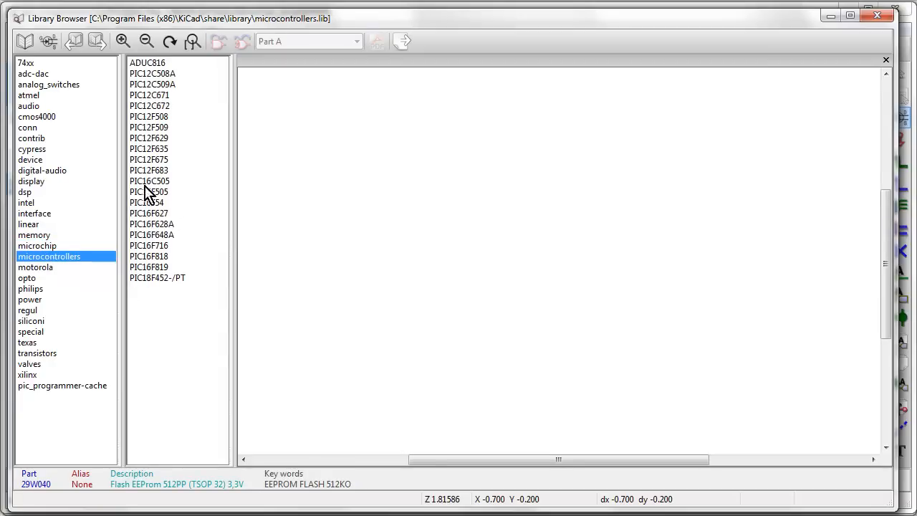
mouse_move(82, 261)
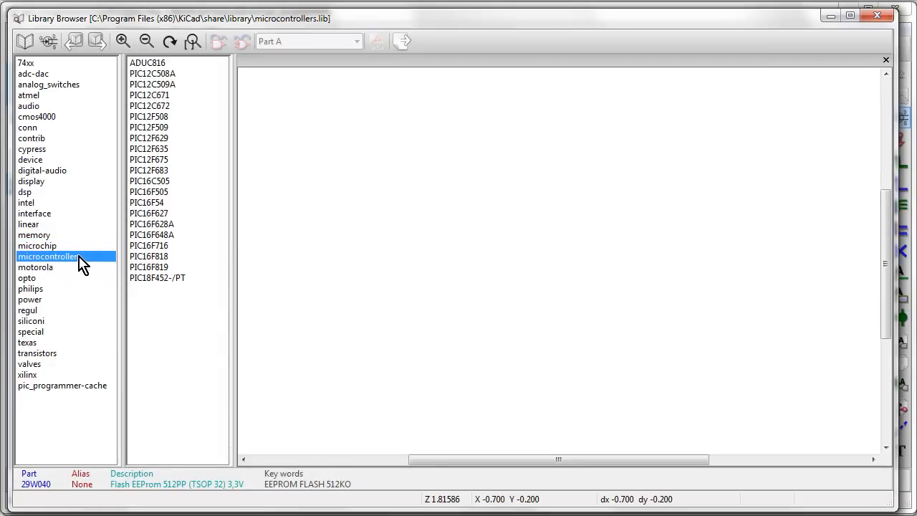
mouse_move(164, 165)
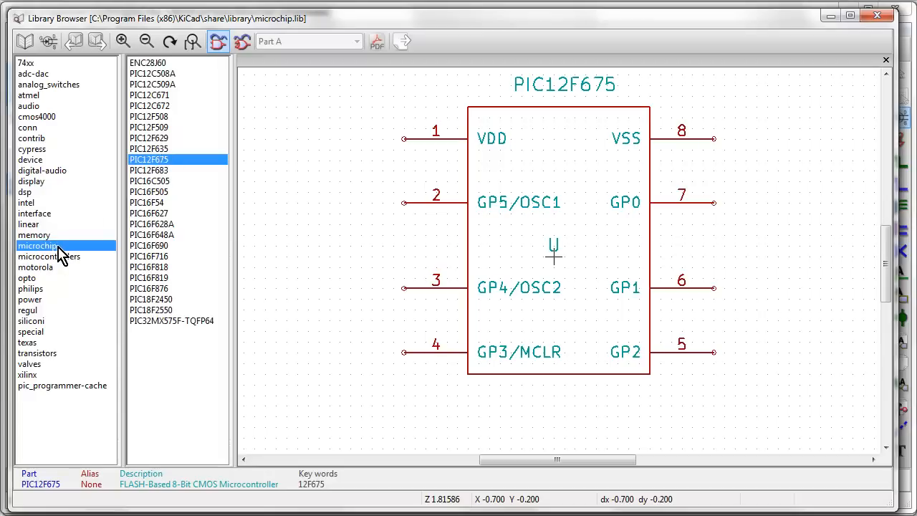
left_click(35, 267)
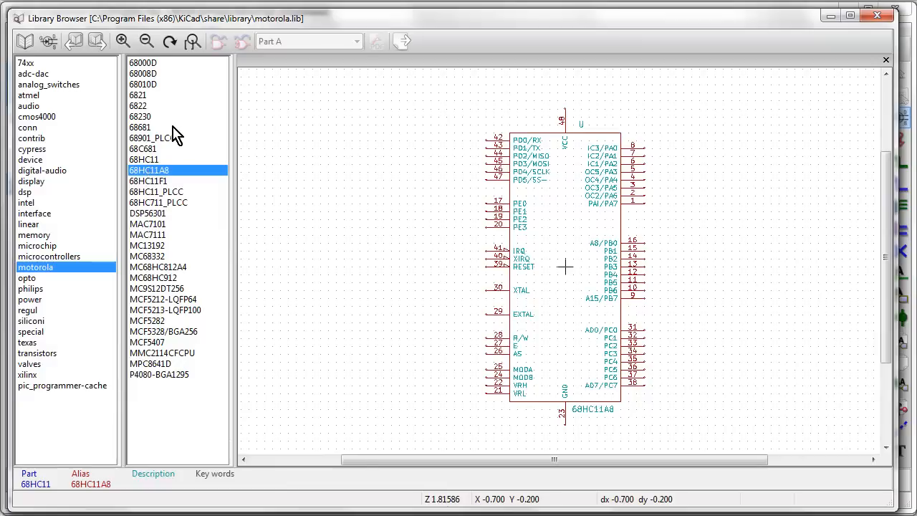
left_click(140, 116)
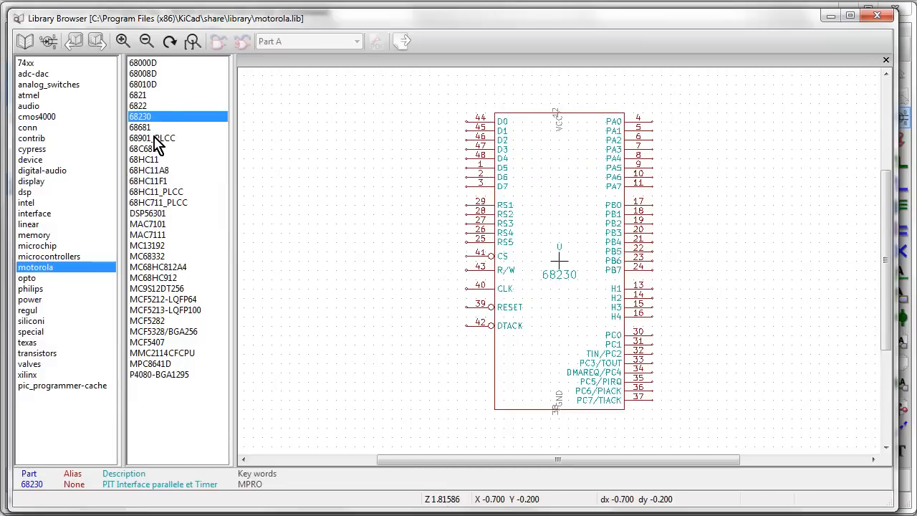
left_click(143, 159)
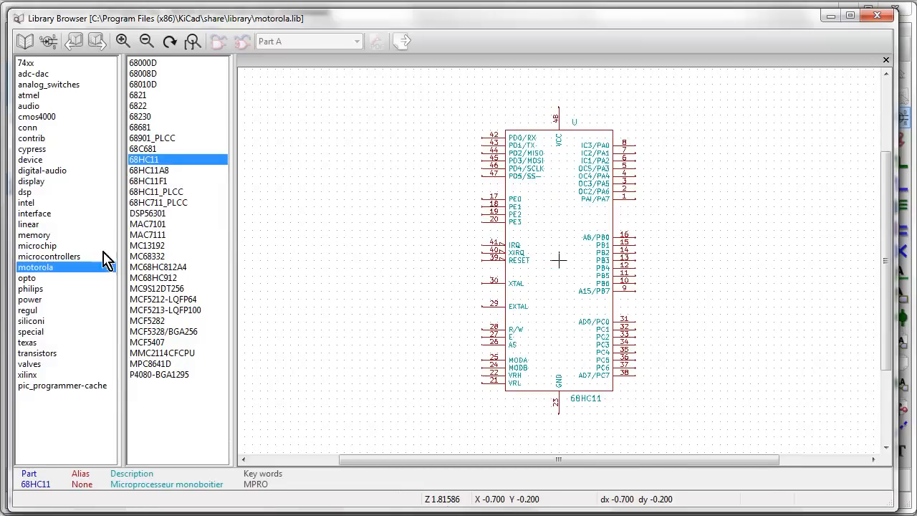
left_click(27, 278)
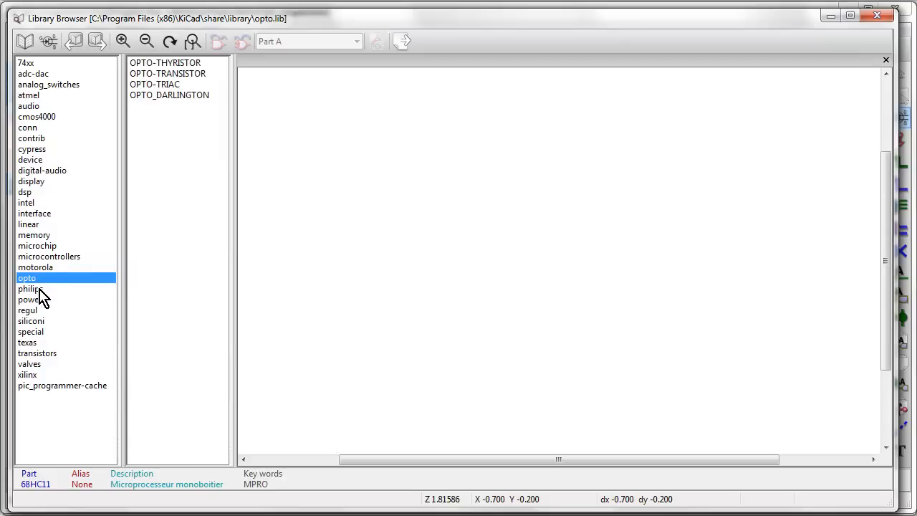
left_click(30, 288)
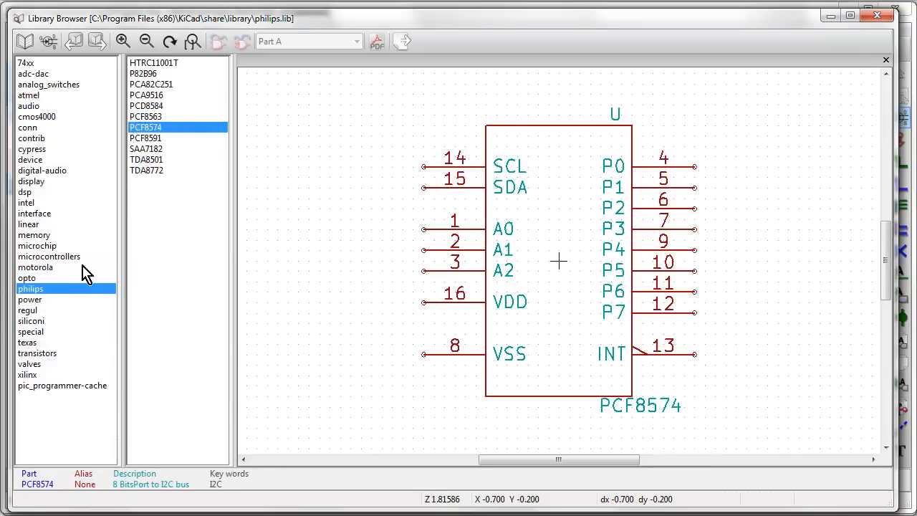
left_click(30, 299)
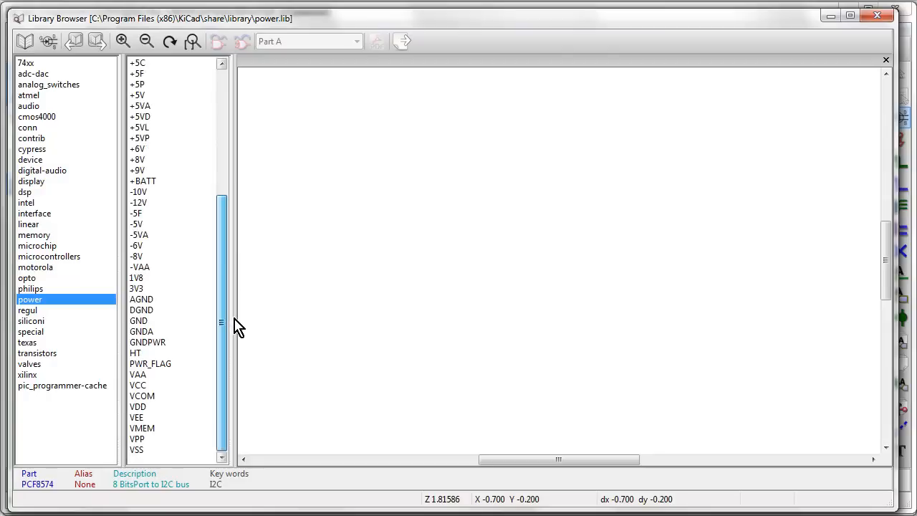
Step: Preview the +3,3V, +5VL and +36V power symbols, then list the regul library
left_click(141, 170)
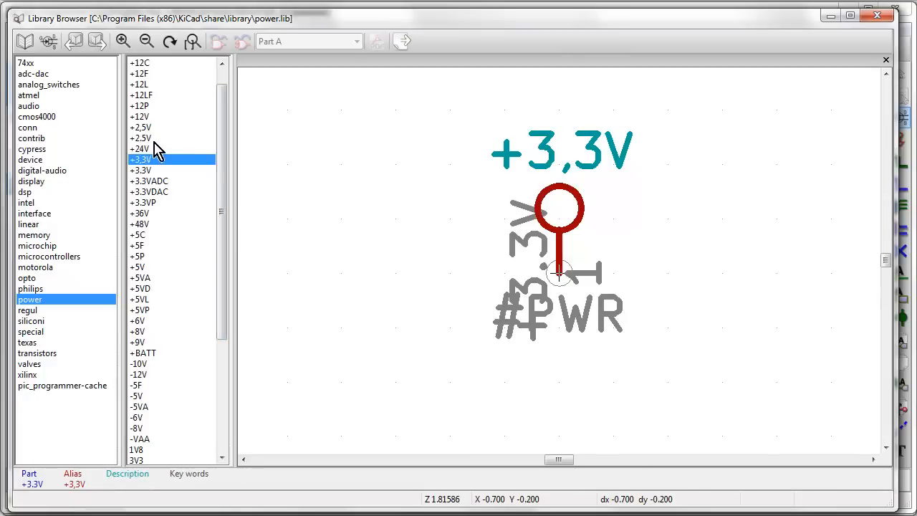
left_click(141, 299)
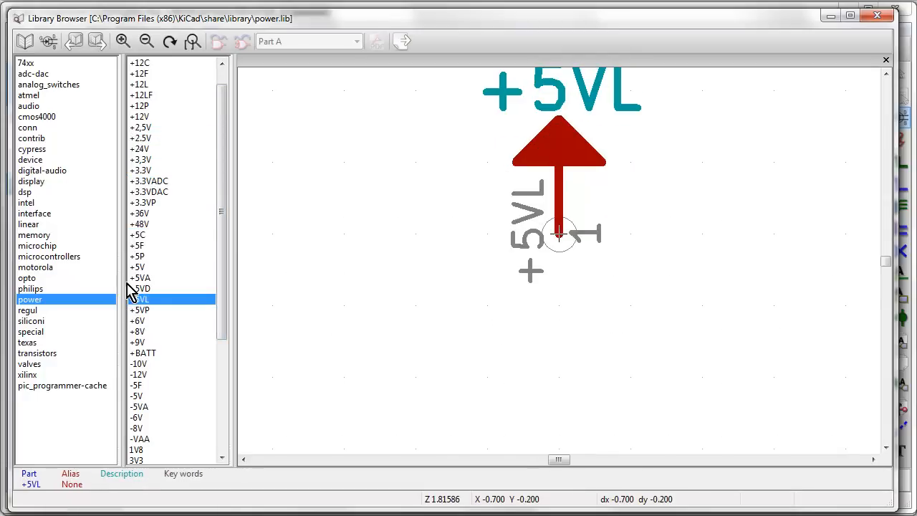
left_click(140, 213)
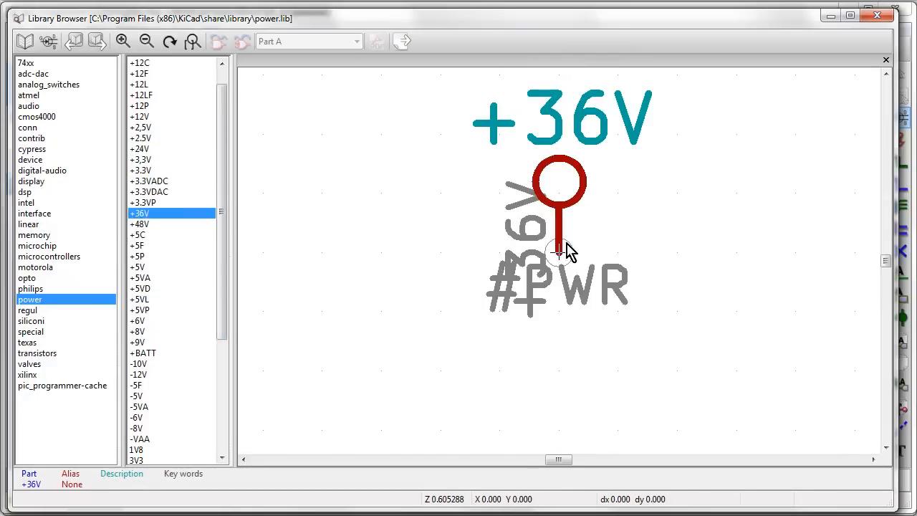
mouse_move(483, 258)
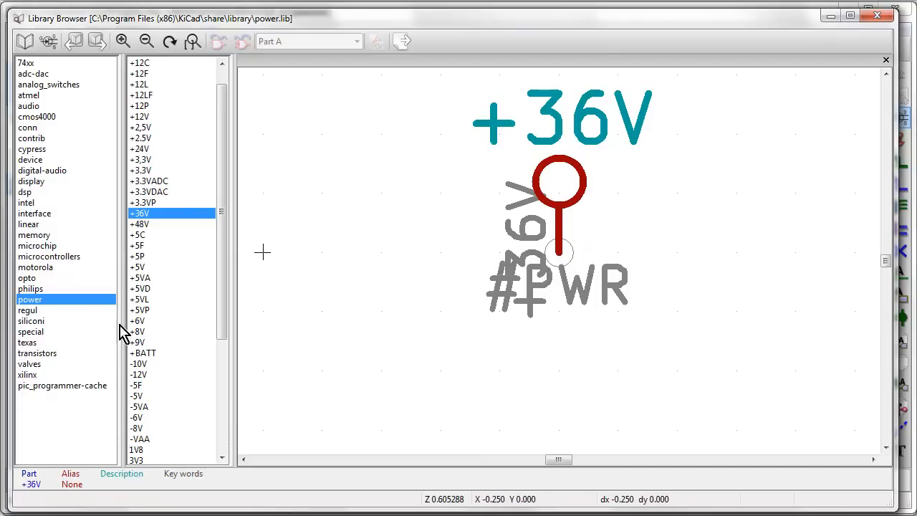
left_click(32, 320)
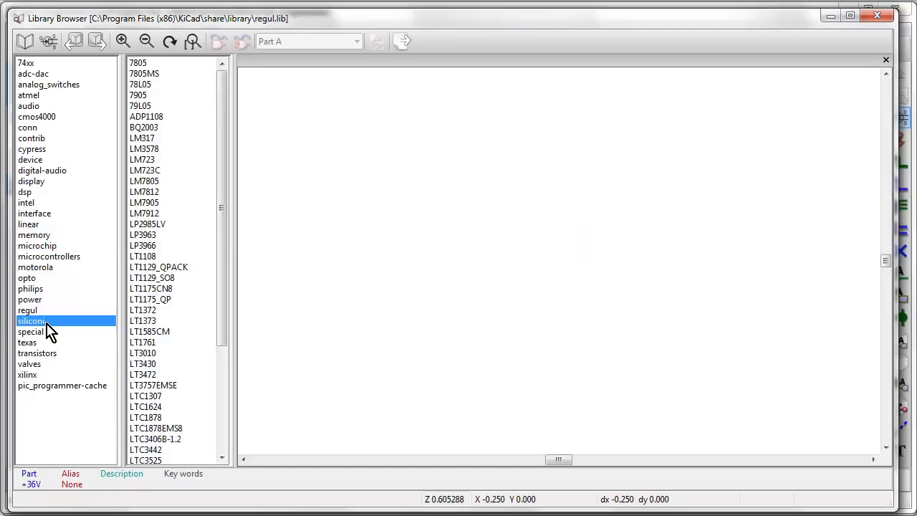
Step: Preview special-library parts DS1804, EP600, MC34064P, TDA1950 and TDA_9503, then list texas parts
left_click(30, 331)
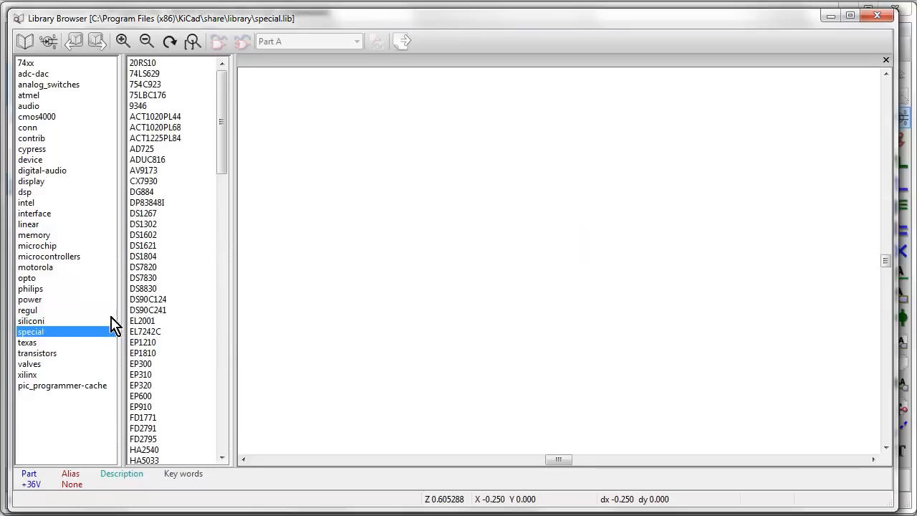
left_click(143, 256)
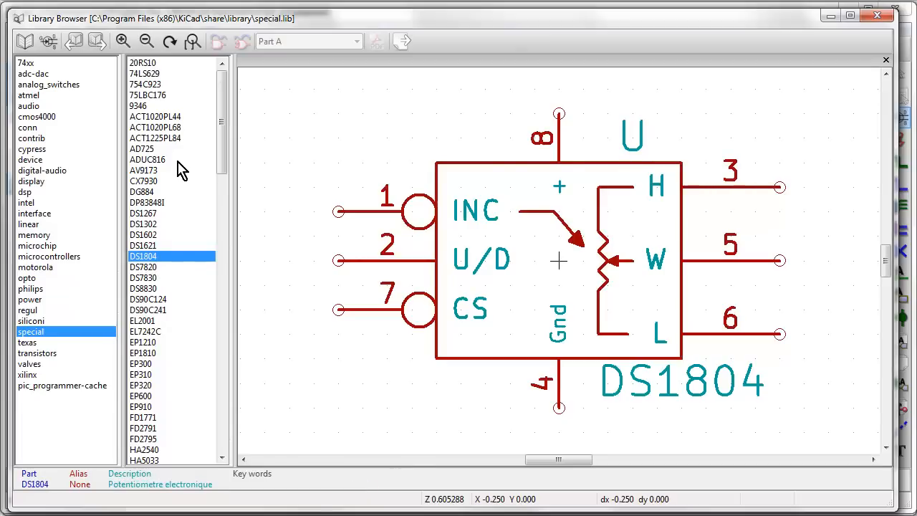
left_click(142, 234)
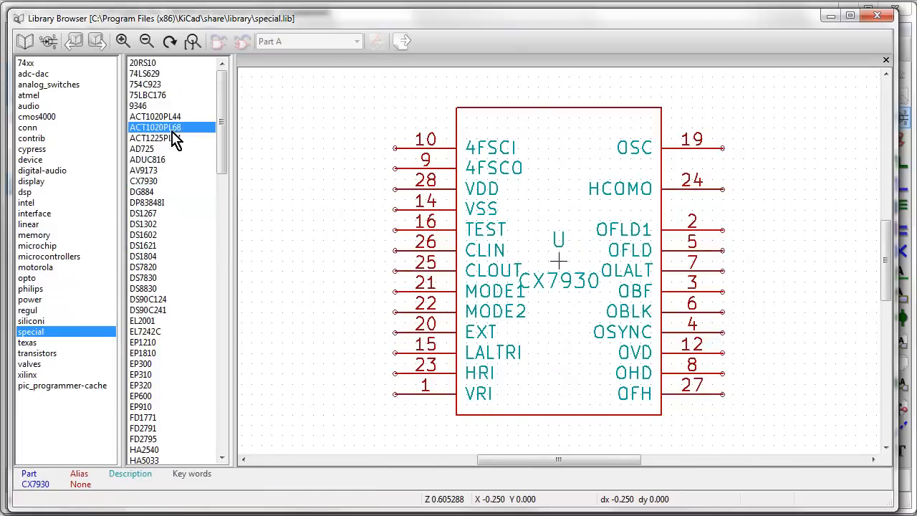
left_click(140, 396)
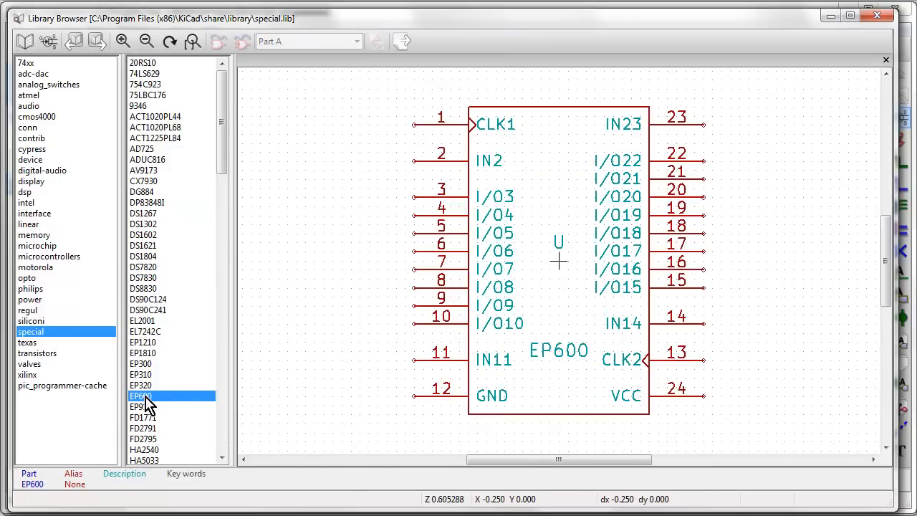
scroll("down", 3)
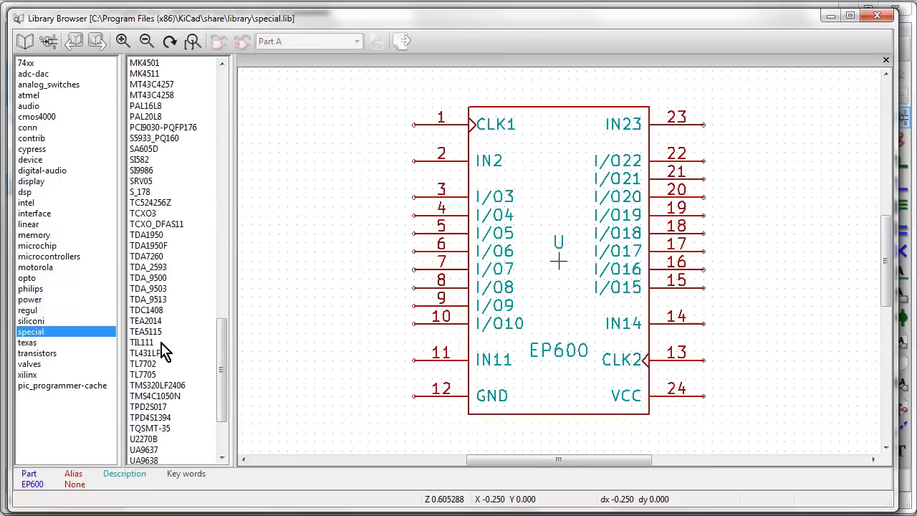
left_click(144, 310)
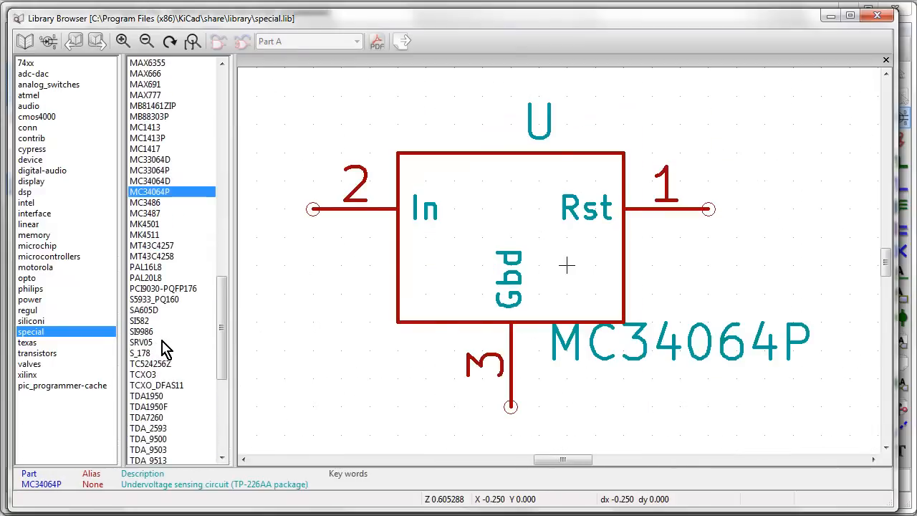
left_click(146, 126)
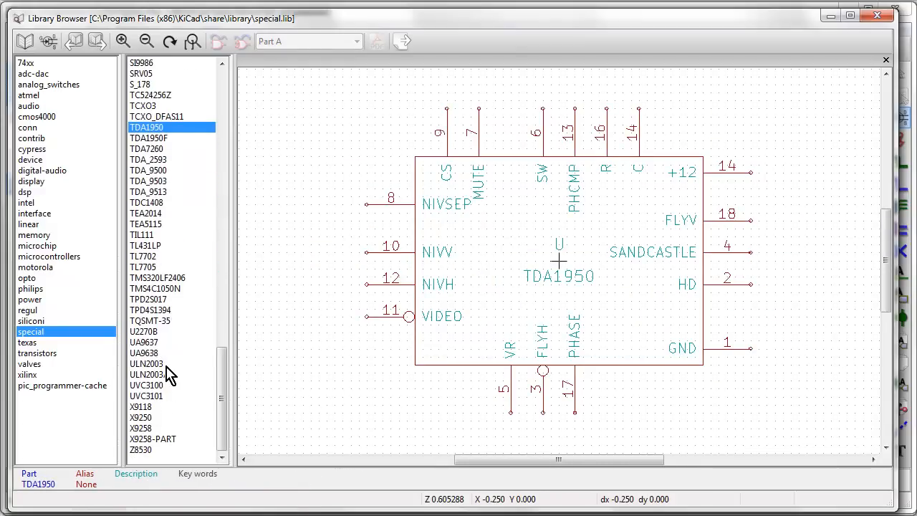
left_click(147, 181)
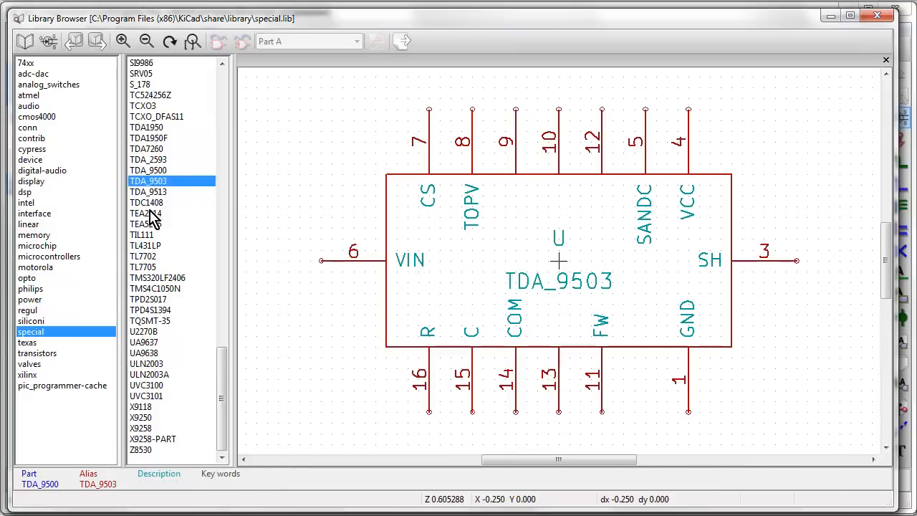
mouse_move(51, 355)
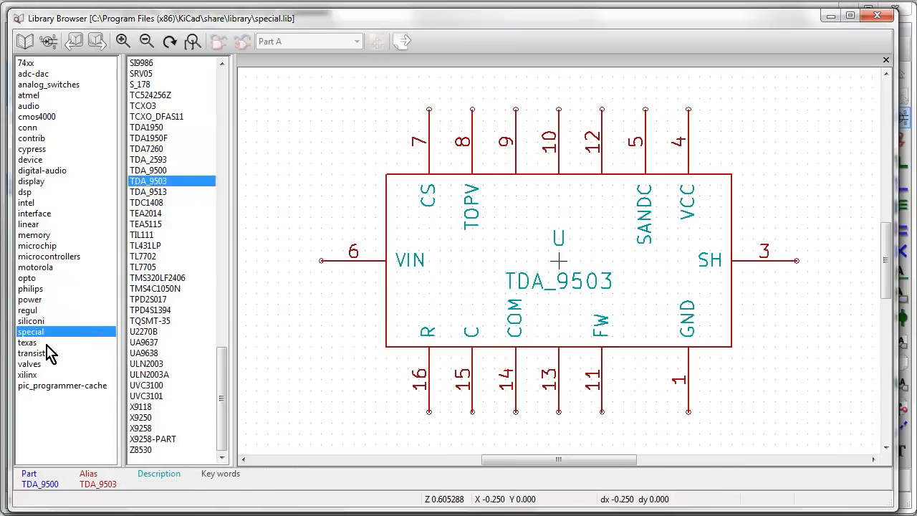
left_click(27, 341)
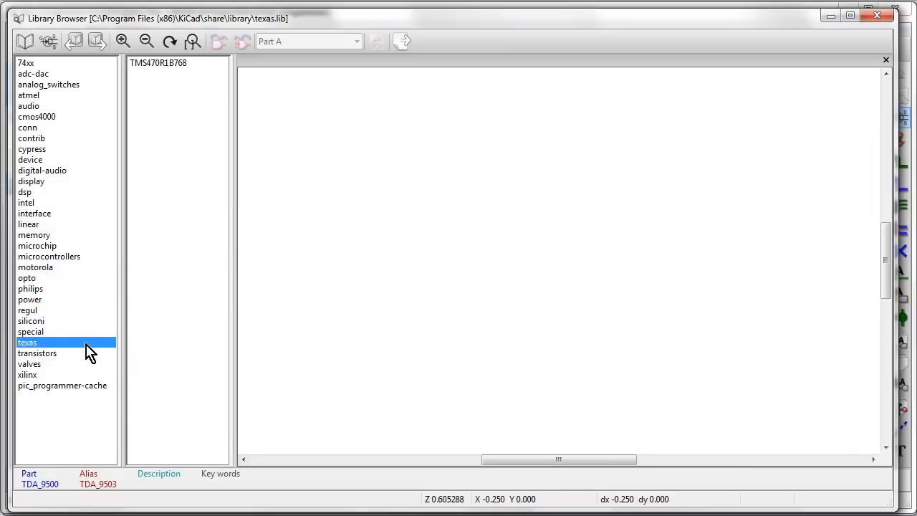
Step: Browse the transistors and valves libraries, previewing the EL34 and EF80 valves
left_click(37, 353)
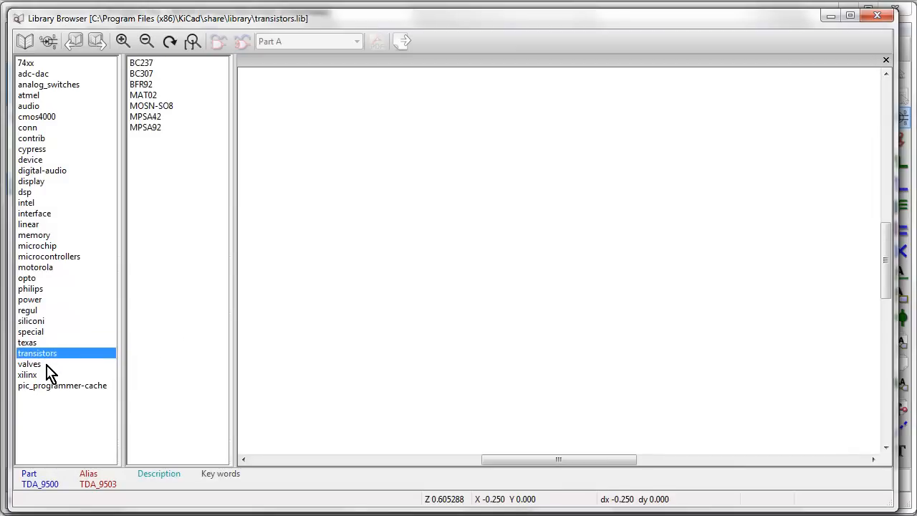
left_click(30, 363)
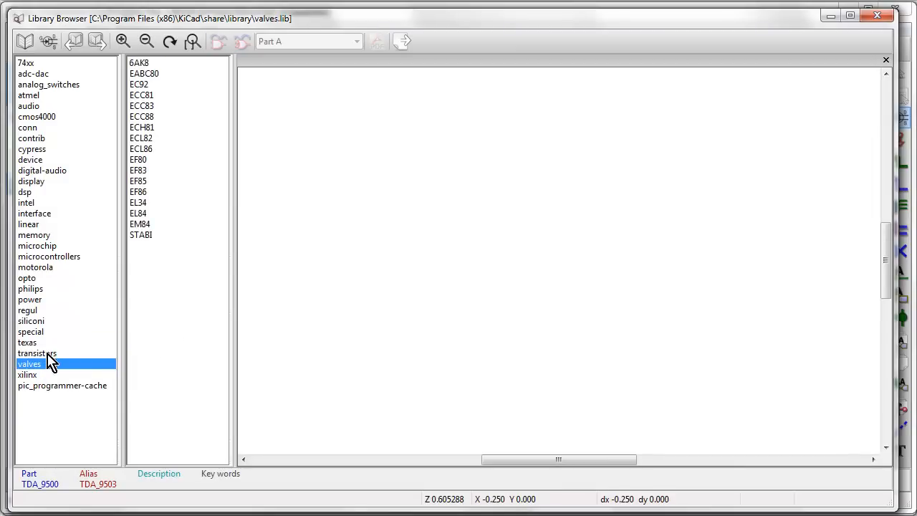
left_click(36, 352)
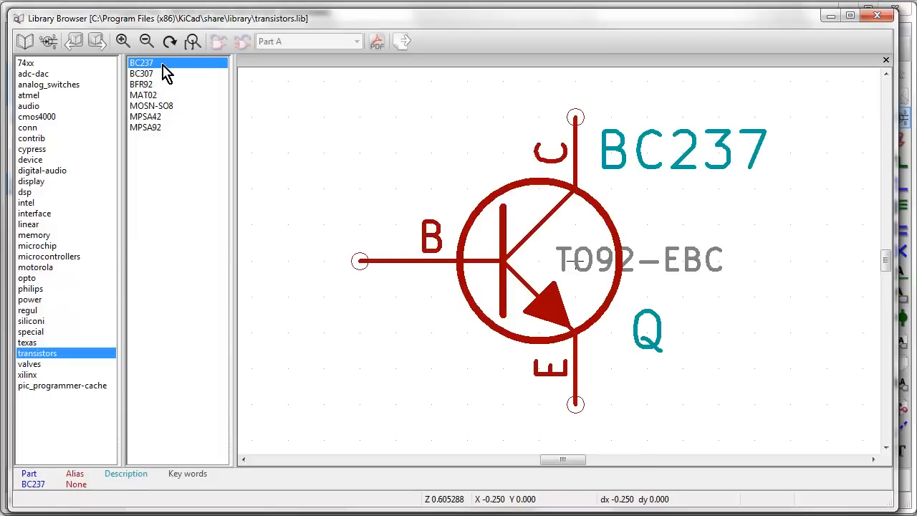
mouse_move(166, 77)
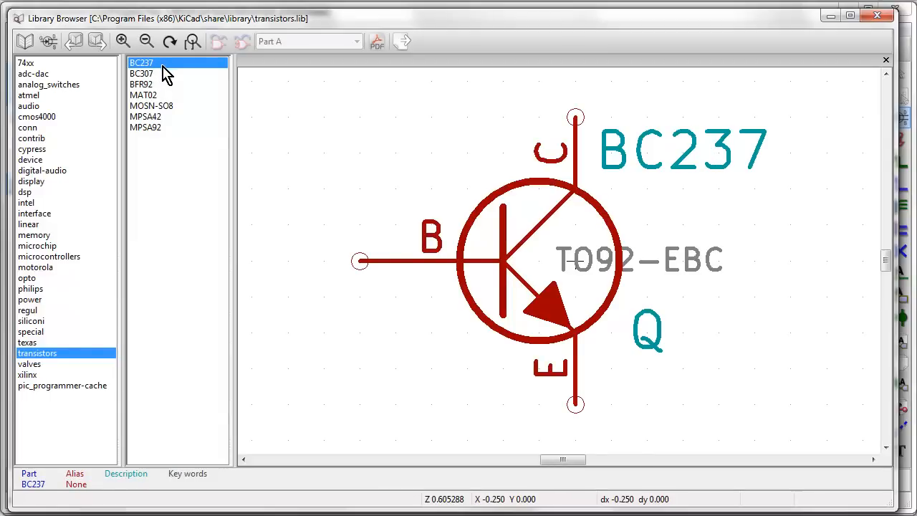
left_click(29, 363)
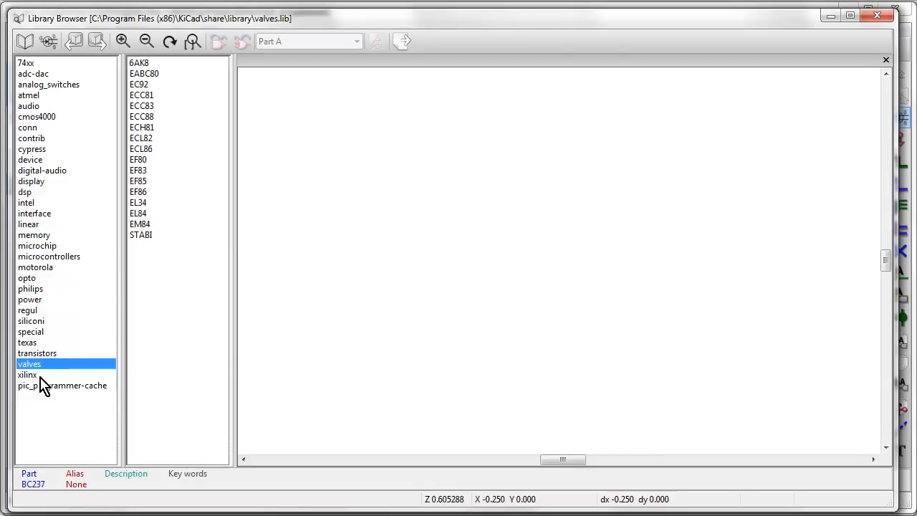
left_click(138, 202)
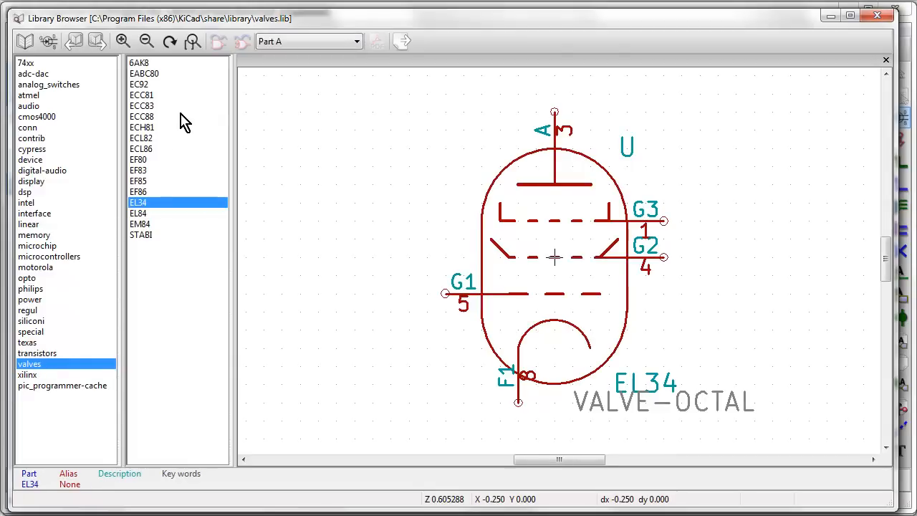
left_click(138, 159)
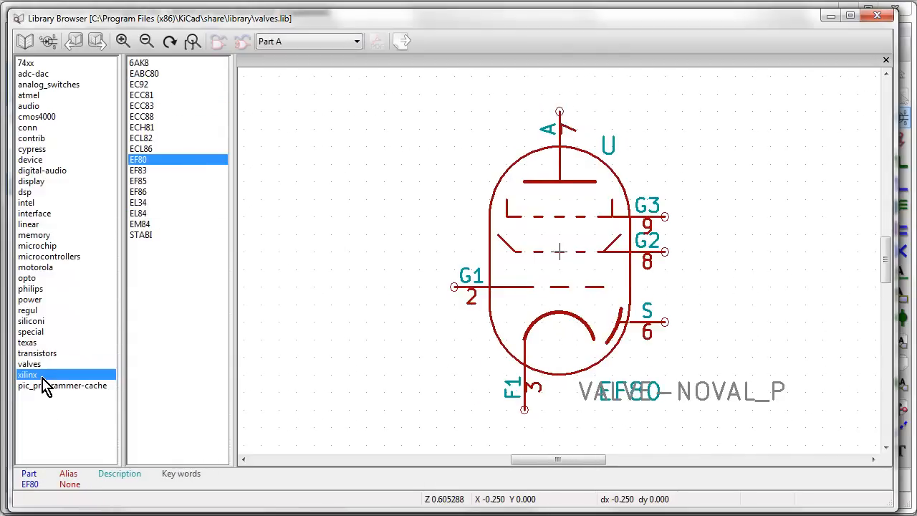
Step: Step through xilinx, pic_programmer-cache, cmos4000 and microchip, then preview atmel's AT90S2323-S
left_click(27, 374)
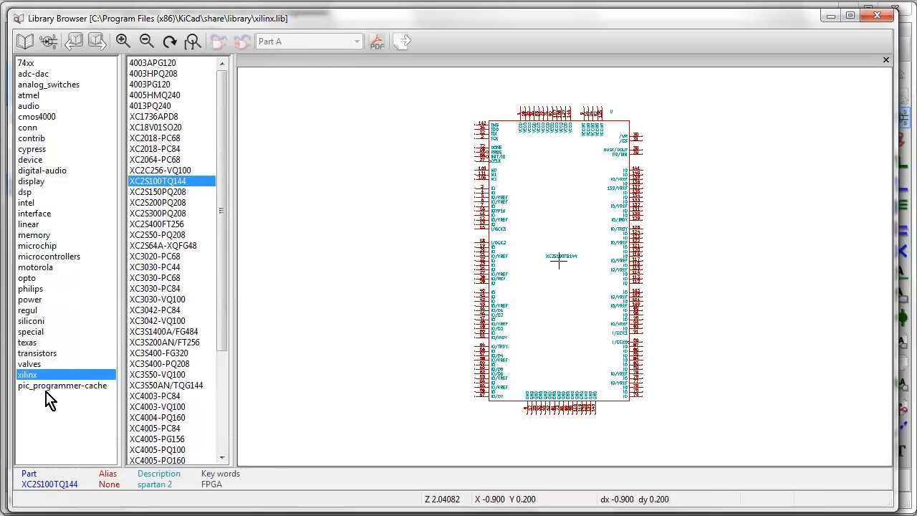
left_click(62, 385)
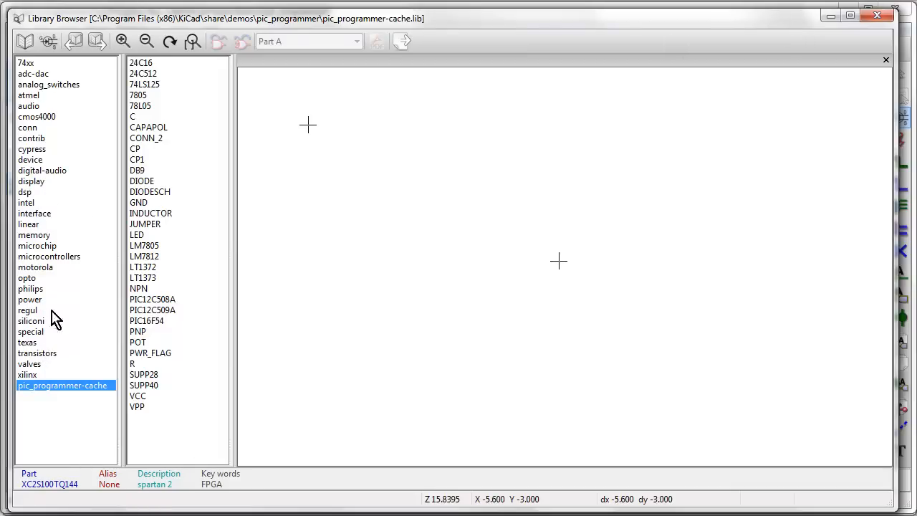
left_click(37, 116)
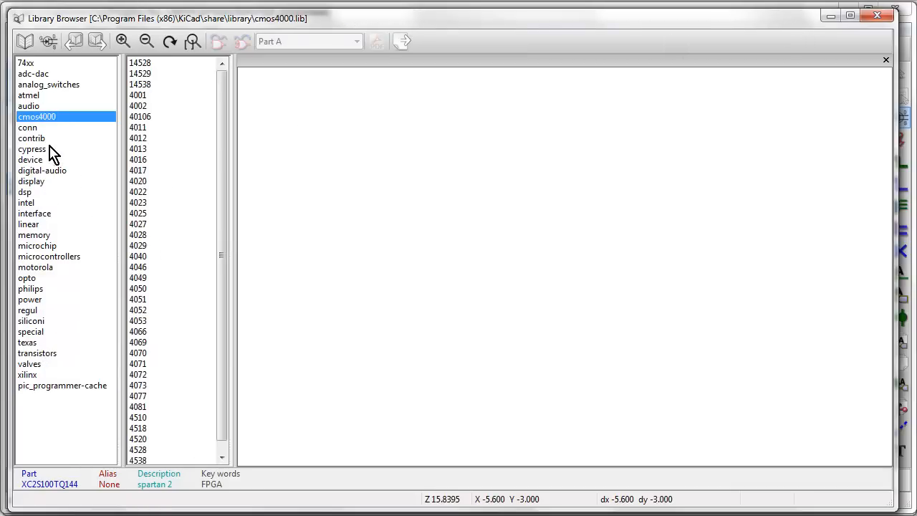
left_click(37, 246)
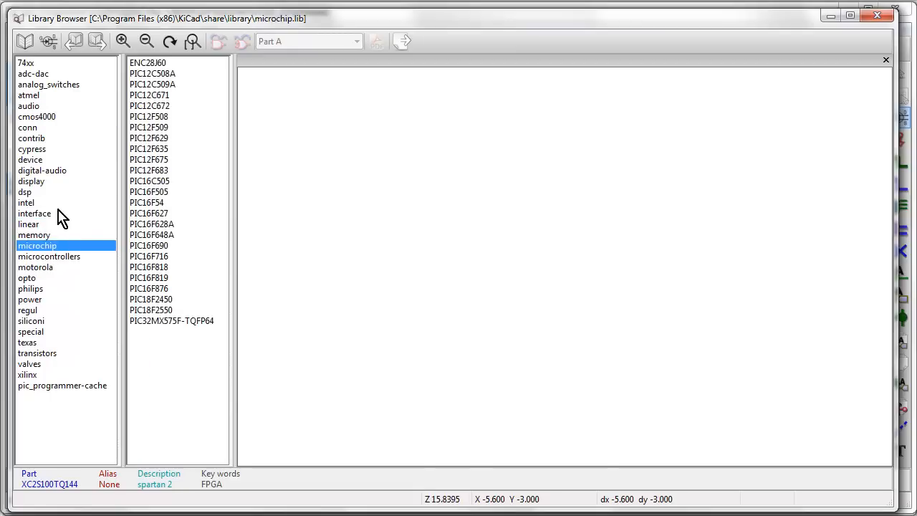
left_click(28, 95)
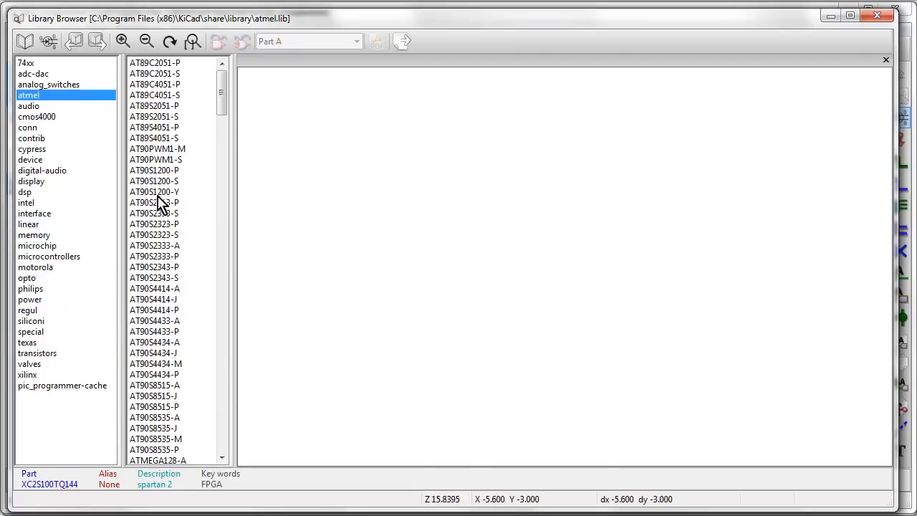
left_click(154, 212)
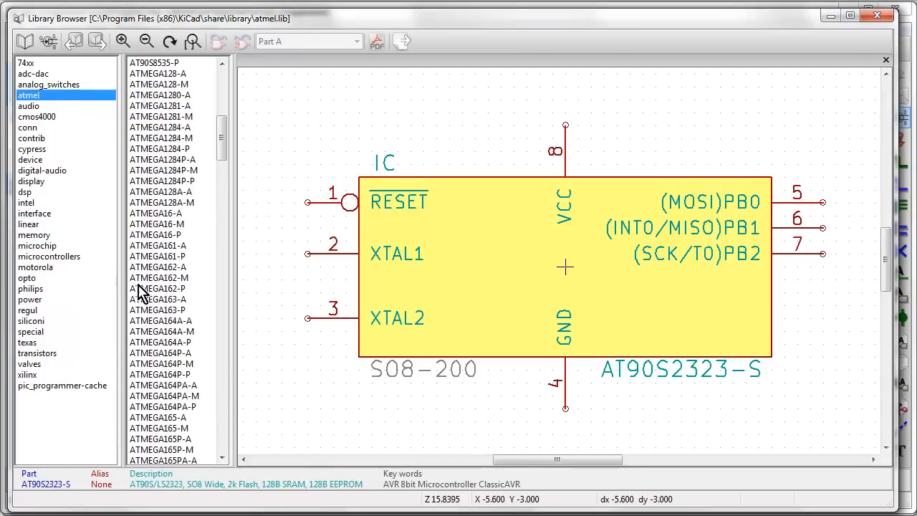
Step: Compare ATMEGA16-P, ATMEGA164A-P and ATMEGA163-P, ending on the ATMEGA162-P preview
left_click(156, 235)
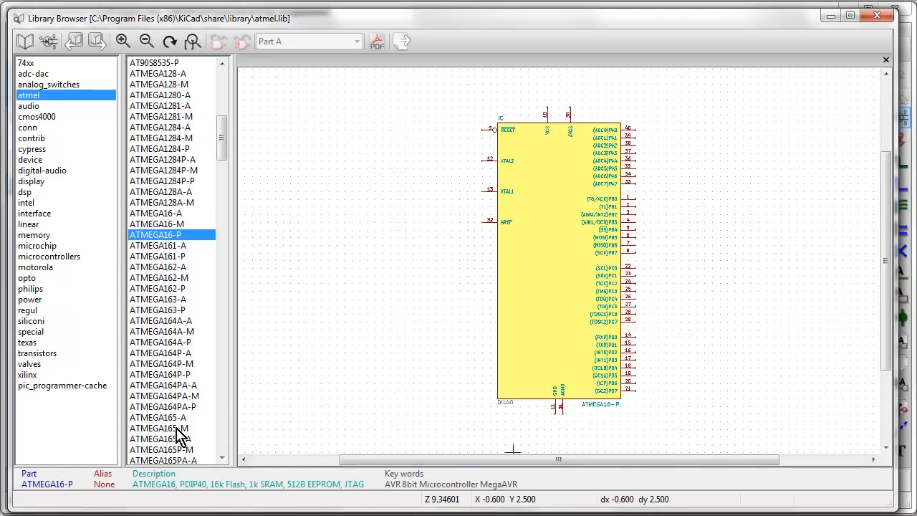
mouse_move(257, 256)
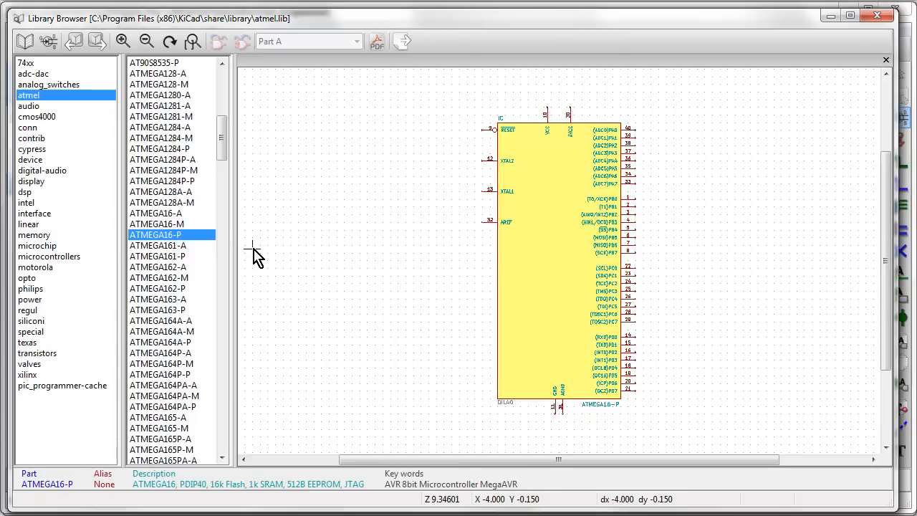
mouse_move(608, 179)
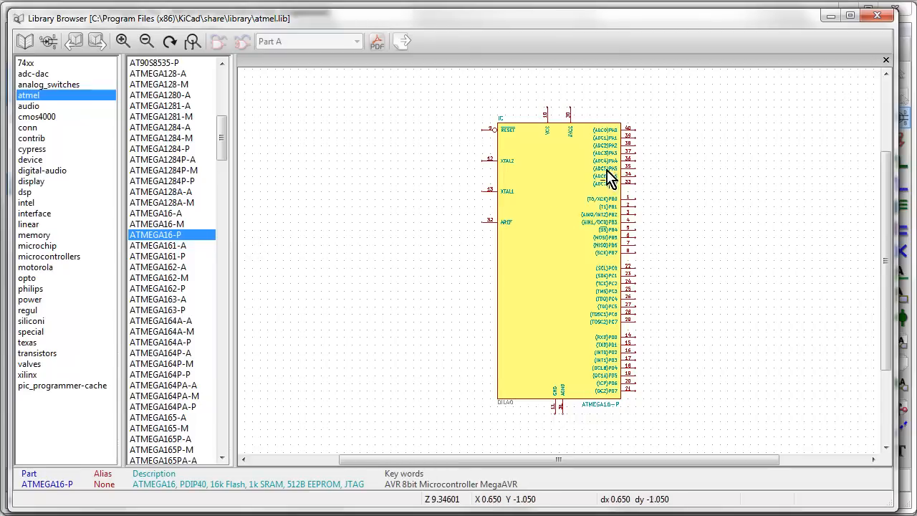
mouse_move(444, 215)
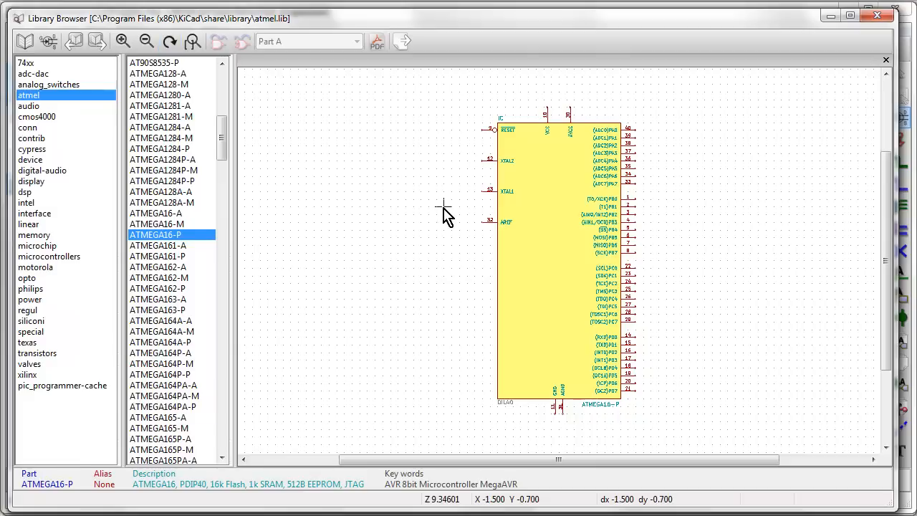
mouse_move(443, 215)
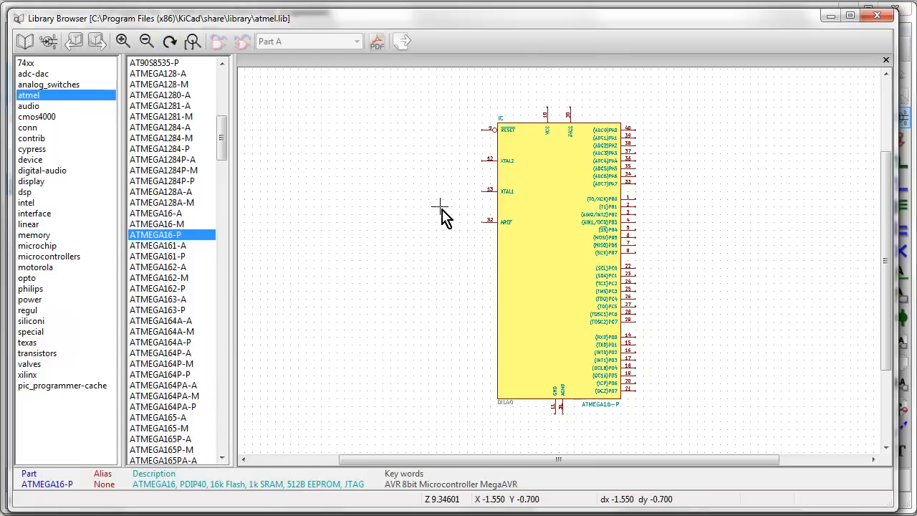
mouse_move(580, 61)
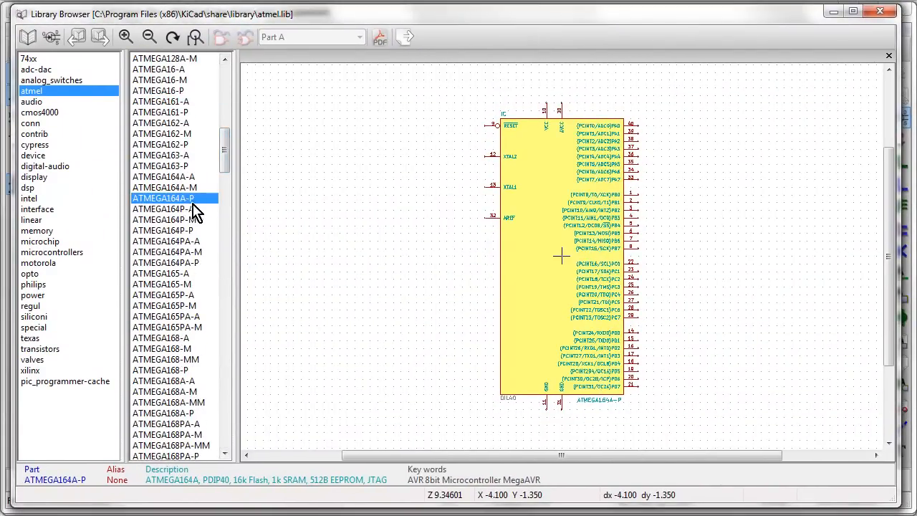
left_click(162, 165)
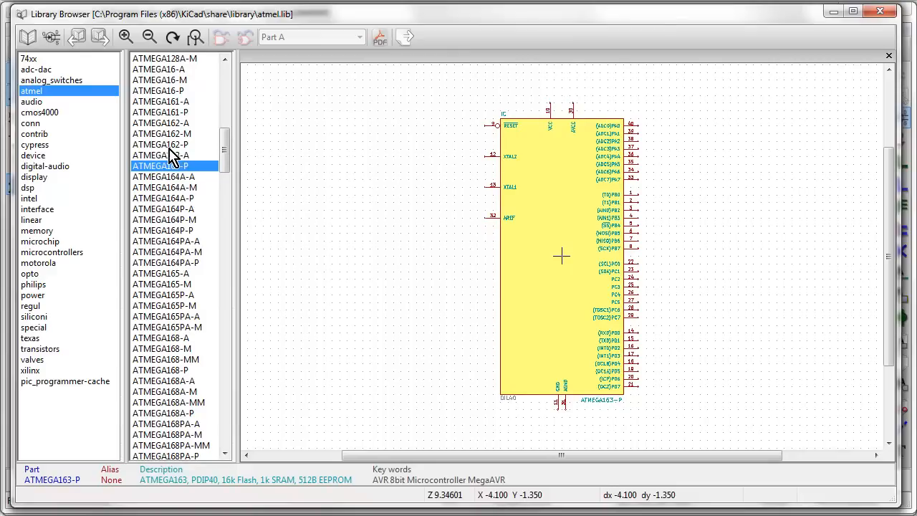
left_click(159, 144)
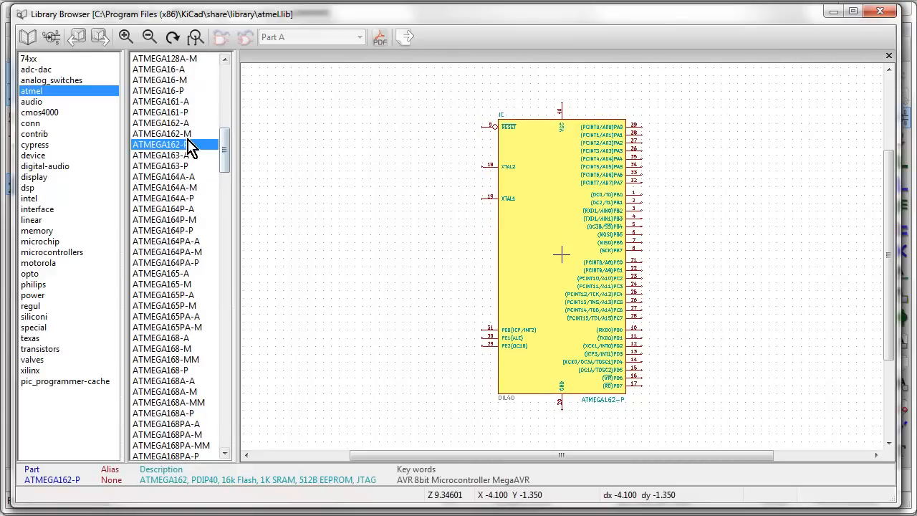
left_click(161, 144)
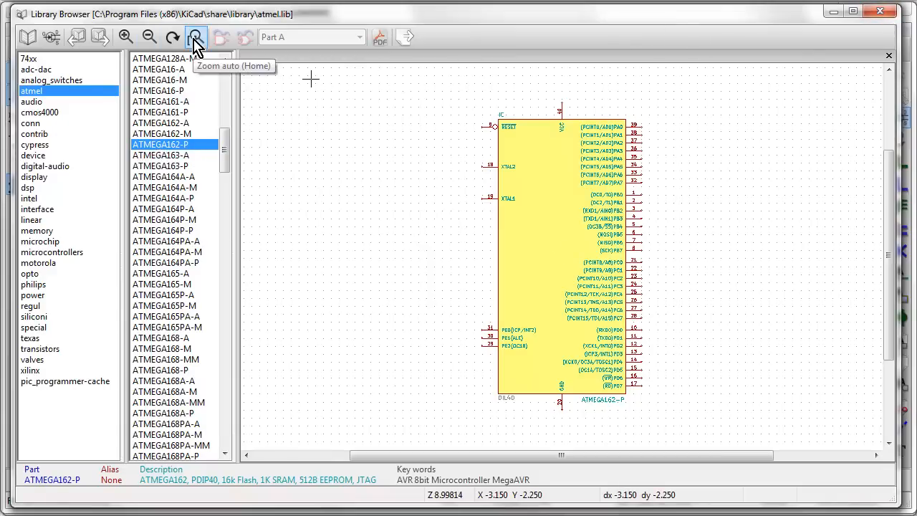
mouse_move(405, 37)
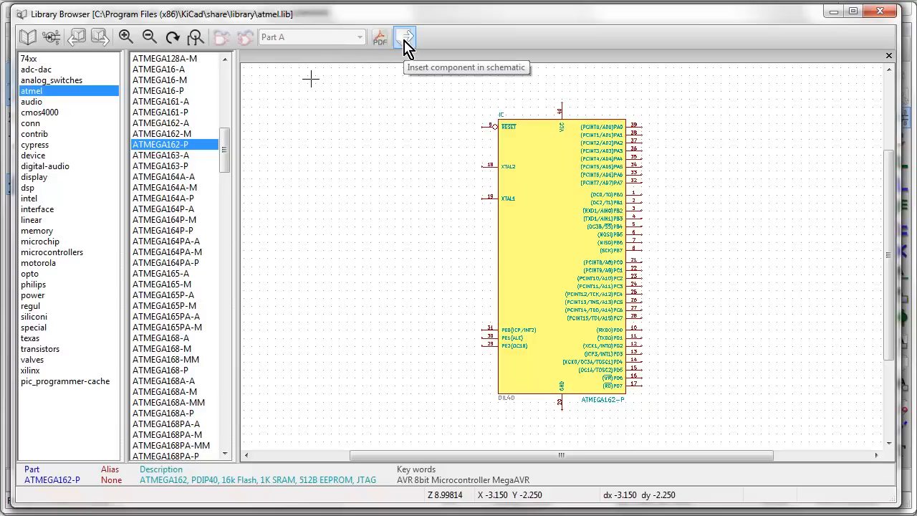
mouse_move(380, 37)
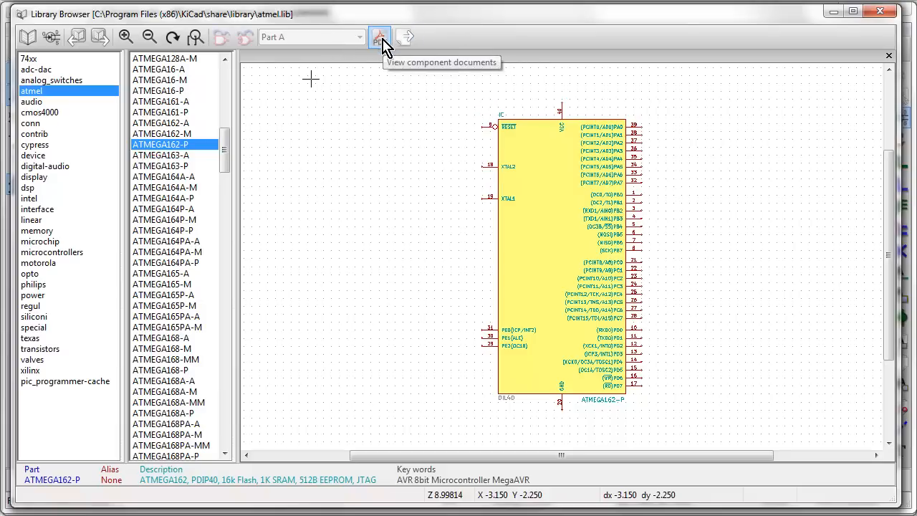
Step: Check the ATMEGA162-P datasheet, then insert the part into the schematic
left_click(380, 37)
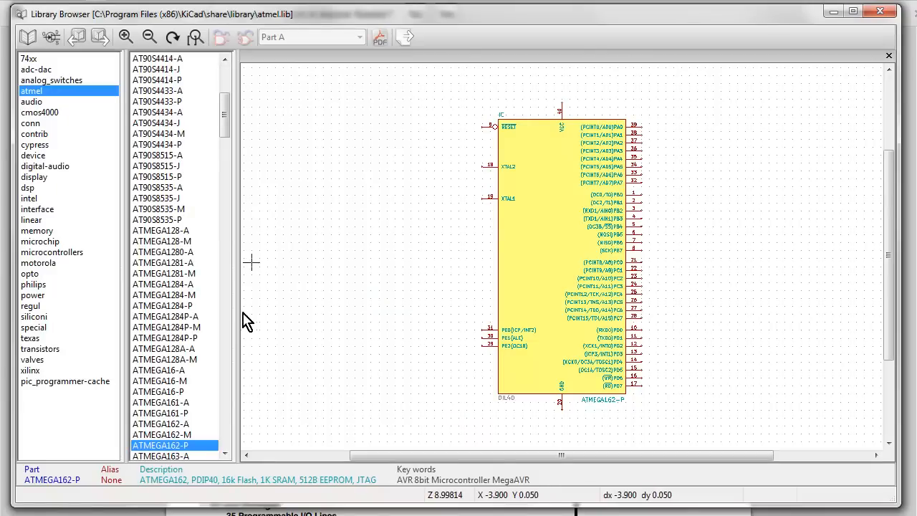
left_click(379, 36)
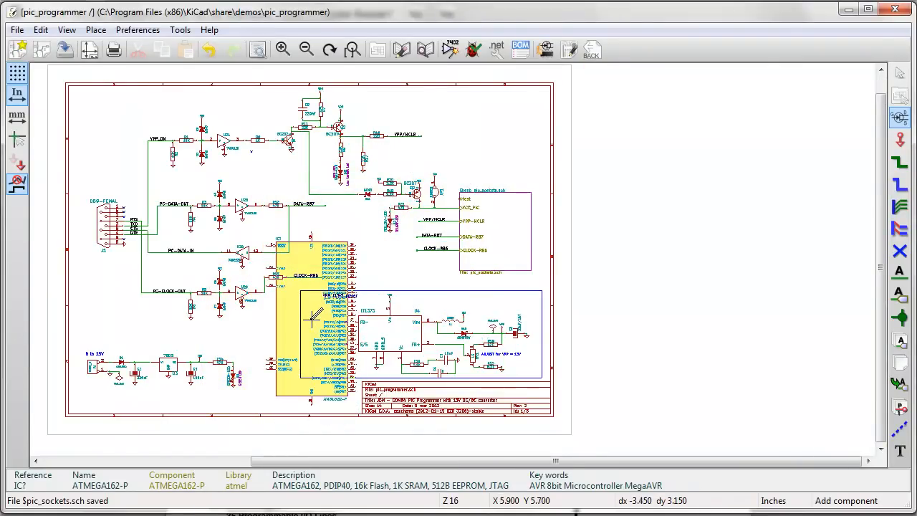
Step: Zoom via the right-click menu while the attached ATMEGA162-P hovers over the sheet
right_click(404, 240)
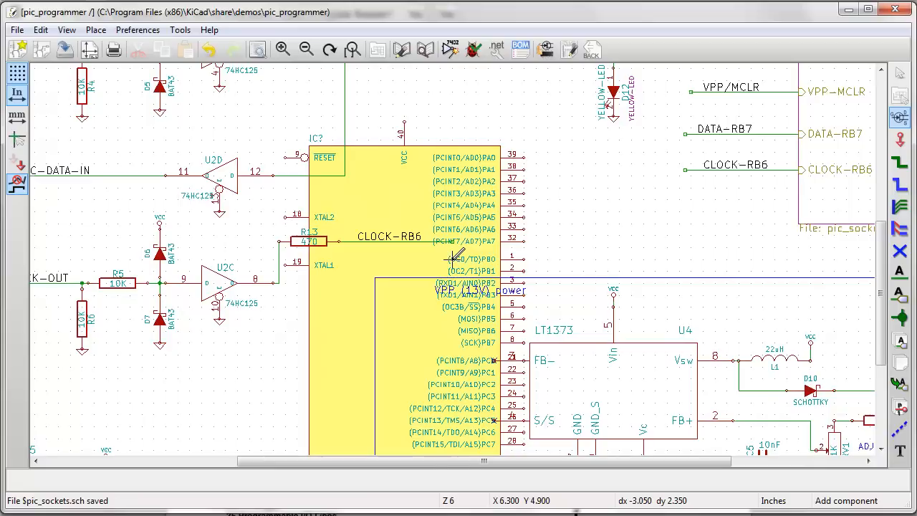
mouse_move(537, 226)
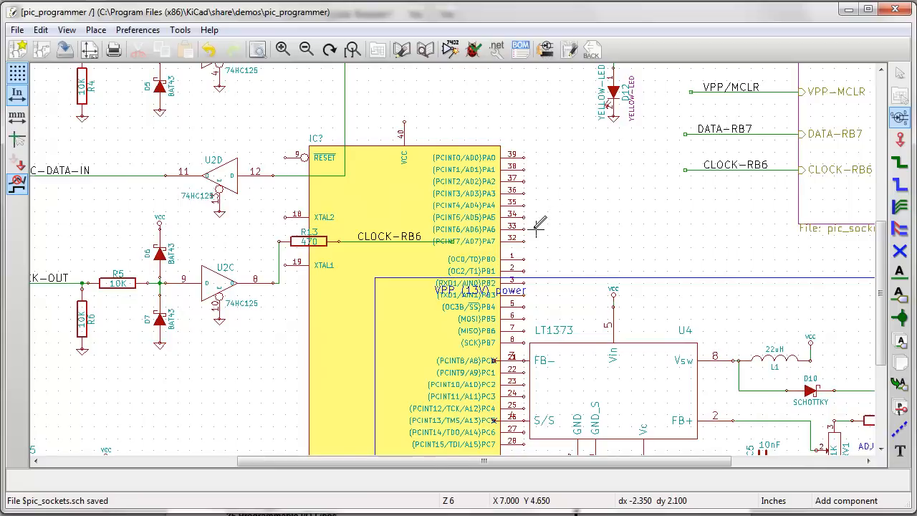
mouse_move(401, 290)
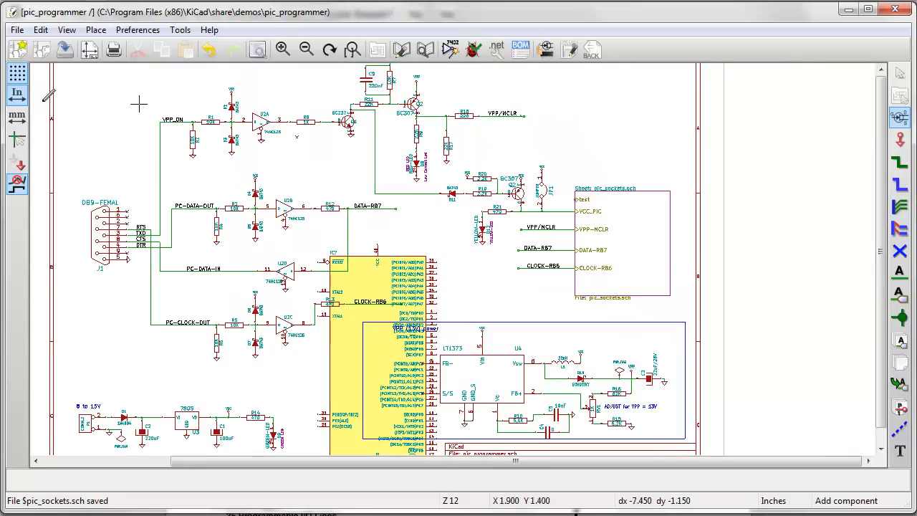
mouse_move(777, 376)
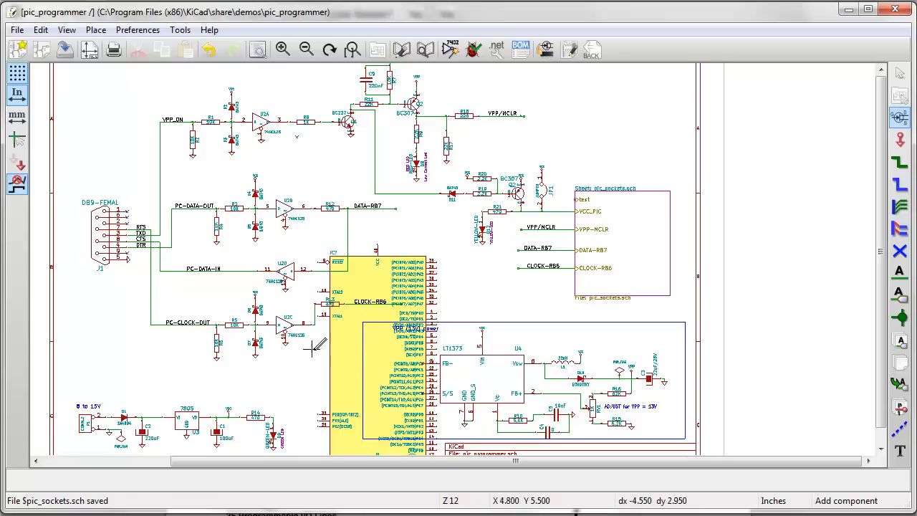
mouse_move(319, 362)
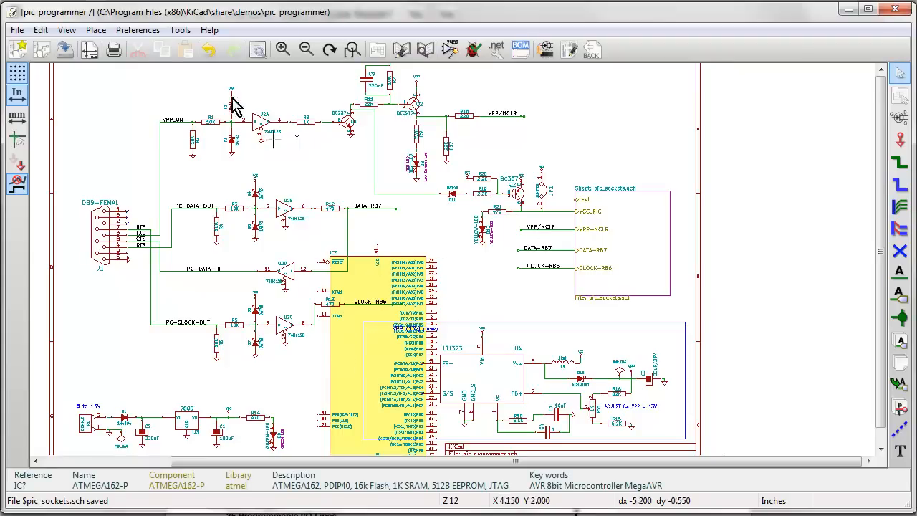
Step: Glance at the Edit and Preferences menus, then bring up the IC? component's context menu
left_click(40, 30)
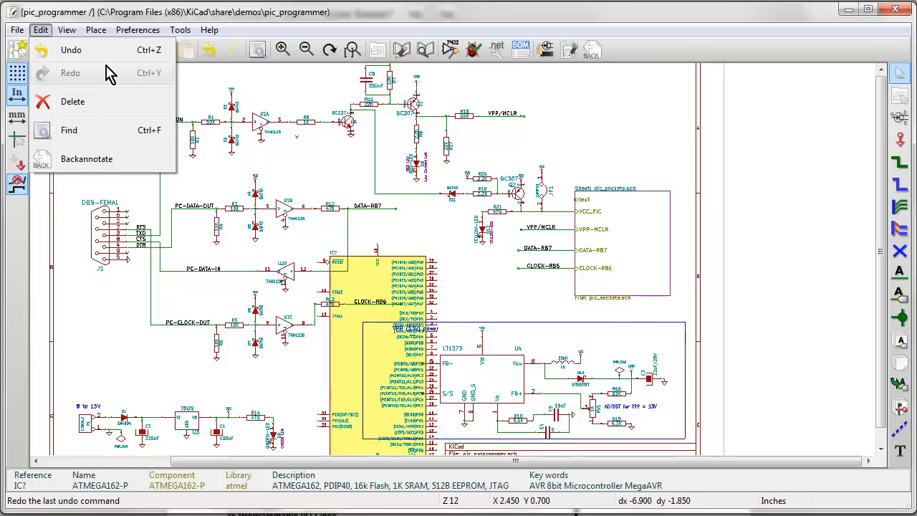
mouse_move(106, 159)
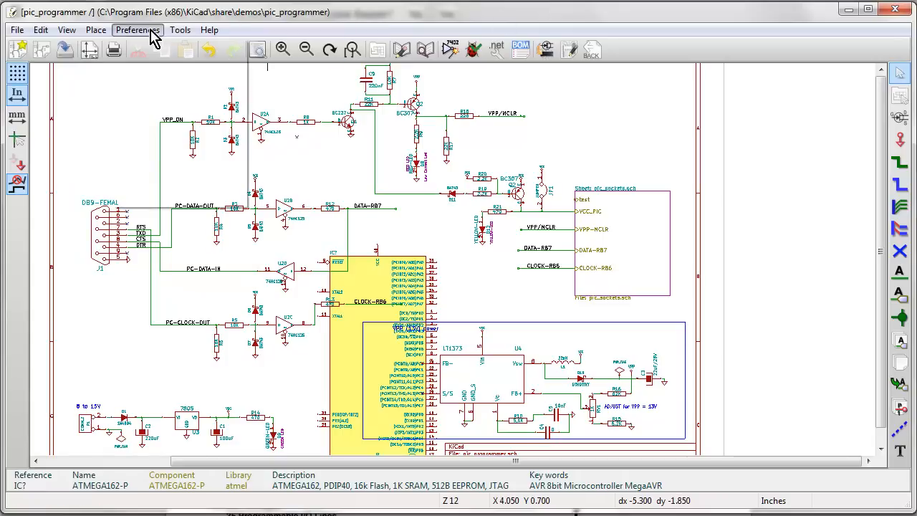
left_click(95, 29)
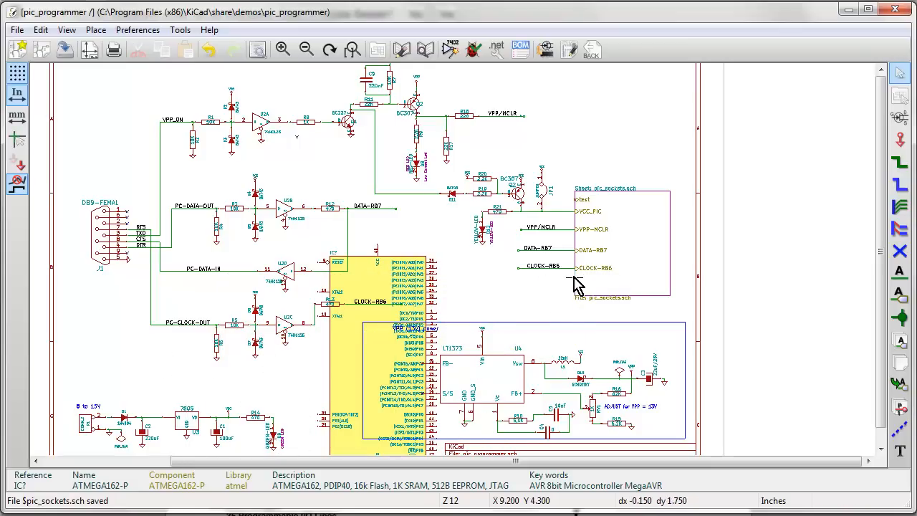
right_click(358, 279)
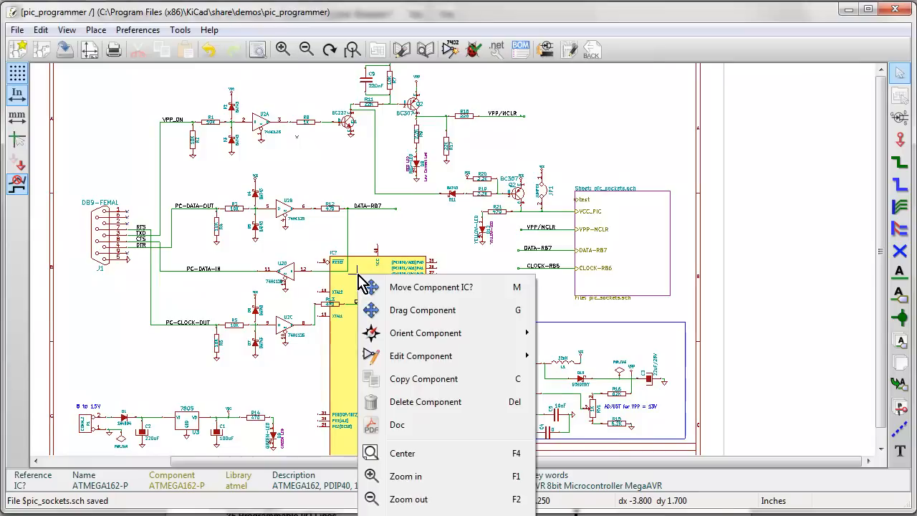
mouse_move(476, 297)
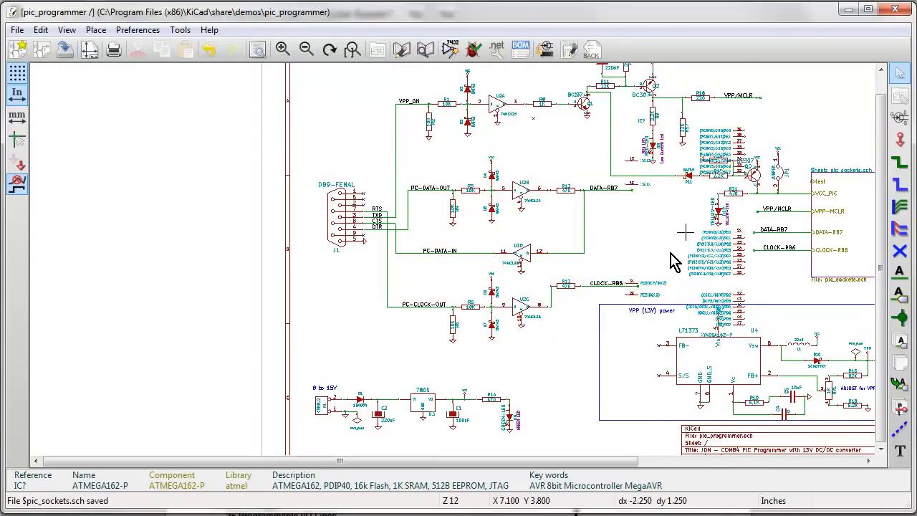
Step: Drop the ATMEGA162-P (IC?) at the schematic centre, over U2 and resistors R12, R13
left_click(629, 254)
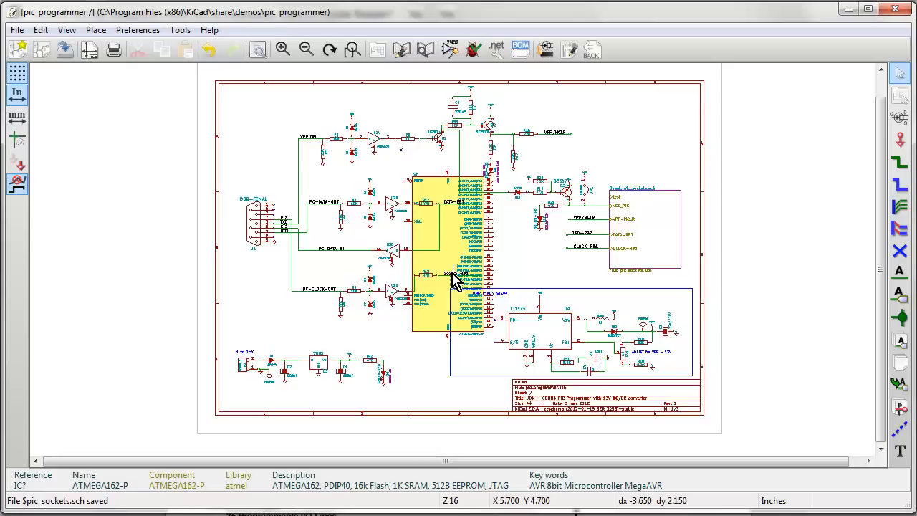
mouse_move(441, 229)
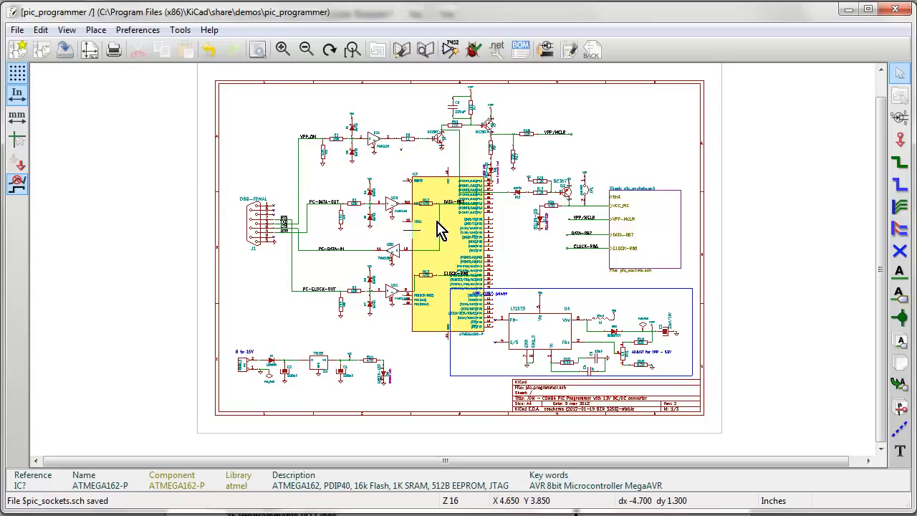
scroll("down", 3)
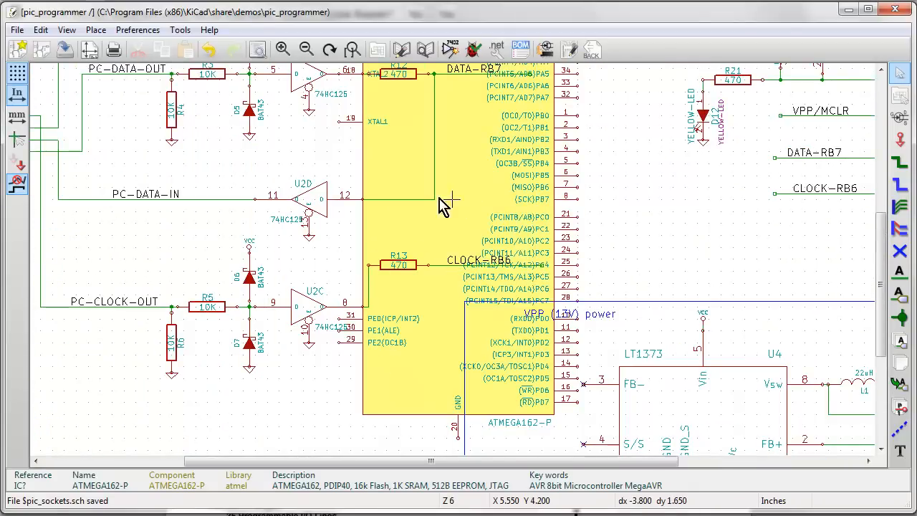
mouse_move(390, 185)
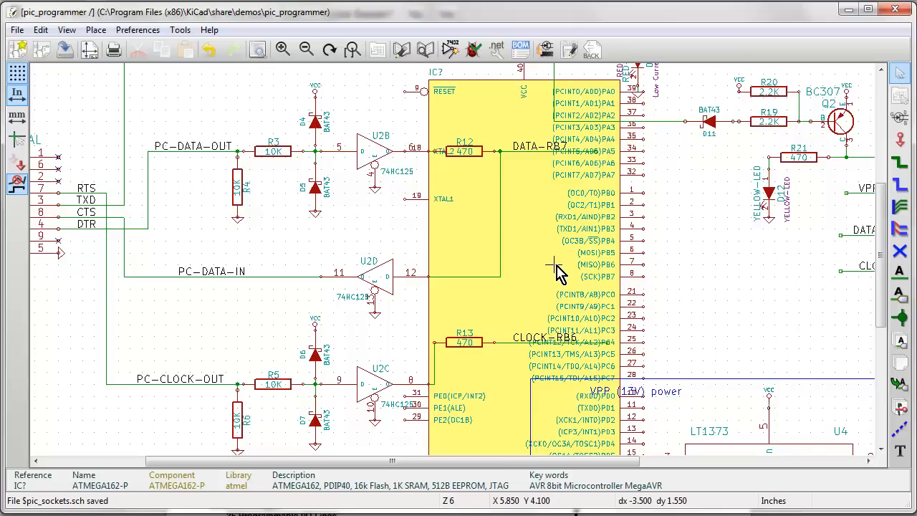
mouse_move(566, 197)
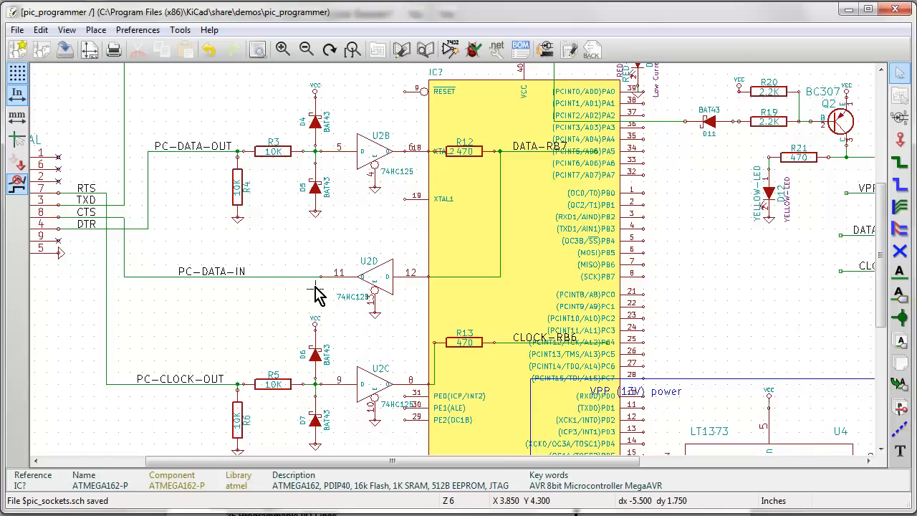
mouse_move(314, 297)
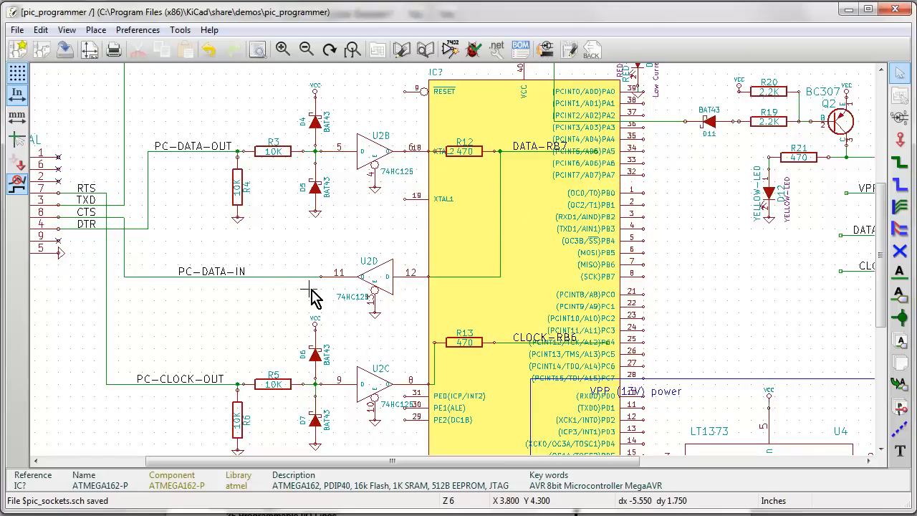